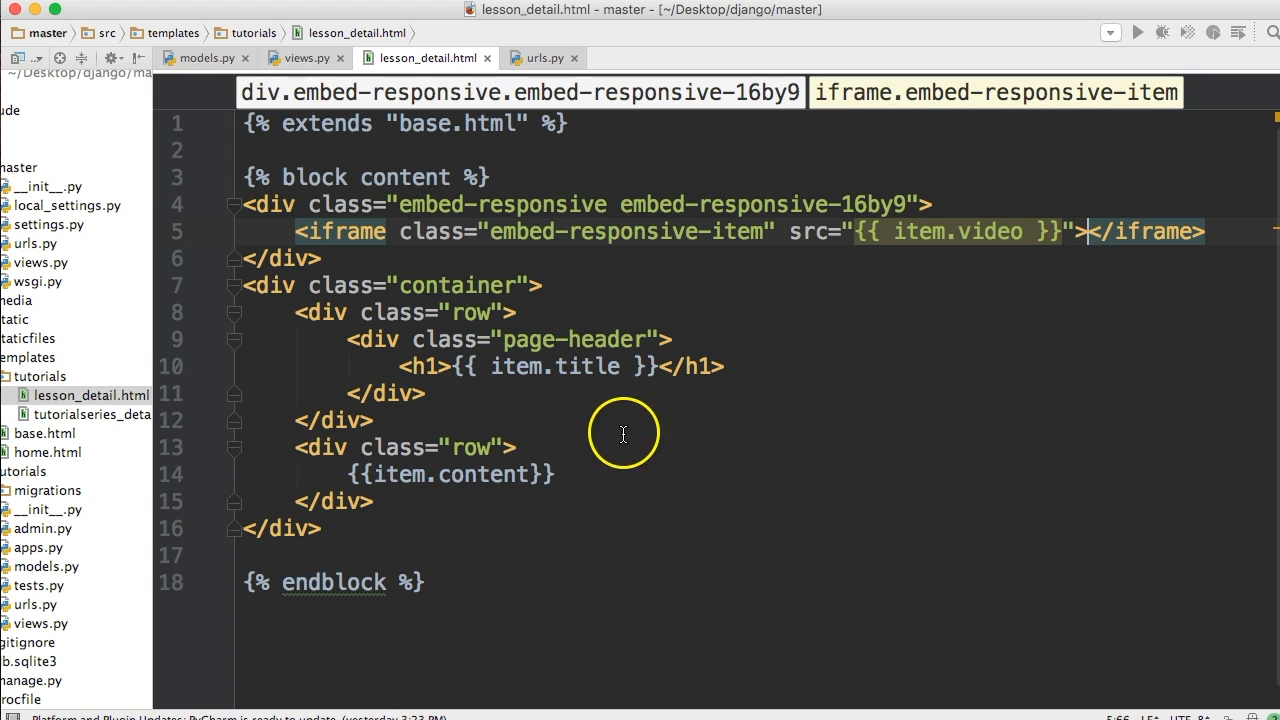
Step: Review the top of views.py with the commented-out tutorial_series_detail above TutorialSeriesDetailView
{"action": "left_click", "coordinate": [300, 56]}
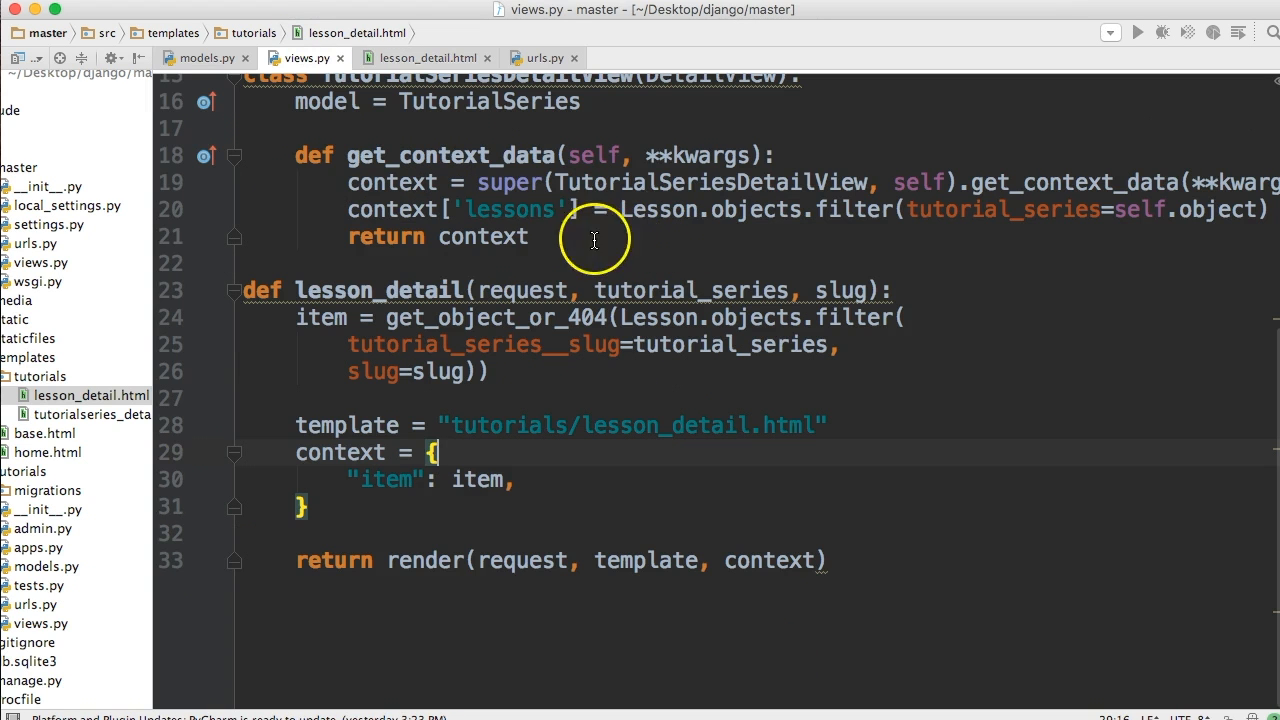
{"action": "scroll", "scroll_direction": "up", "scroll_amount": 3}
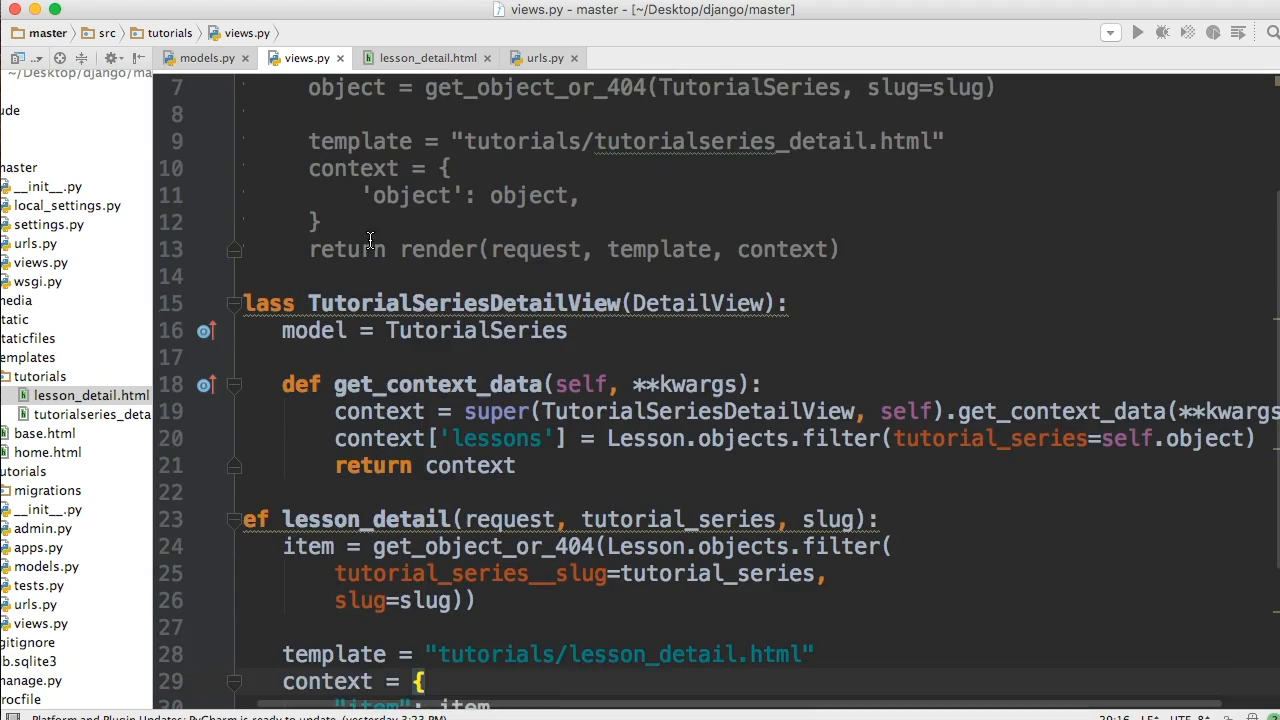
{"action": "scroll", "scroll_direction": "up", "scroll_amount": 3}
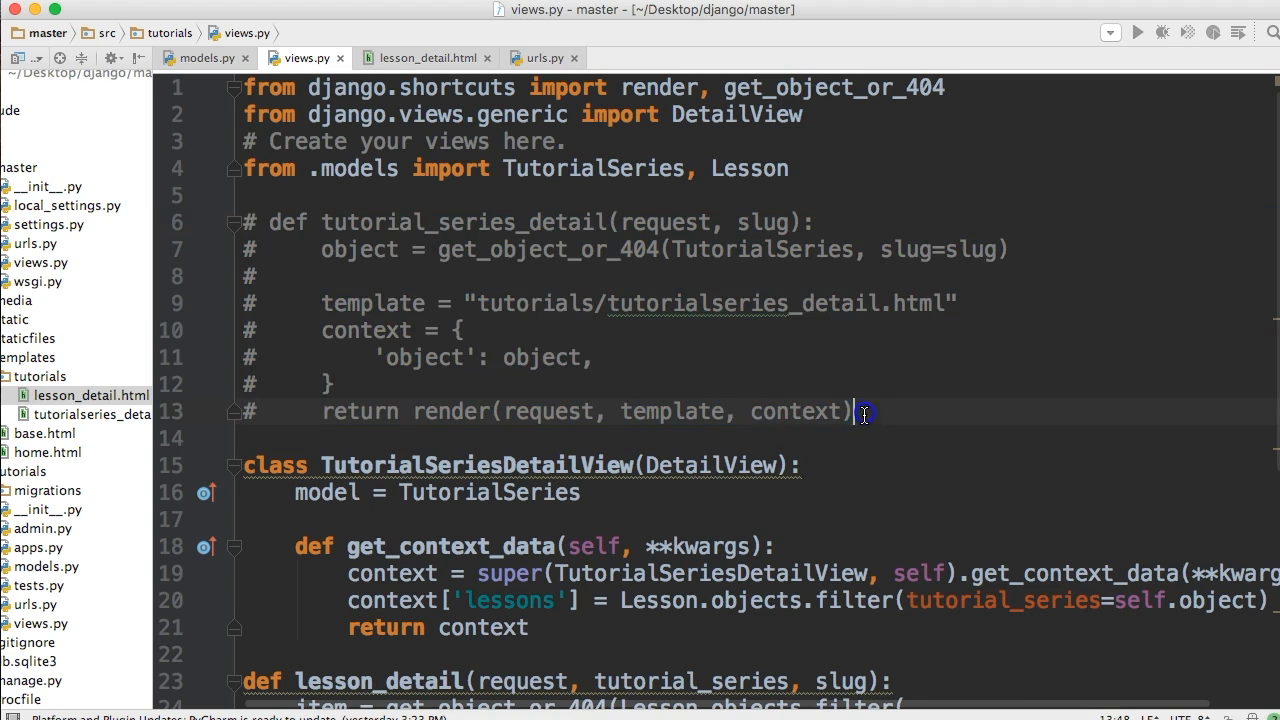
Step: Select the commented-out tutorial_series_detail function and the class-based view for deletion
{"action": "left_click_drag", "start_coordinate": [864, 412], "coordinate": [246, 222]}
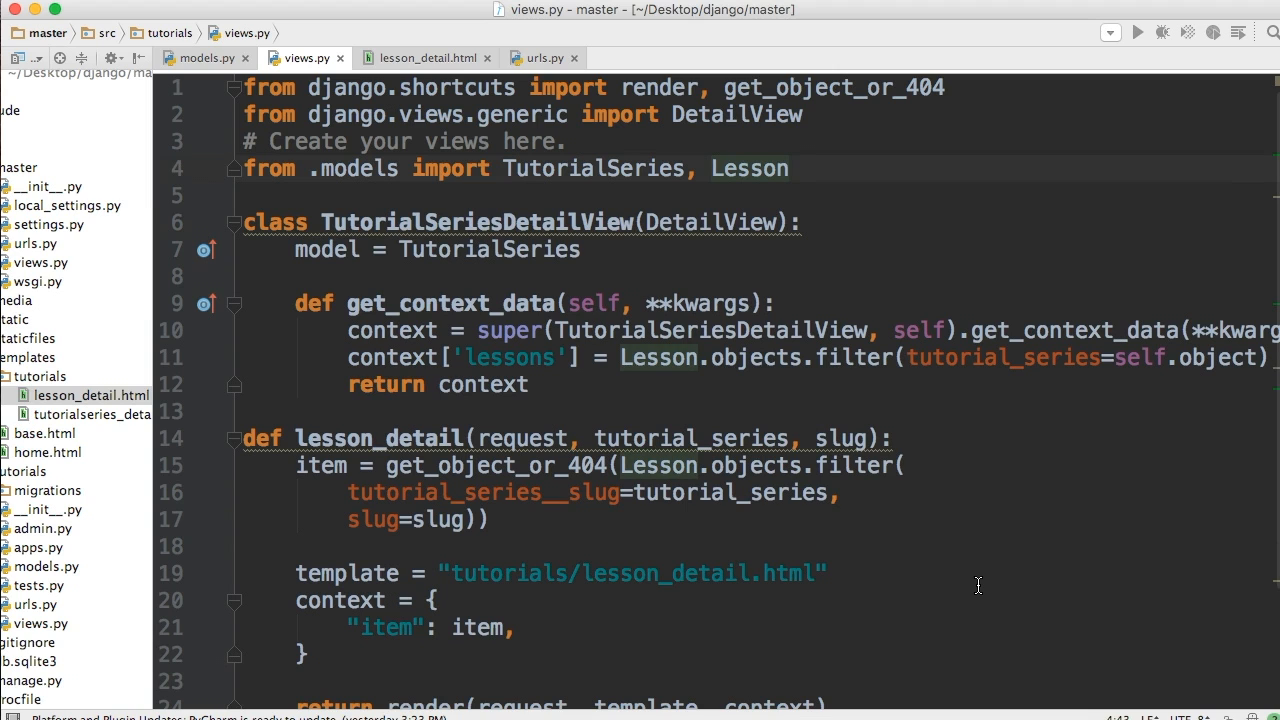
{"action": "mouse_move", "coordinate": [764, 230]}
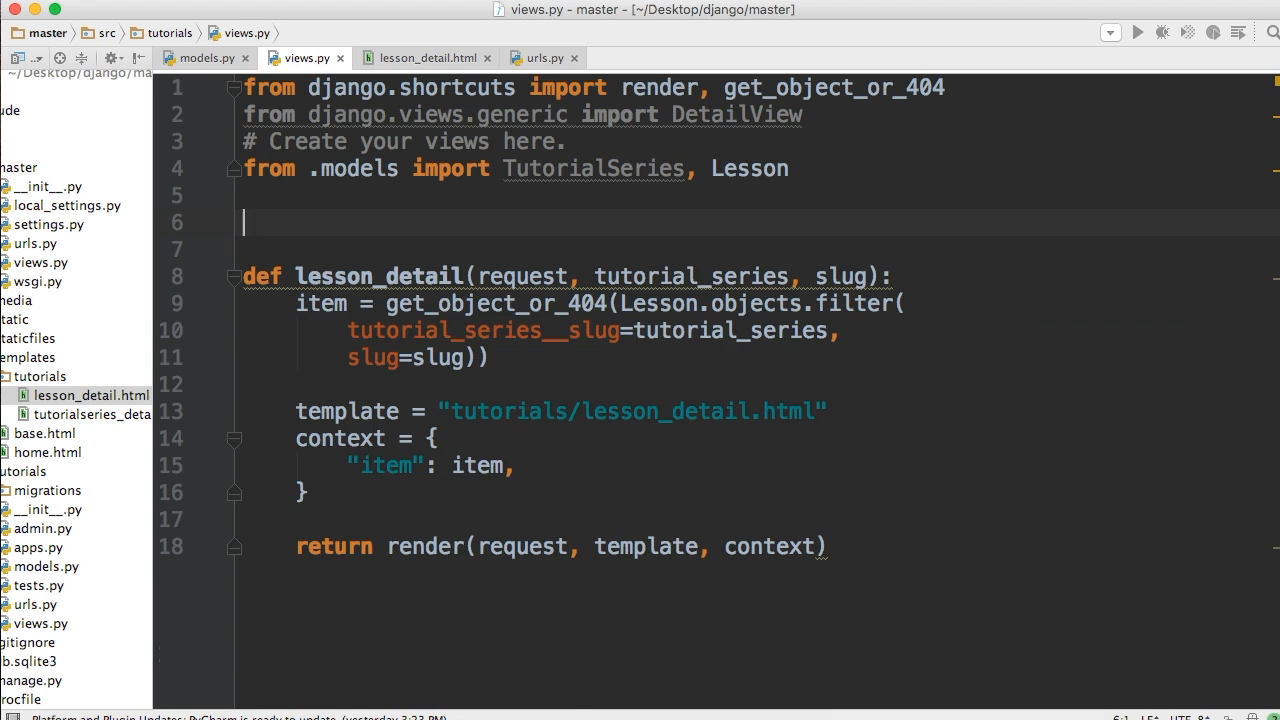
Step: Begin a new def in views.py and check the series URL pattern in urls.py
{"action": "type", "text": "def"}
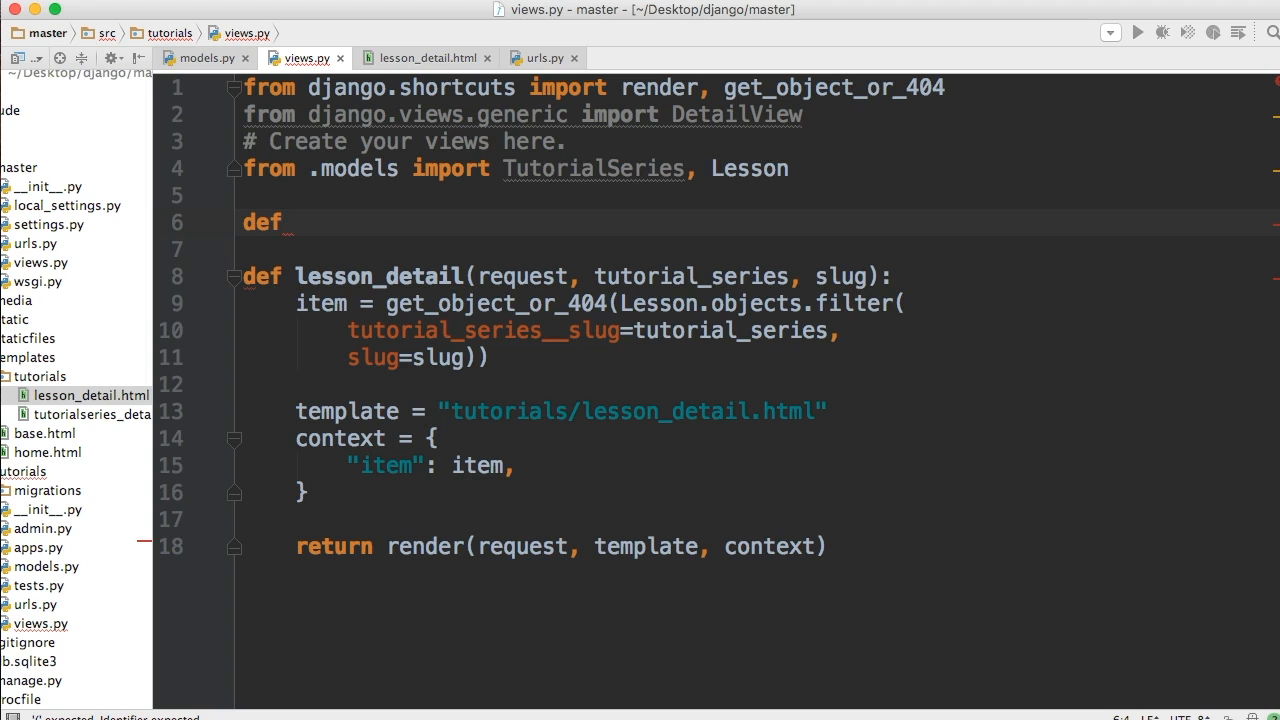
{"action": "mouse_move", "coordinate": [552, 76]}
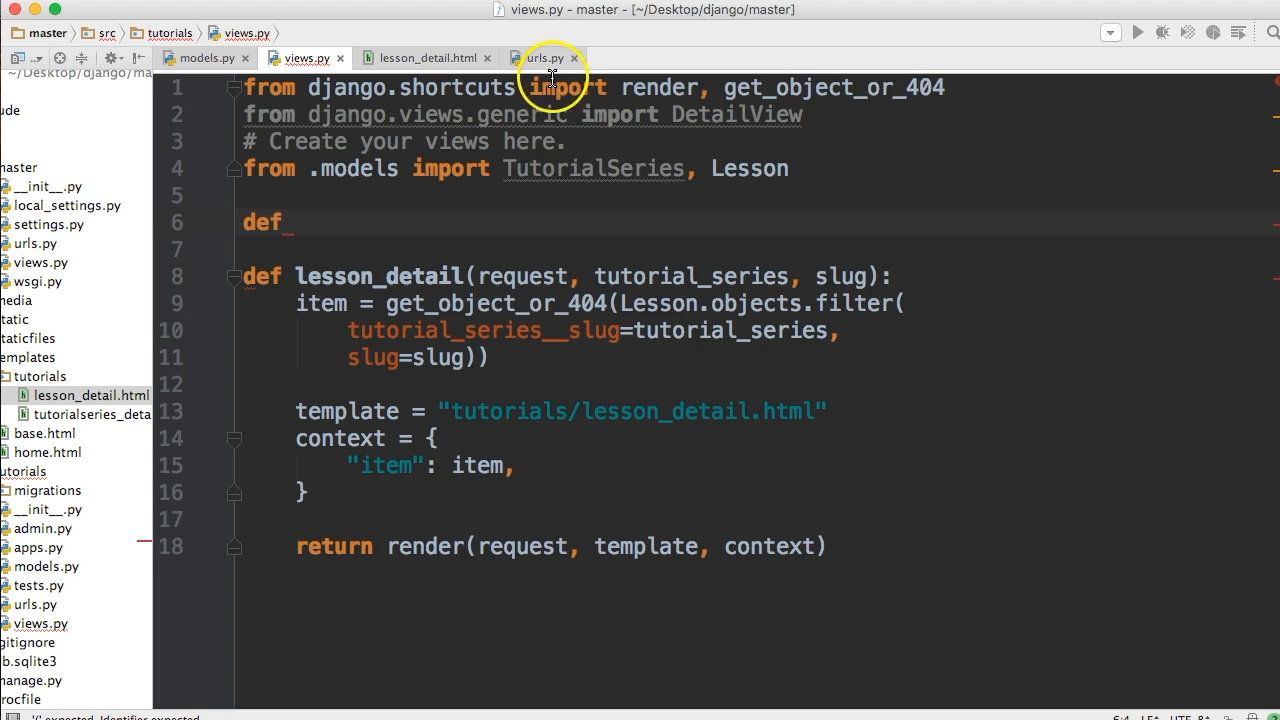
{"action": "left_click", "coordinate": [540, 56]}
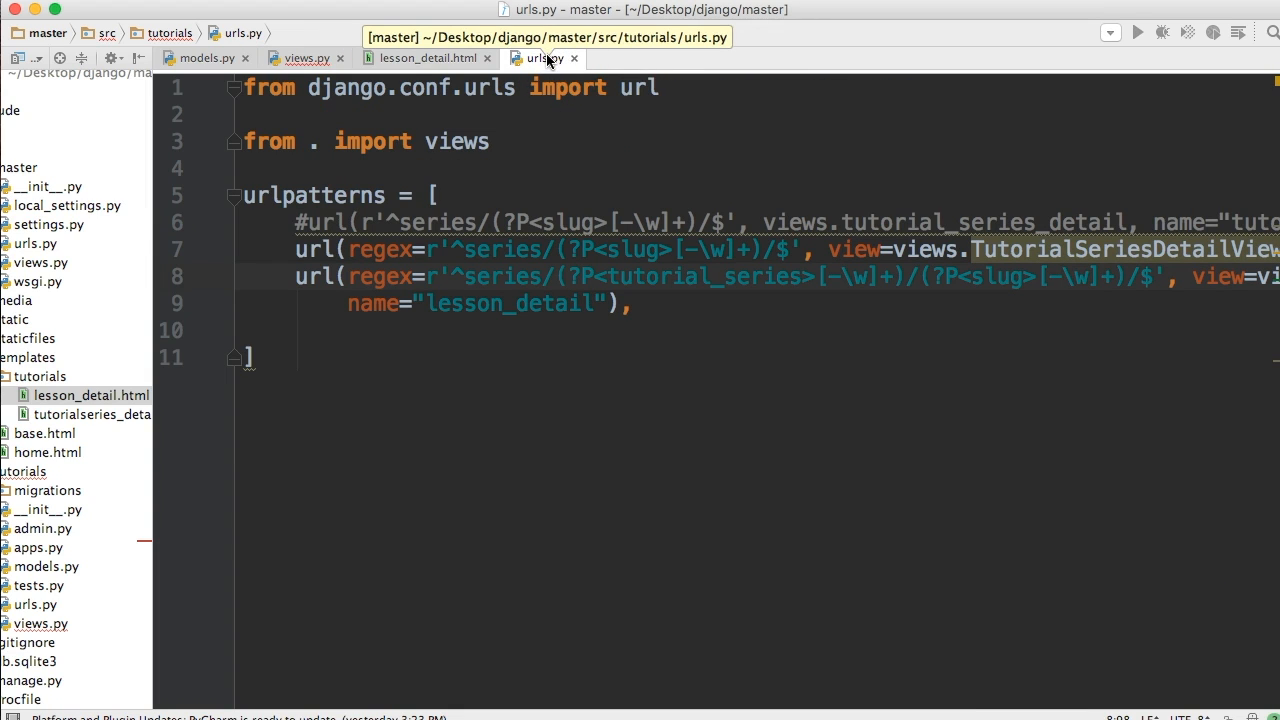
{"action": "scroll", "scroll_direction": "right", "scroll_amount": 3}
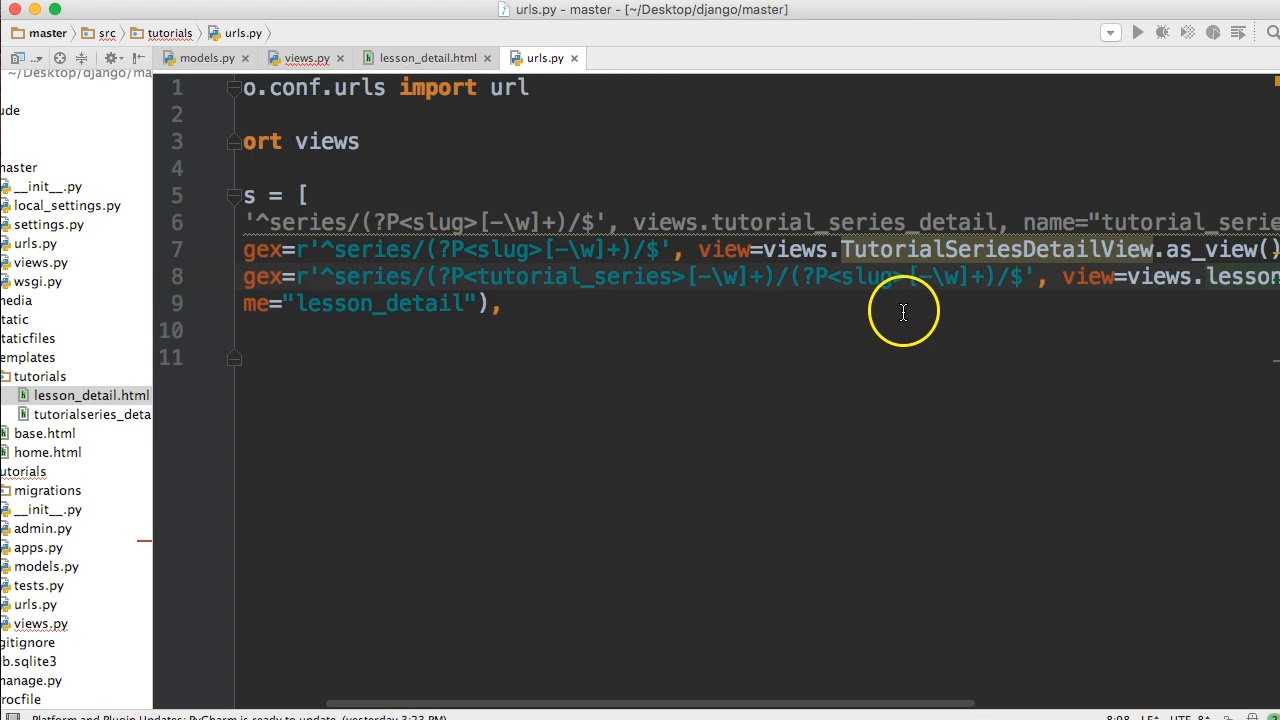
{"action": "left_click", "coordinate": [300, 56]}
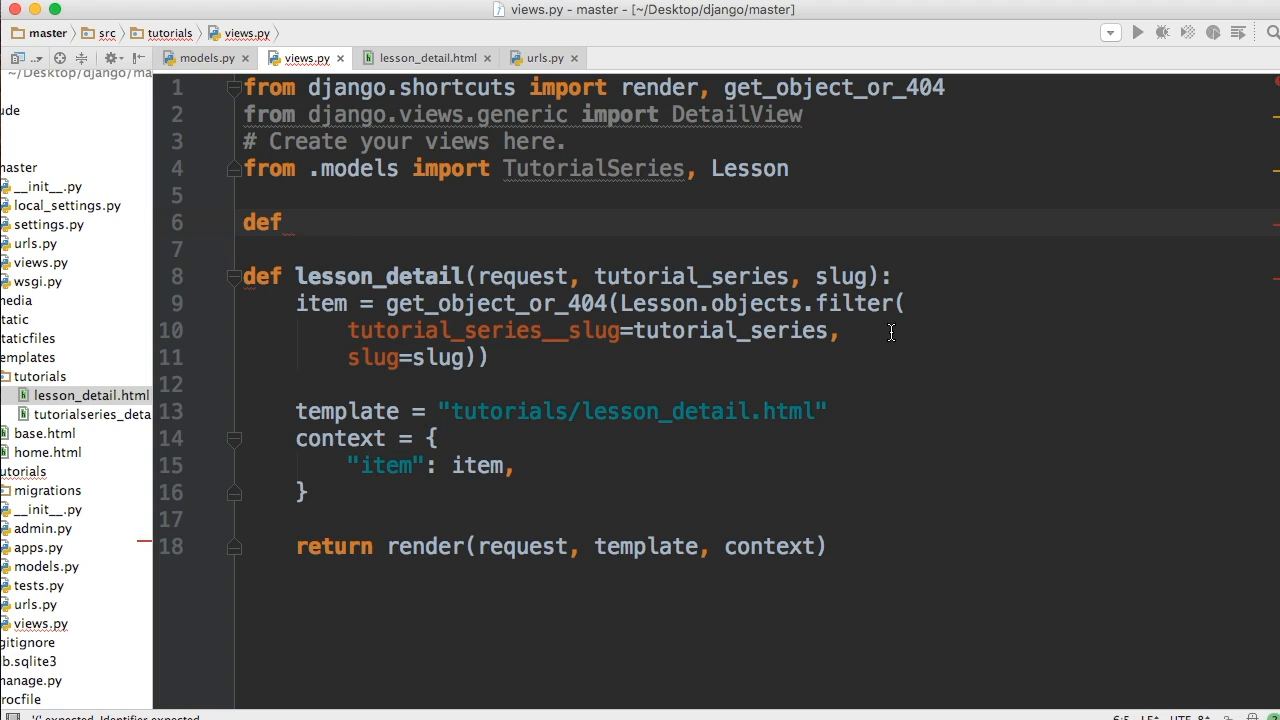
Step: Write the signature tutorial_series_detail(request, slug) above lesson_detail
{"action": "type", "text": "tutorial_sere"}
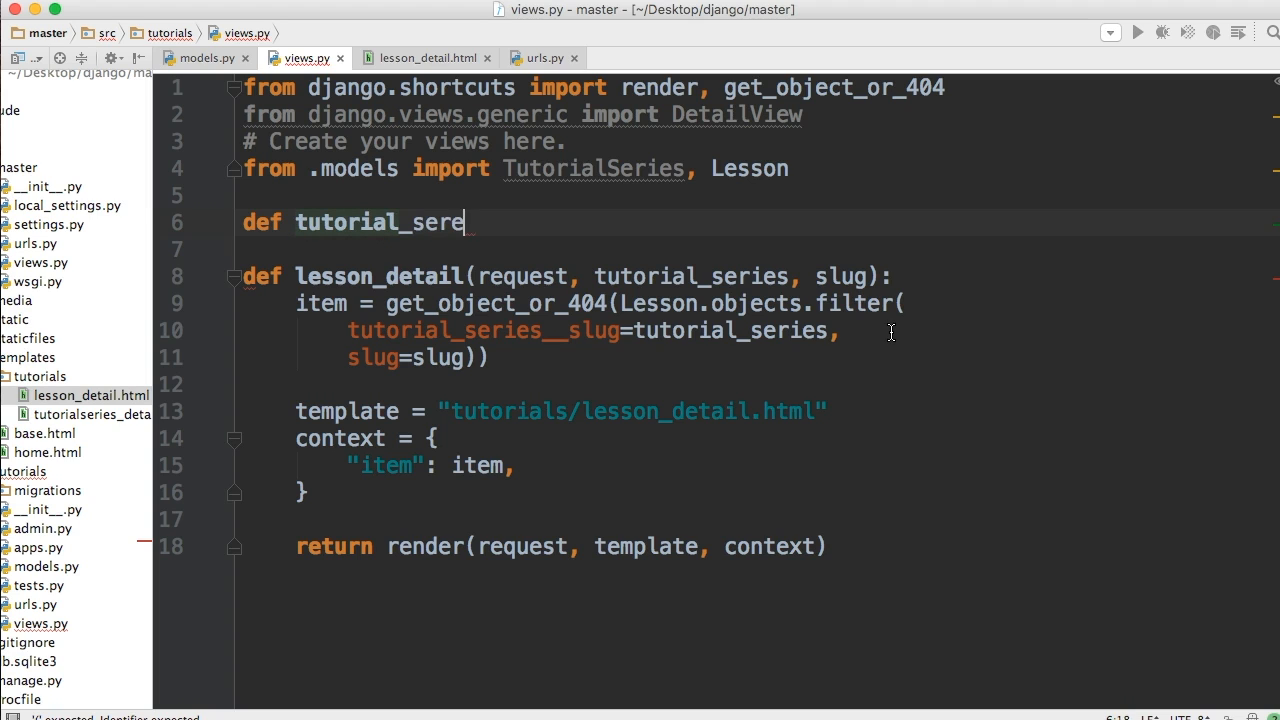
{"action": "type", "text": "ies_"}
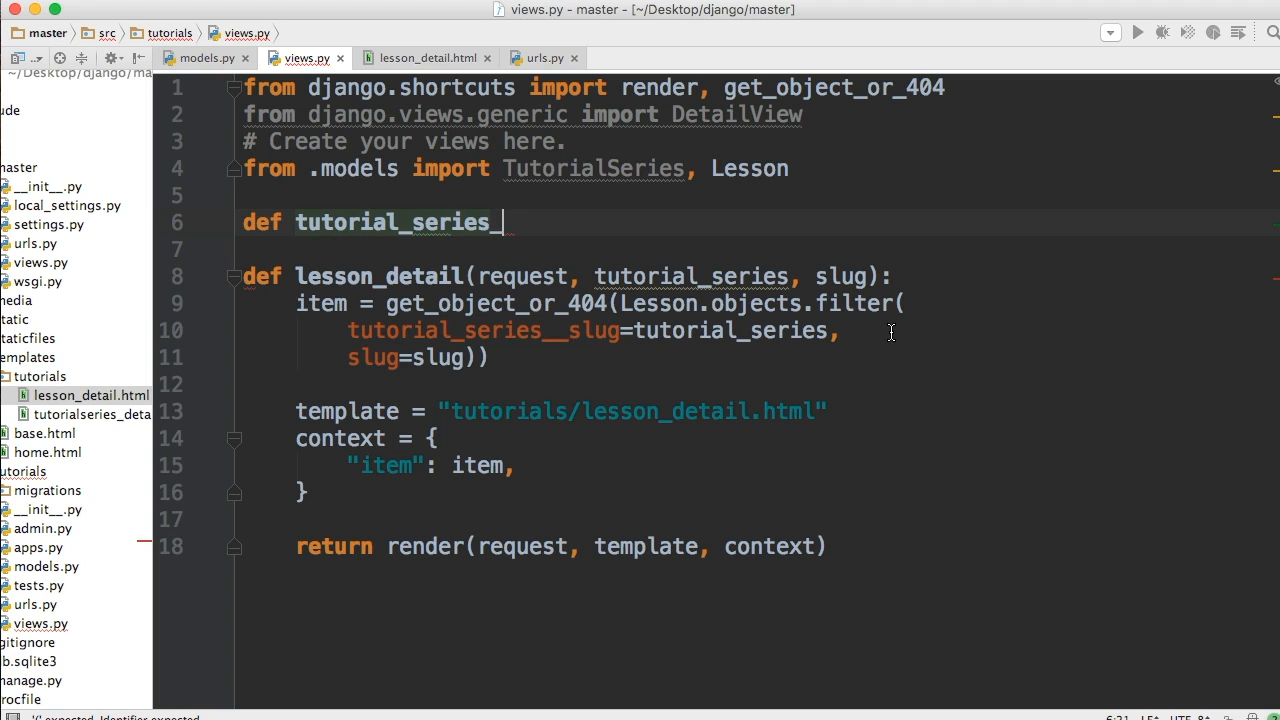
{"action": "type", "text": "detail"}
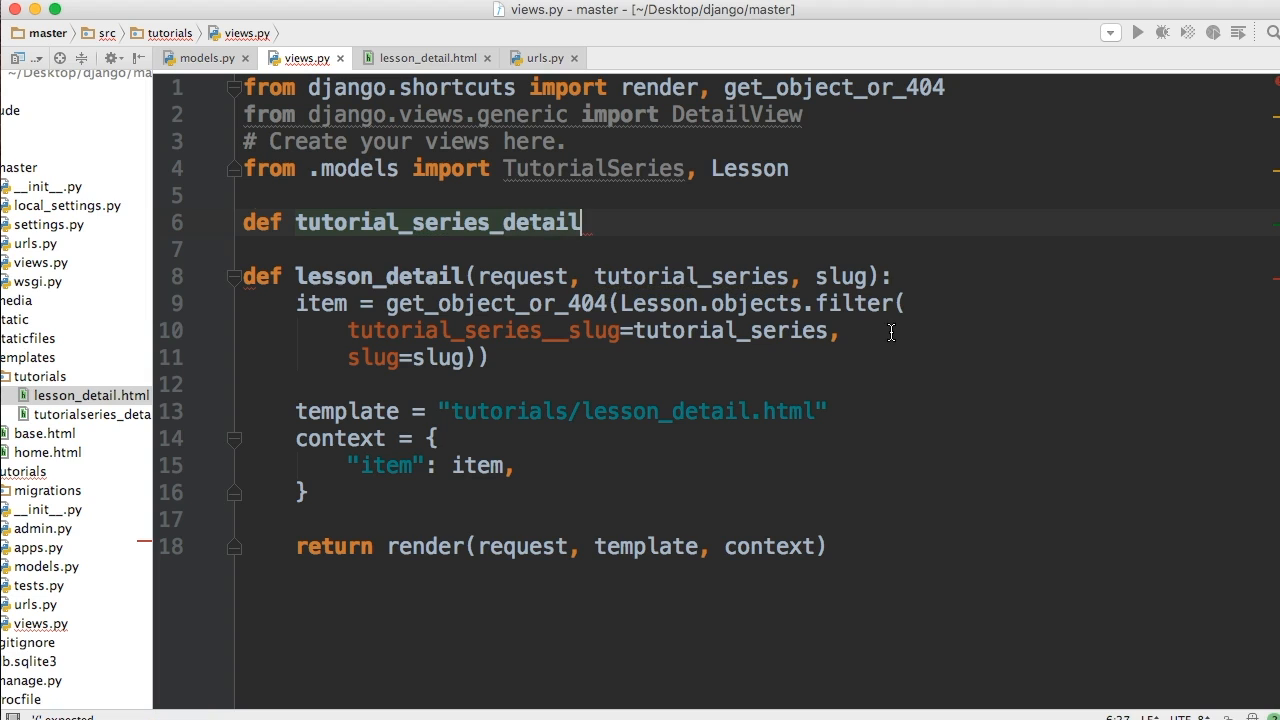
{"action": "mouse_move", "coordinate": [552, 332]}
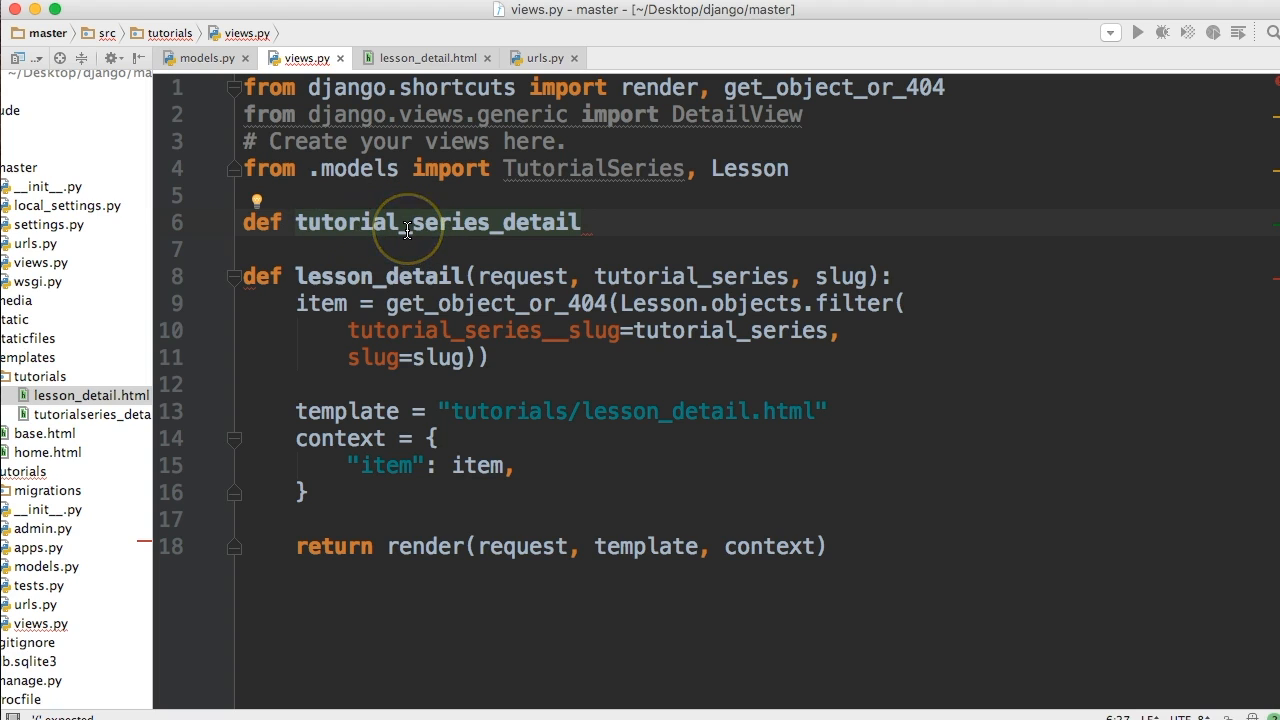
{"action": "mouse_move", "coordinate": [408, 222]}
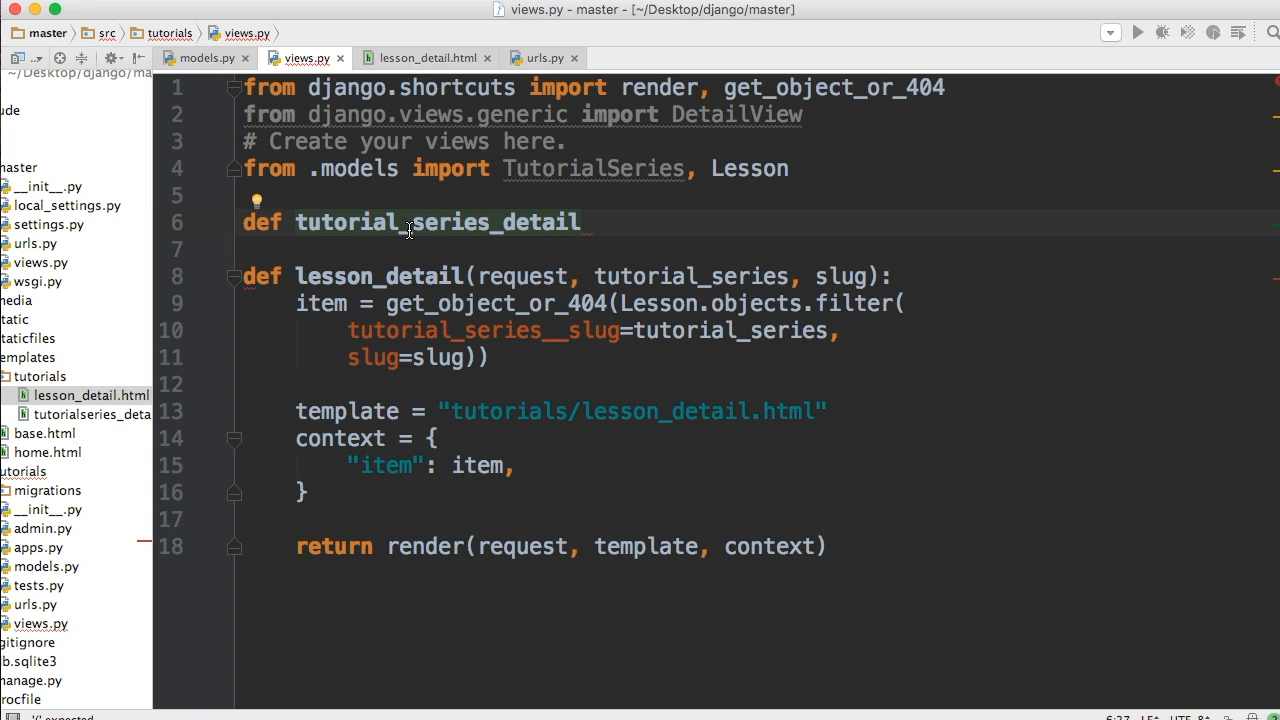
{"action": "type", "text": "()"}
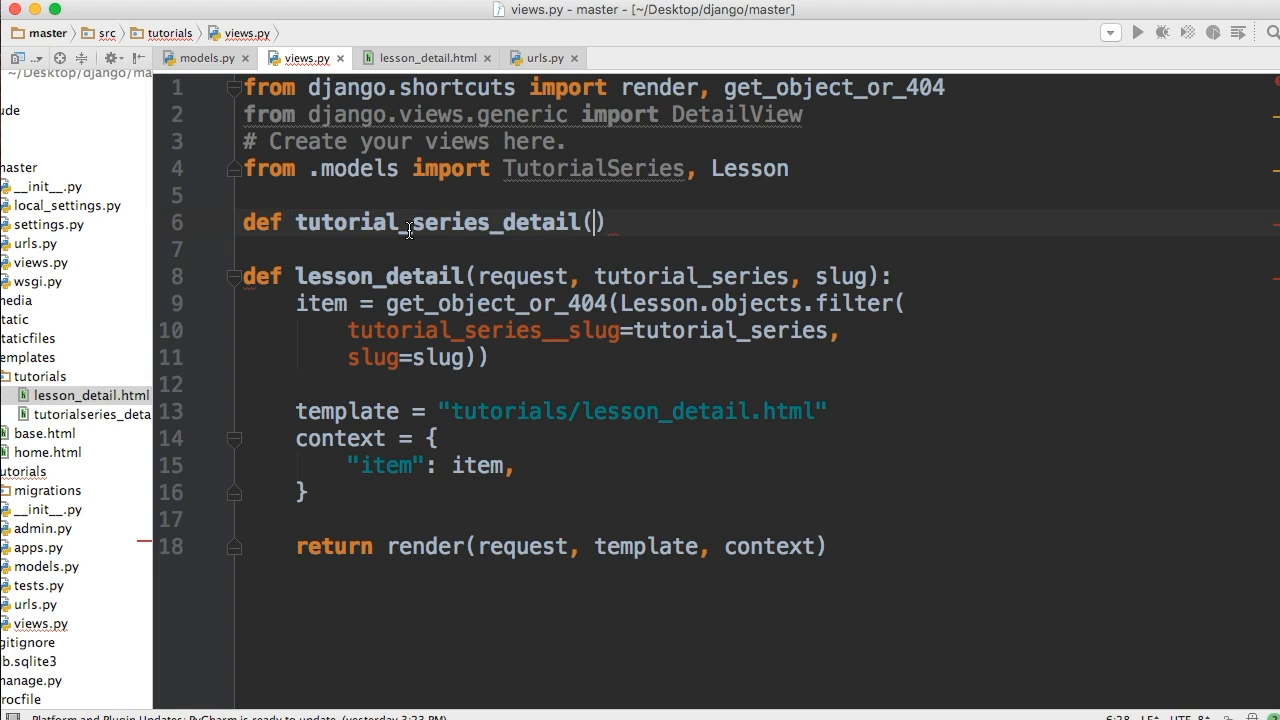
{"action": "mouse_move", "coordinate": [552, 272]}
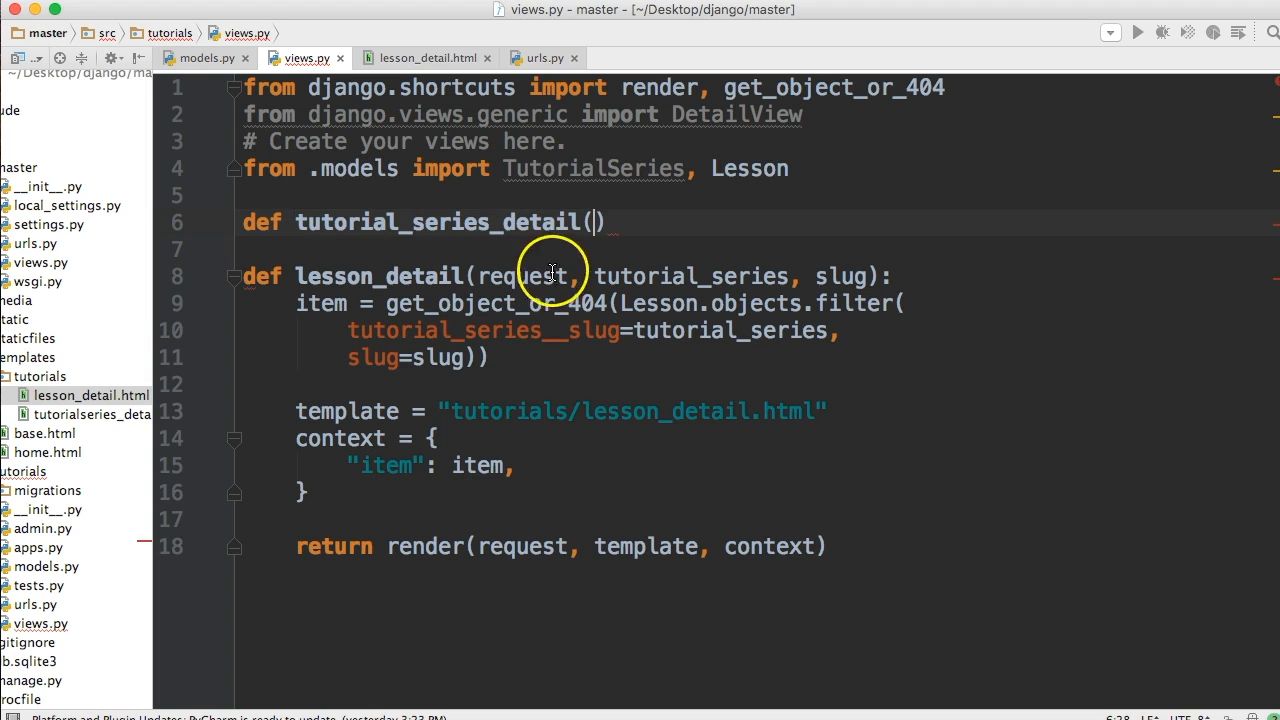
{"action": "type", "text": "re"}
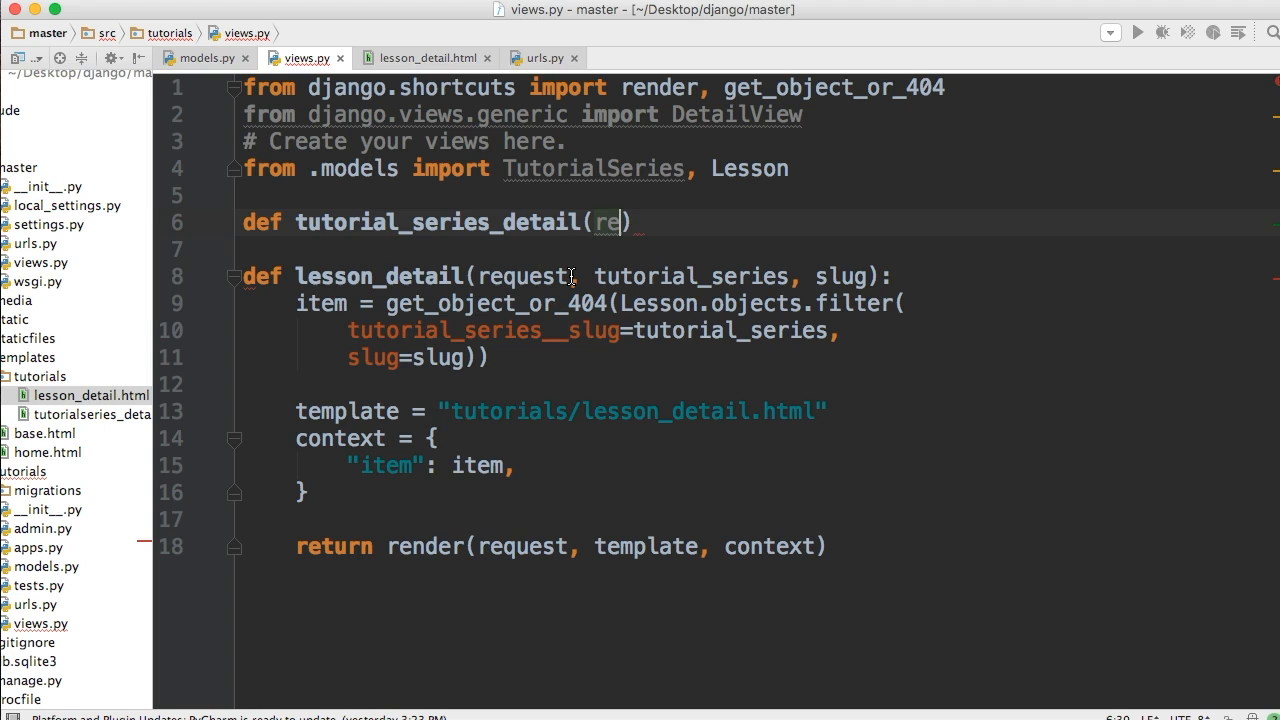
{"action": "type", "text": "quest,"}
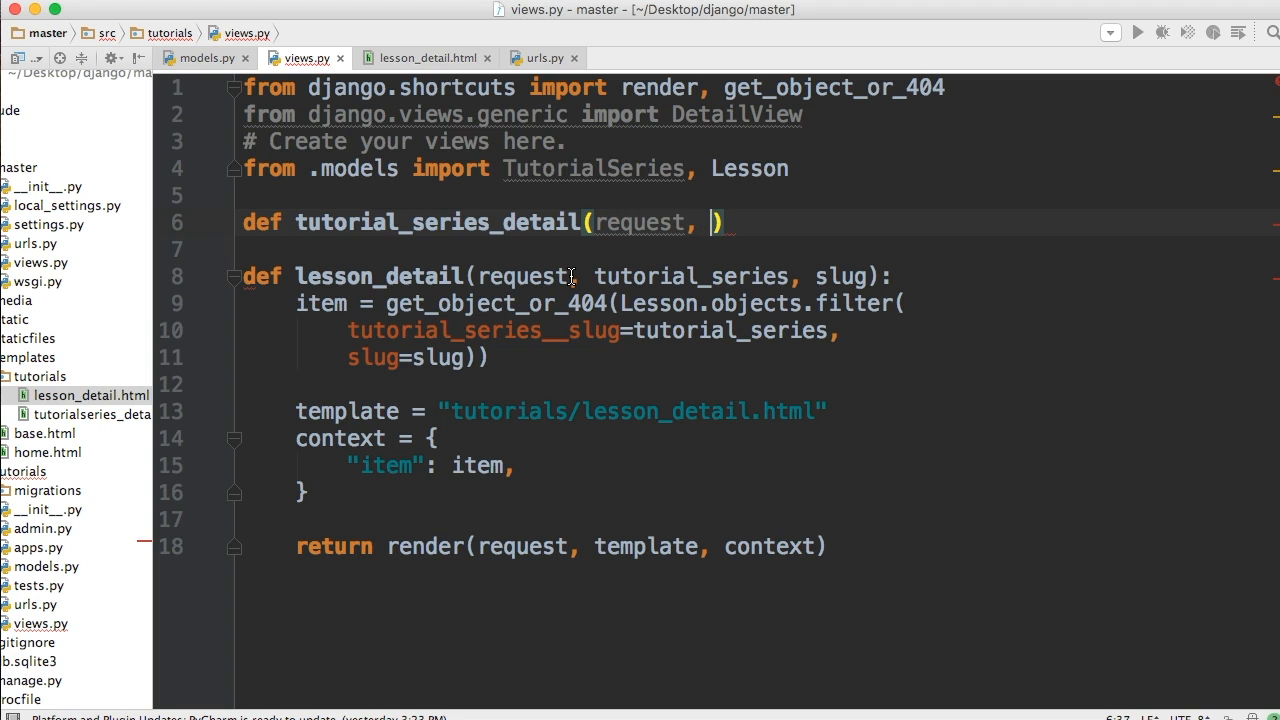
{"action": "type", "text": "slug"}
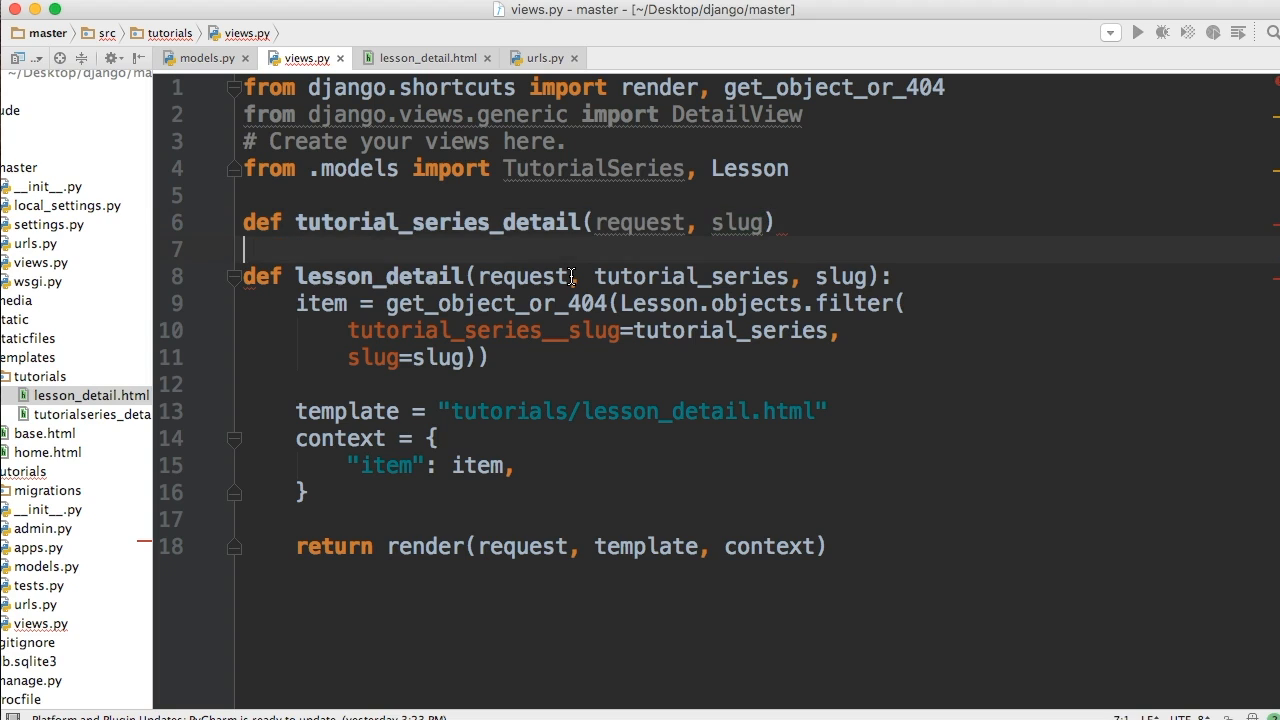
{"action": "left_click", "coordinate": [776, 222]}
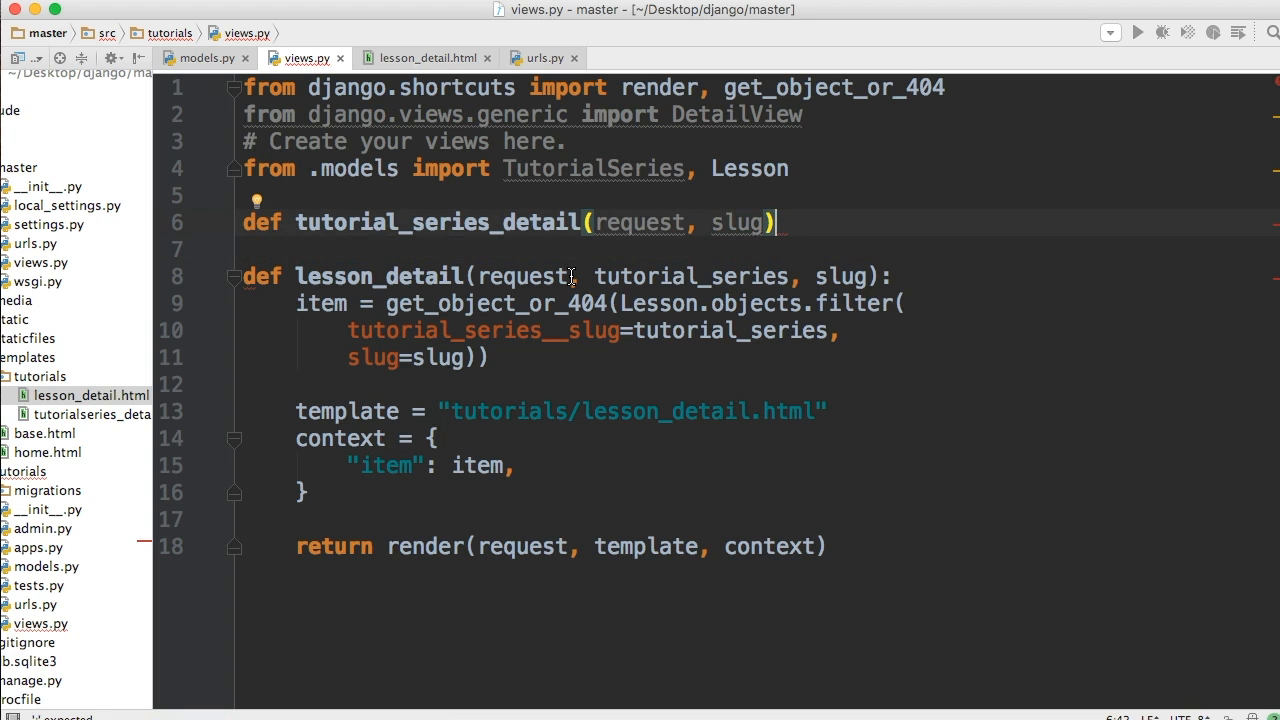
Step: Add series = get_object_or_404(TutorialSeries, slug=slug) as the function body
{"action": "key", "text": "BackSpace"}
{"action": "type", "text": ":"}
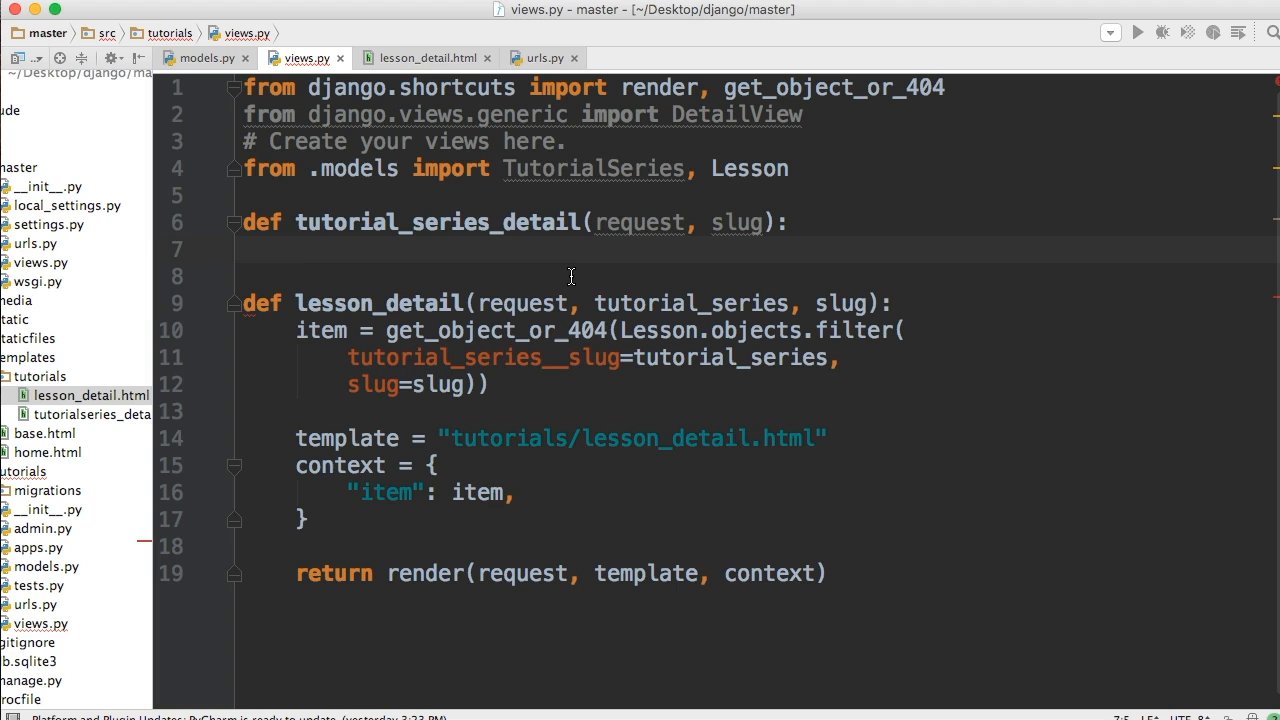
{"action": "type", "text": "series ="}
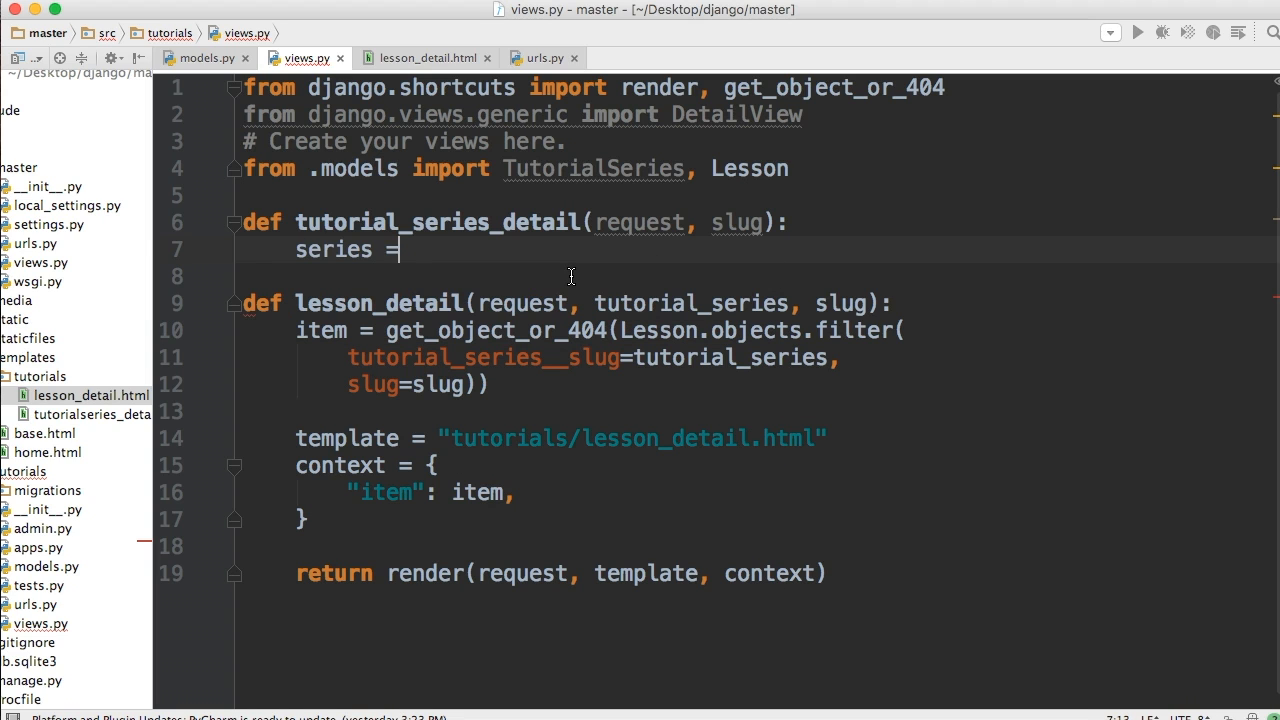
{"action": "type", "text": "get_object_or_404("}
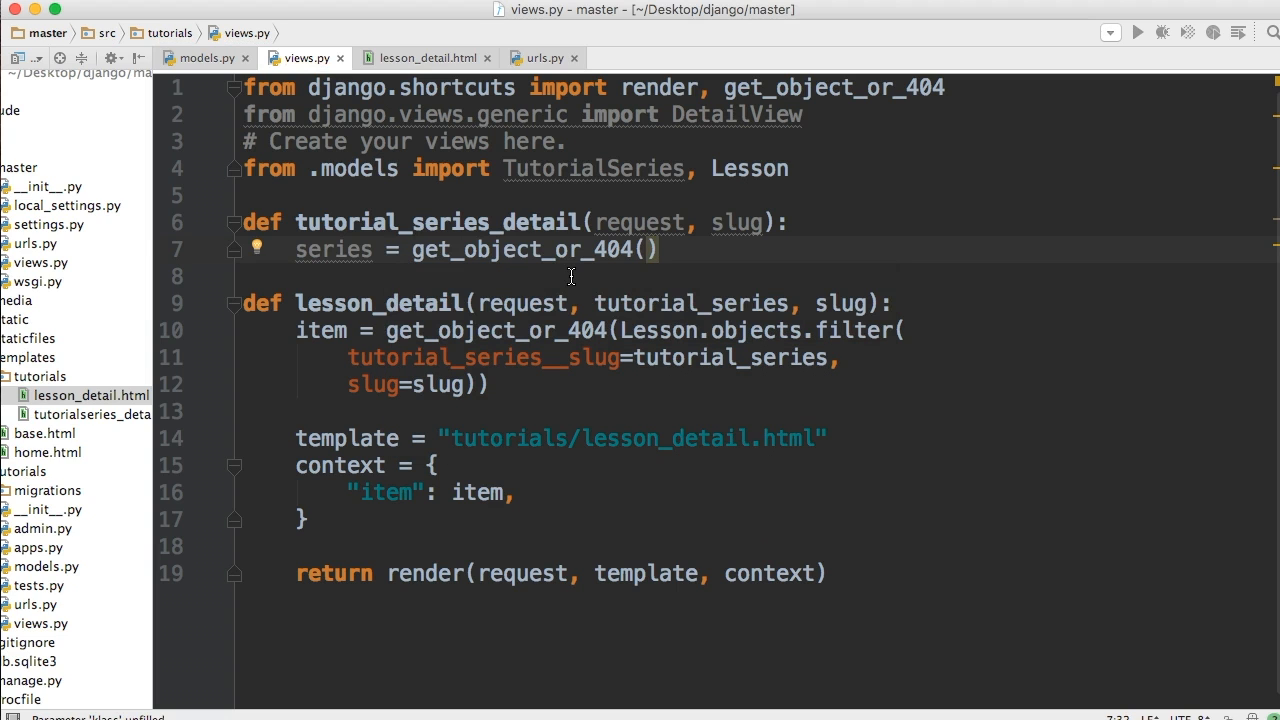
{"action": "type", "text": "TutorialSeries,"}
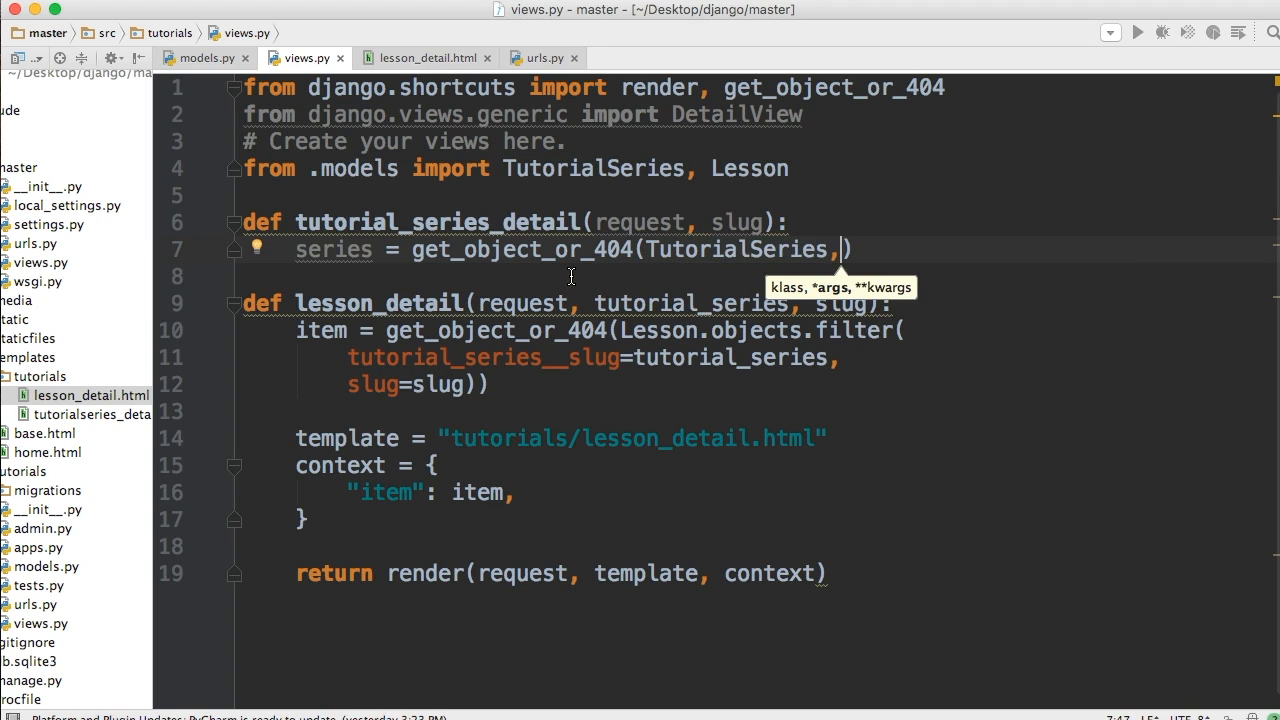
{"action": "key", "text": "backspace"}
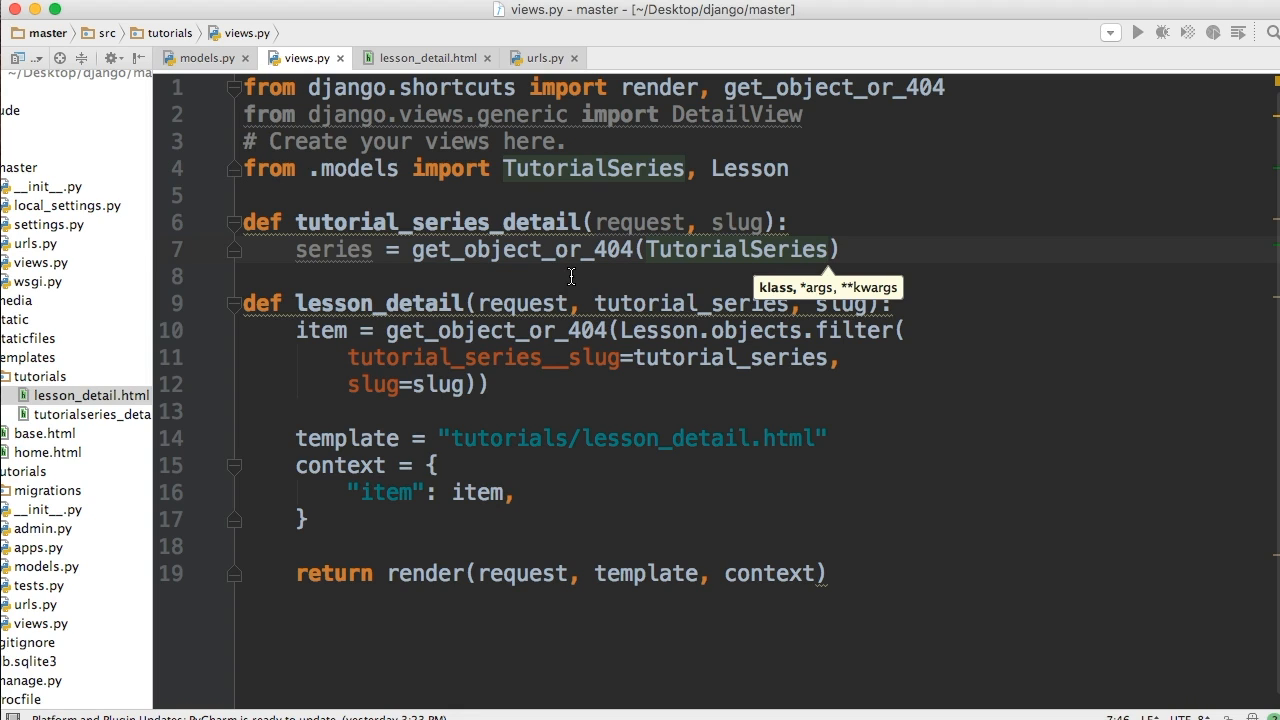
{"action": "type", "text": "."}
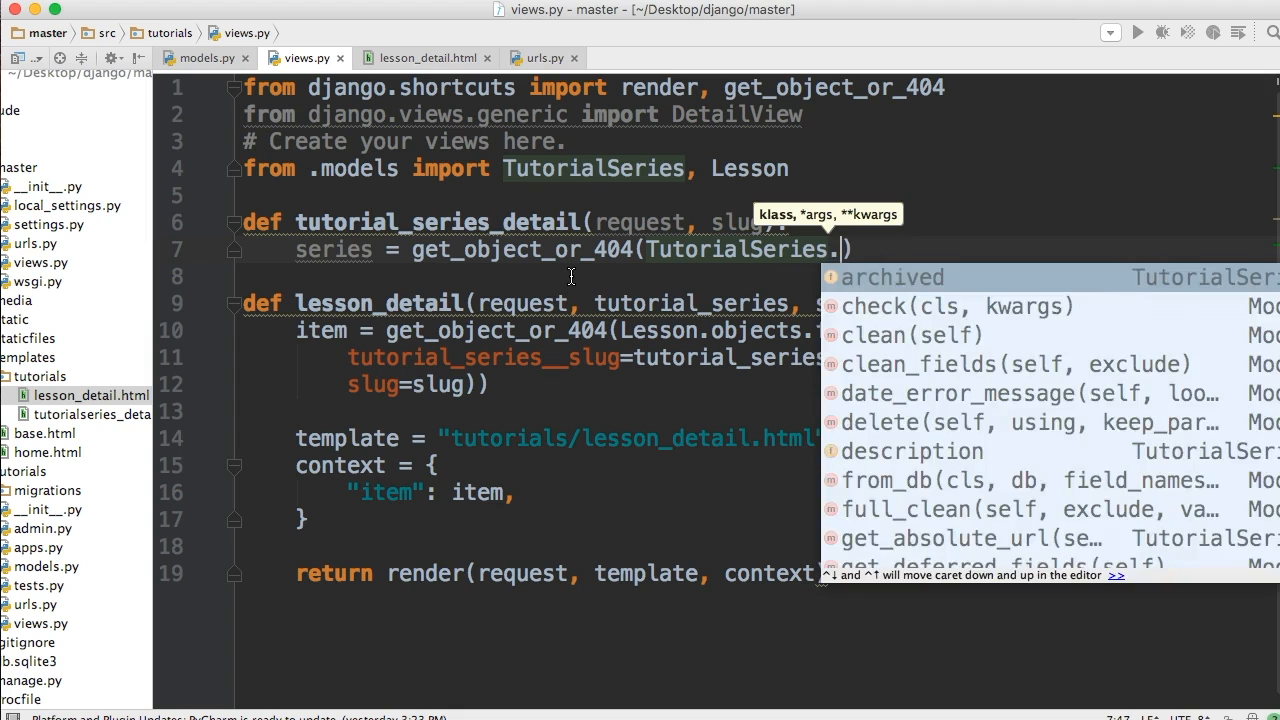
{"action": "type", "text": "objets.filter("}
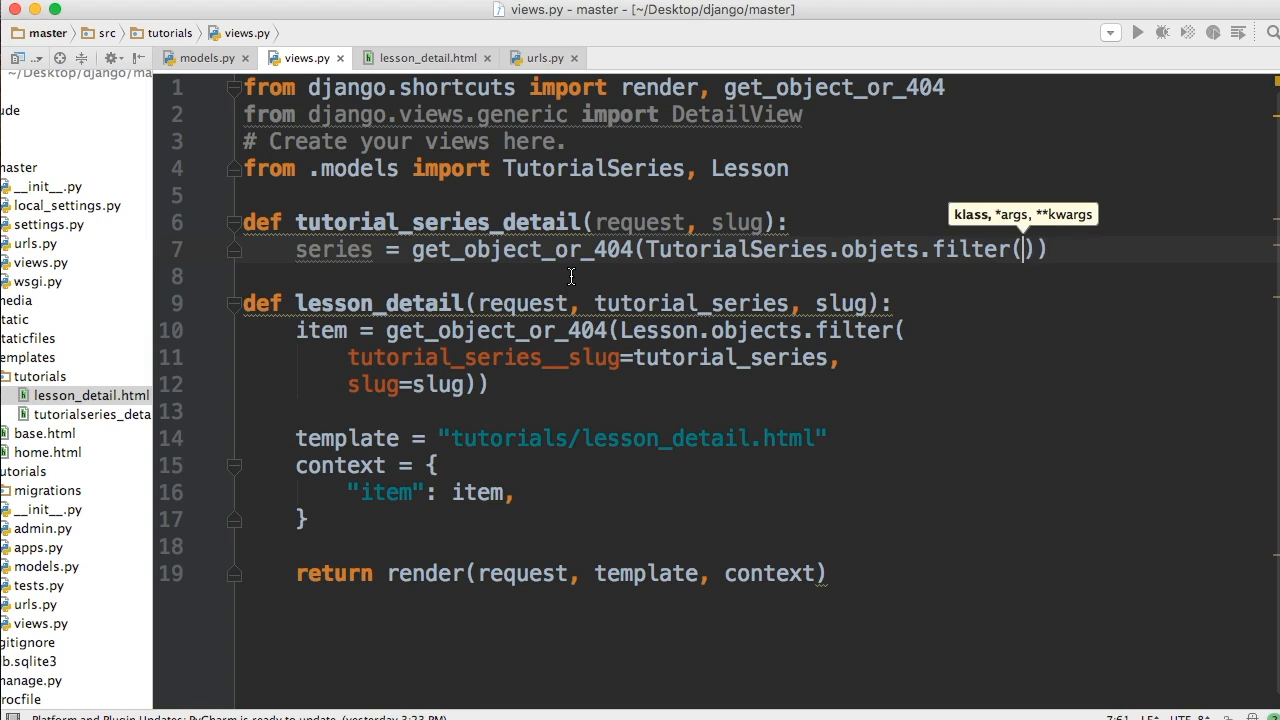
{"action": "type", "text": "slug=slug"}
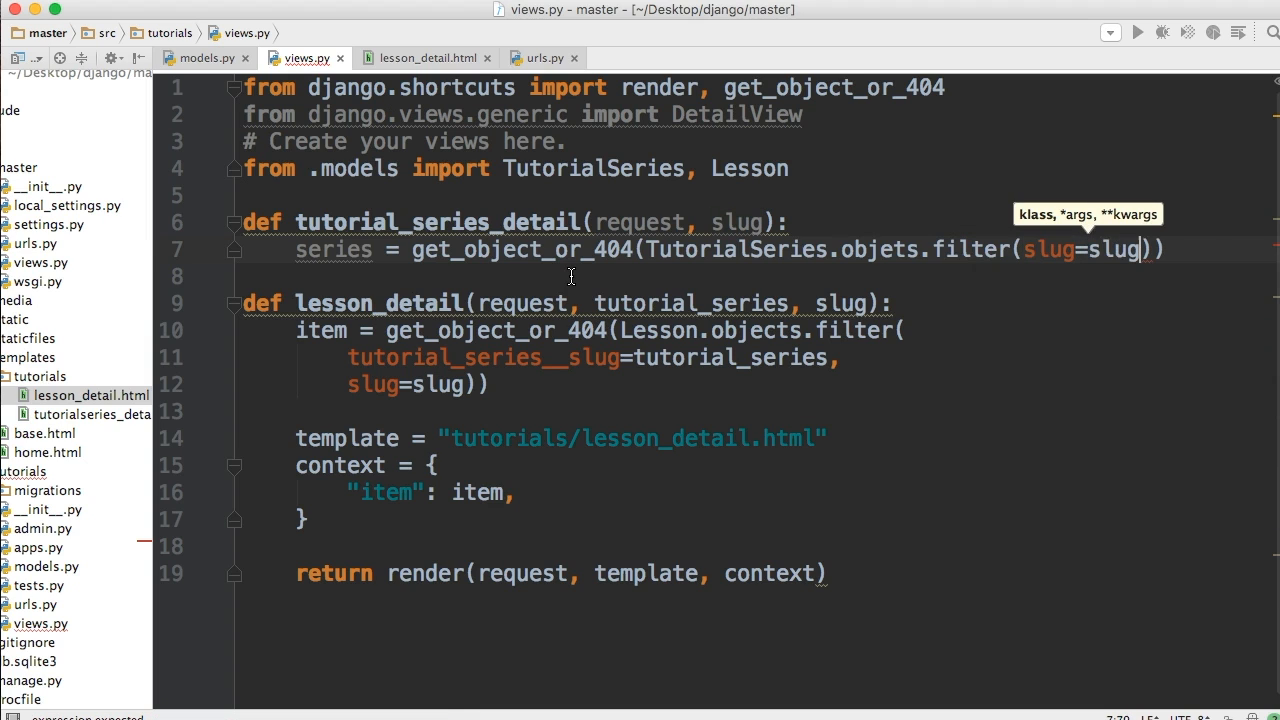
{"action": "key", "text": "backspace"}
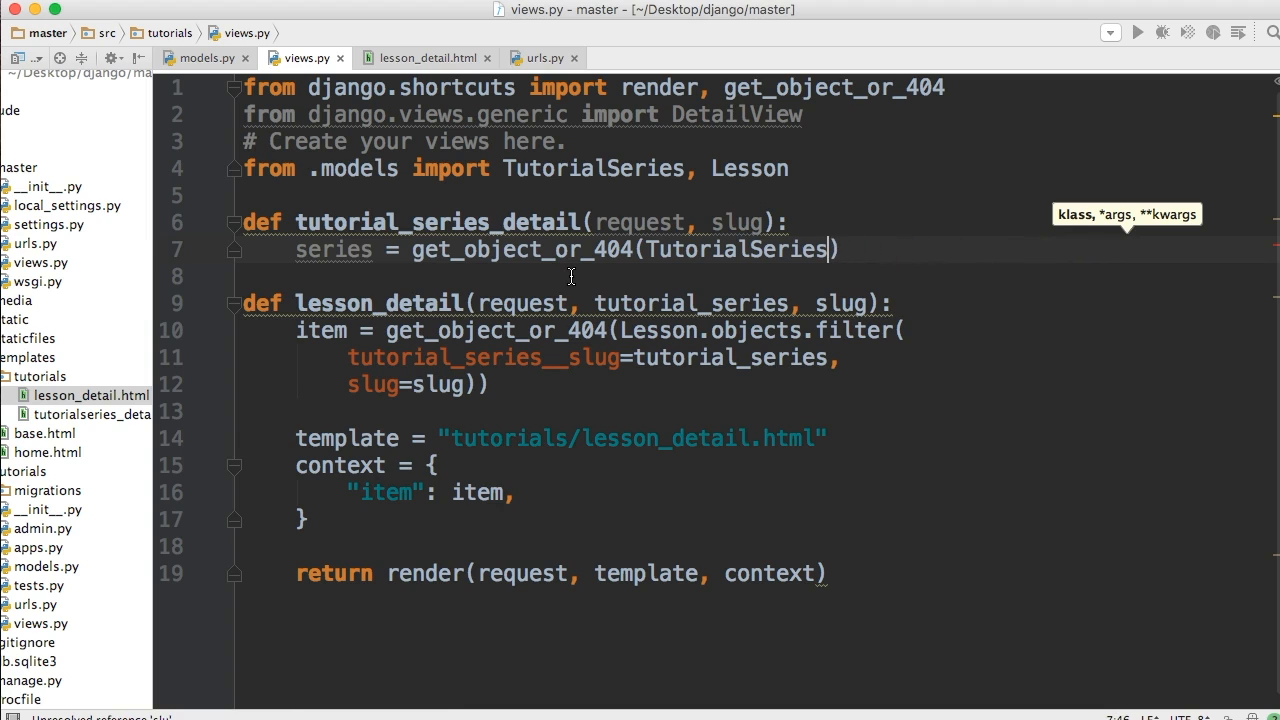
{"action": "type", "text": ", slug=slug"}
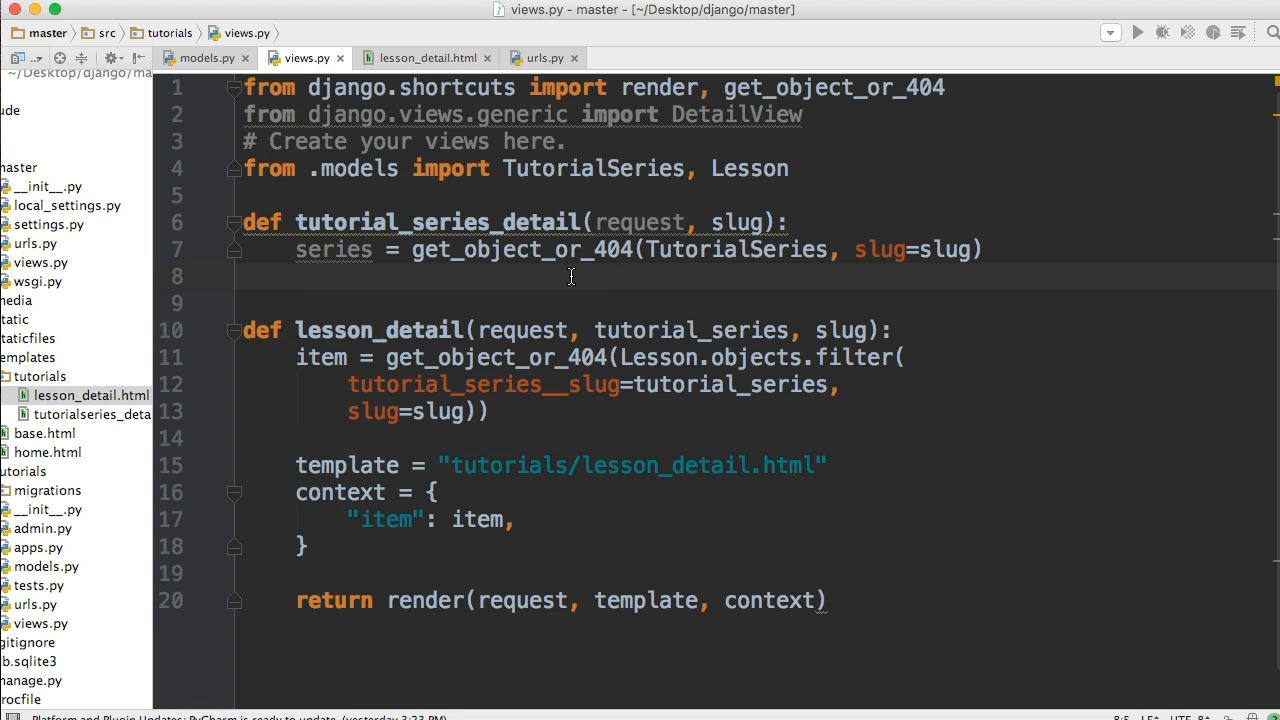
{"action": "mouse_move", "coordinate": [708, 256]}
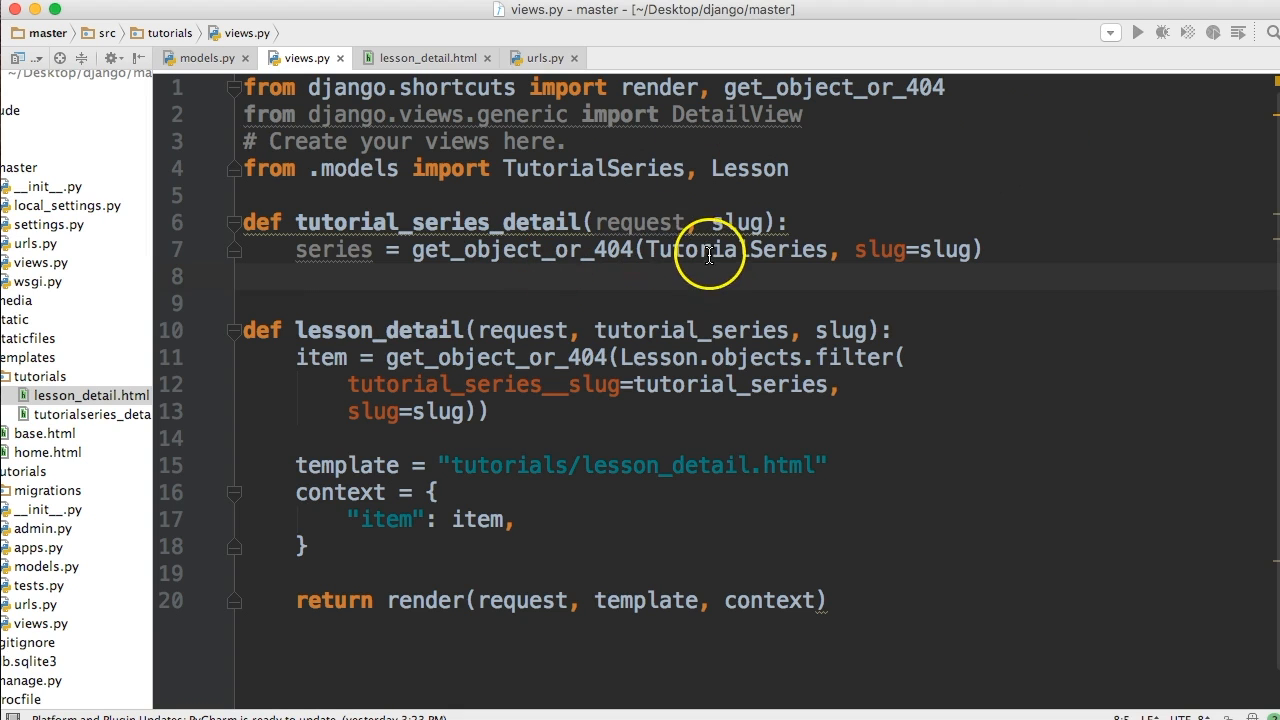
{"action": "mouse_move", "coordinate": [790, 248]}
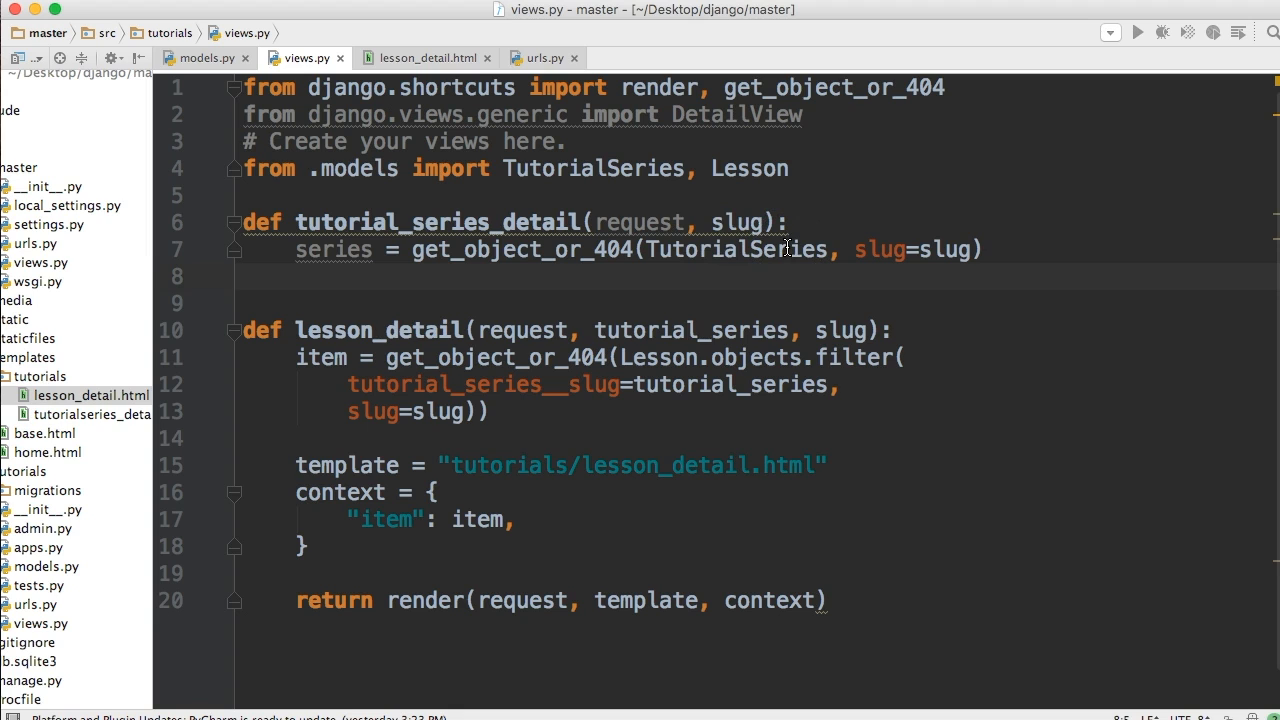
{"action": "mouse_move", "coordinate": [858, 248]}
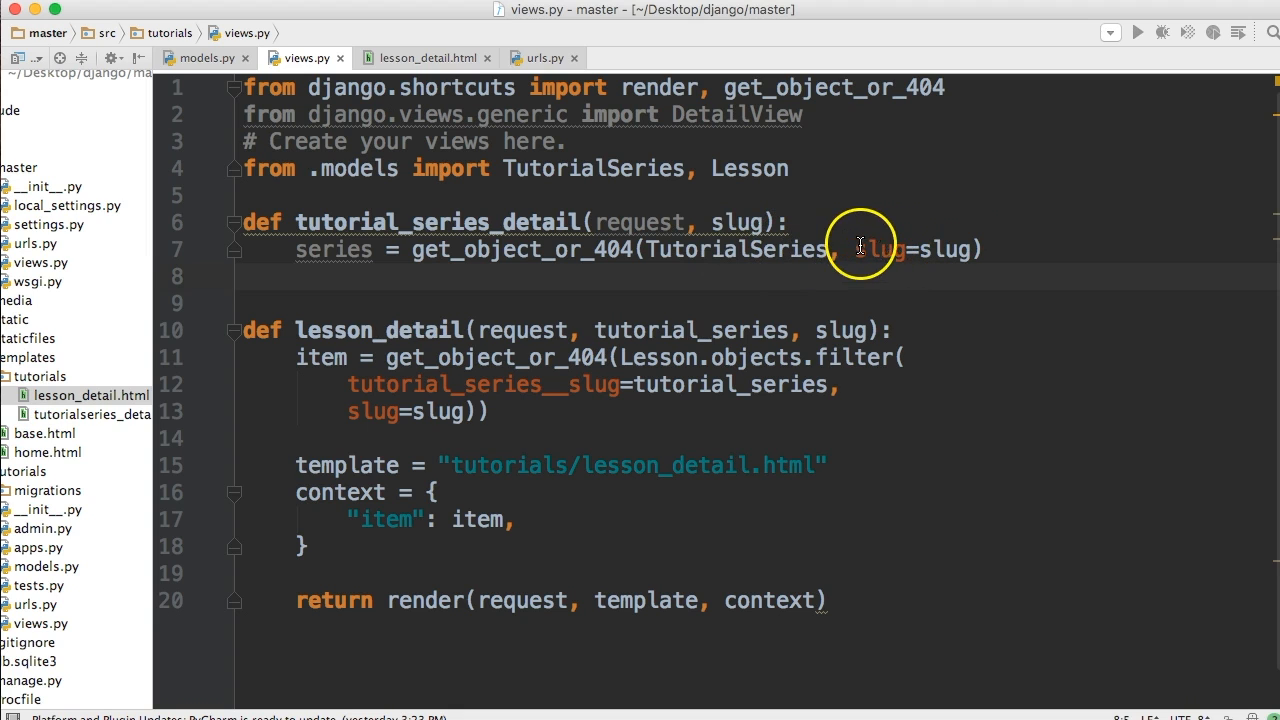
{"action": "mouse_move", "coordinate": [736, 222]}
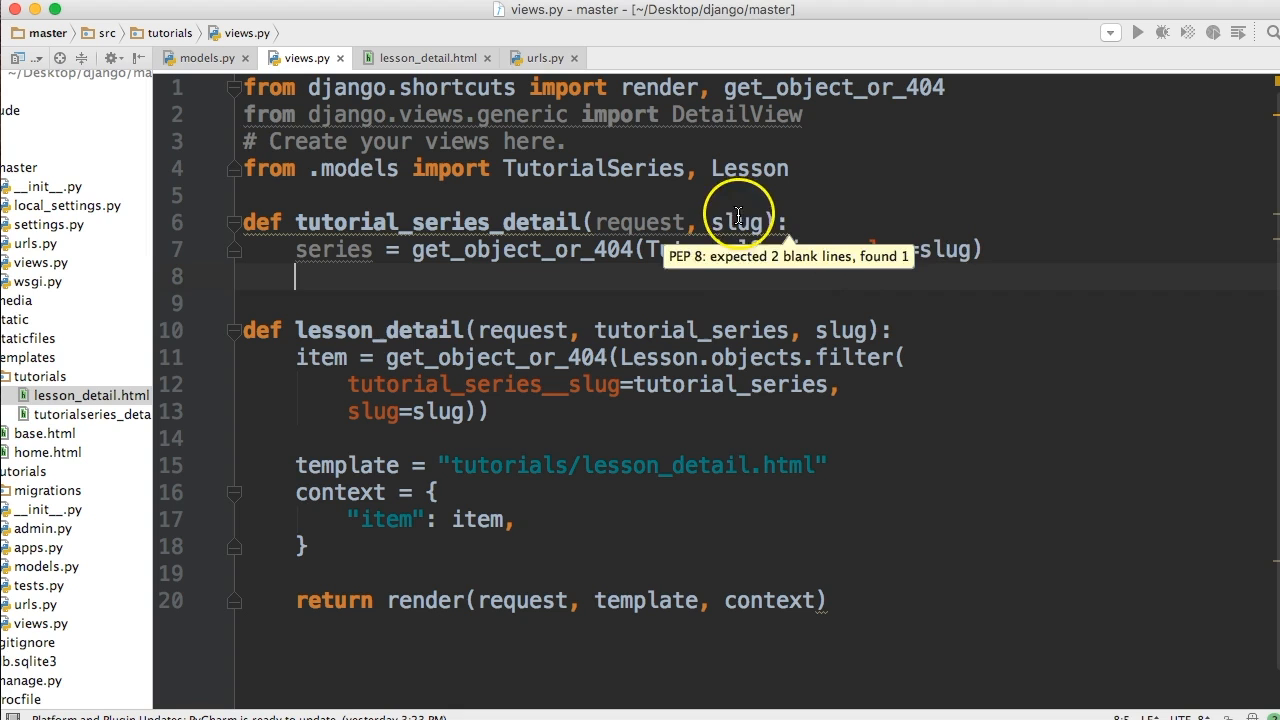
{"action": "mouse_move", "coordinate": [464, 56]}
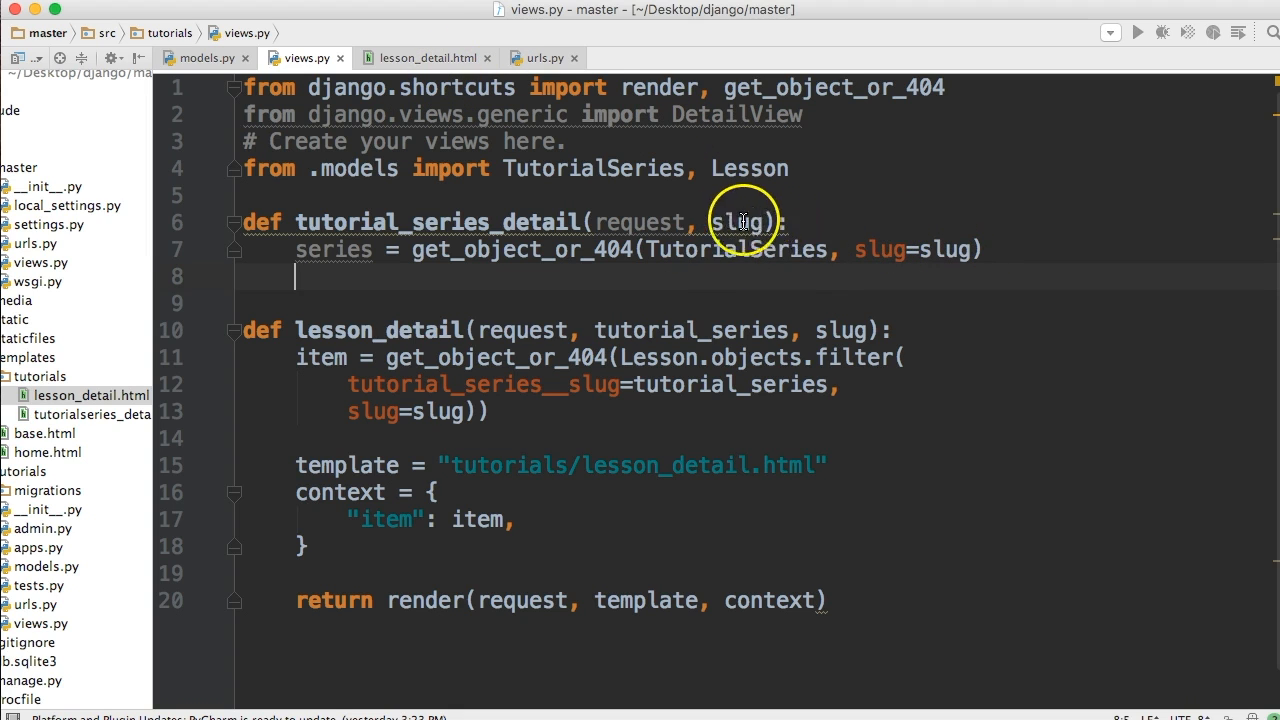
{"action": "mouse_move", "coordinate": [950, 248]}
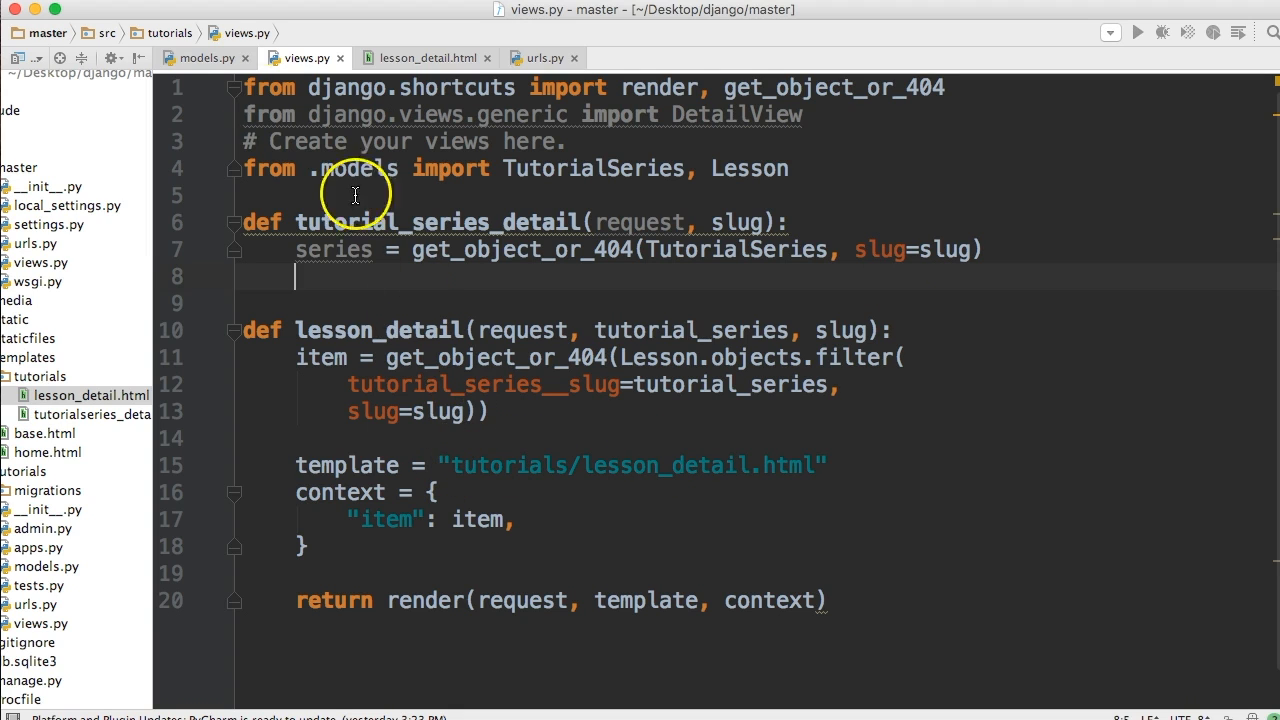
{"action": "mouse_move", "coordinate": [492, 384]}
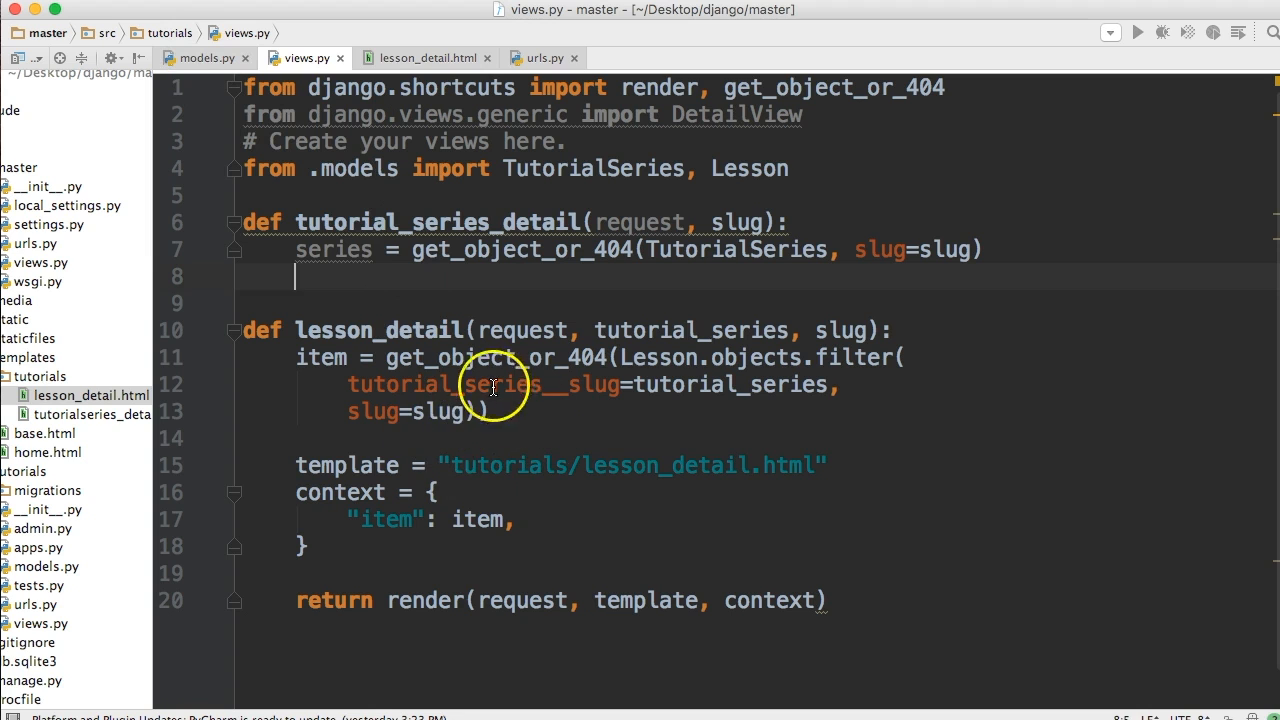
{"action": "mouse_move", "coordinate": [380, 370]}
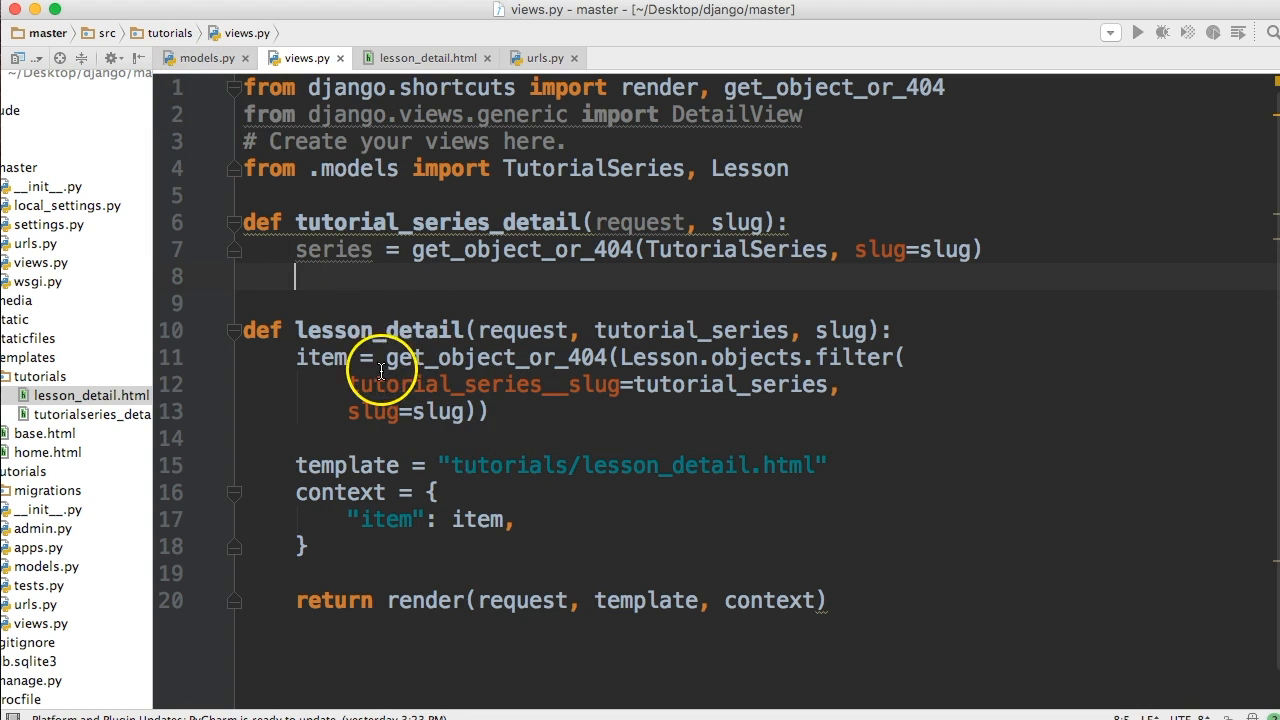
{"action": "left_click", "coordinate": [204, 56]}
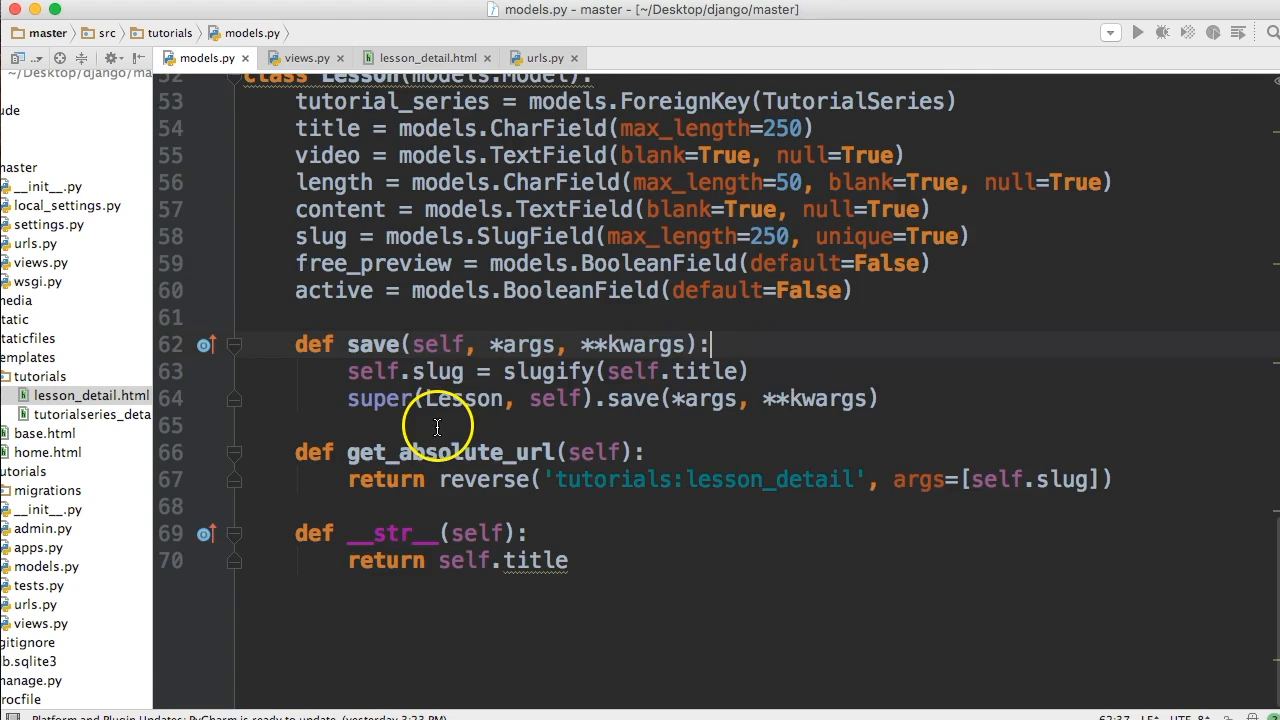
{"action": "scroll", "scroll_direction": "up", "scroll_amount": 3}
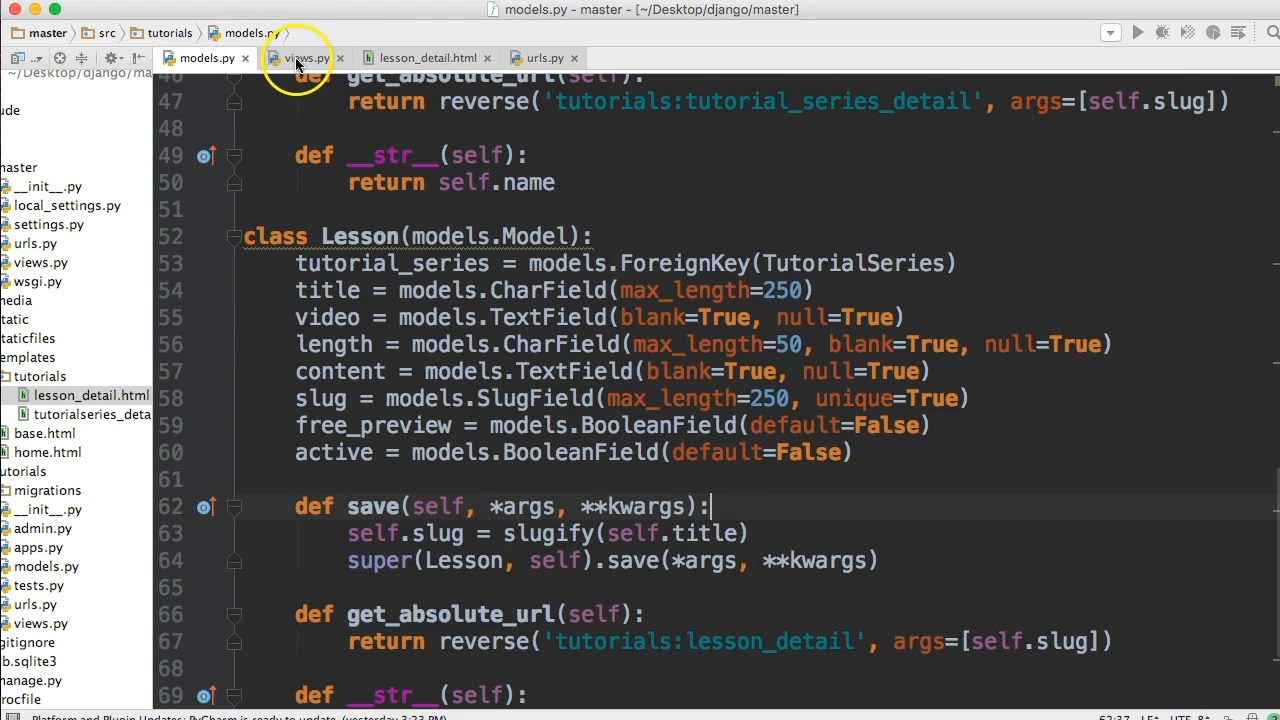
{"action": "left_click", "coordinate": [300, 56]}
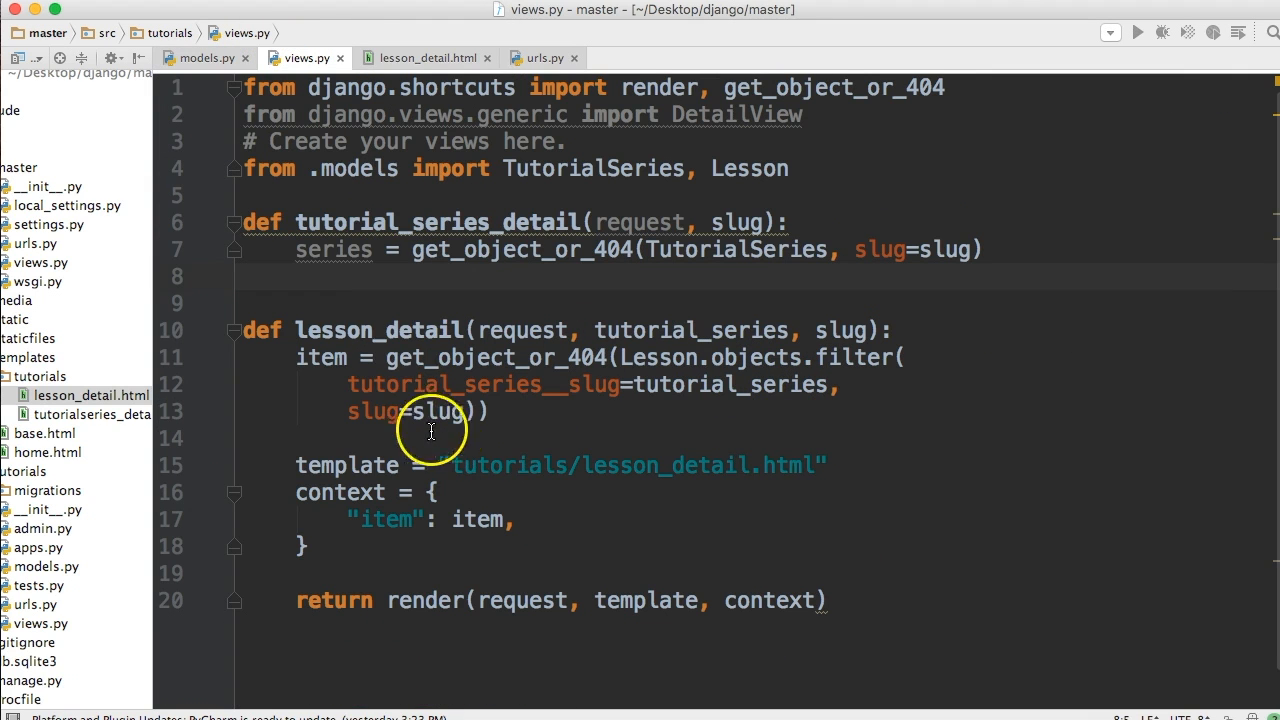
{"action": "mouse_move", "coordinate": [376, 358]}
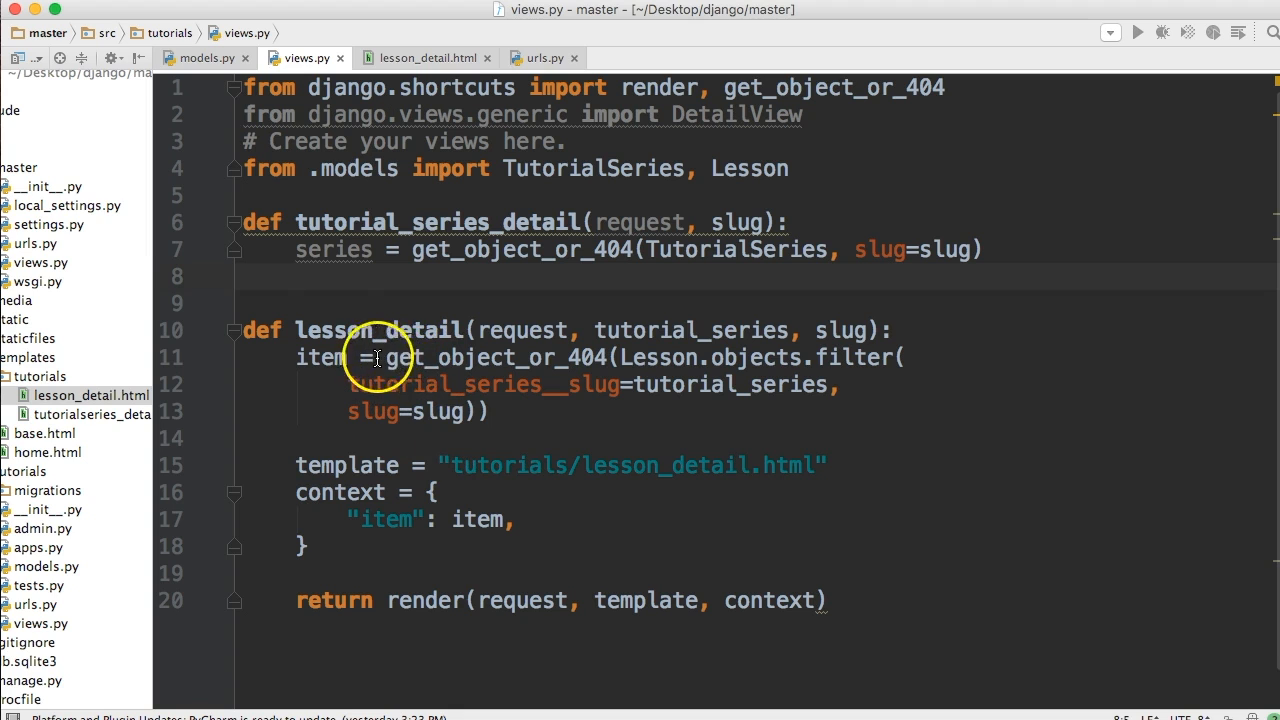
{"action": "mouse_move", "coordinate": [510, 378]}
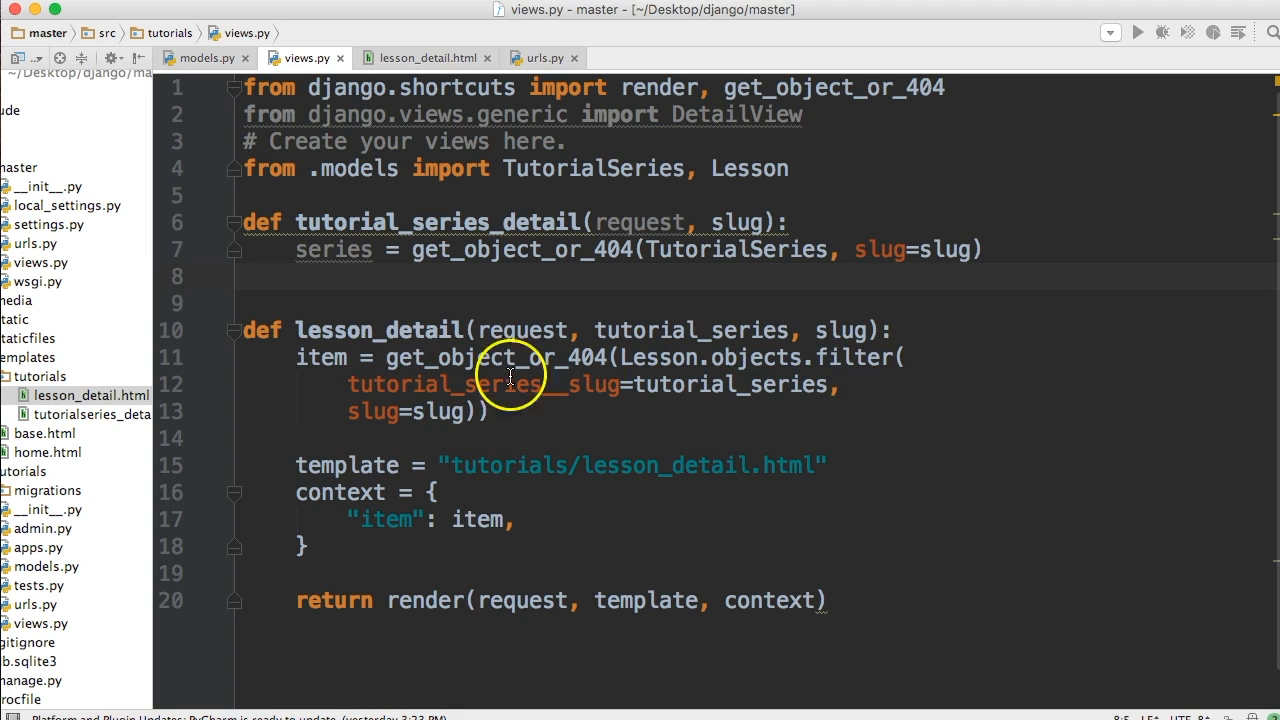
{"action": "mouse_move", "coordinate": [556, 392]}
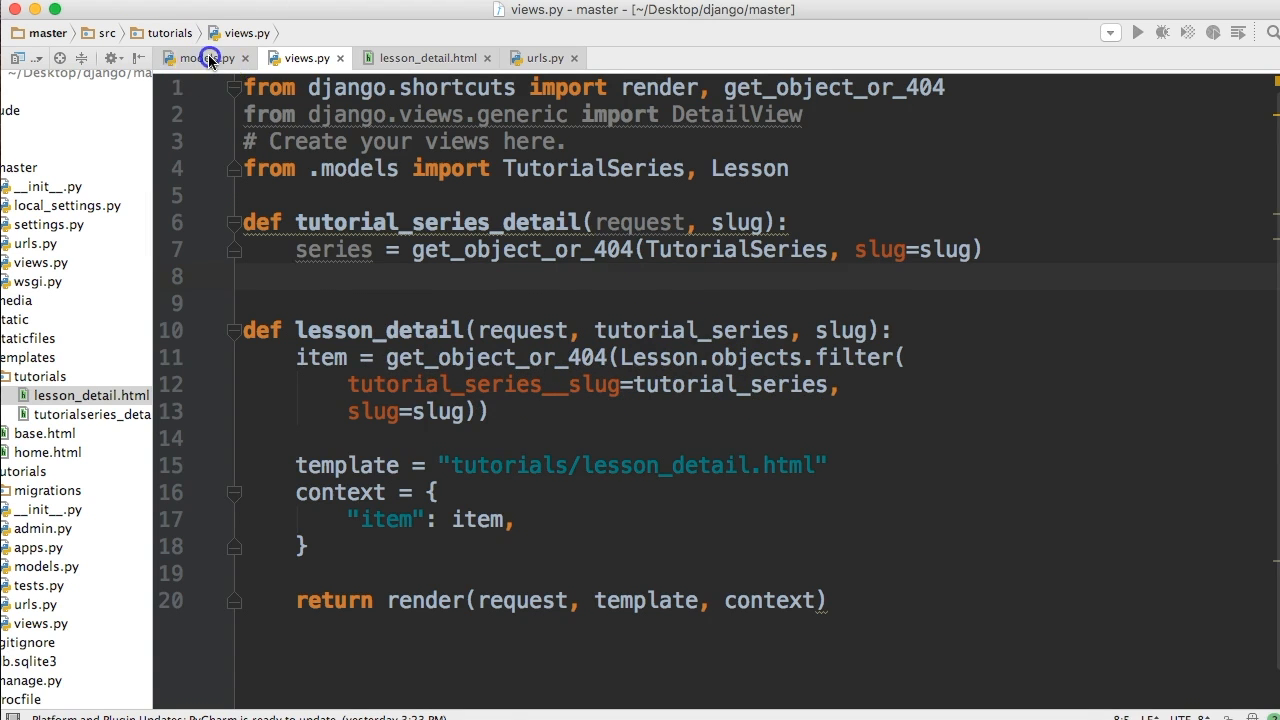
{"action": "left_click", "coordinate": [196, 56]}
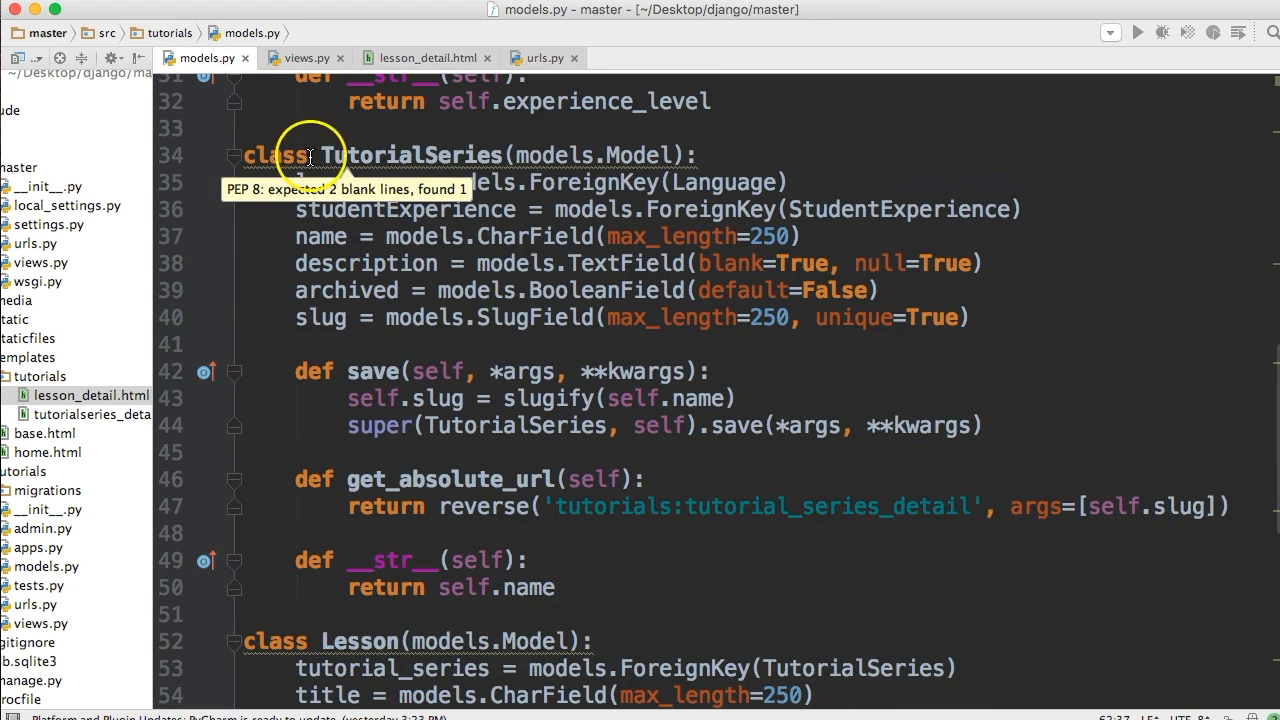
{"action": "scroll", "scroll_direction": "down", "scroll_amount": 3}
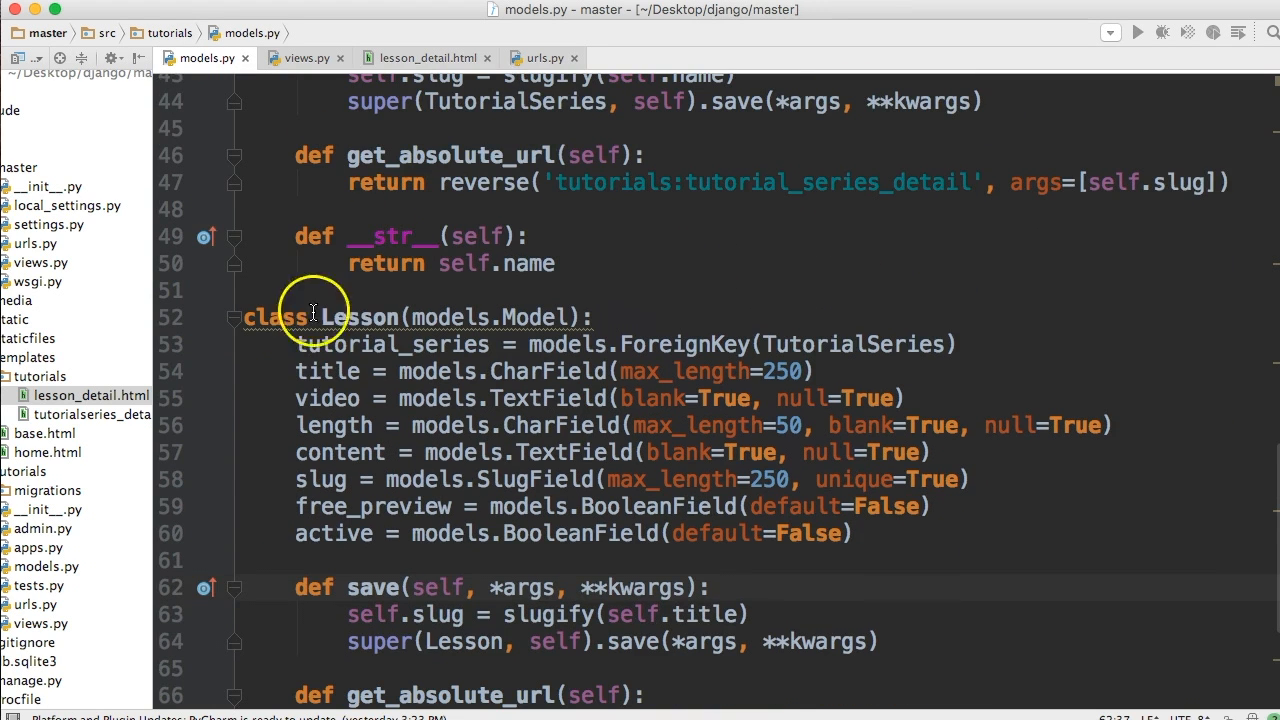
{"action": "mouse_move", "coordinate": [316, 344]}
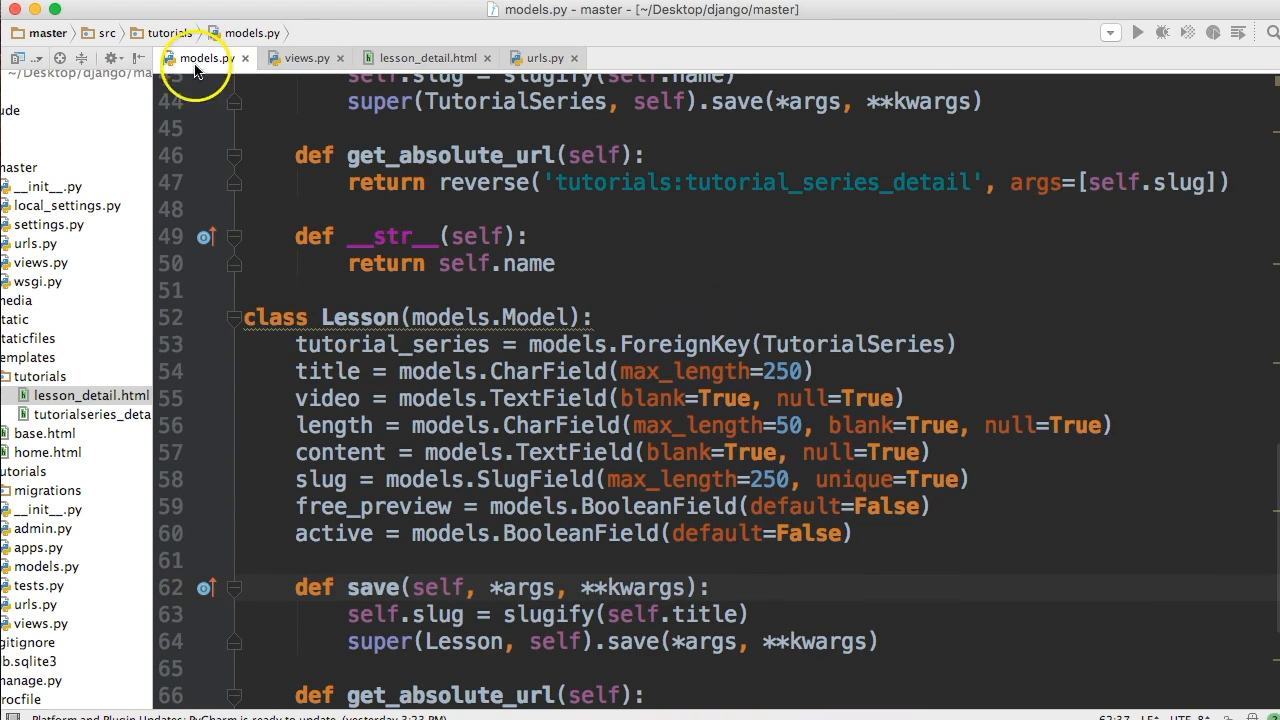
{"action": "scroll", "scroll_direction": "up", "scroll_amount": 3}
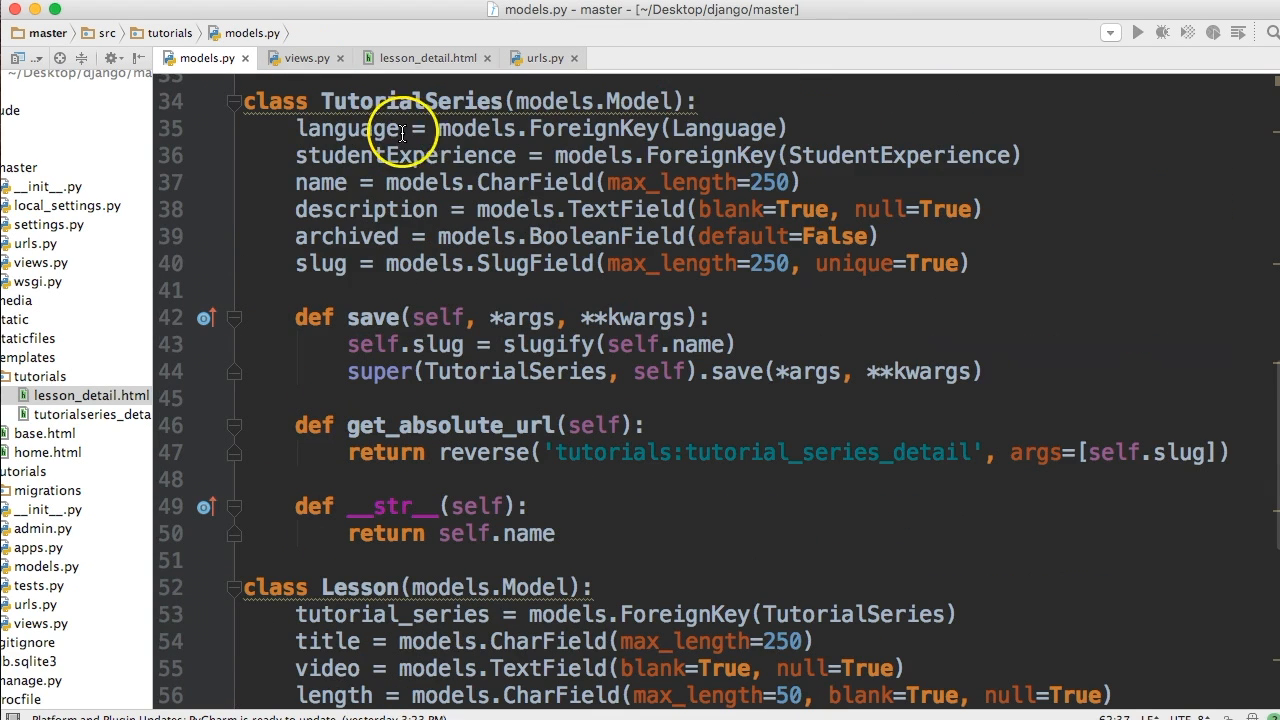
{"action": "mouse_move", "coordinate": [430, 432]}
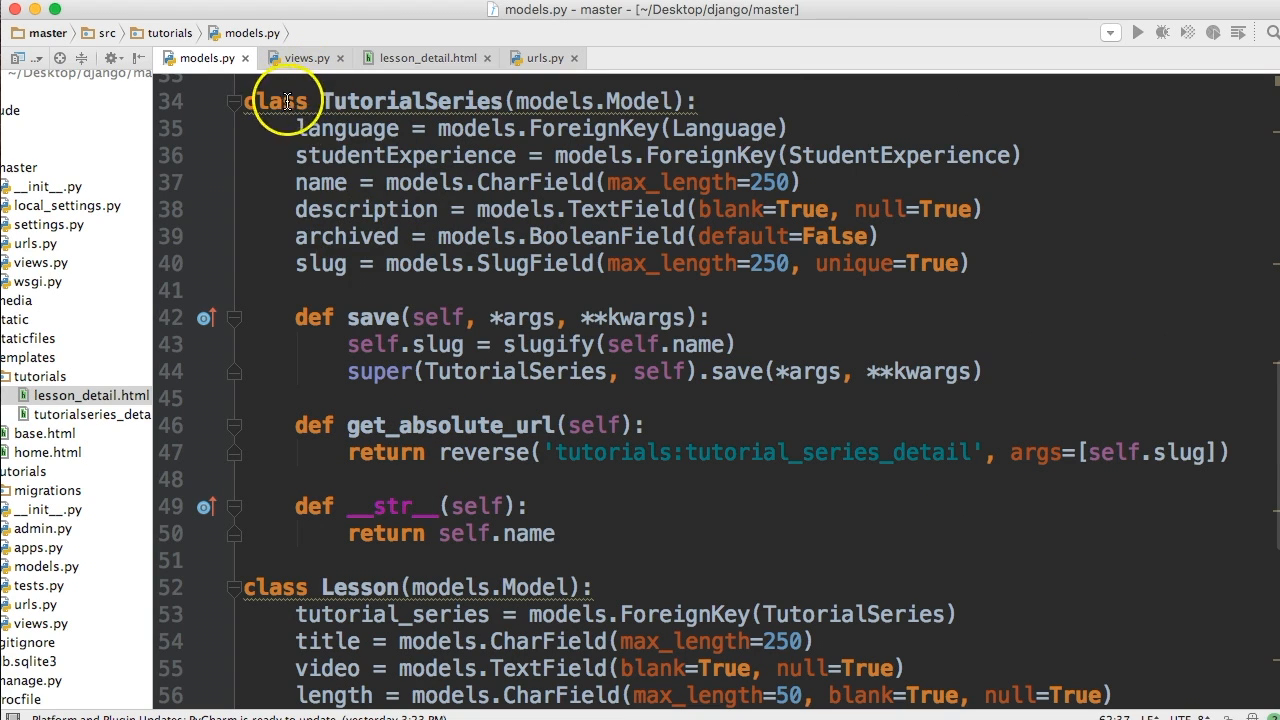
{"action": "mouse_move", "coordinate": [356, 100]}
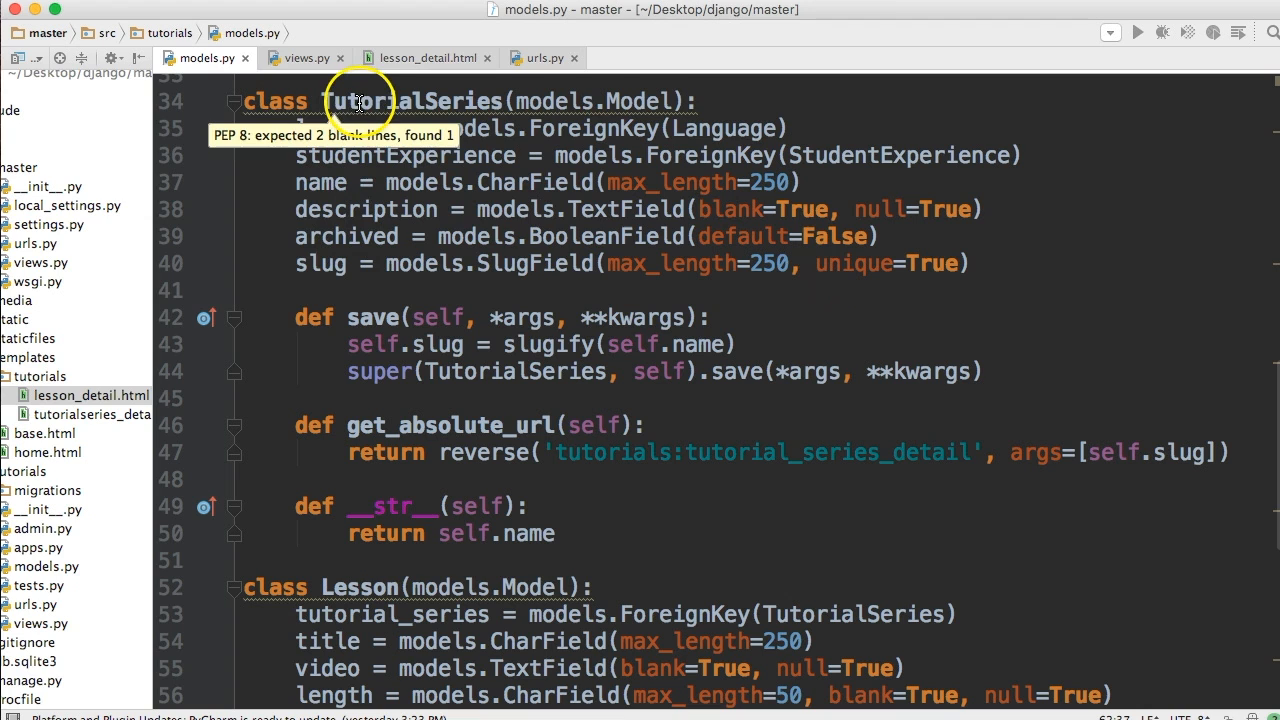
{"action": "mouse_move", "coordinate": [504, 132]}
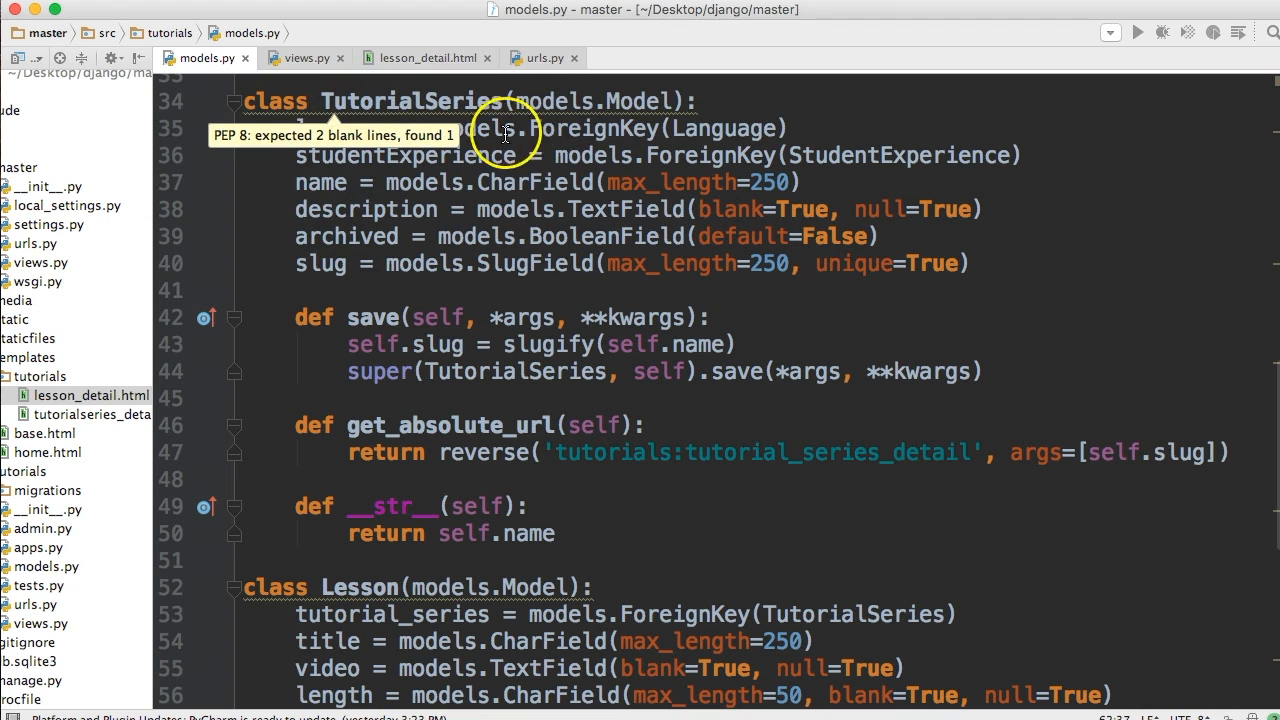
{"action": "mouse_move", "coordinate": [648, 184]}
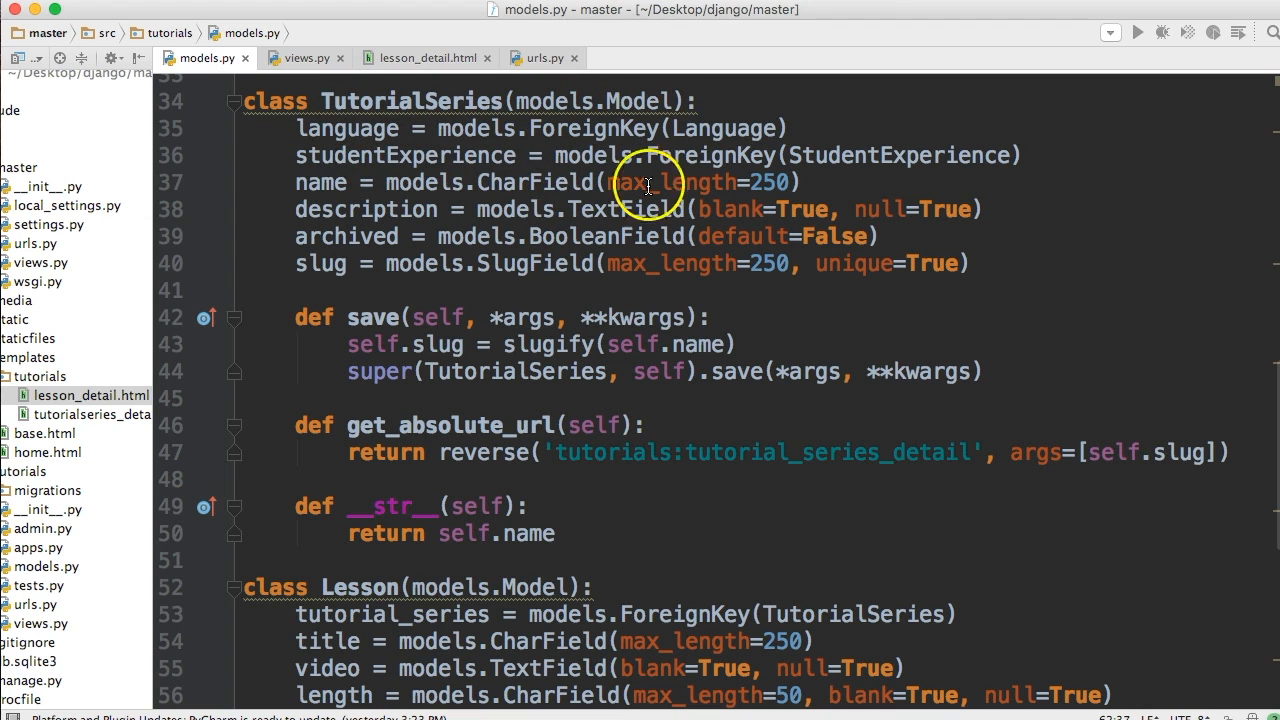
{"action": "mouse_move", "coordinate": [388, 256]}
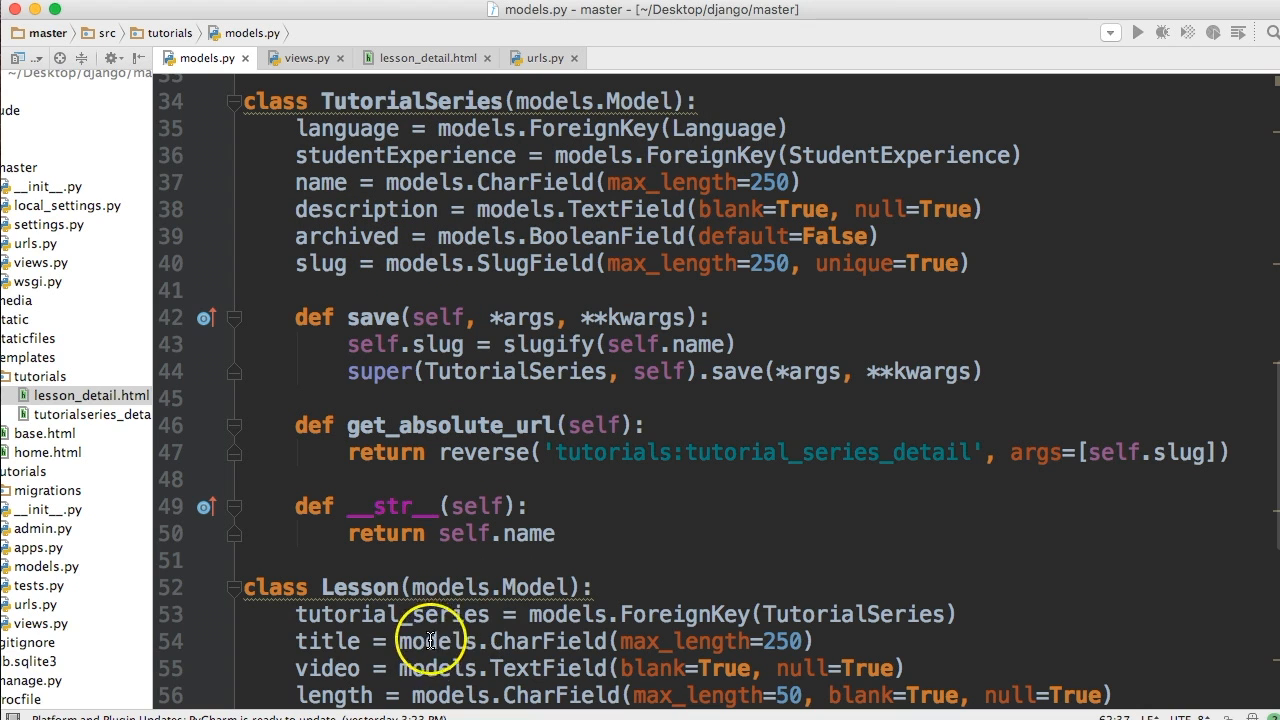
{"action": "mouse_move", "coordinate": [456, 252]}
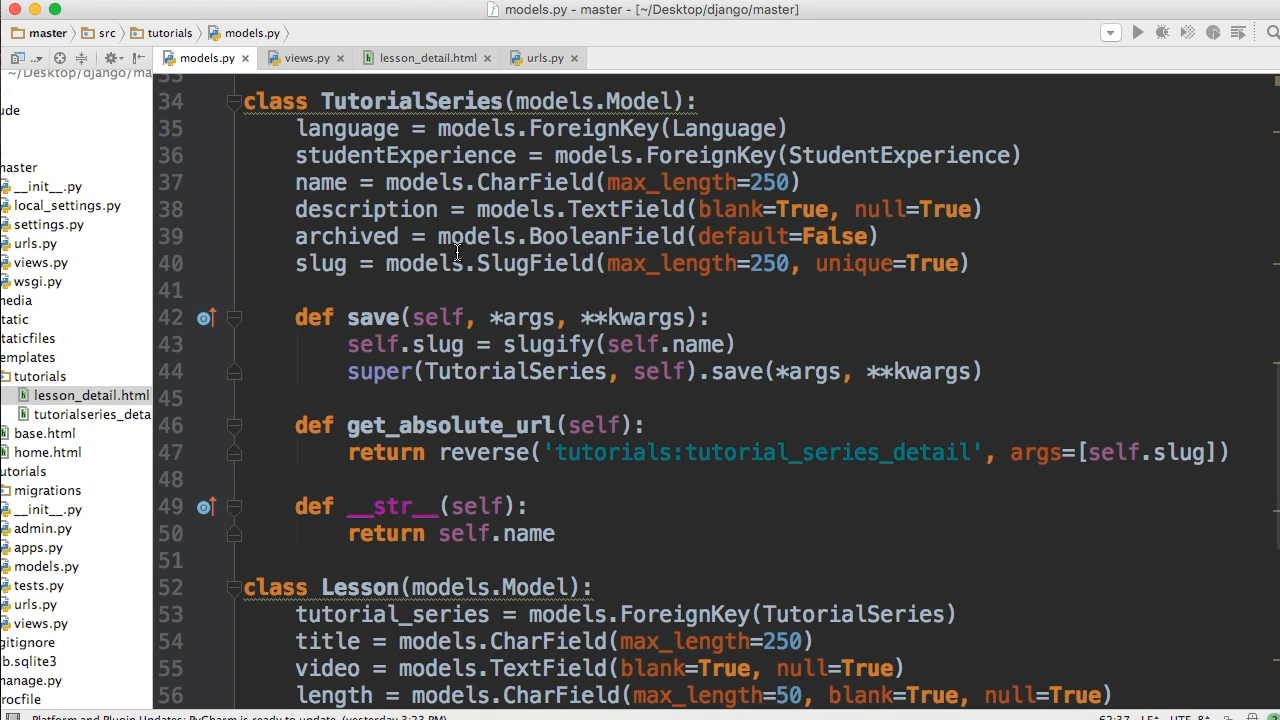
{"action": "left_click", "coordinate": [300, 56]}
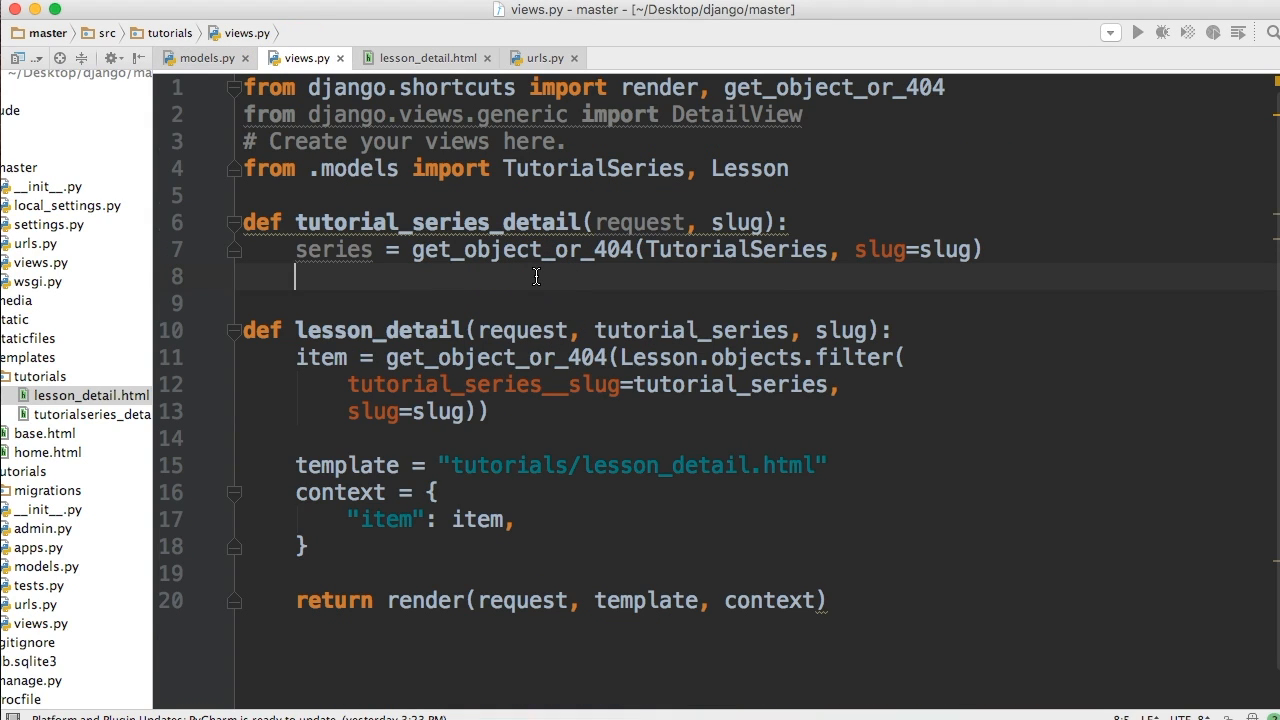
Step: Start the lessons line with lessons = series.lesson_set
{"action": "type", "text": "lessons ="}
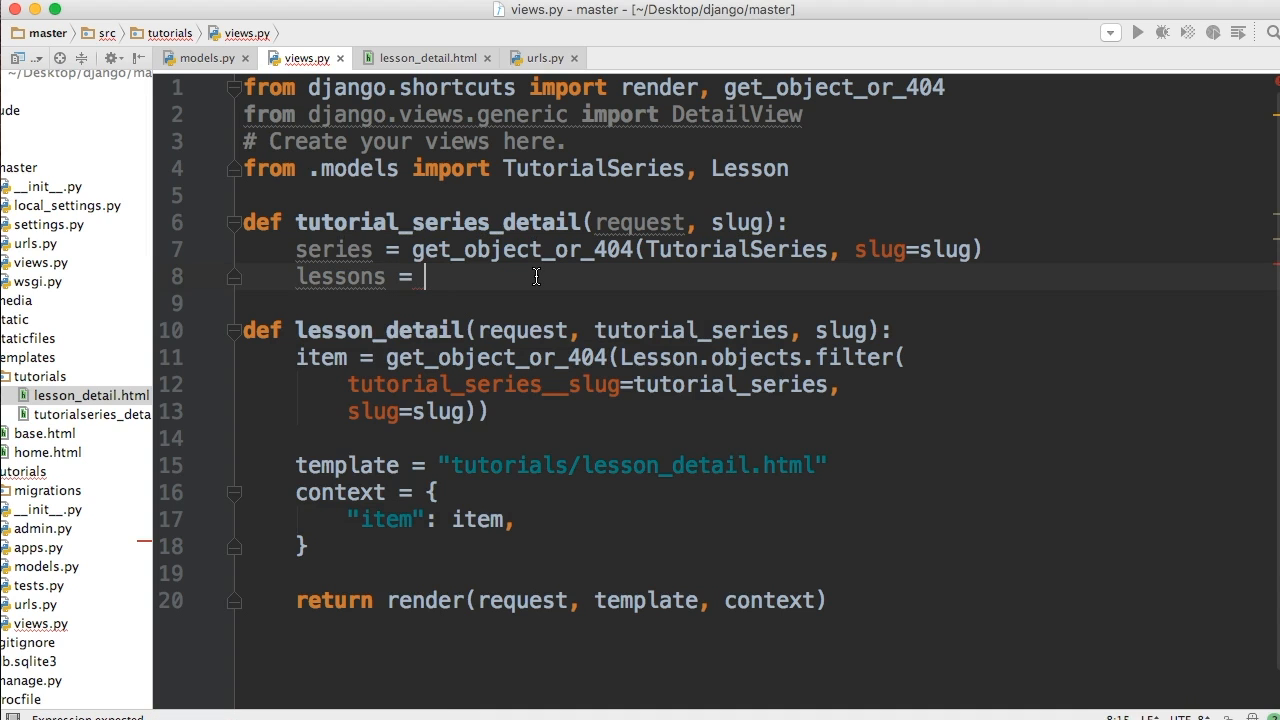
{"action": "type", "text": "ser"}
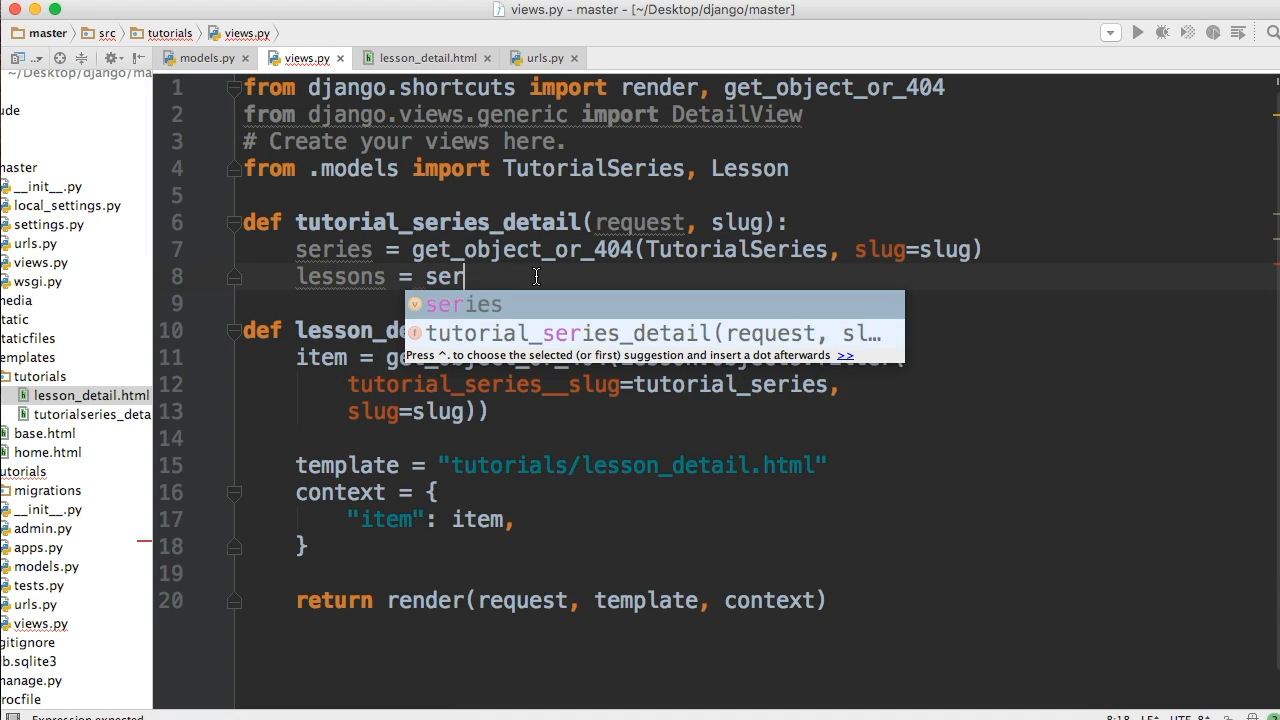
{"action": "mouse_move", "coordinate": [356, 248]}
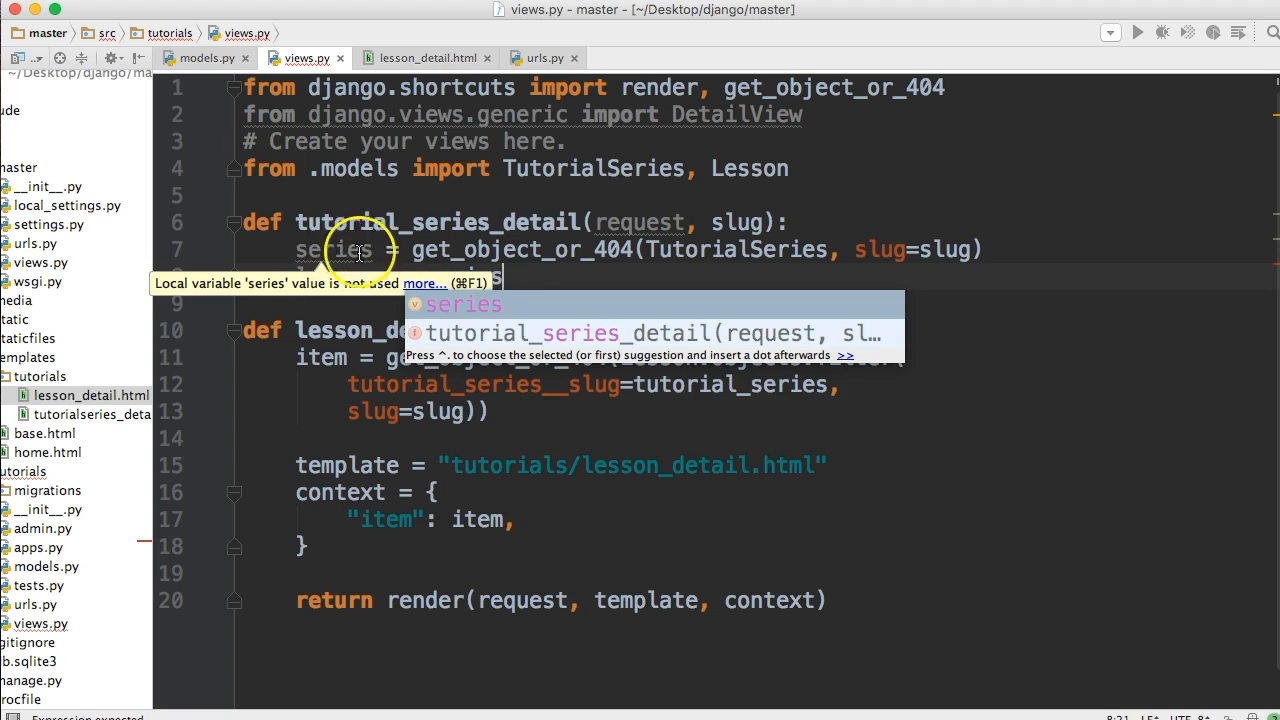
{"action": "type", "text": "lessons = series"}
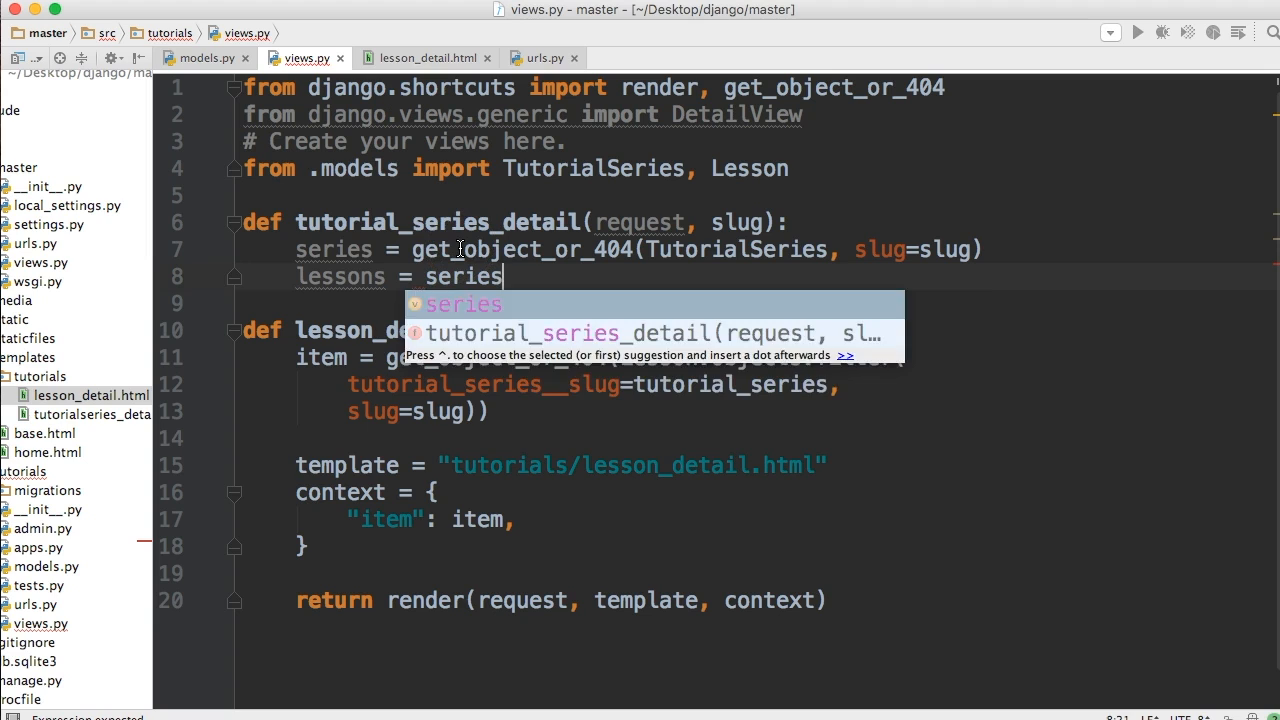
{"action": "type", "text": ".lesson_"}
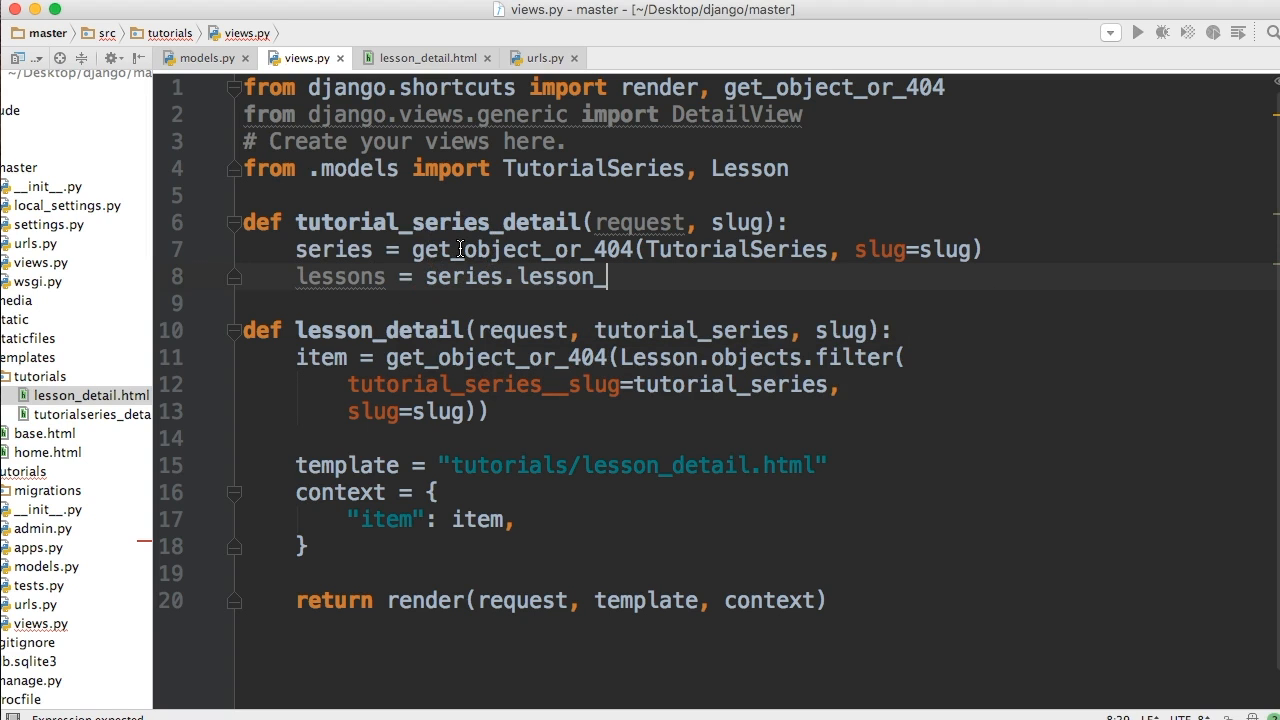
{"action": "type", "text": "set"}
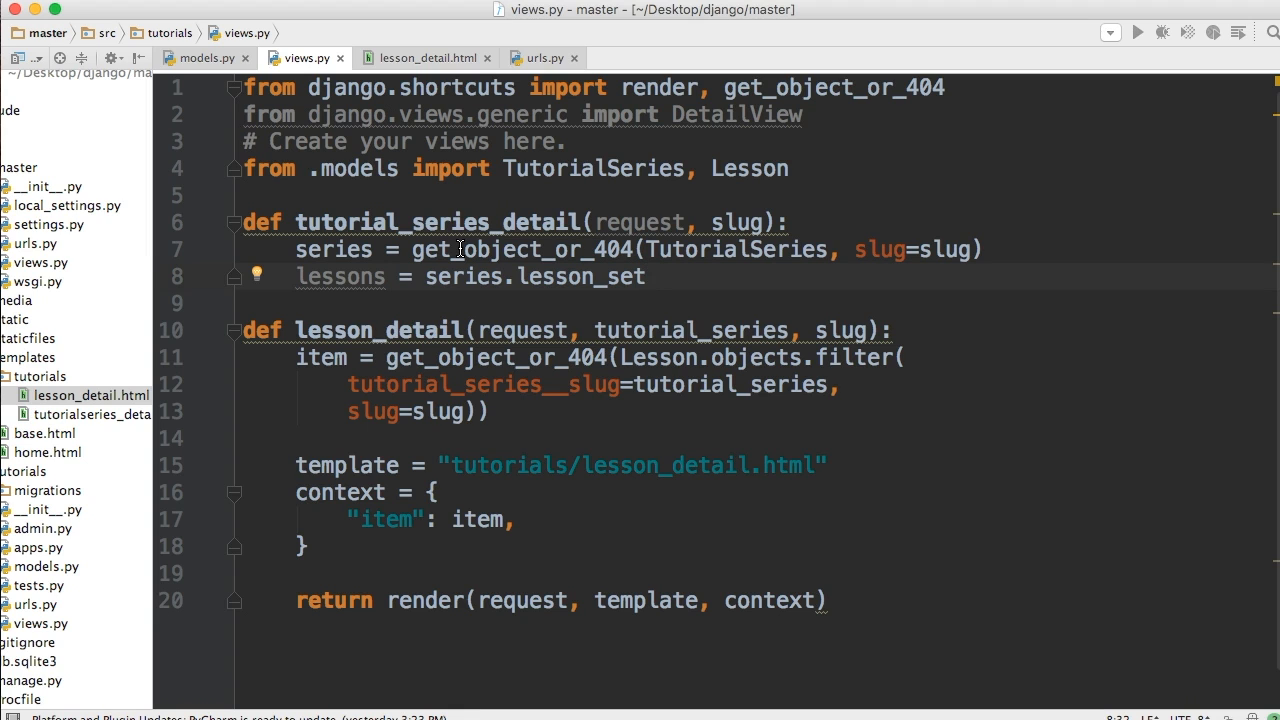
{"action": "mouse_move", "coordinate": [340, 248]}
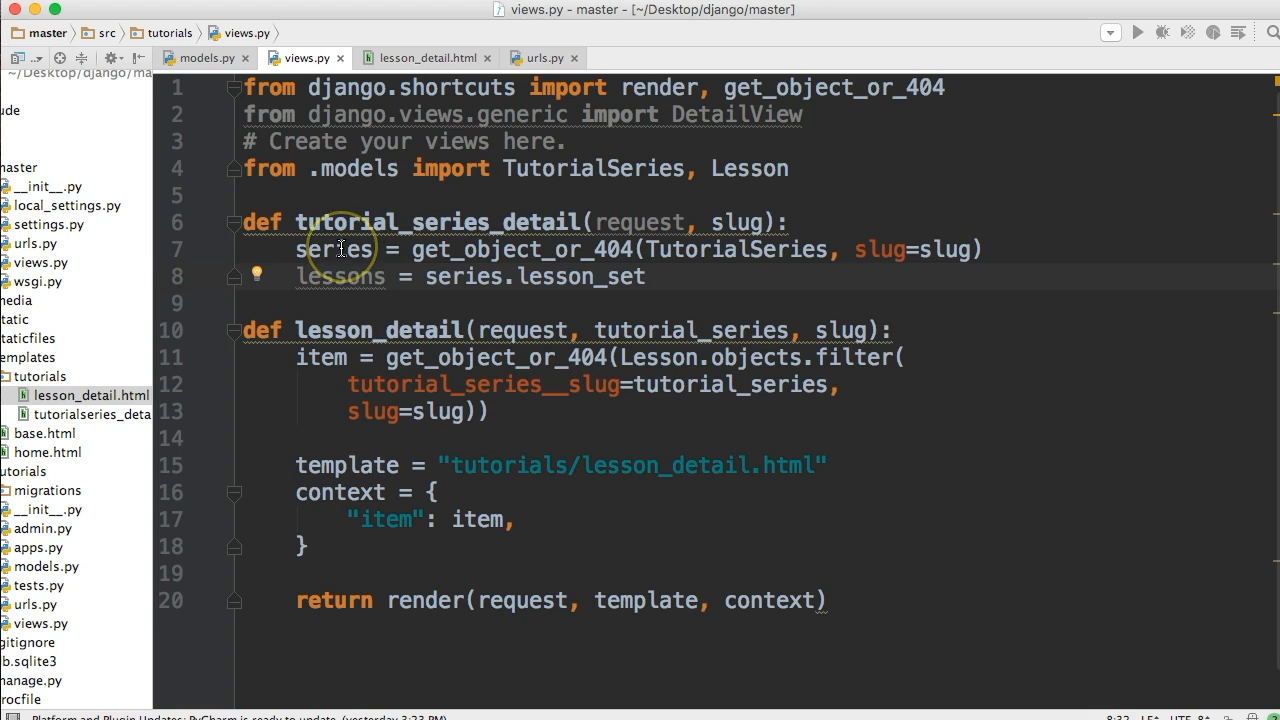
Step: Complete it as series.lesson_set.filter(tutorial_series=series)
{"action": "type", "text": "."}
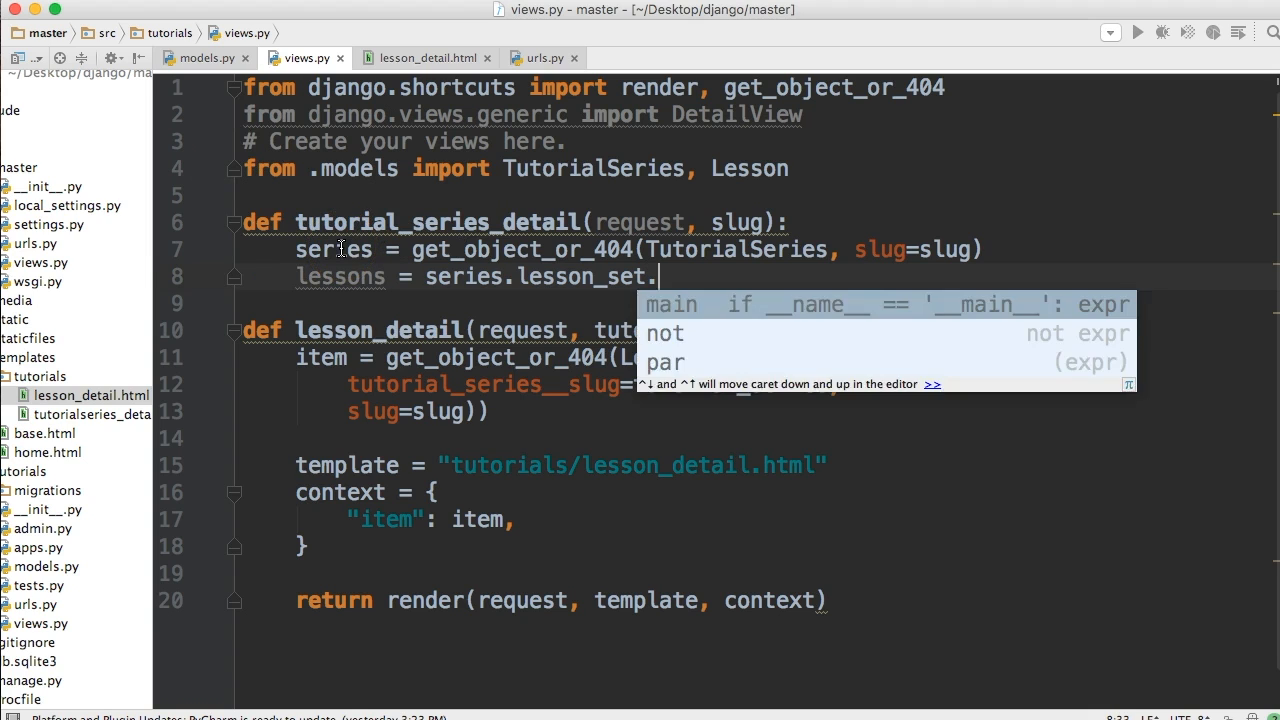
{"action": "type", "text": "filter("}
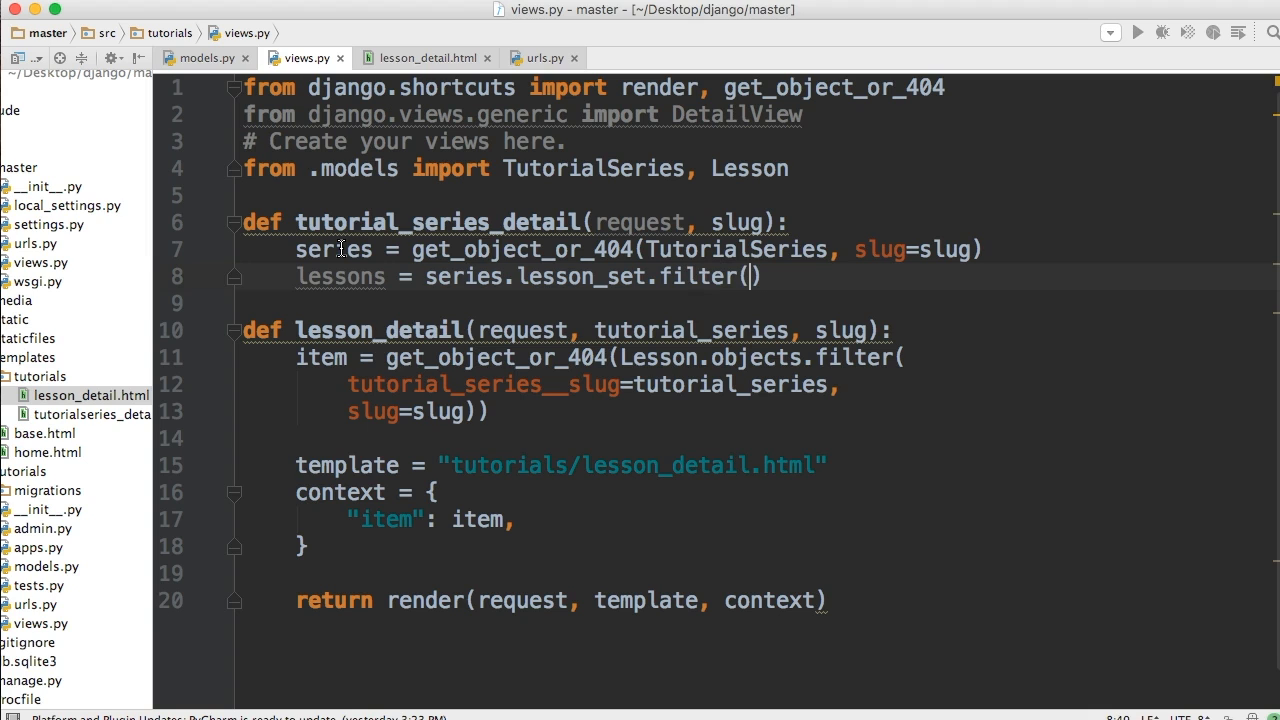
{"action": "type", "text": "tutorial_series"}
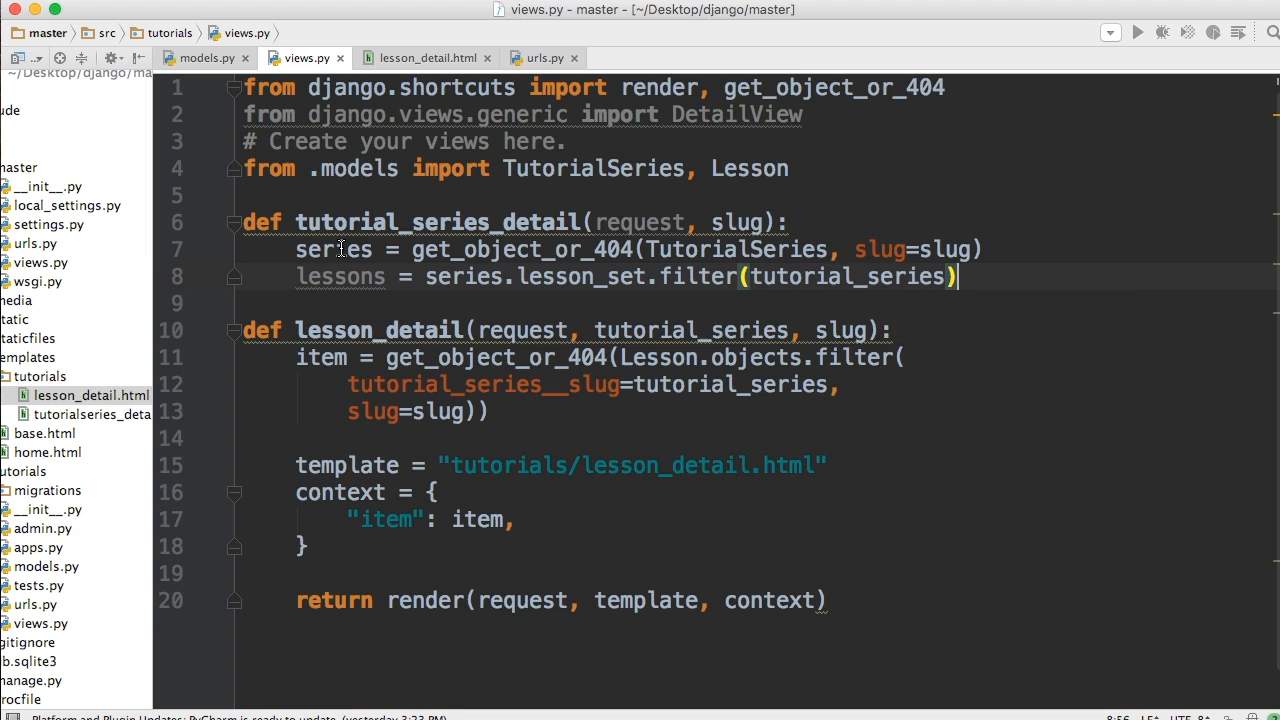
{"action": "key", "text": "Backspace"}
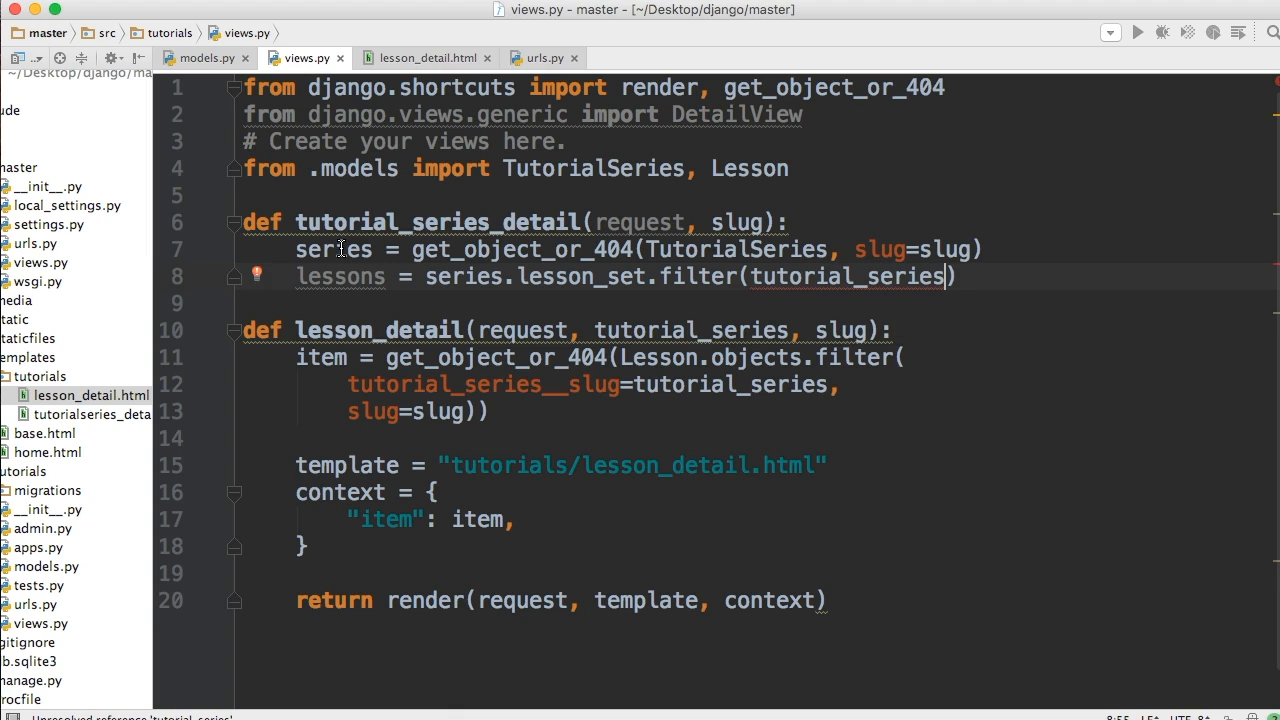
{"action": "type", "text": "=series"}
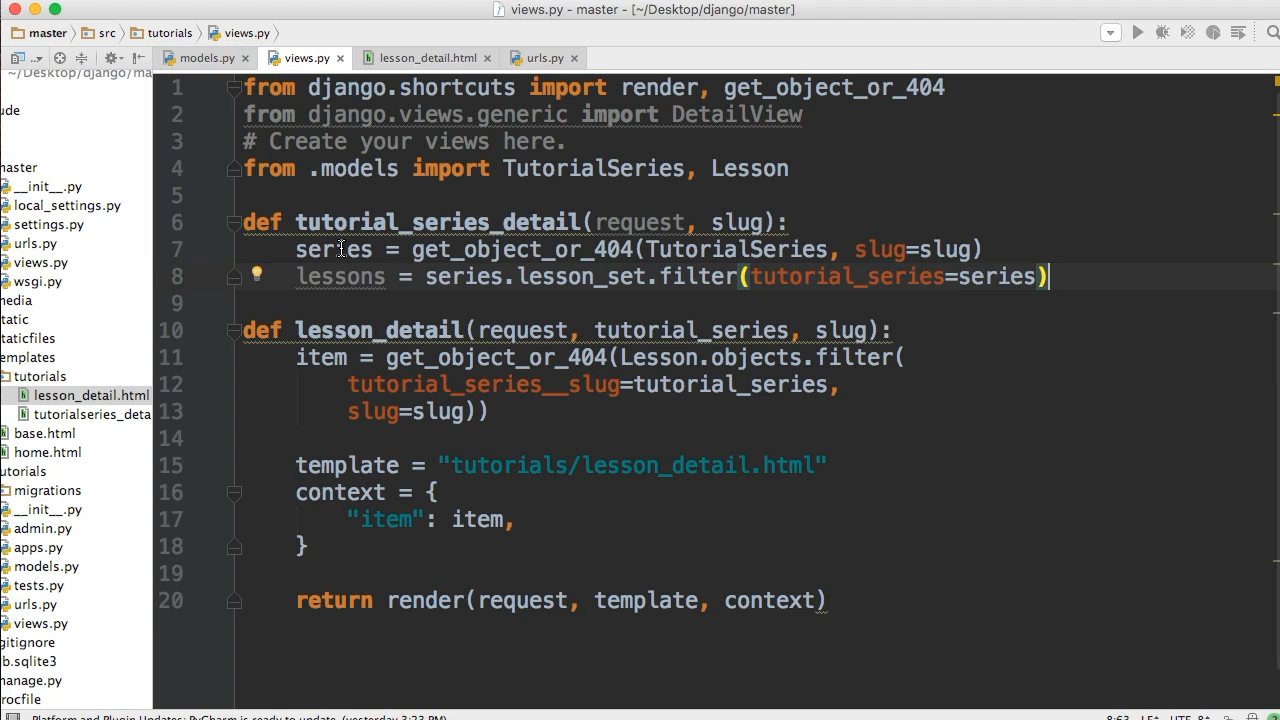
{"action": "mouse_move", "coordinate": [320, 480]}
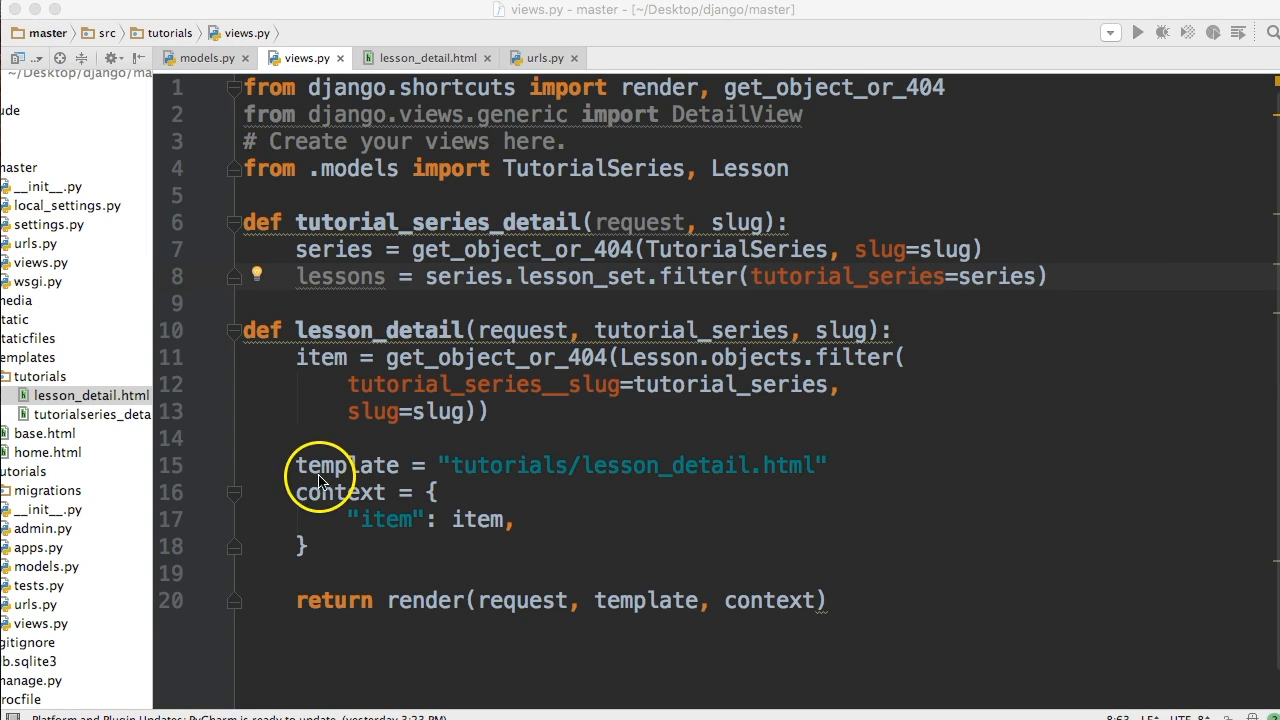
{"action": "mouse_move", "coordinate": [548, 258]}
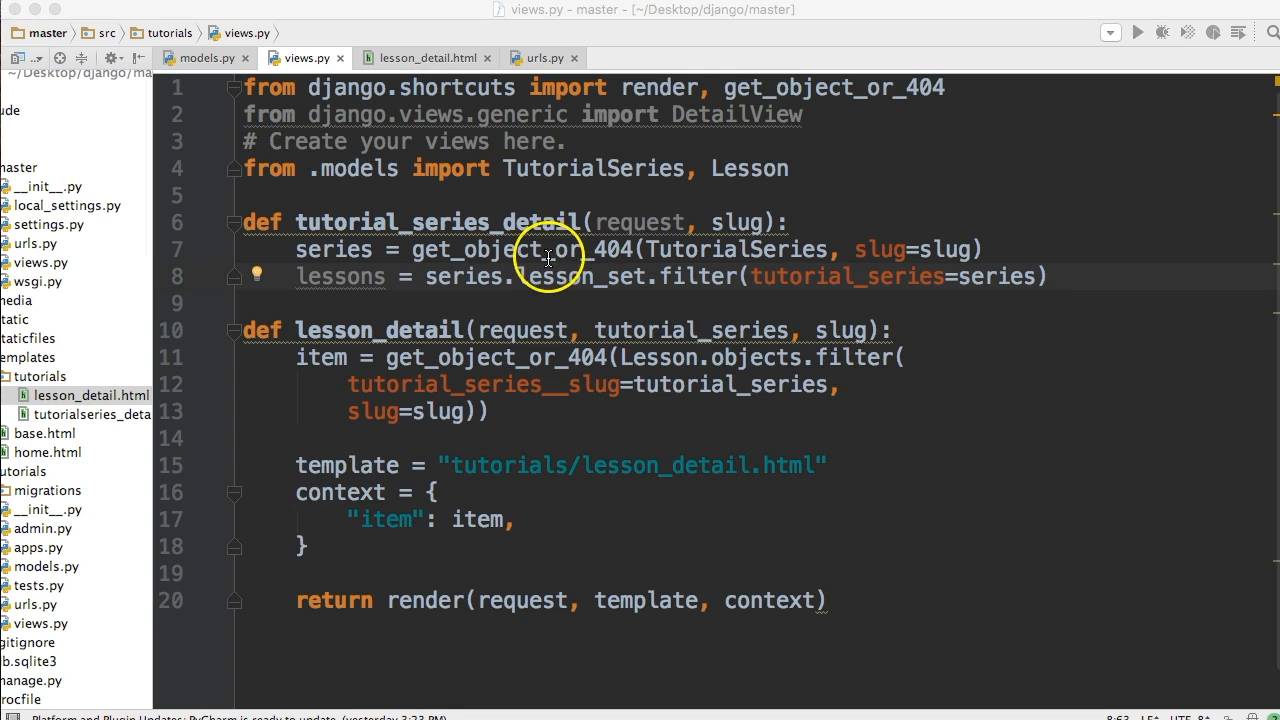
{"action": "mouse_move", "coordinate": [596, 276]}
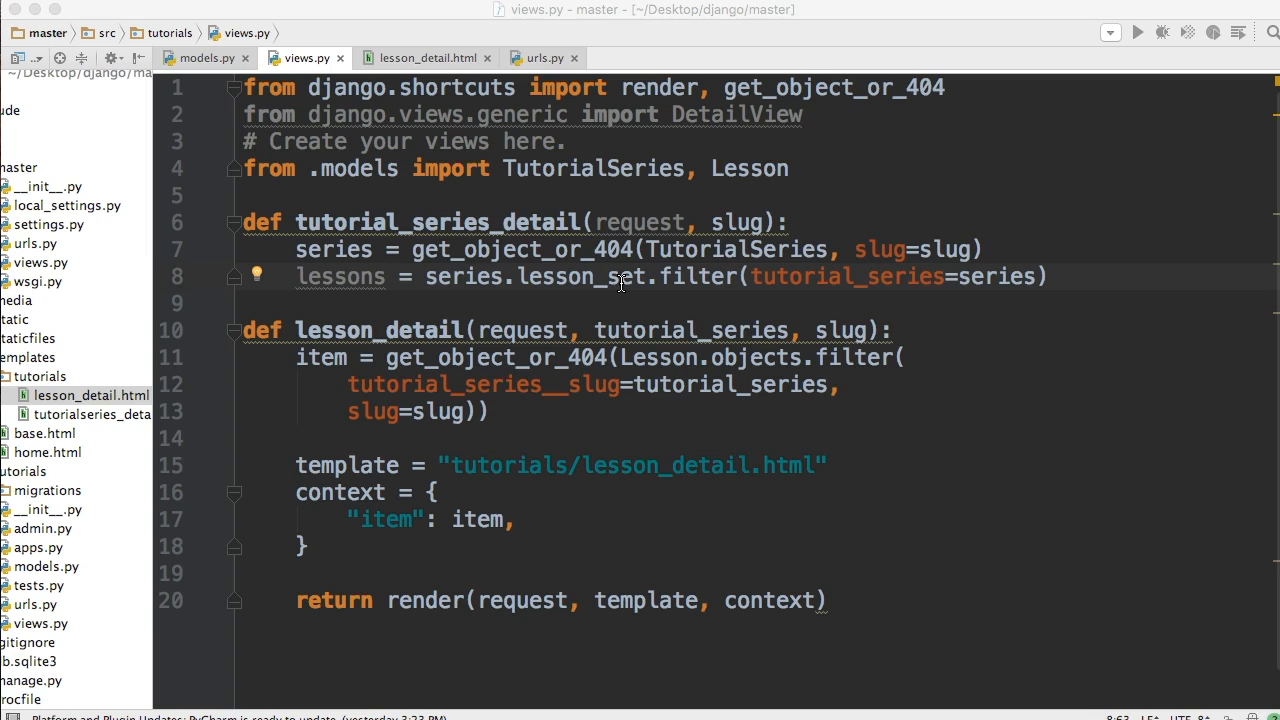
{"action": "mouse_move", "coordinate": [616, 288]}
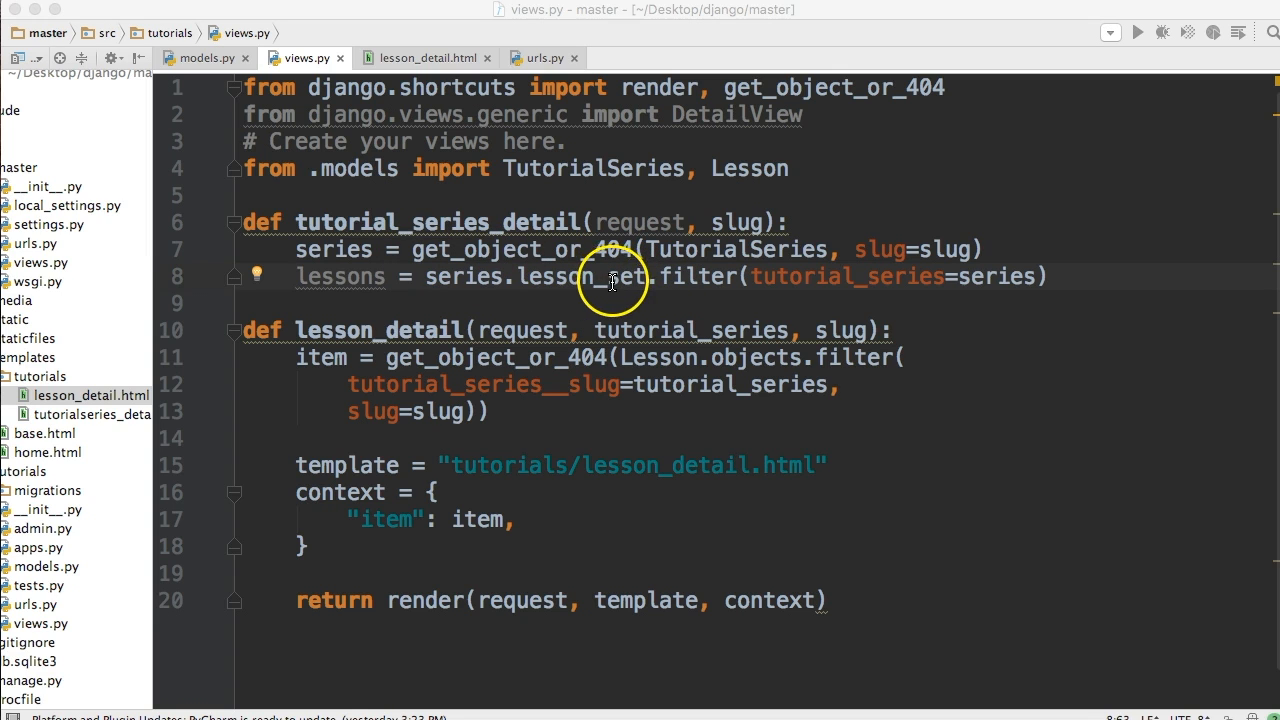
{"action": "mouse_move", "coordinate": [544, 276]}
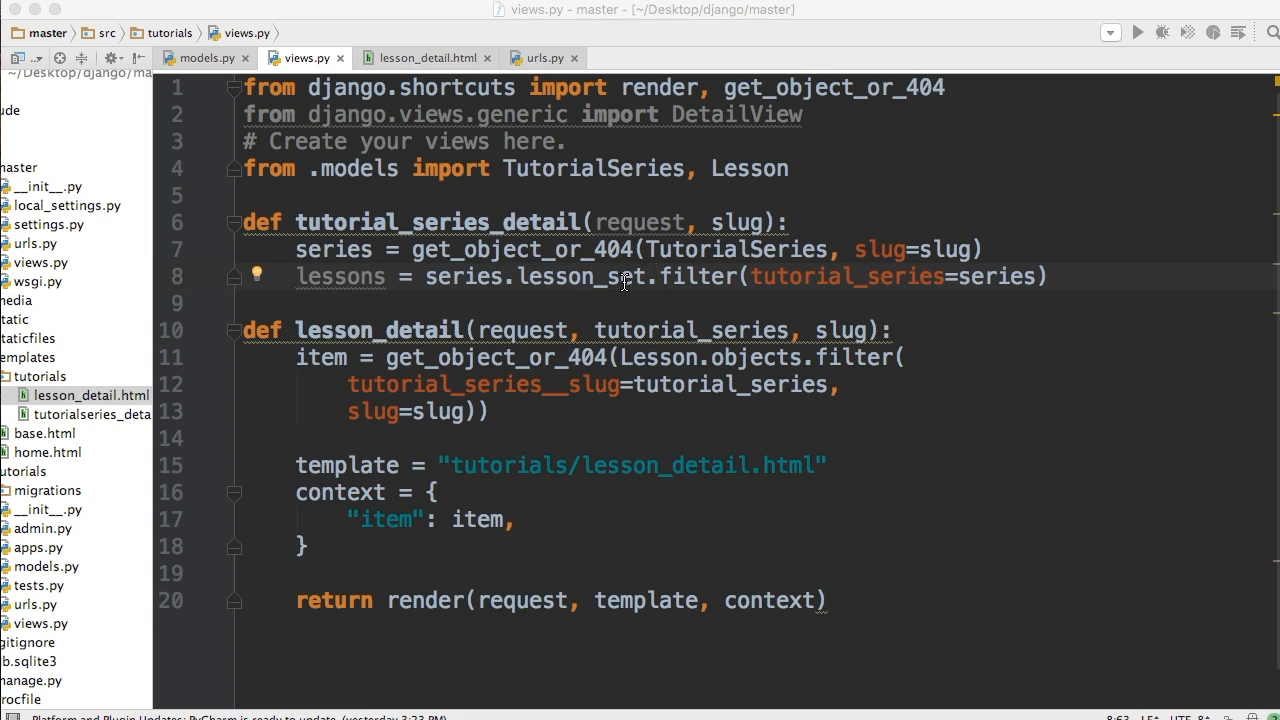
{"action": "mouse_move", "coordinate": [762, 276]}
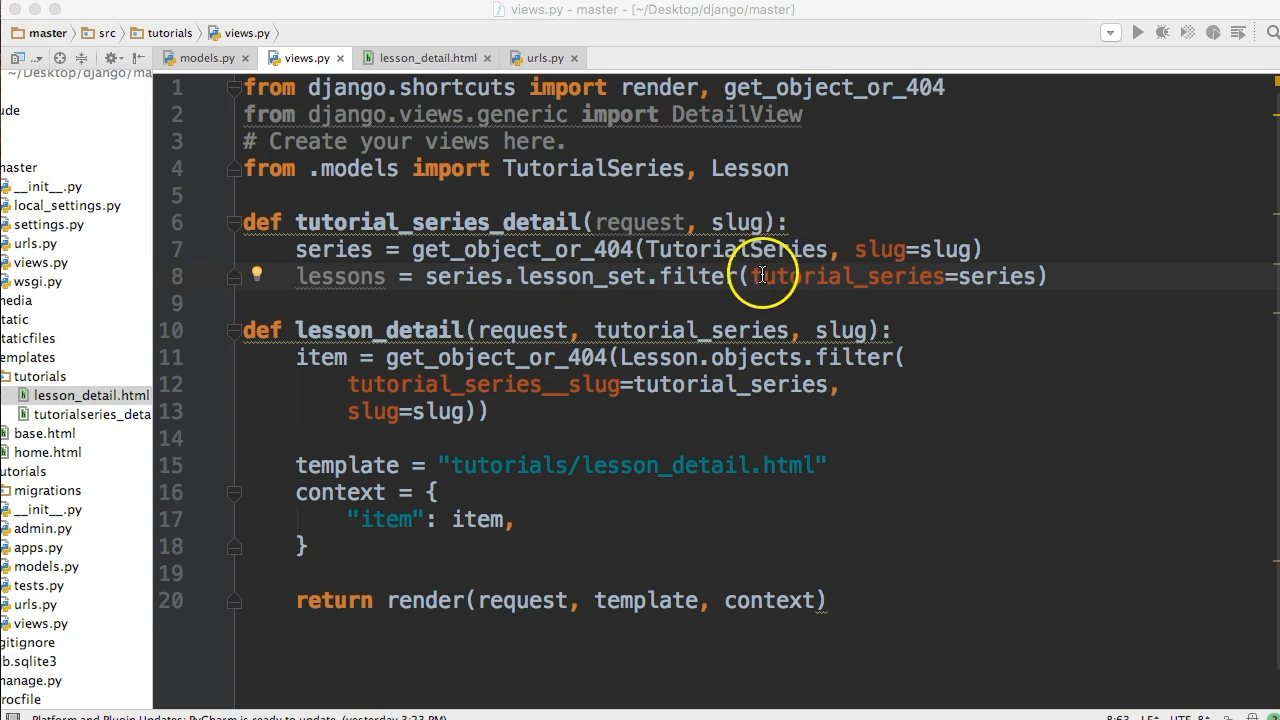
{"action": "mouse_move", "coordinate": [626, 280]}
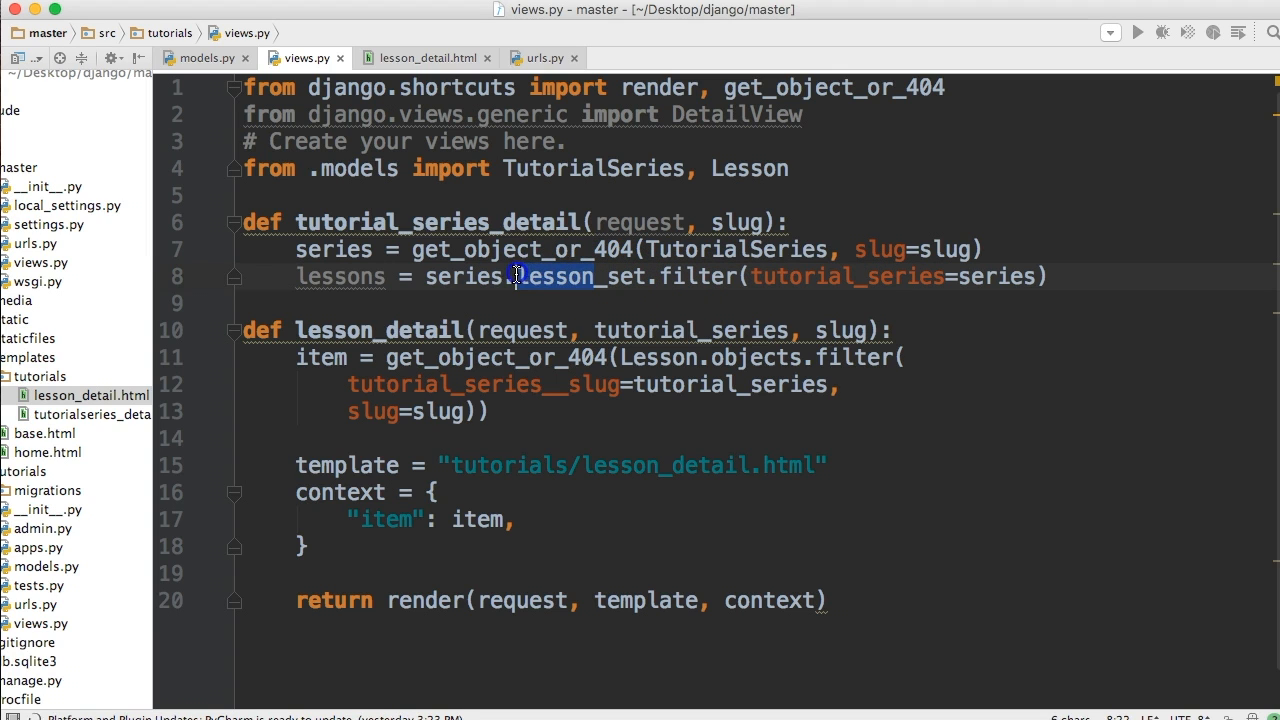
{"action": "double_click", "coordinate": [556, 276]}
{"action": "type", "text": "l"}
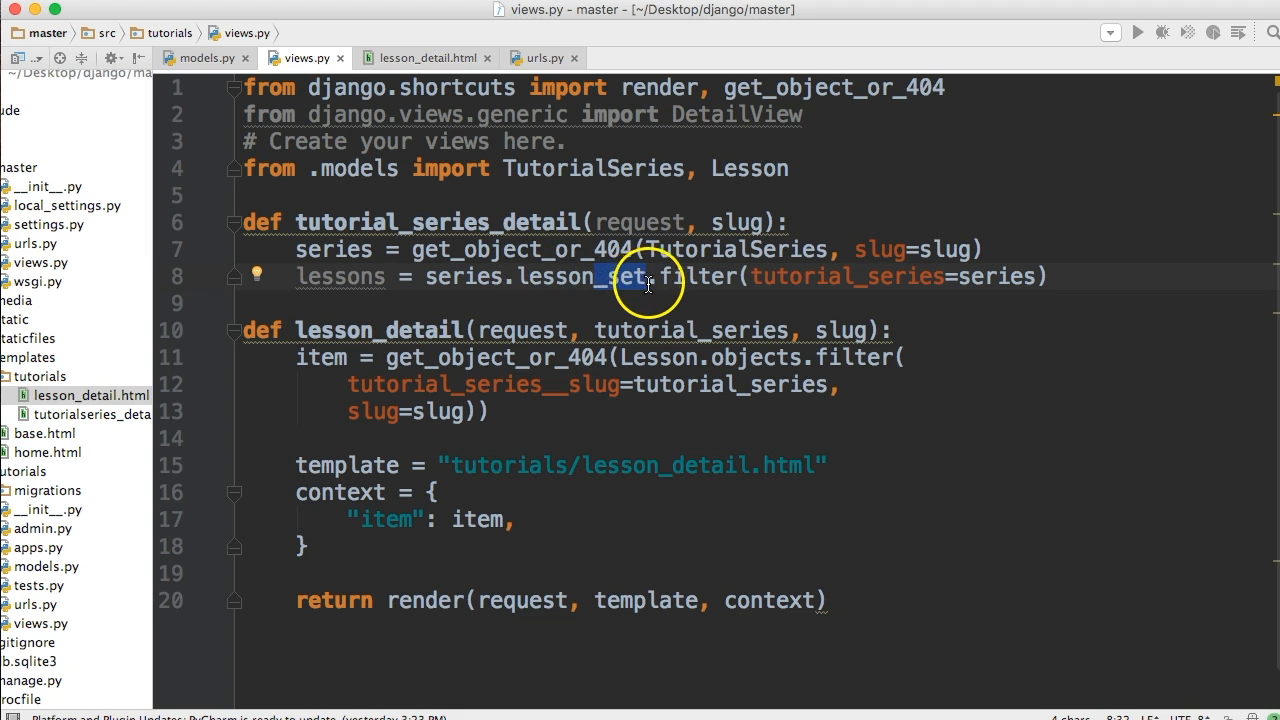
{"action": "left_click", "coordinate": [196, 56]}
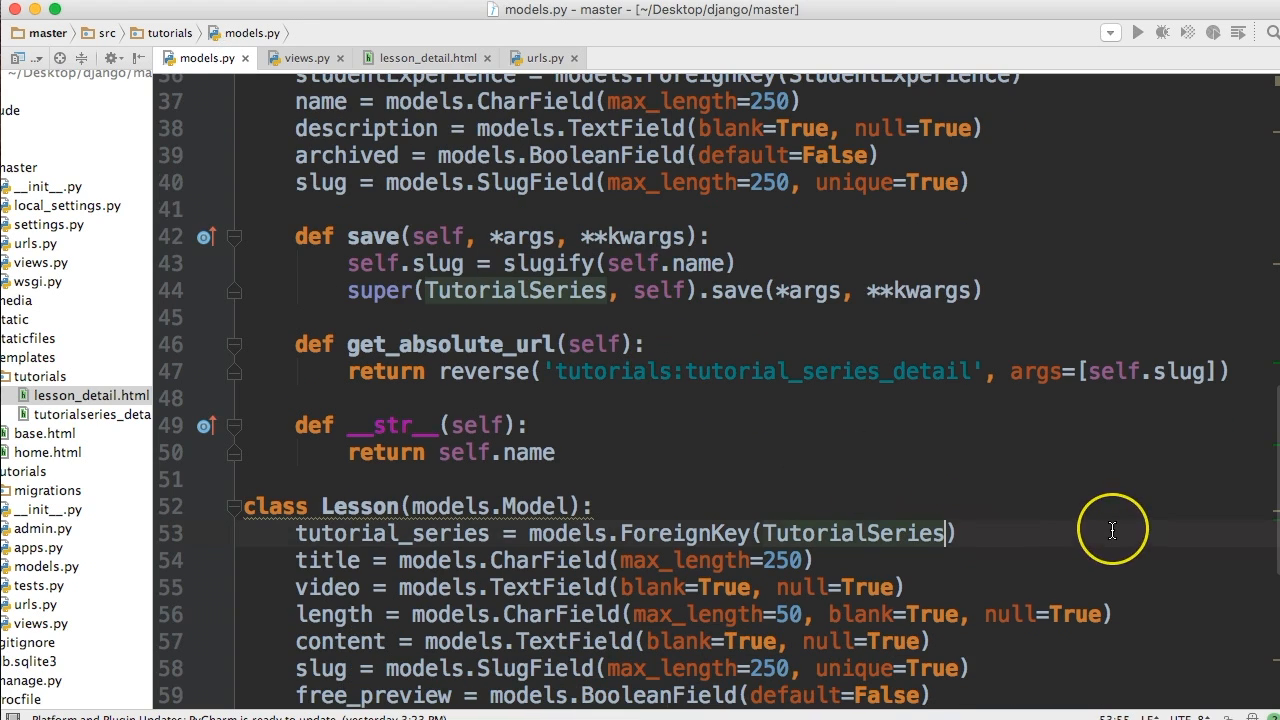
Step: Try a related_name on the Lesson tutorial_series foreign key in models.py
{"action": "type", "text": ", related_name="}
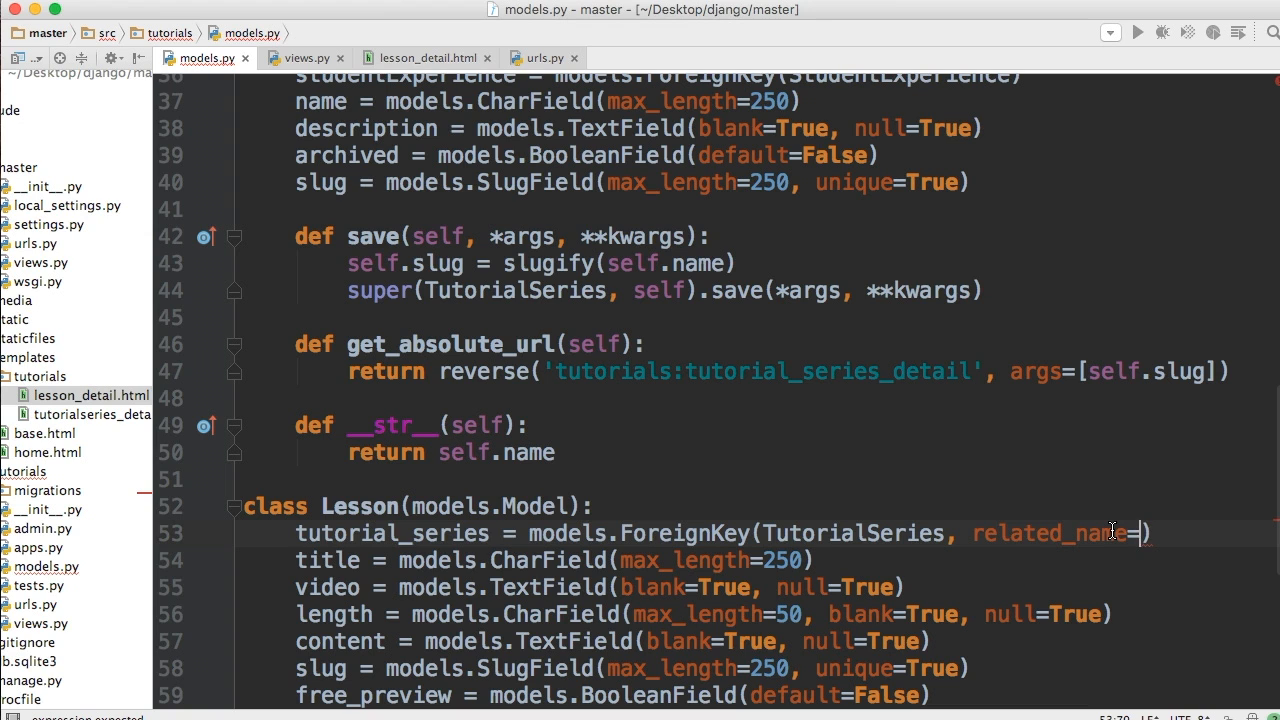
{"action": "type", "text": "tu"}
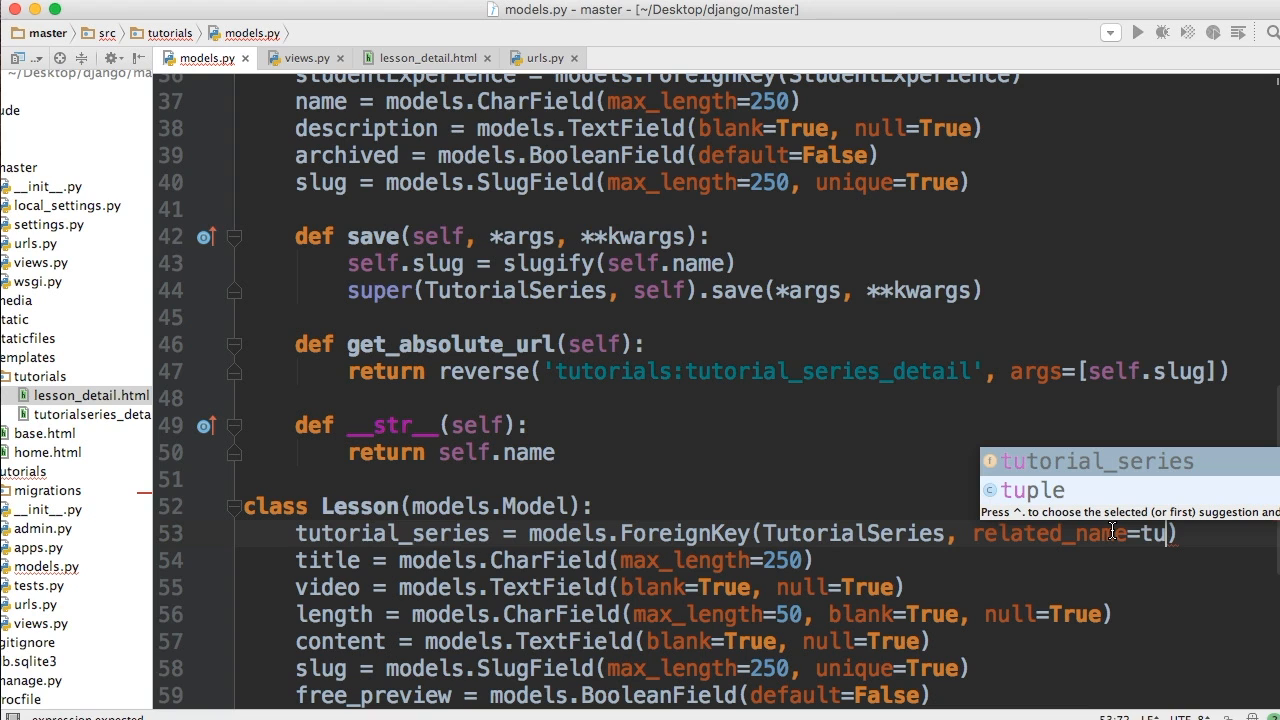
{"action": "key", "text": "backspace"}
{"action": "type", "text": "'"}
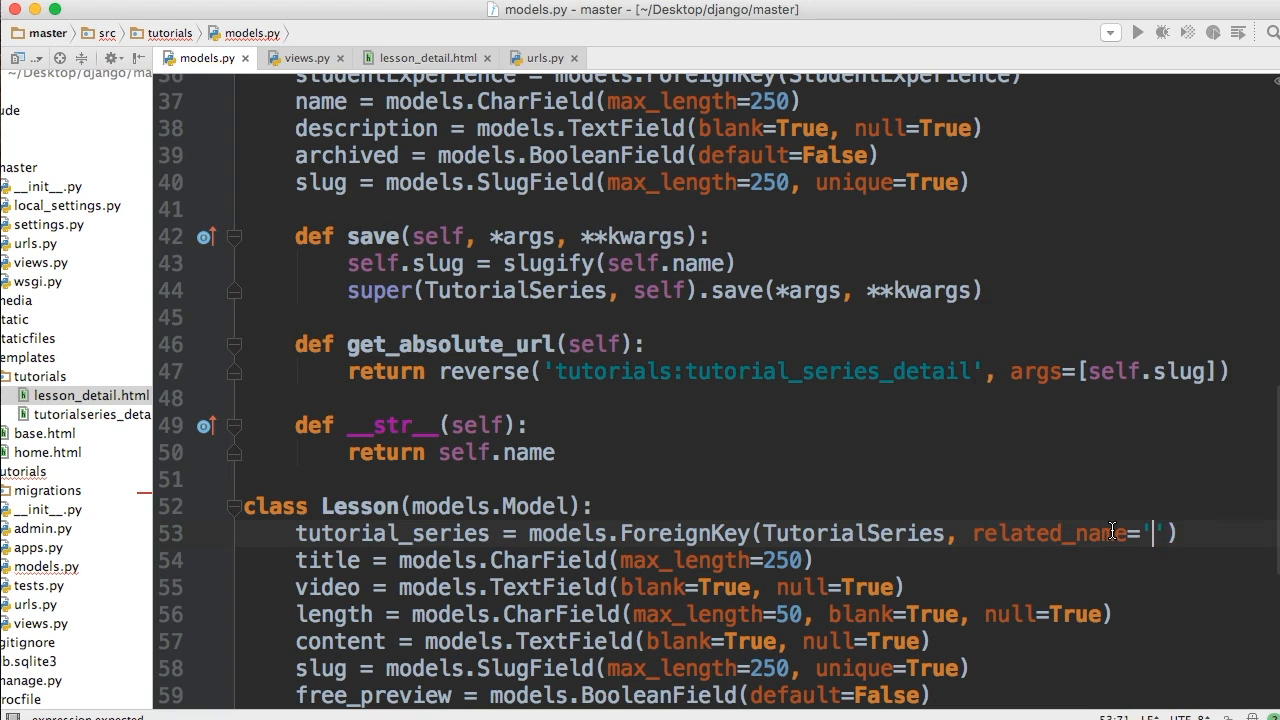
{"action": "type", "text": "series"}
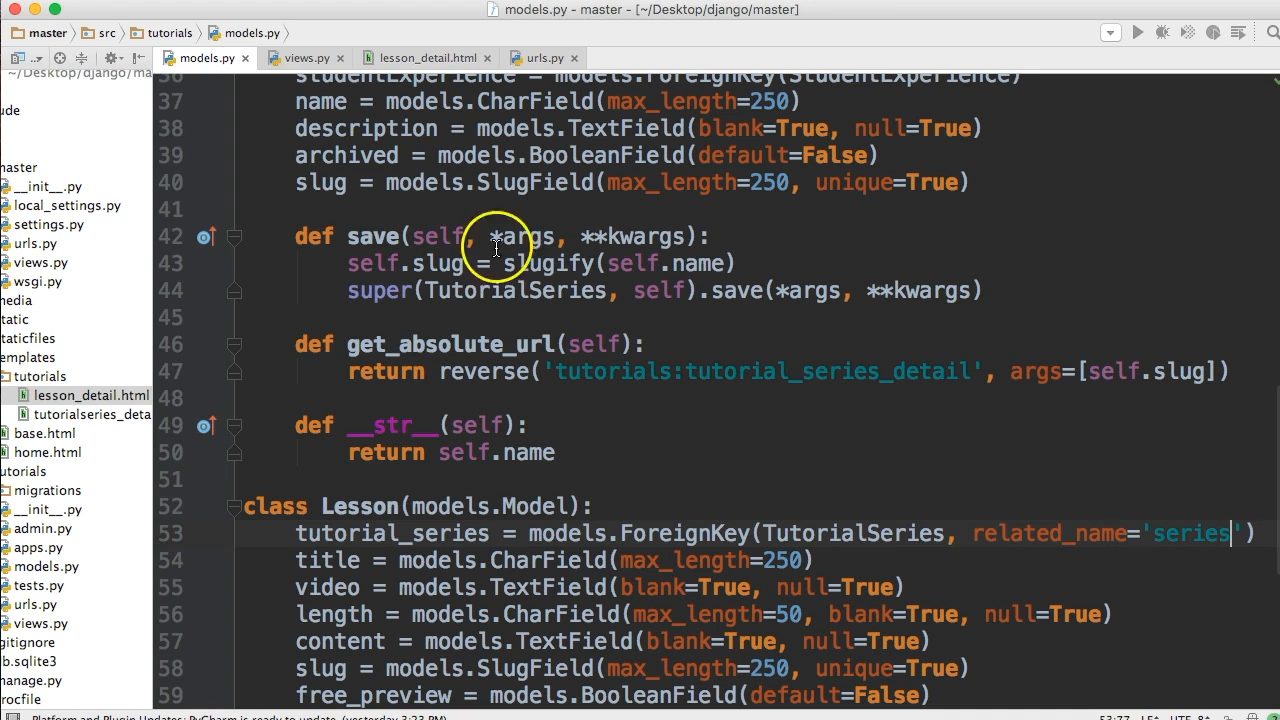
{"action": "left_click", "coordinate": [298, 56]}
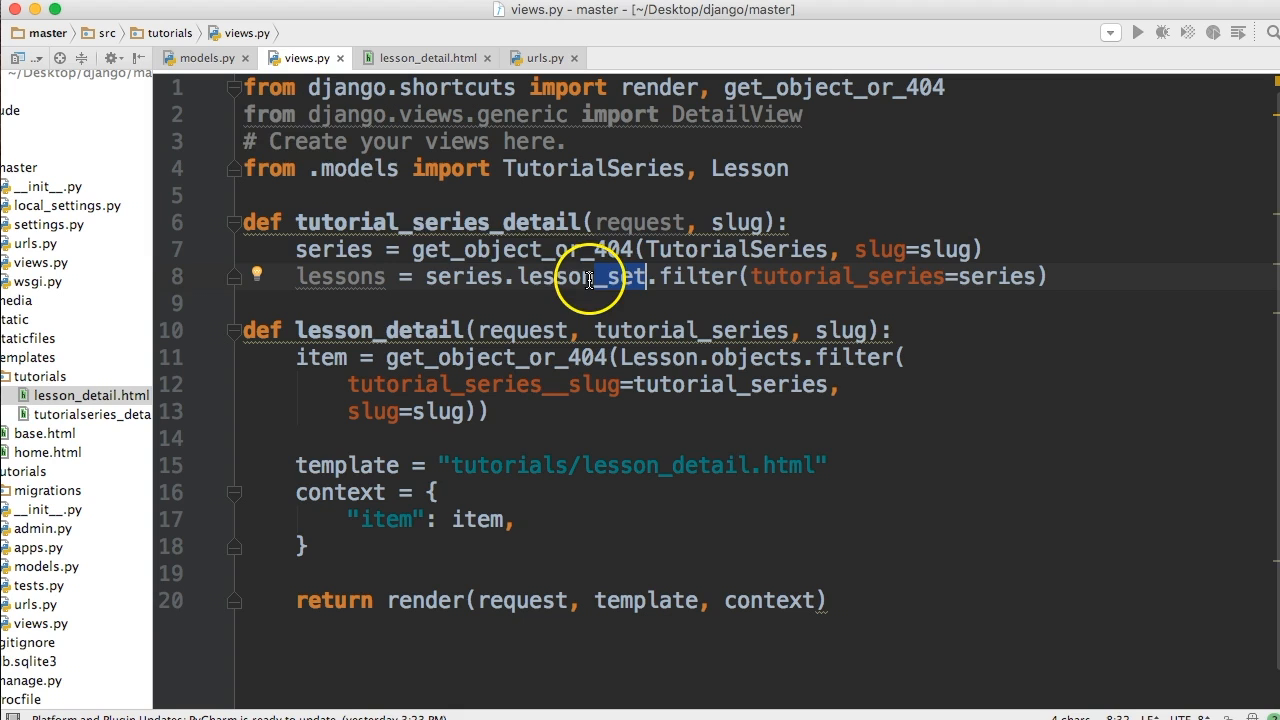
{"action": "left_click", "coordinate": [204, 56]}
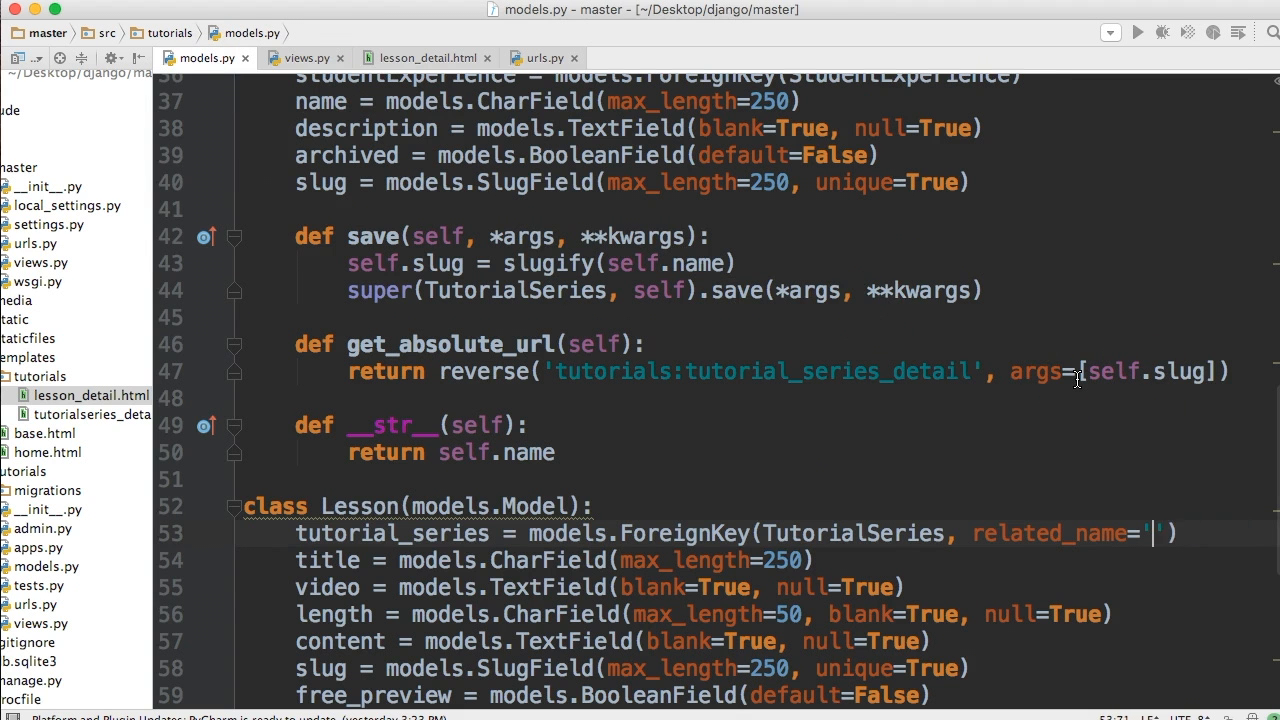
{"action": "type", "text": "tutorial_se"}
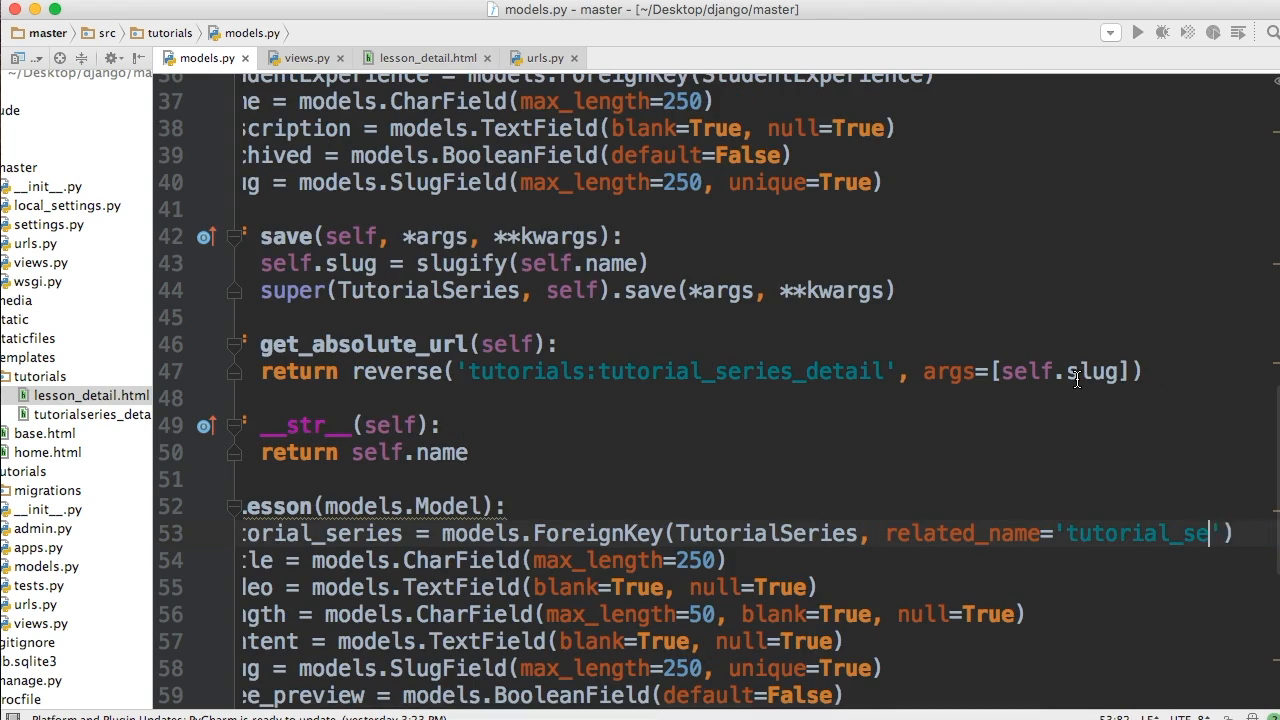
{"action": "key", "text": "backspace"}
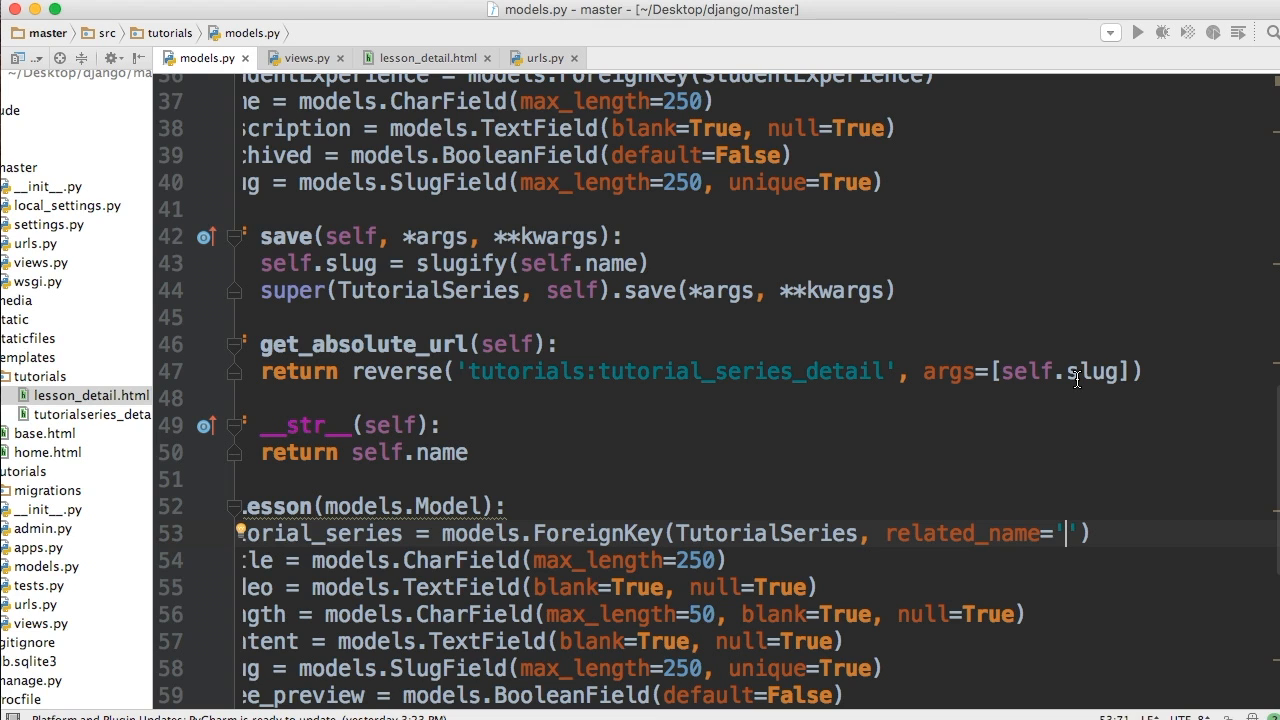
{"action": "type", "text": "tutorials"}
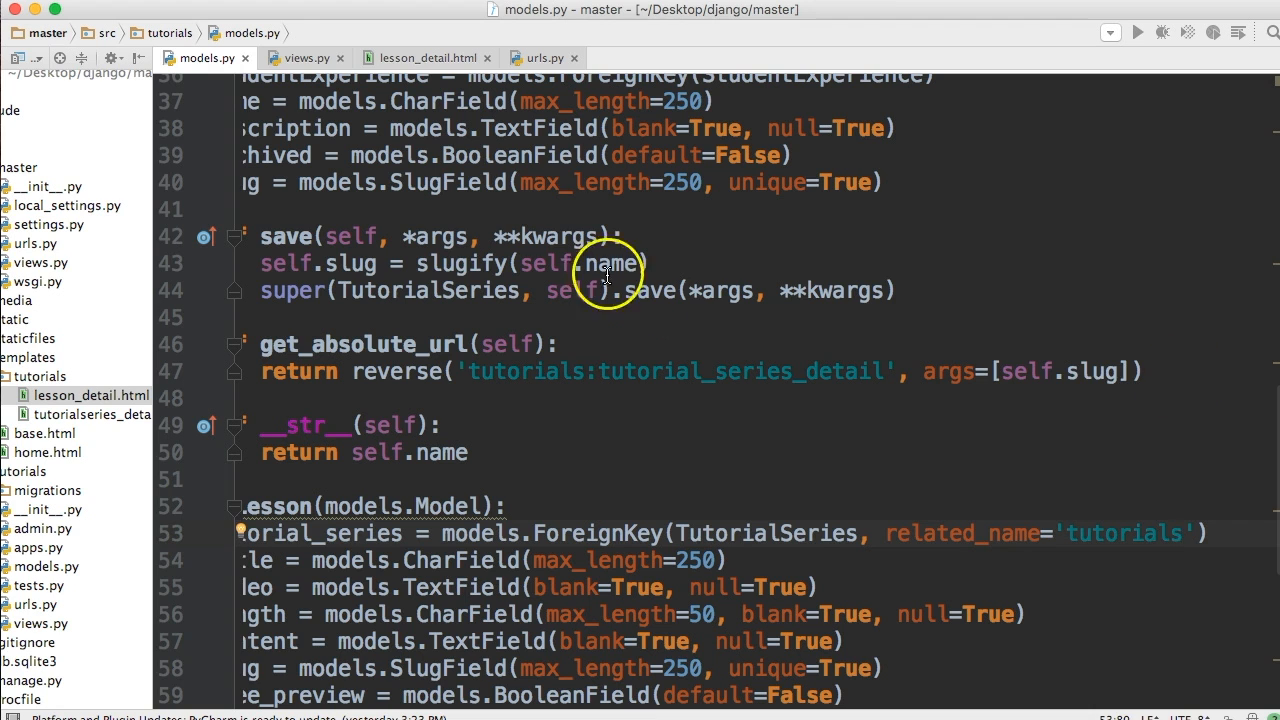
Step: Revert the related_name trial and restore series.lesson_set in views.py
{"action": "left_click", "coordinate": [296, 56]}
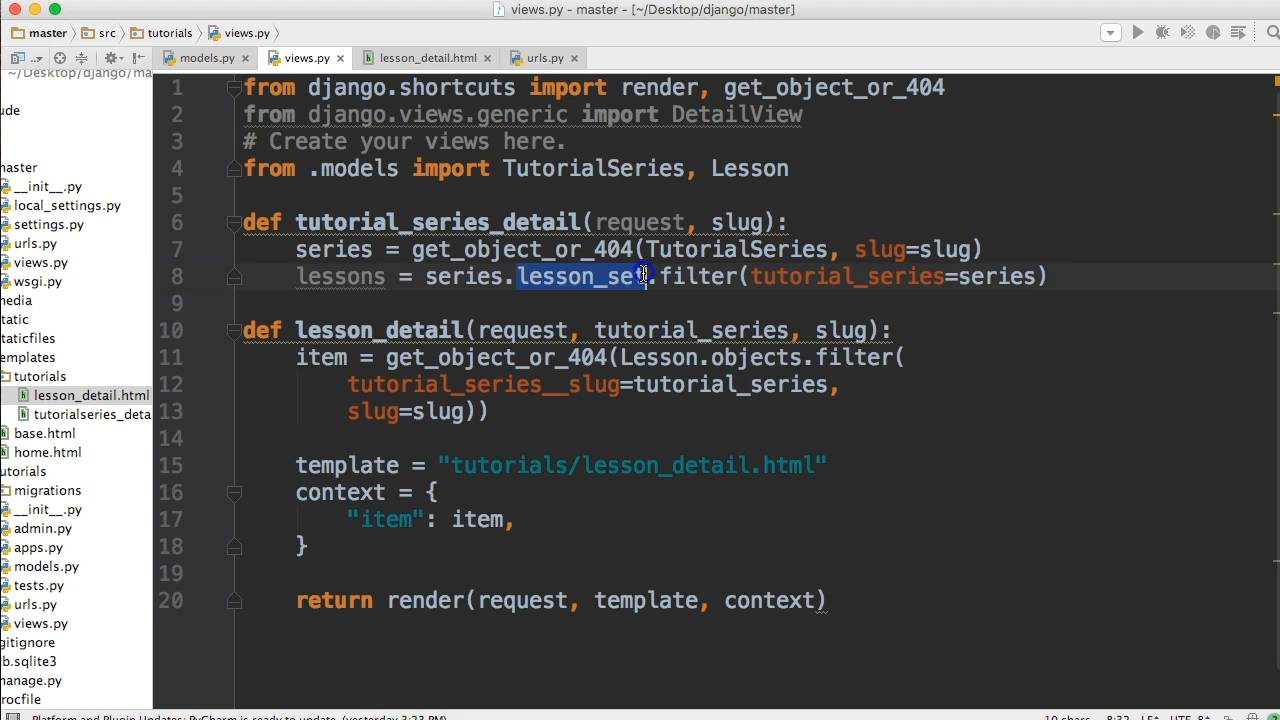
{"action": "type", "text": "tutorials"}
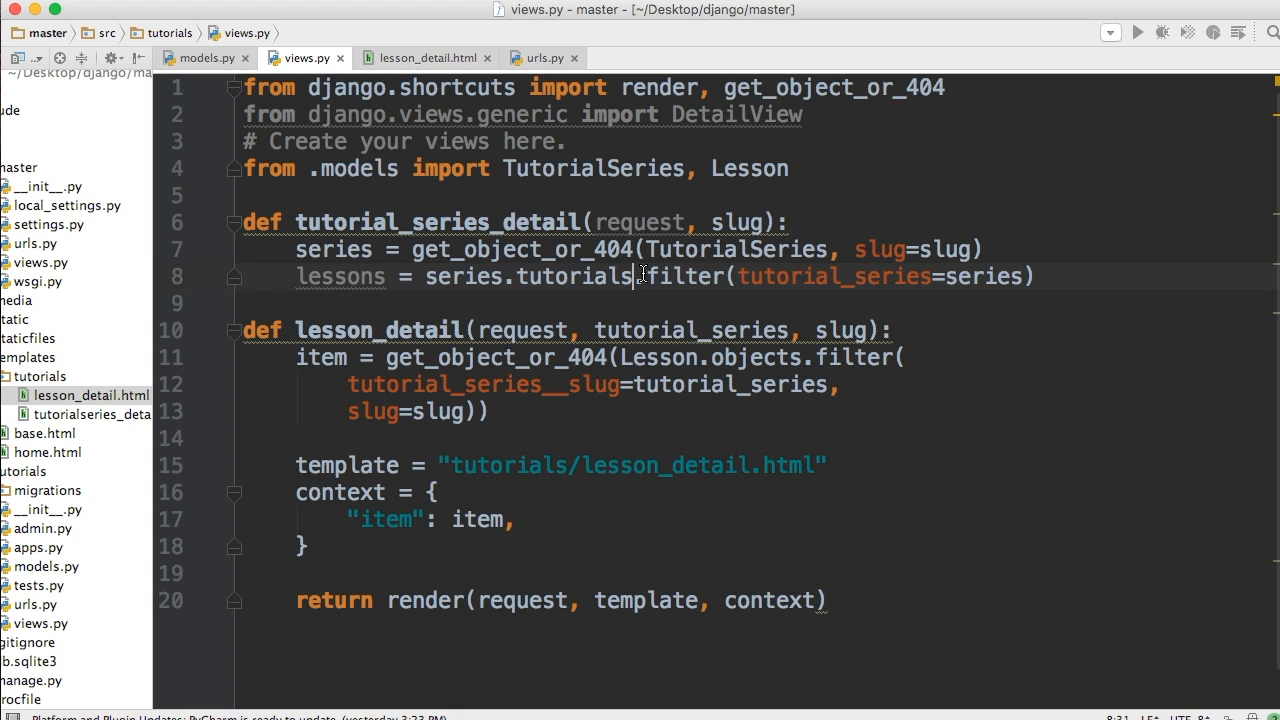
{"action": "left_click", "coordinate": [202, 56]}
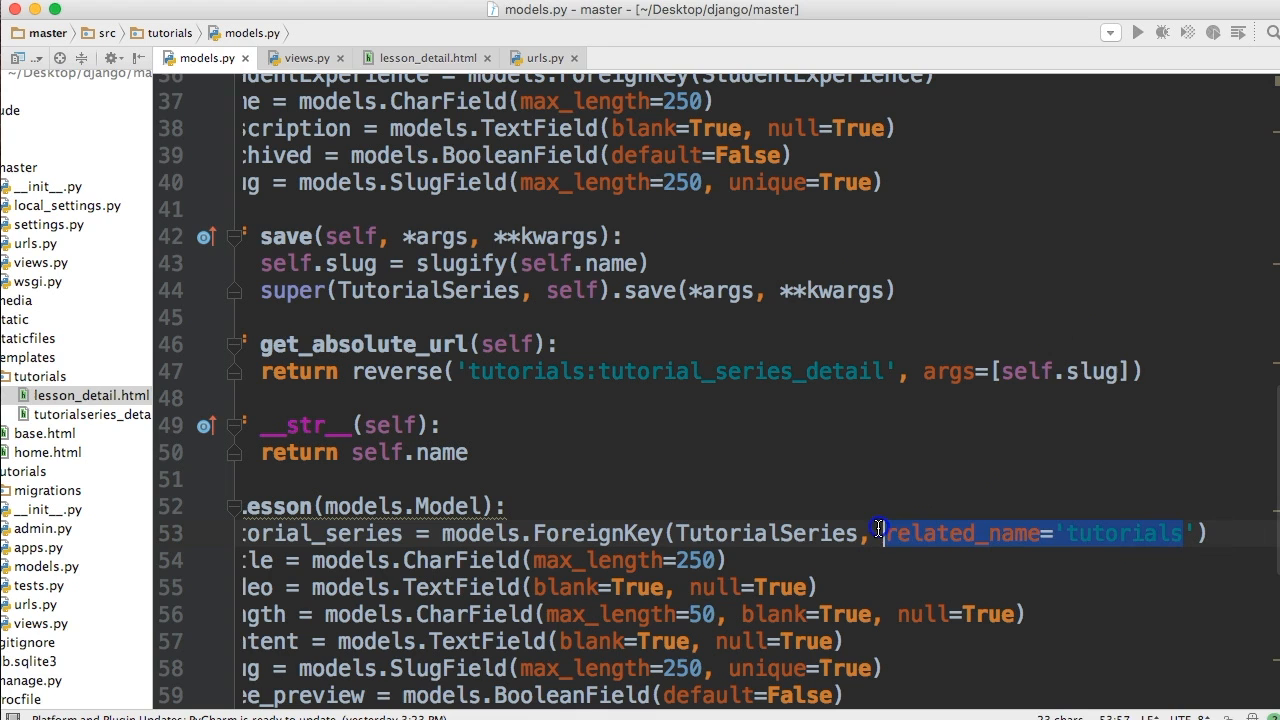
{"action": "key", "text": "backspace"}
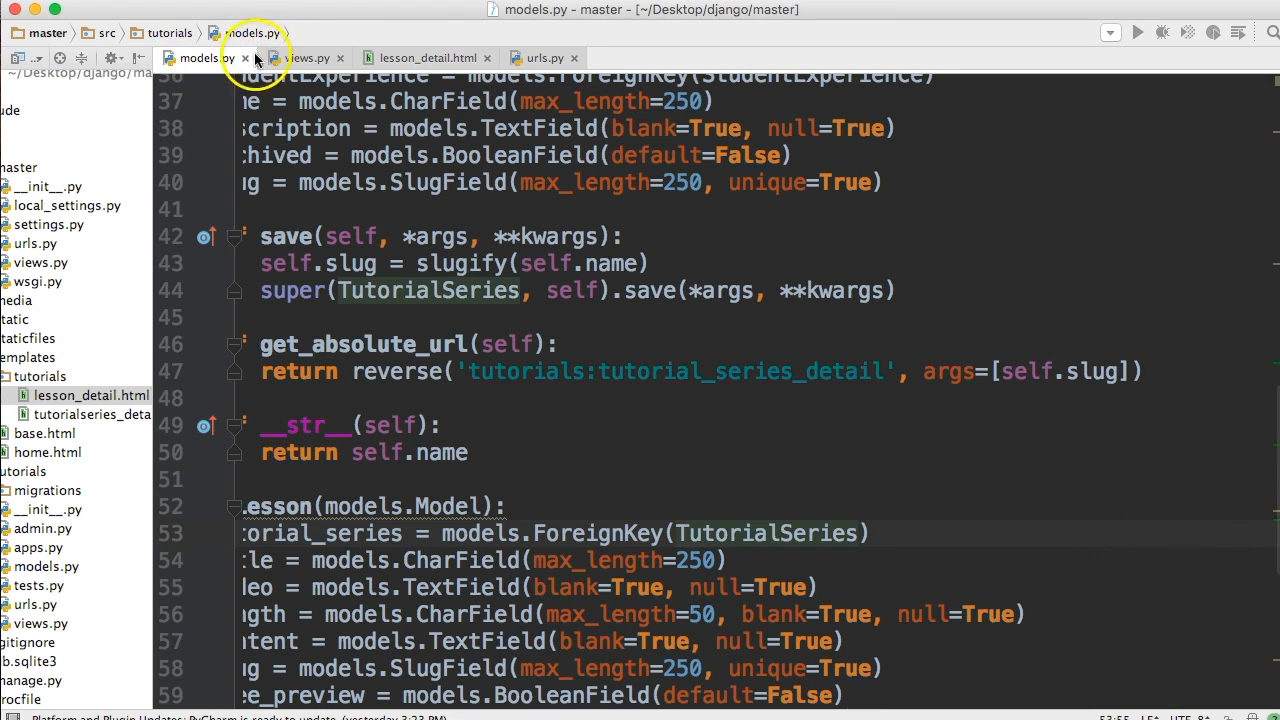
{"action": "left_click", "coordinate": [304, 56]}
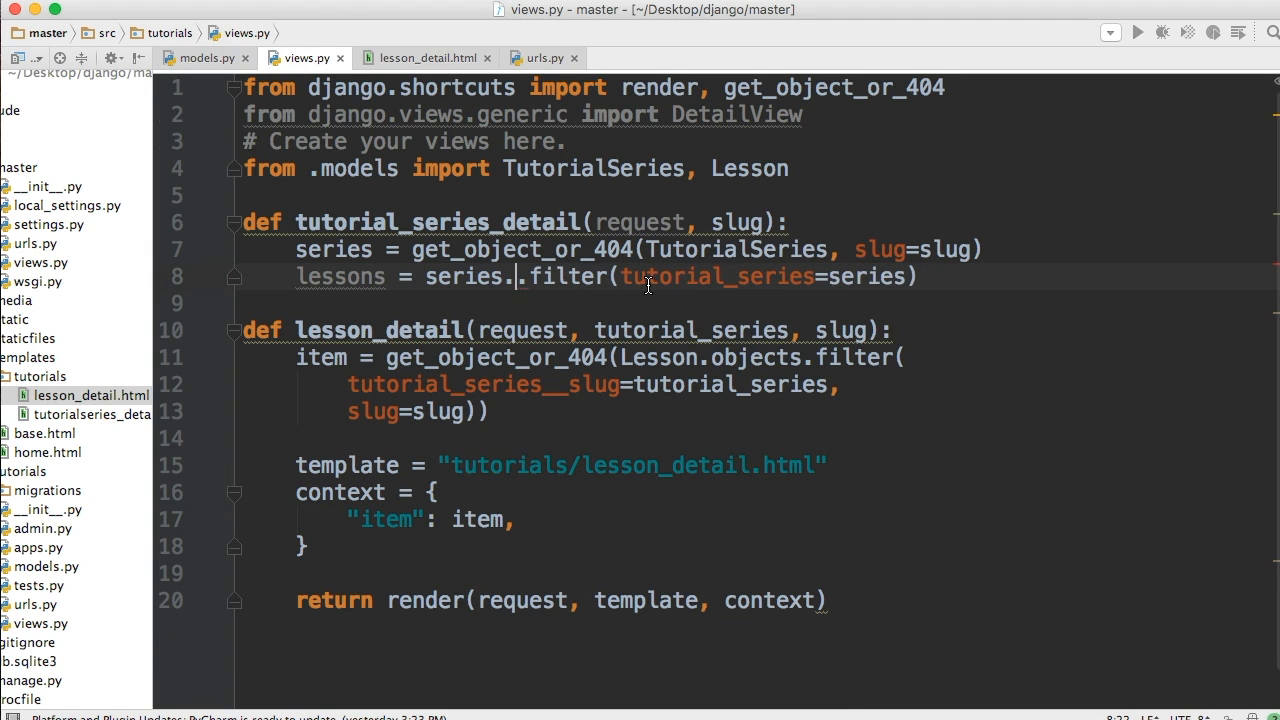
{"action": "type", "text": "lesson_set"}
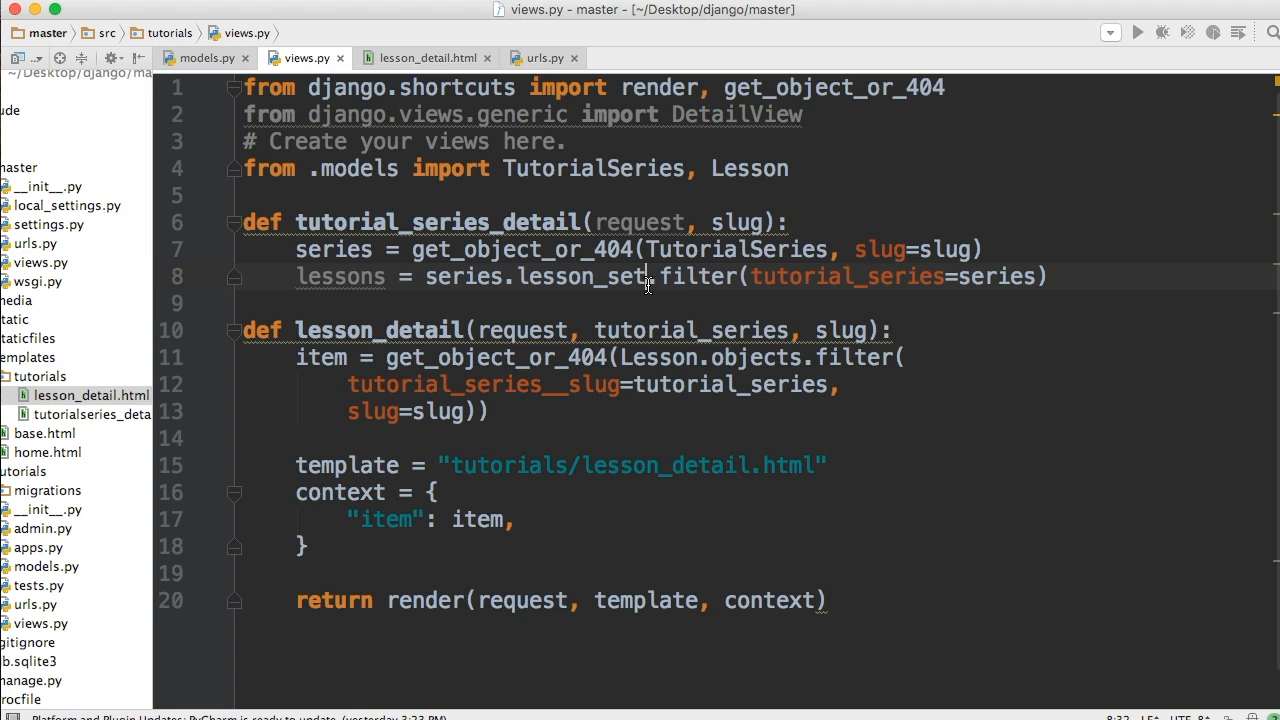
{"action": "mouse_move", "coordinate": [792, 228]}
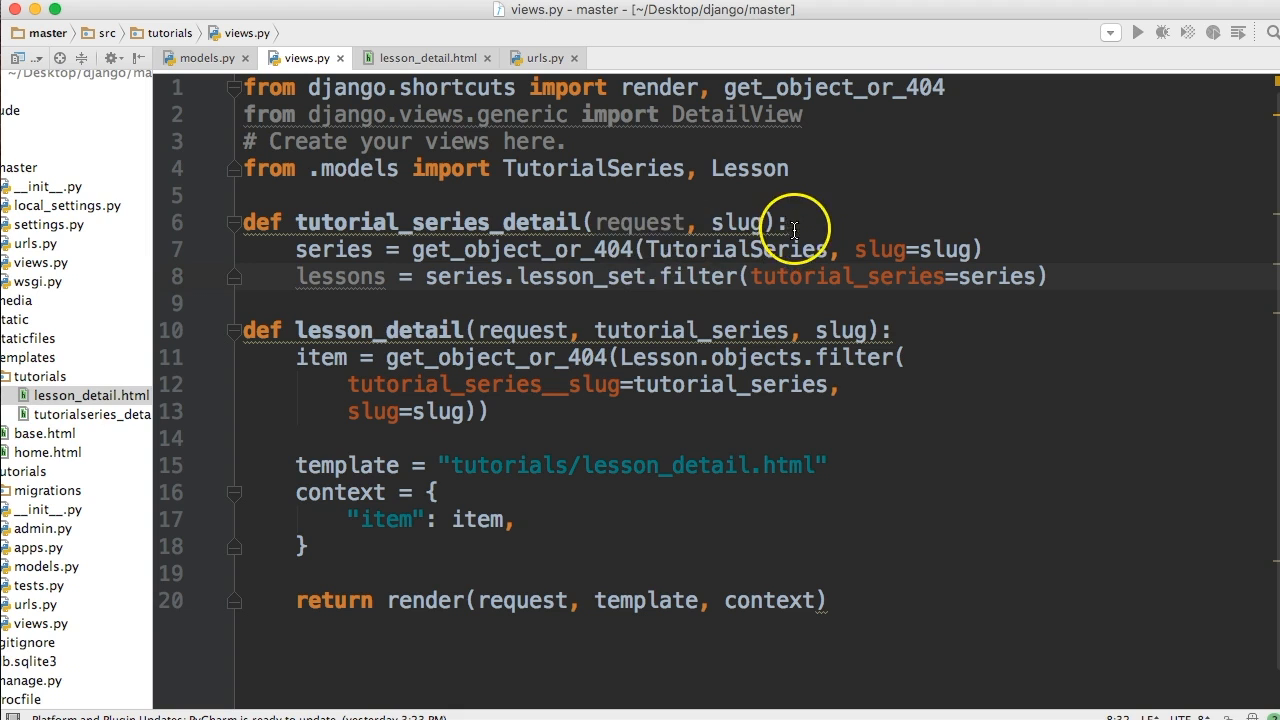
{"action": "mouse_move", "coordinate": [592, 278]}
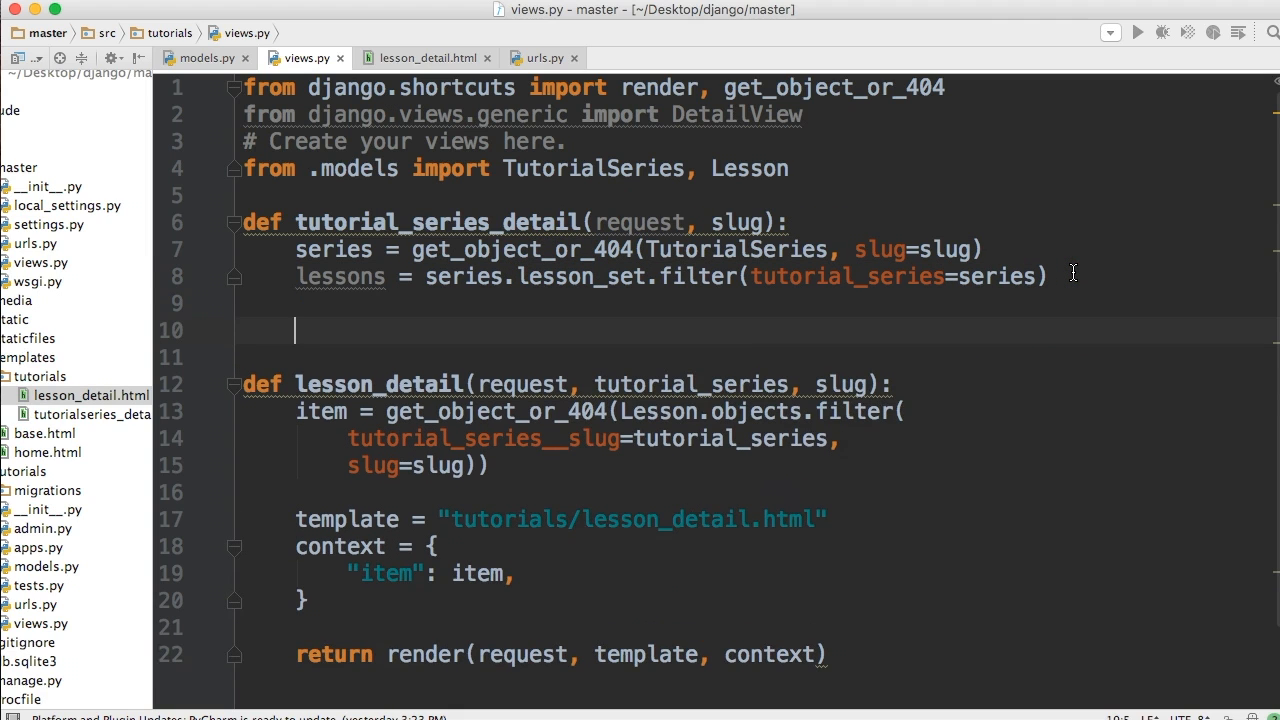
Step: Set template = "tutorials/tutorialseries_detail.html"
{"action": "type", "text": "template ="}
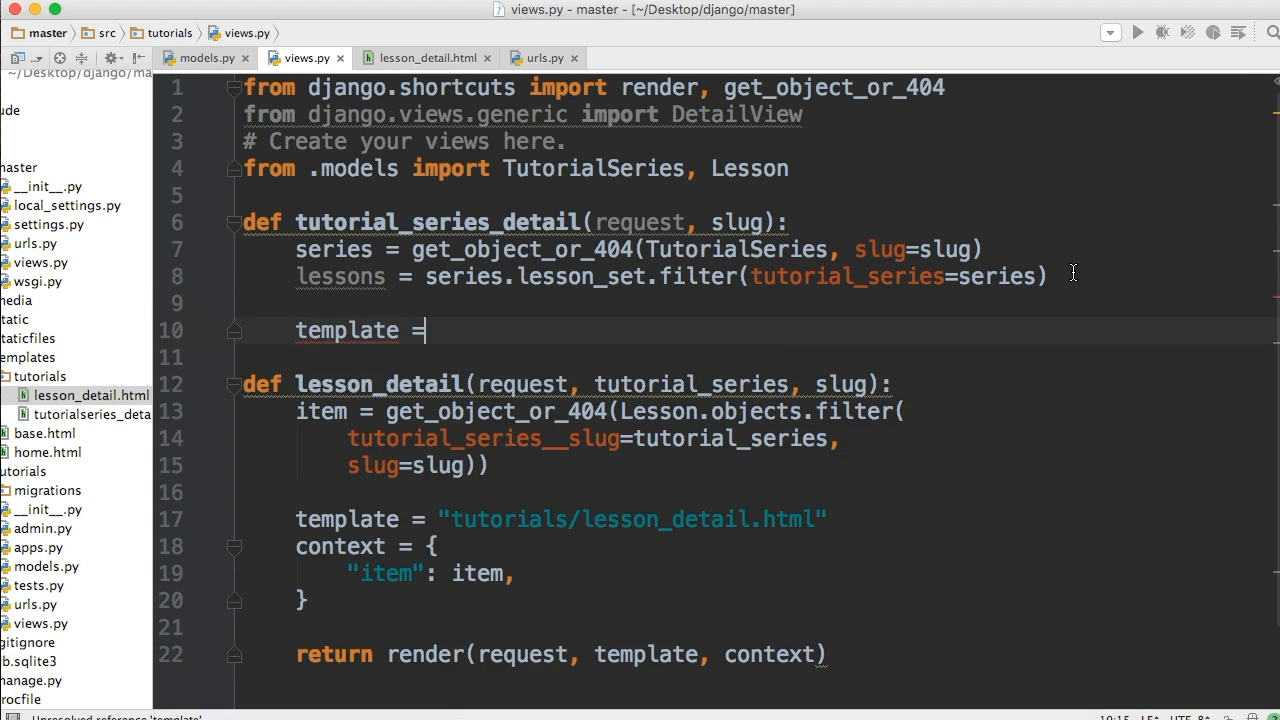
{"action": "type", "text": "\"tutorials/"}
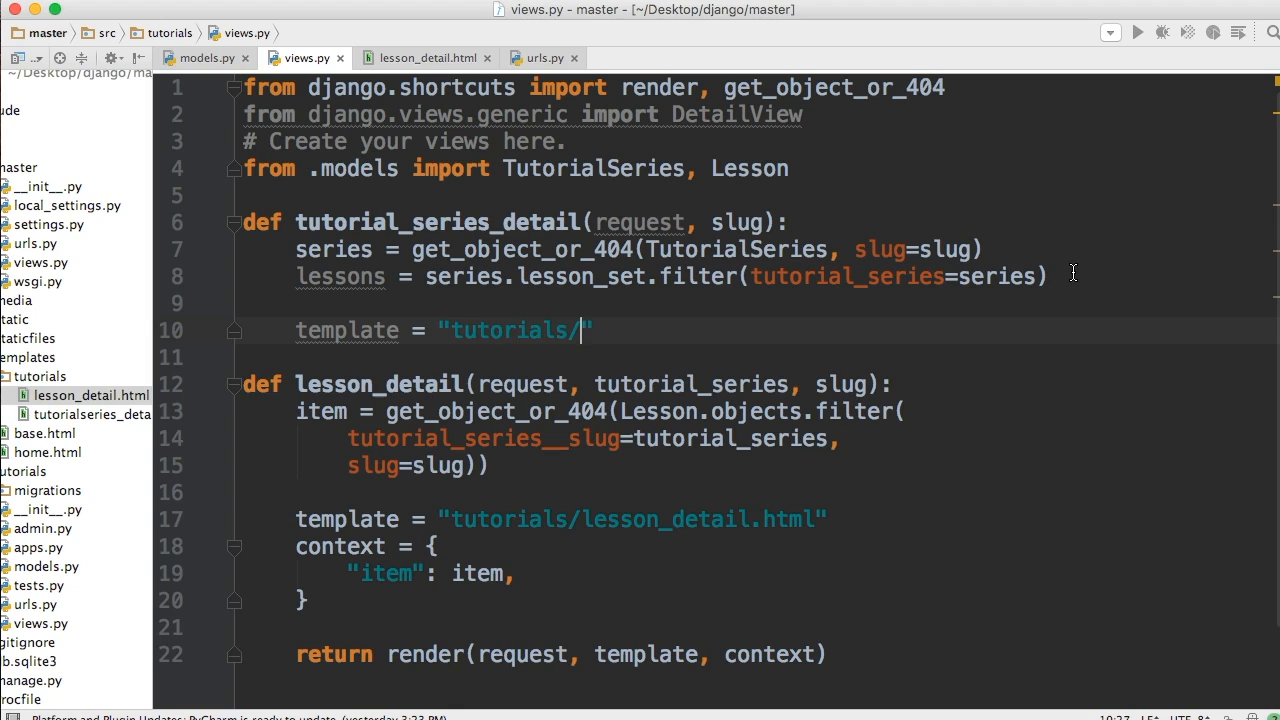
{"action": "type", "text": "tutor"}
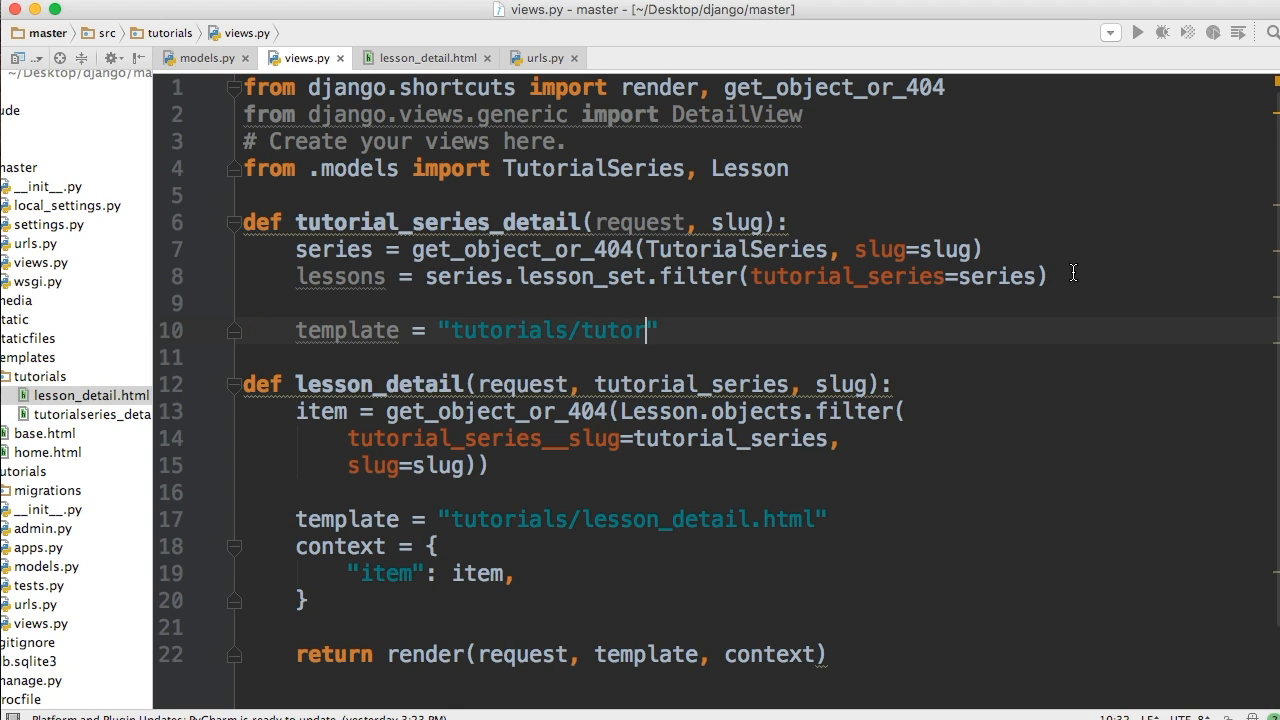
{"action": "type", "text": "ialseries_"}
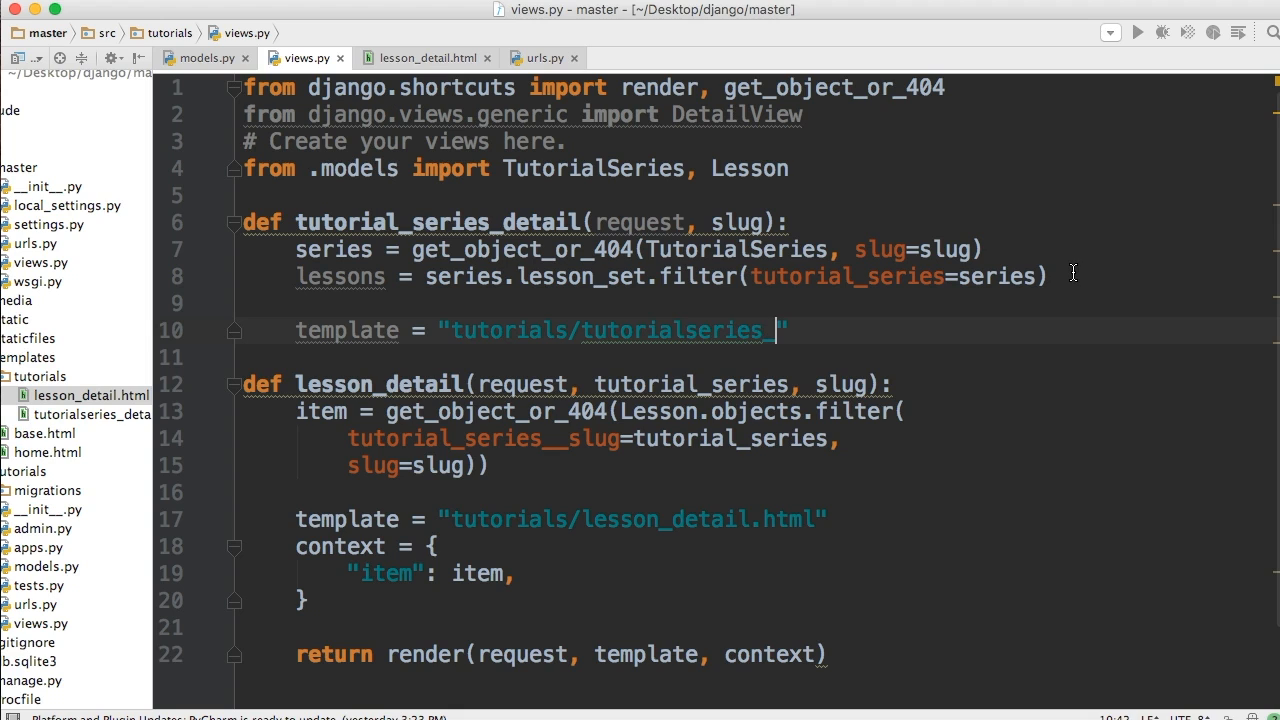
{"action": "type", "text": "dt"}
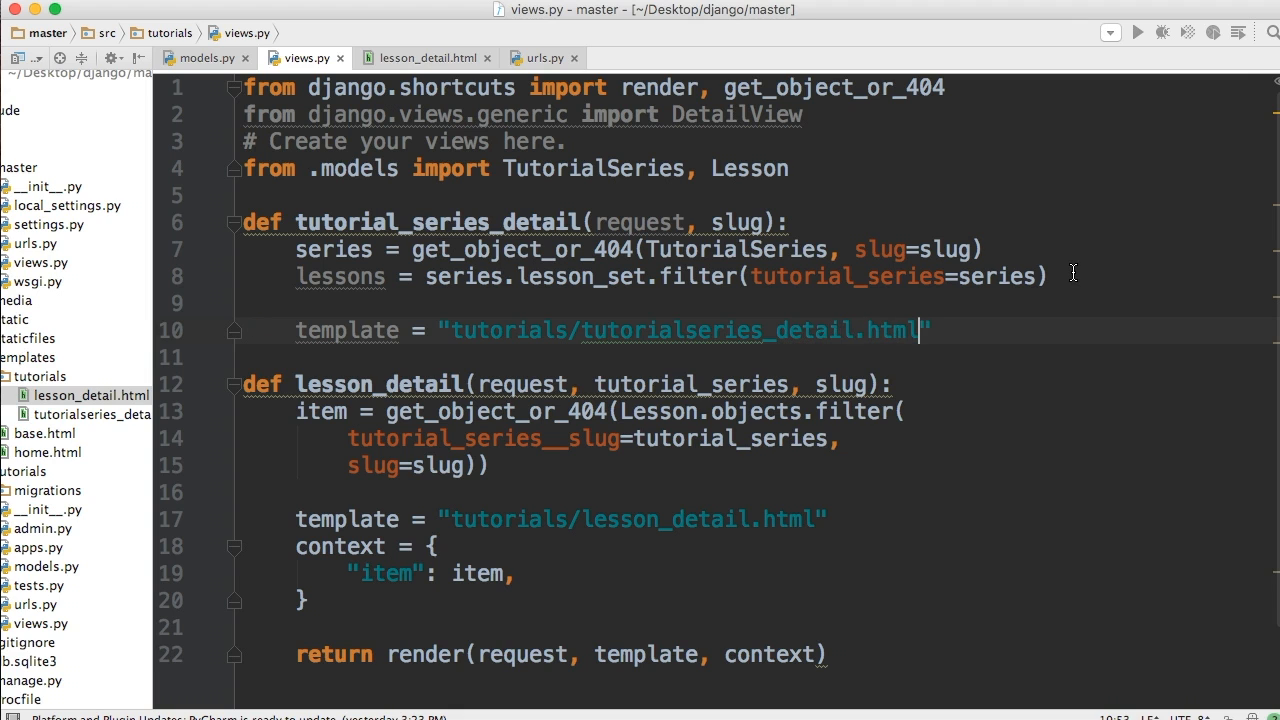
Step: Build the context dict with series and lessons entries
{"action": "type", "text": "cont"}
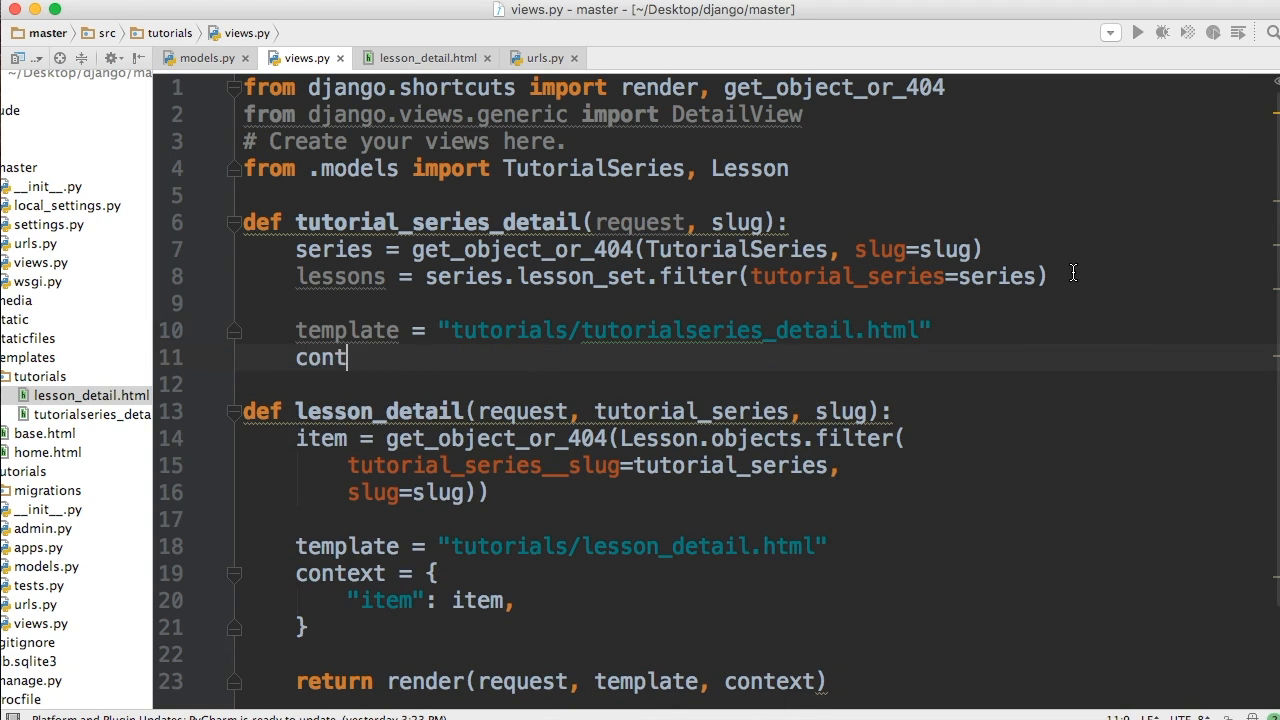
{"action": "type", "text": "ext ="}
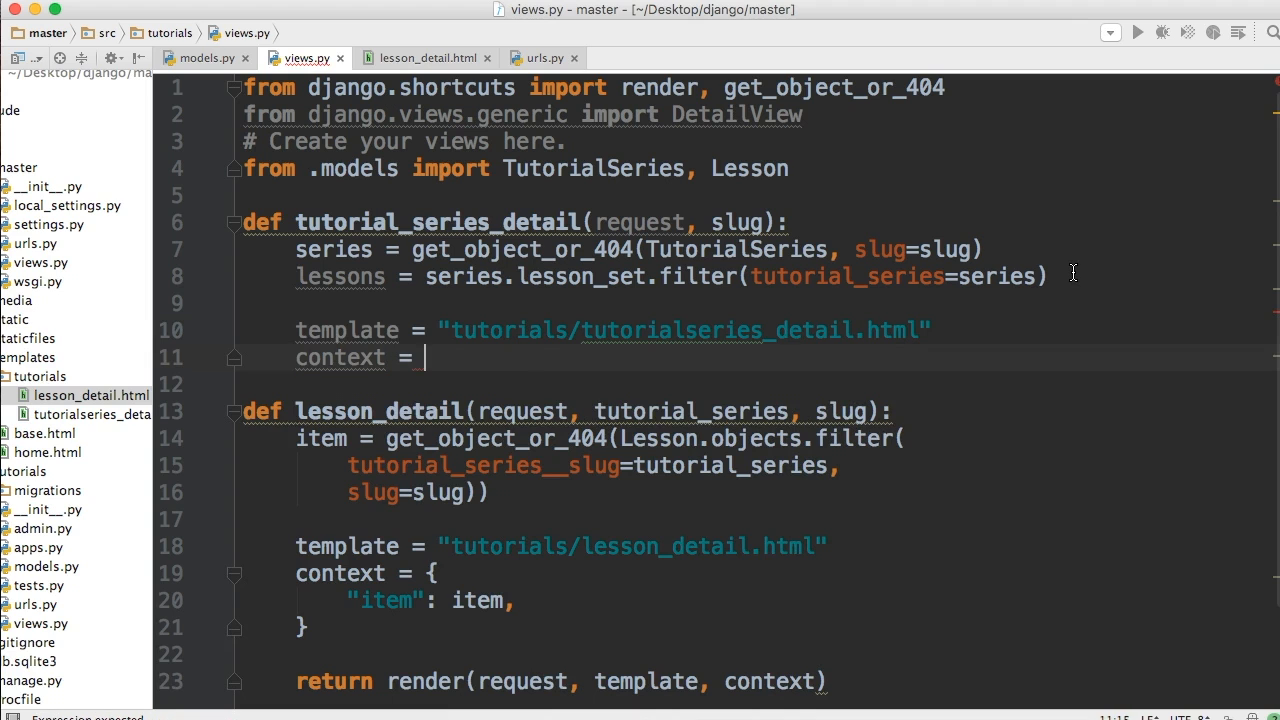
{"action": "type", "text": "{"}
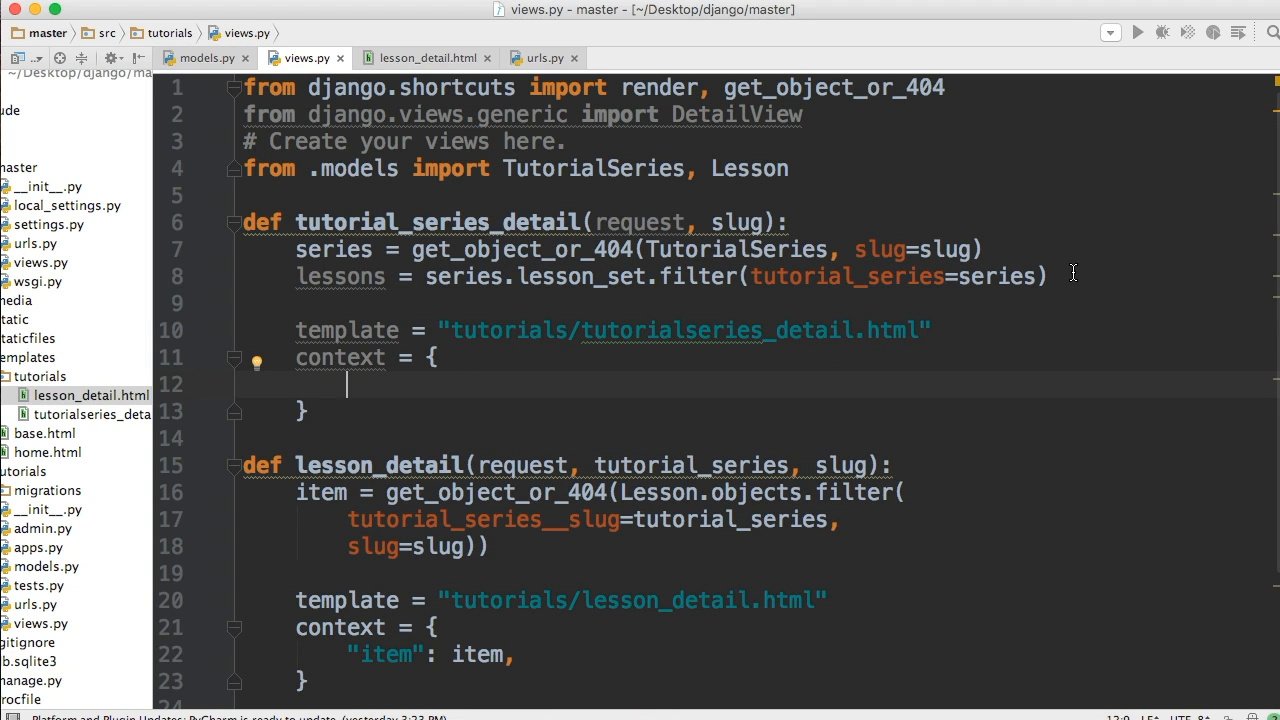
{"action": "type", "text": "\"\""}
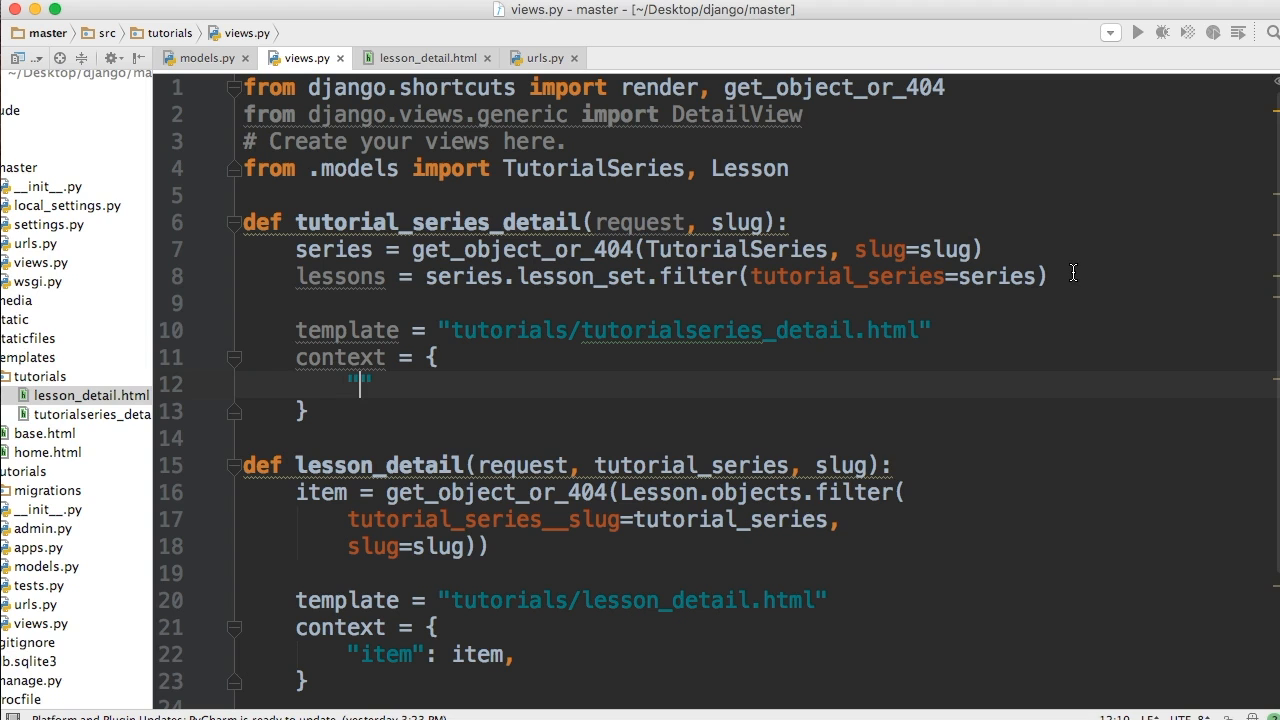
{"action": "type", "text": "series"}
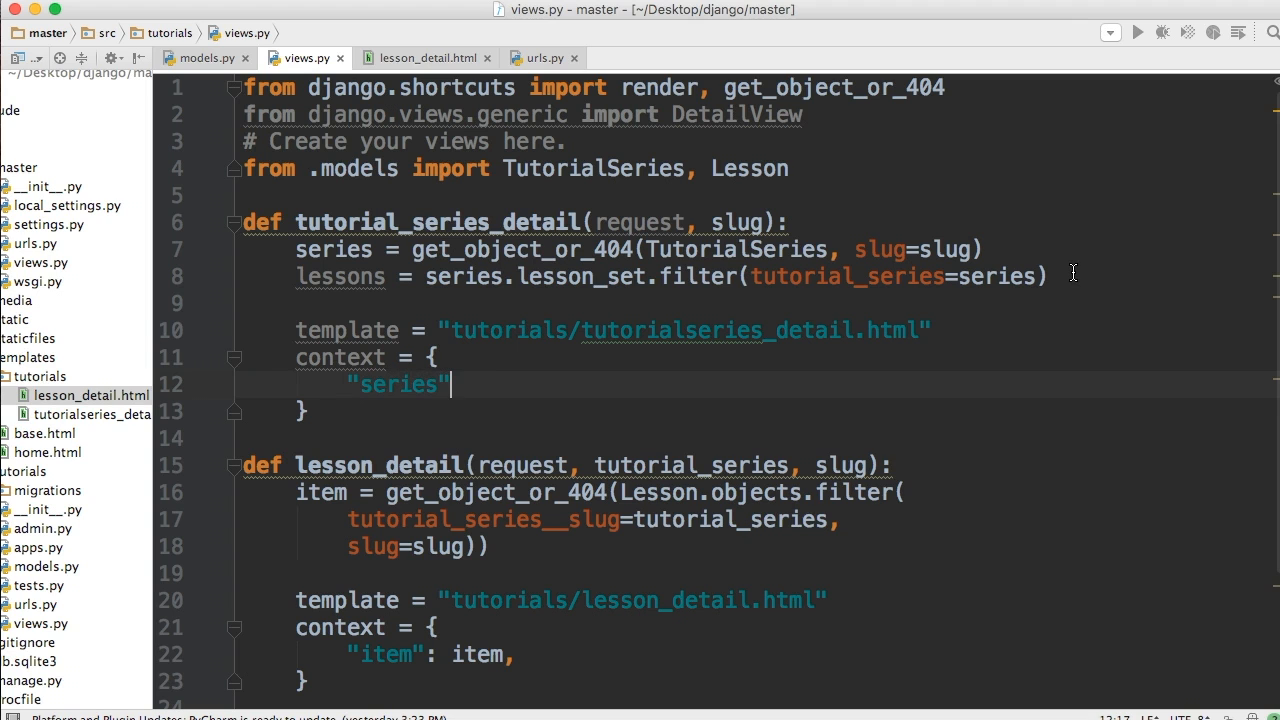
{"action": "type", "text": ": series"}
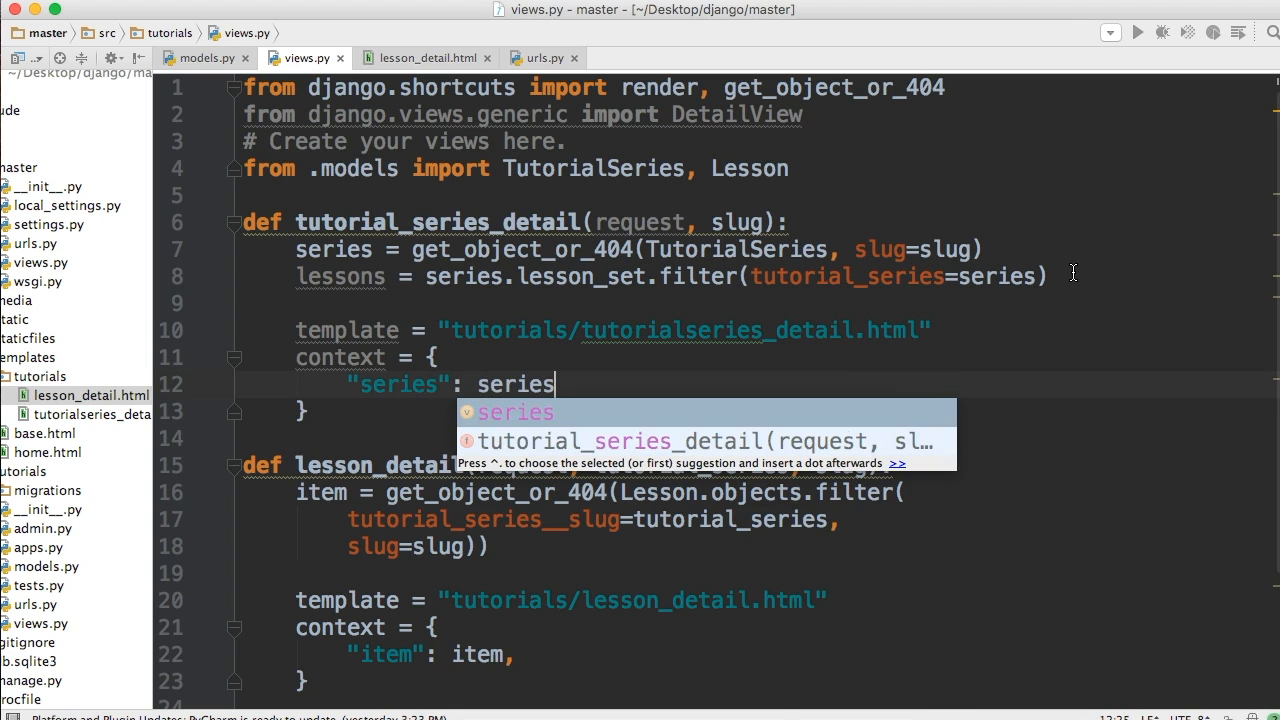
{"action": "key", "text": "enter"}
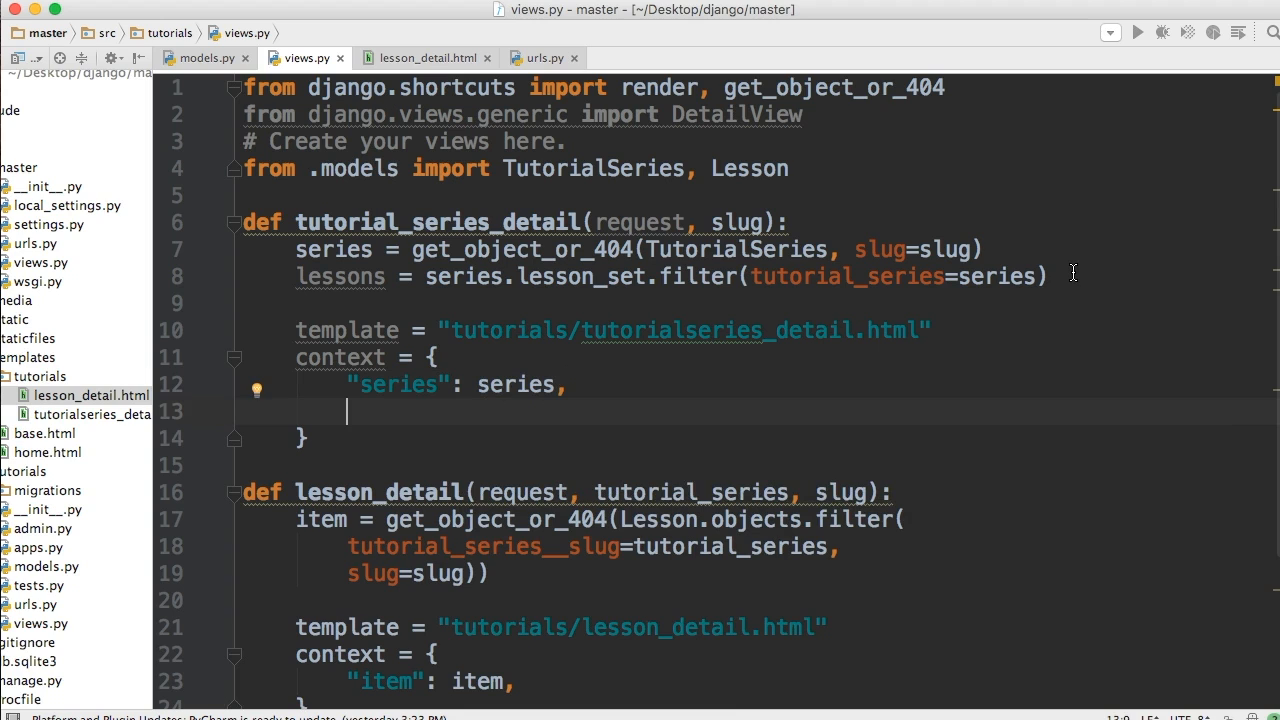
{"action": "type", "text": "'le'"}
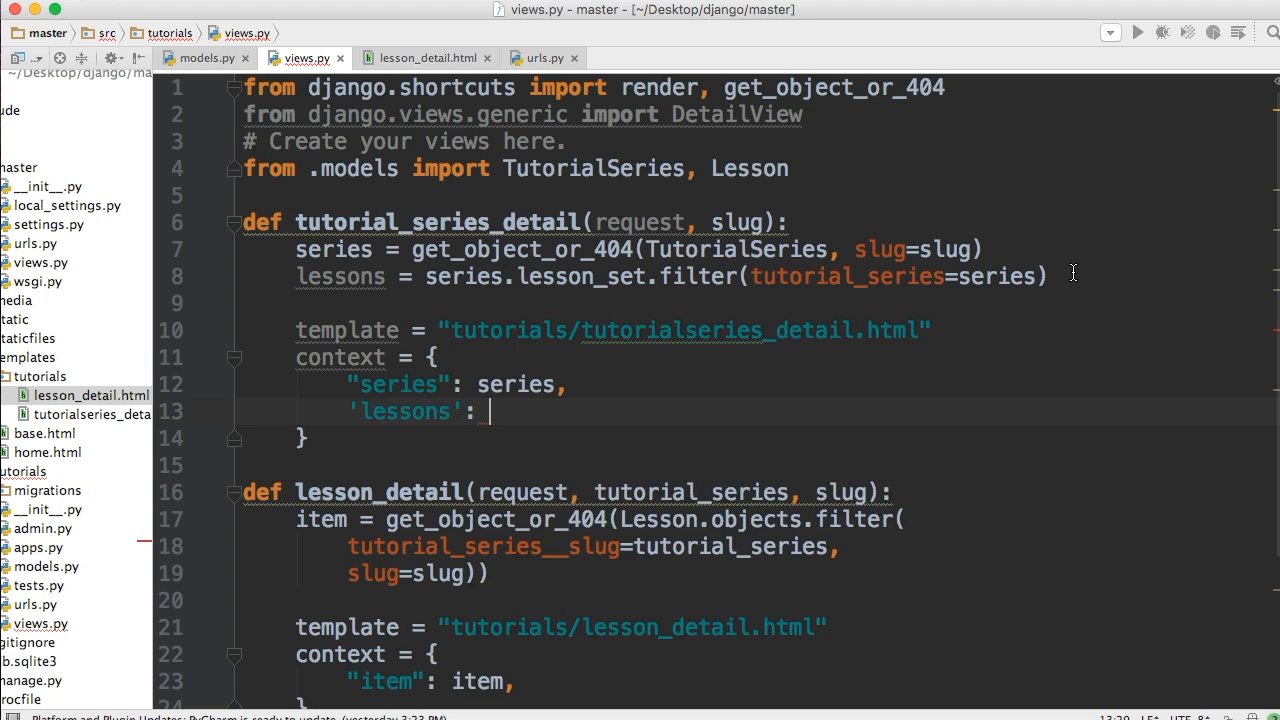
{"action": "type", "text": "lessons,"}
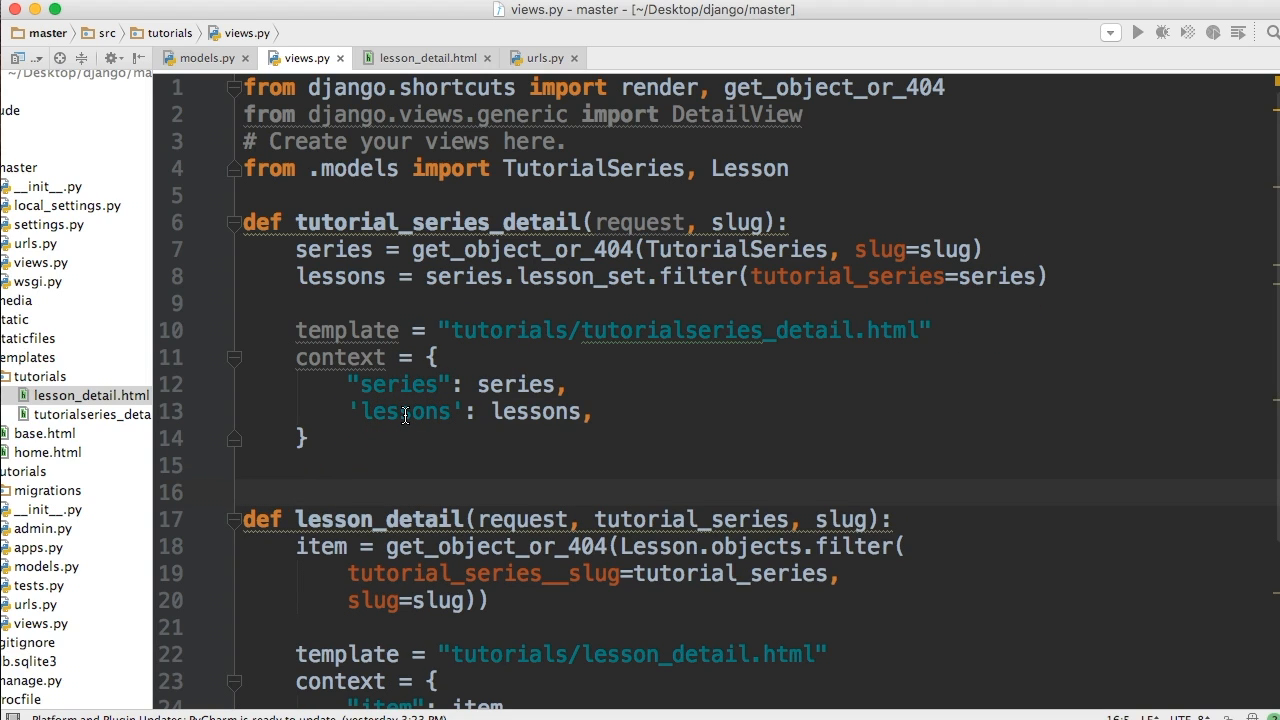
Step: Return render(request, template, context) from the view
{"action": "type", "text": "reu"}
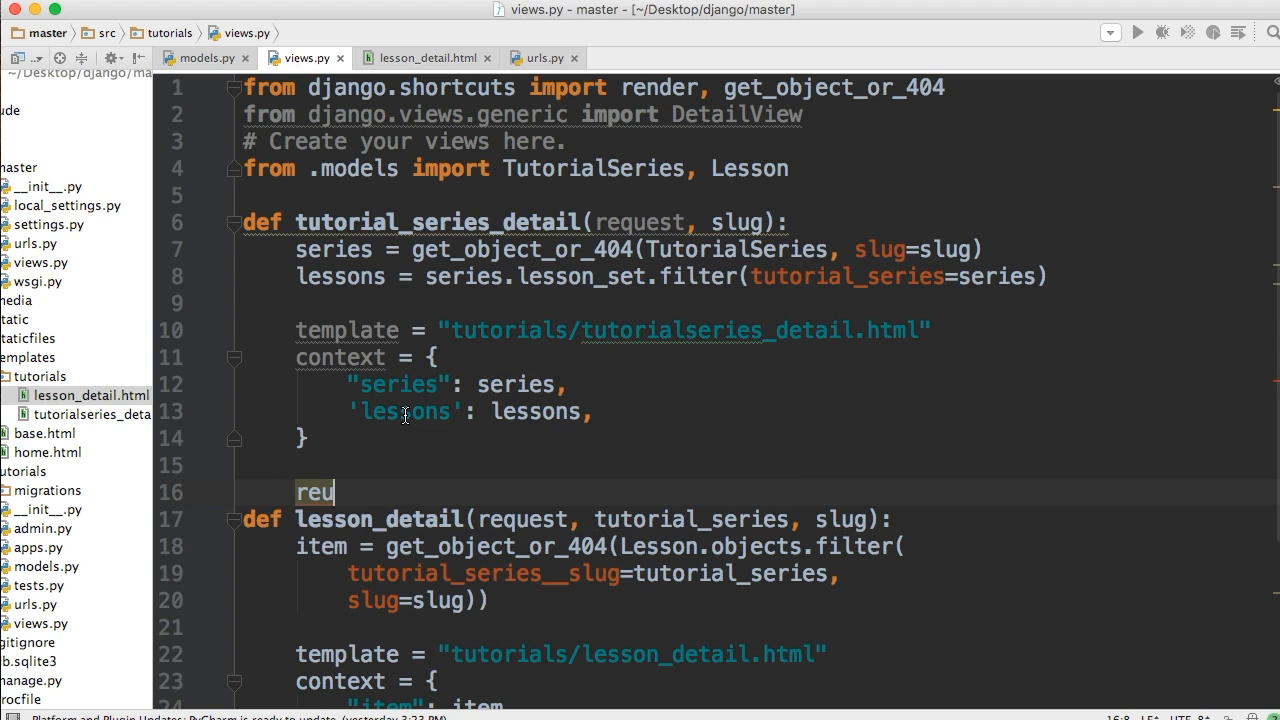
{"action": "type", "text": "t"}
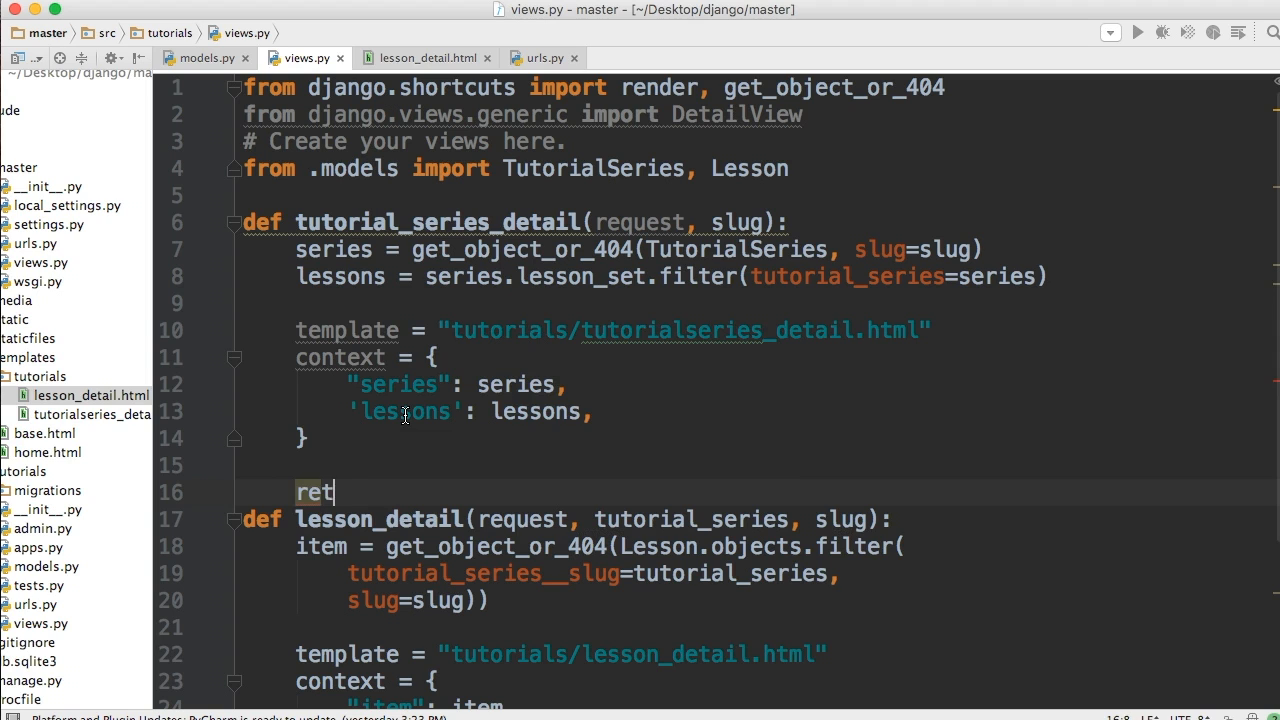
{"action": "type", "text": "urn re"}
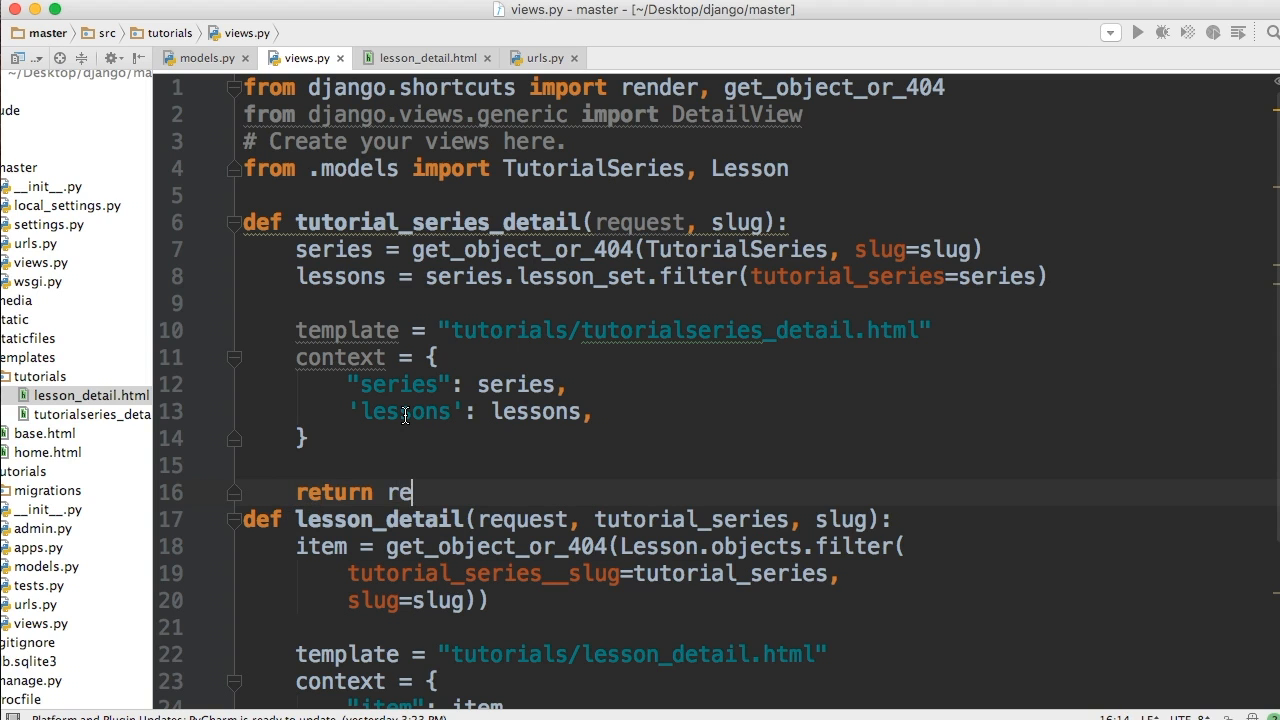
{"action": "type", "text": "nder(request, tm"}
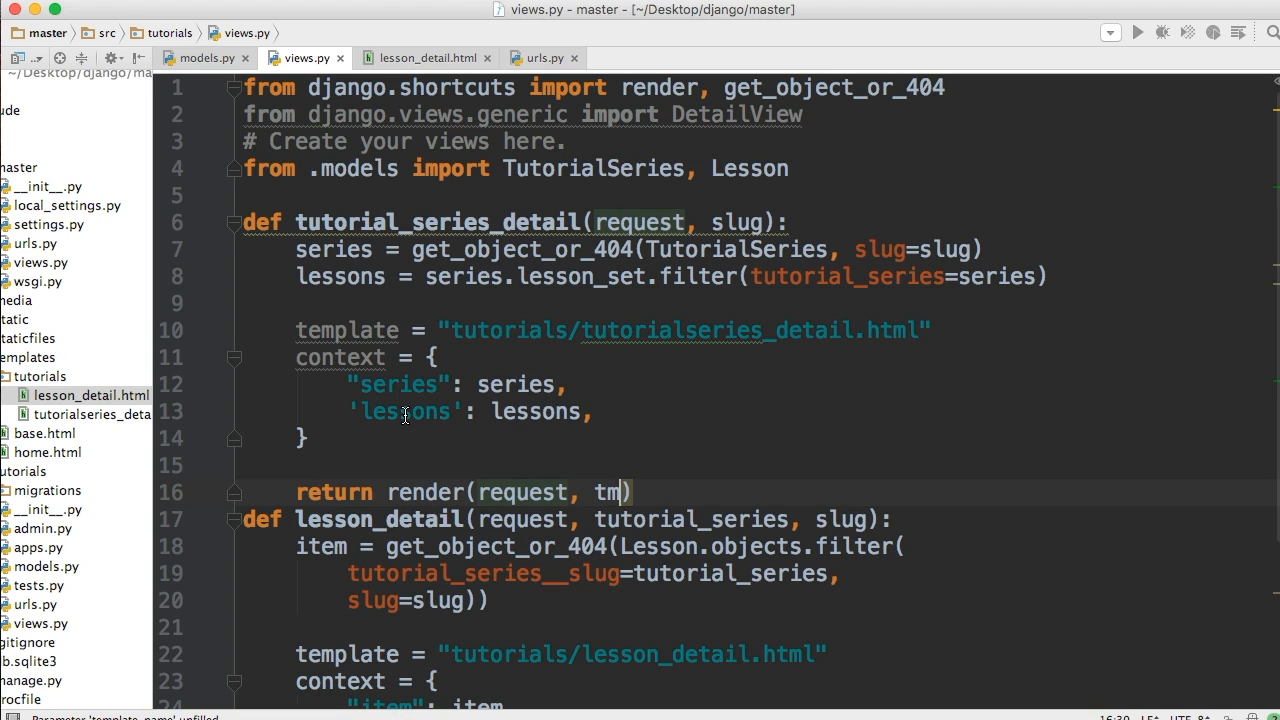
{"action": "type", "text": "emplate,"}
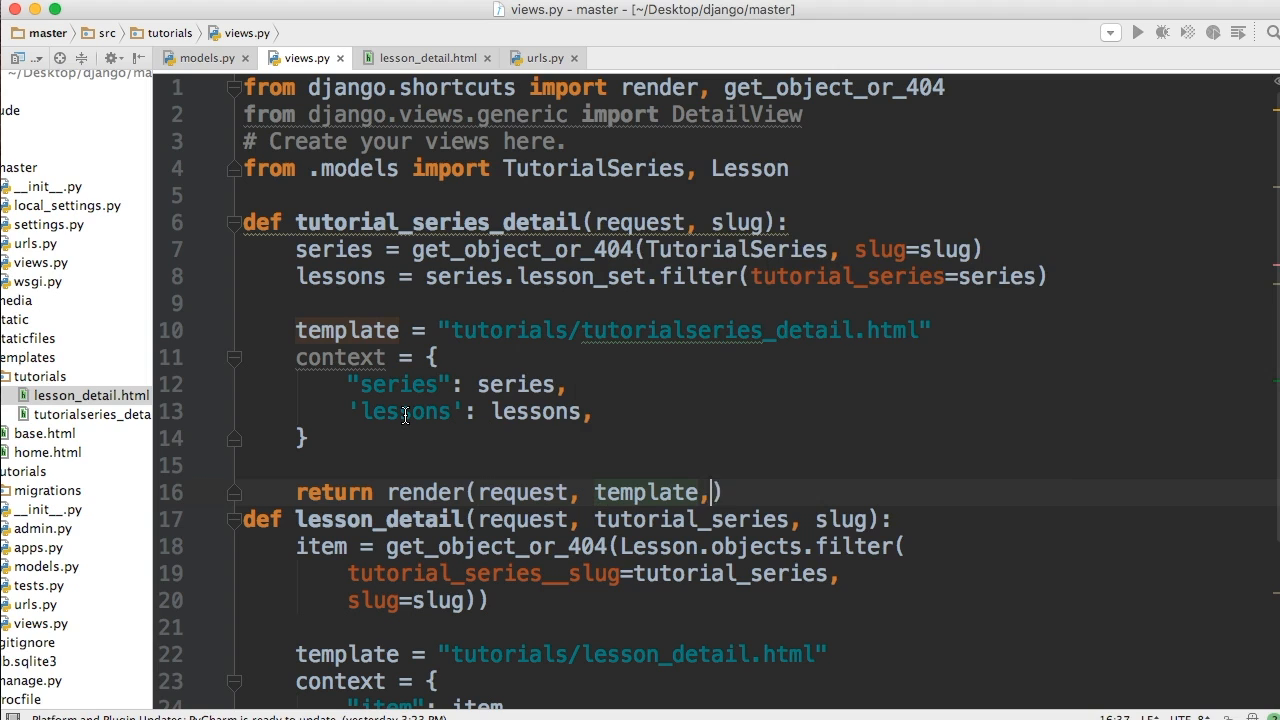
{"action": "type", "text": "context"}
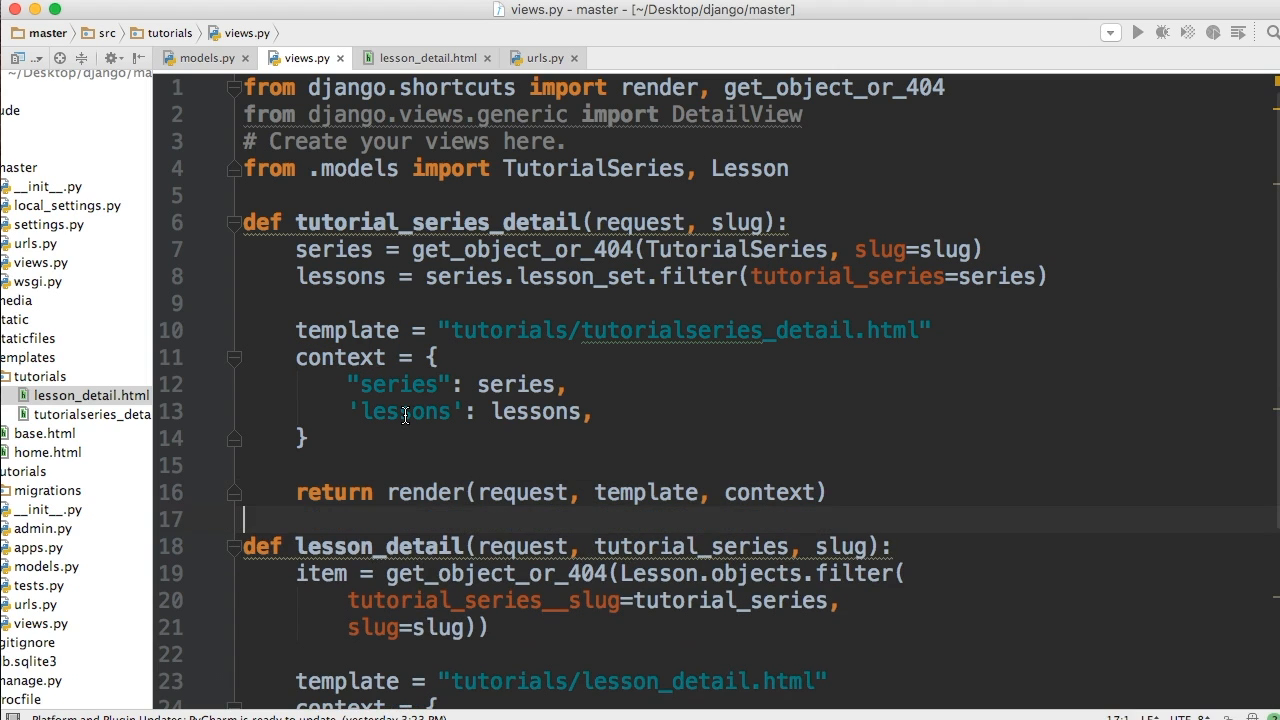
{"action": "mouse_move", "coordinate": [512, 112]}
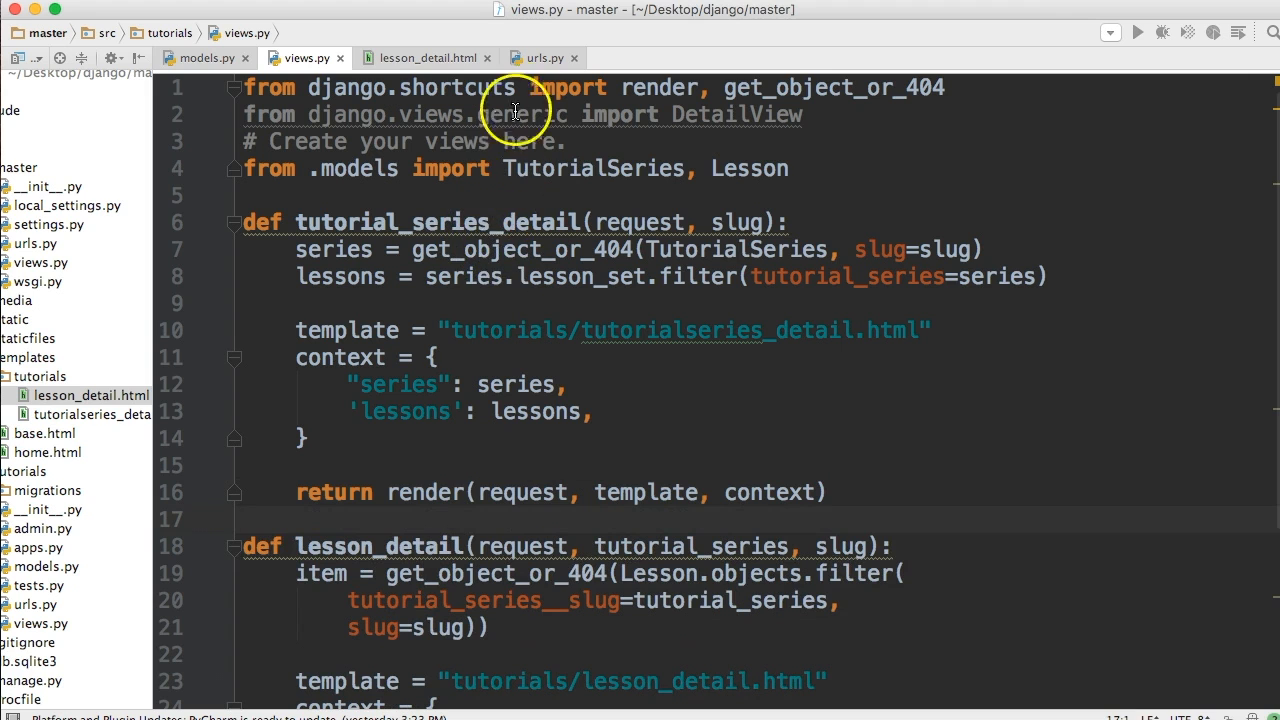
Step: Route the series URL in urls.py to views.tutorial_series_detail
{"action": "left_click", "coordinate": [540, 56]}
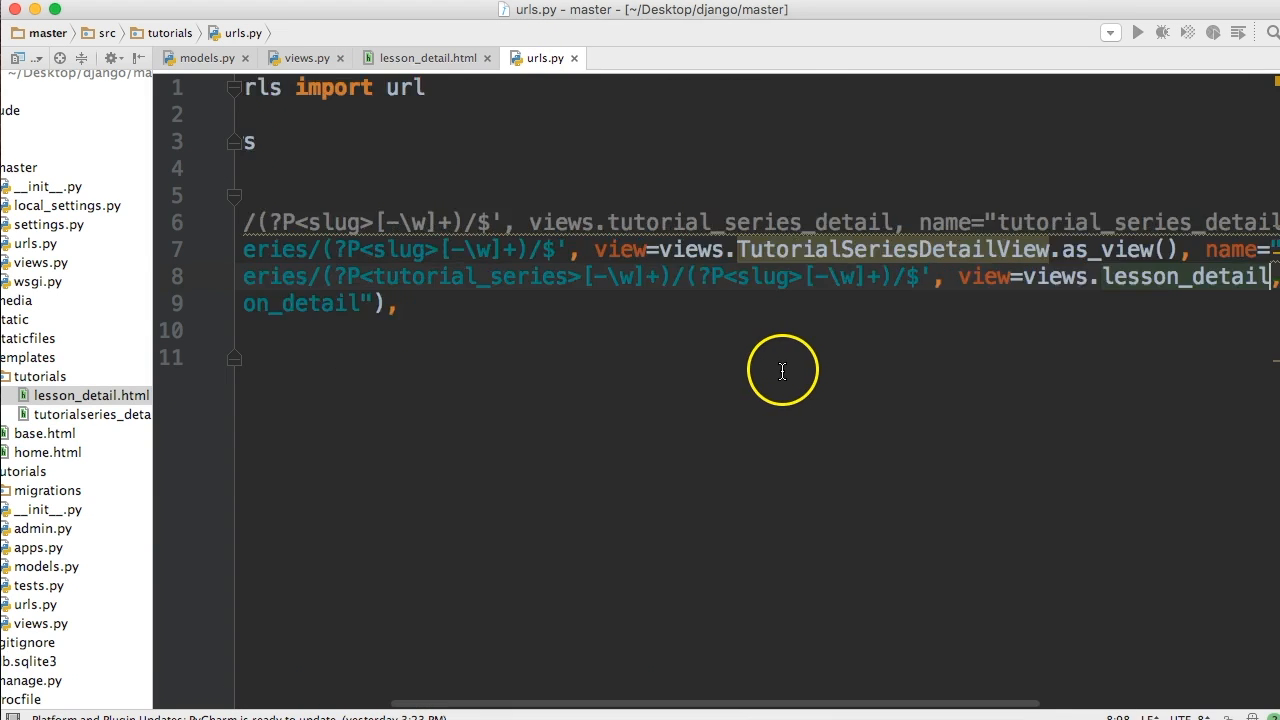
{"action": "scroll", "scroll_direction": "right", "scroll_amount": 3}
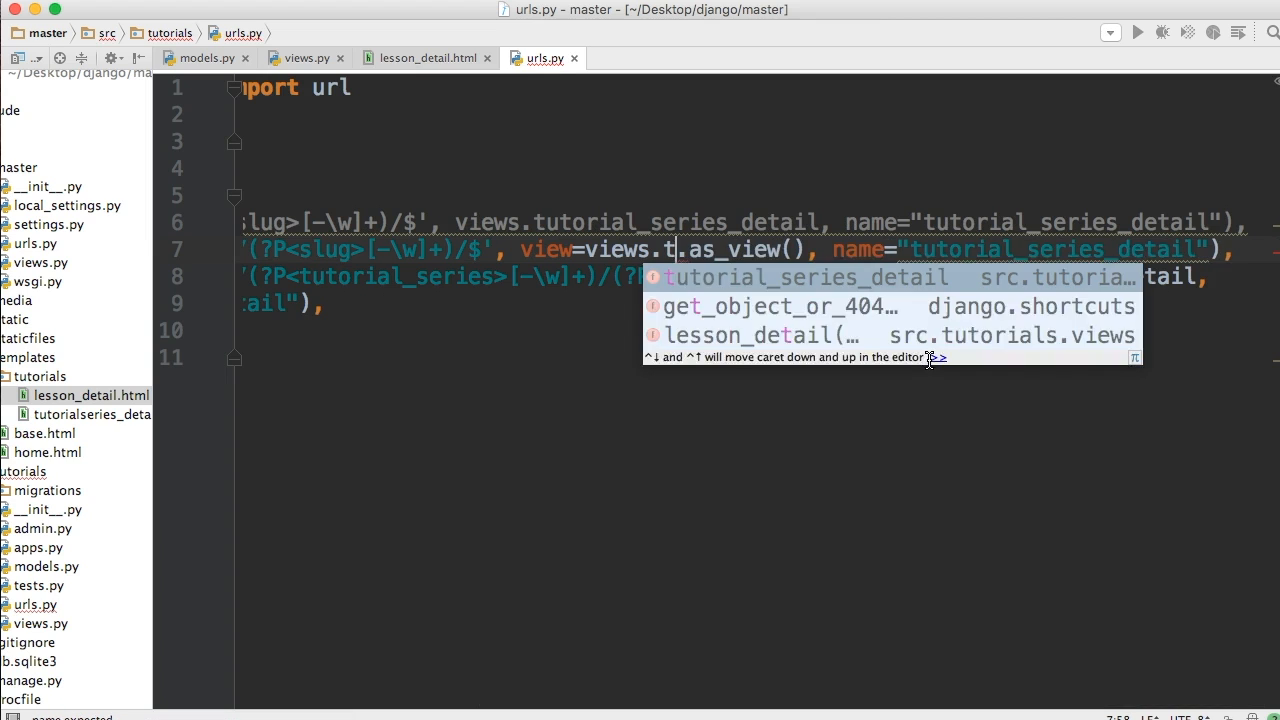
{"action": "left_click", "coordinate": [804, 276]}
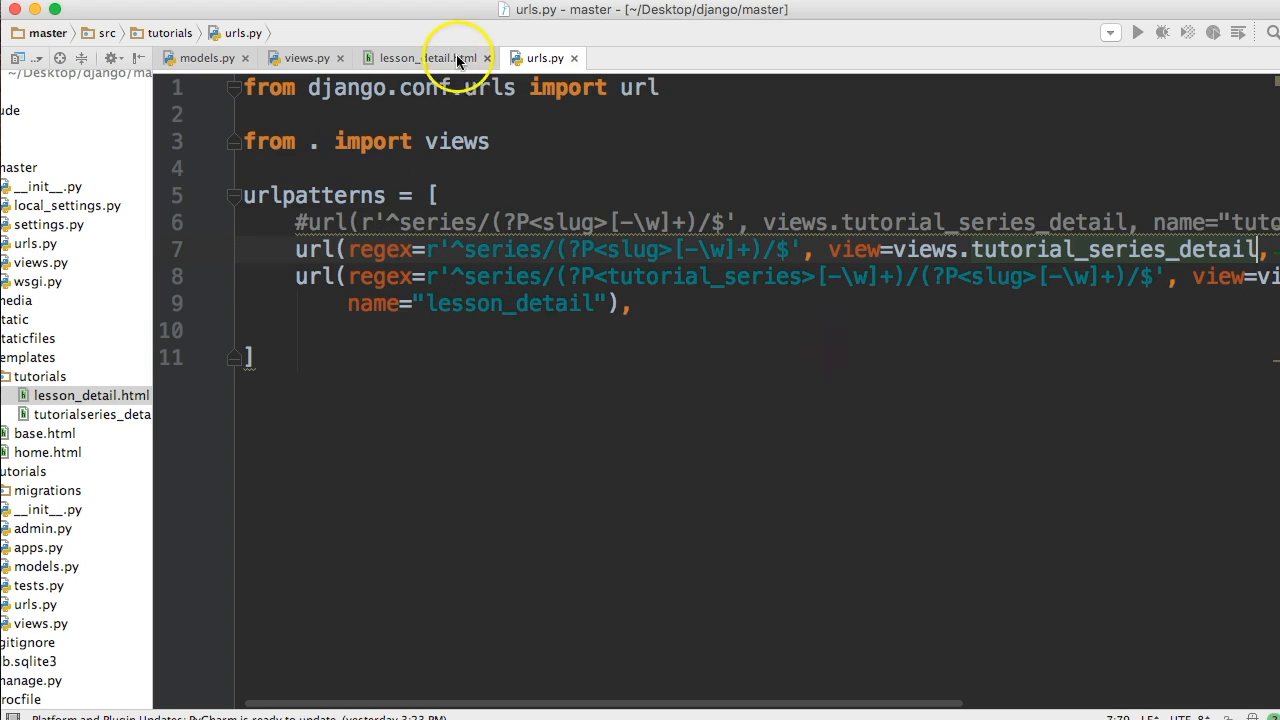
Step: Replace object with series for name, description and studentExperience in tutorialseries_detail.html
{"action": "left_click", "coordinate": [92, 414]}
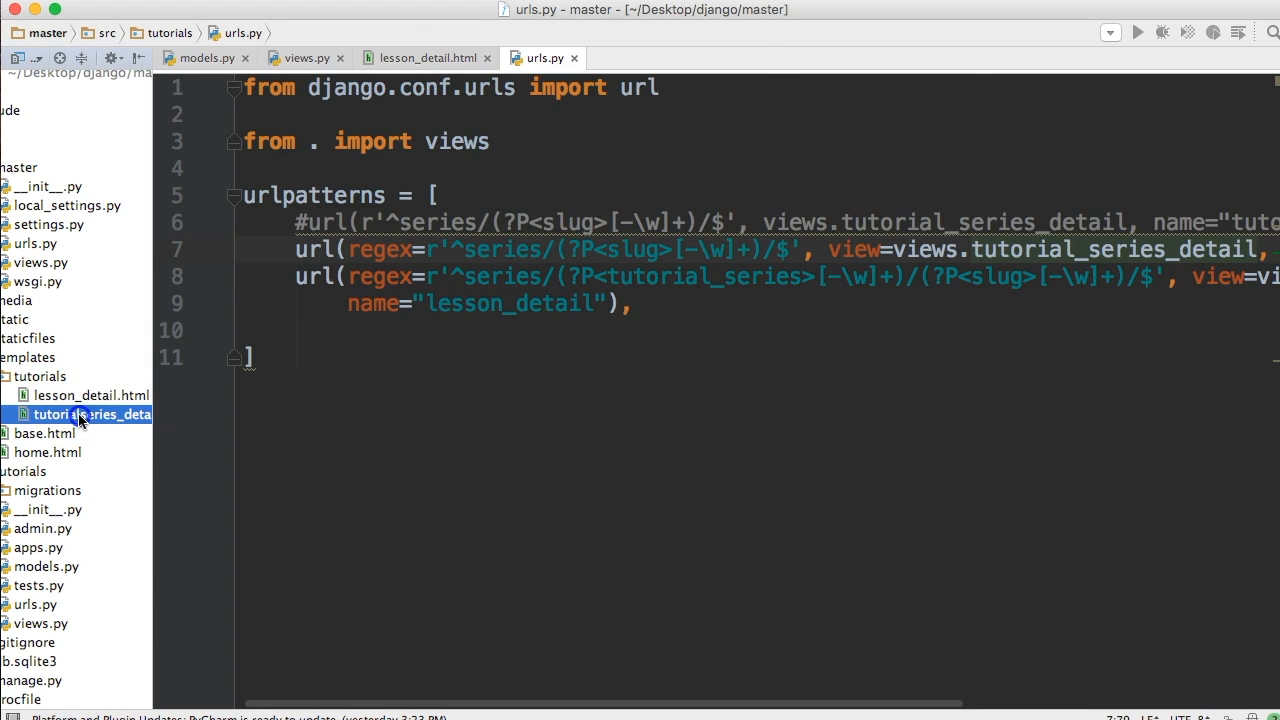
{"action": "double_click", "coordinate": [92, 414]}
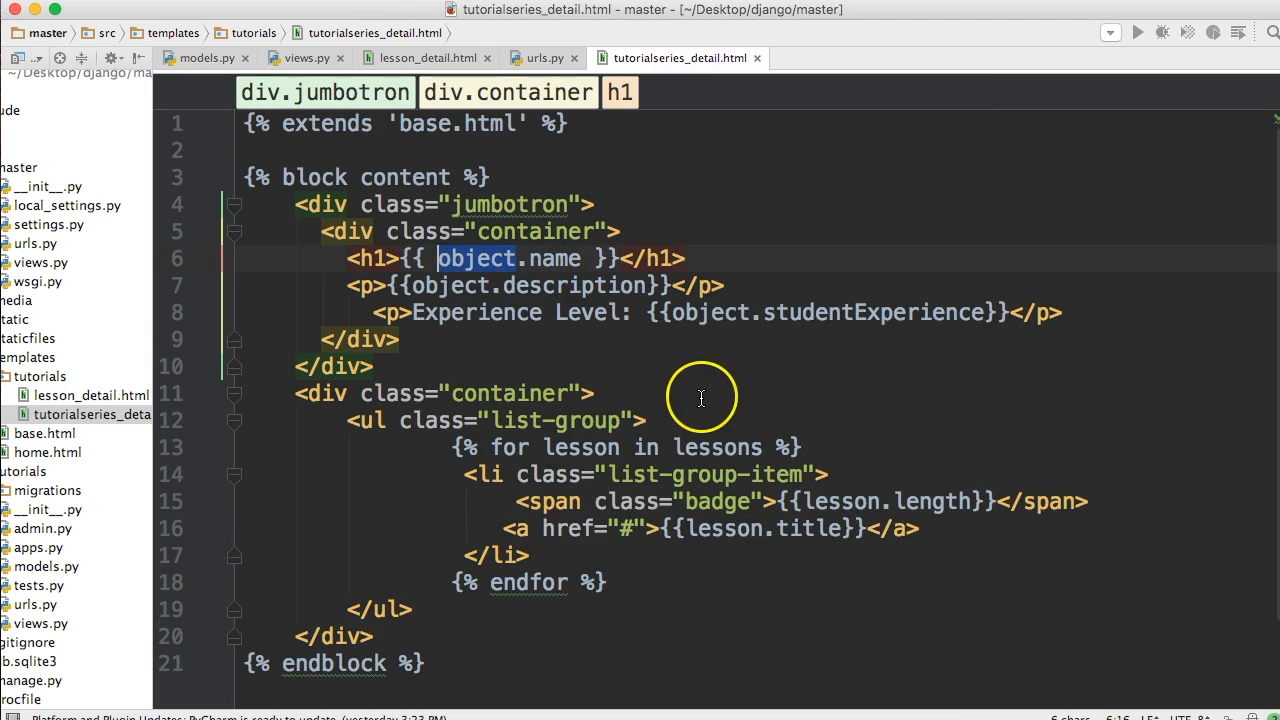
{"action": "type", "text": "series"}
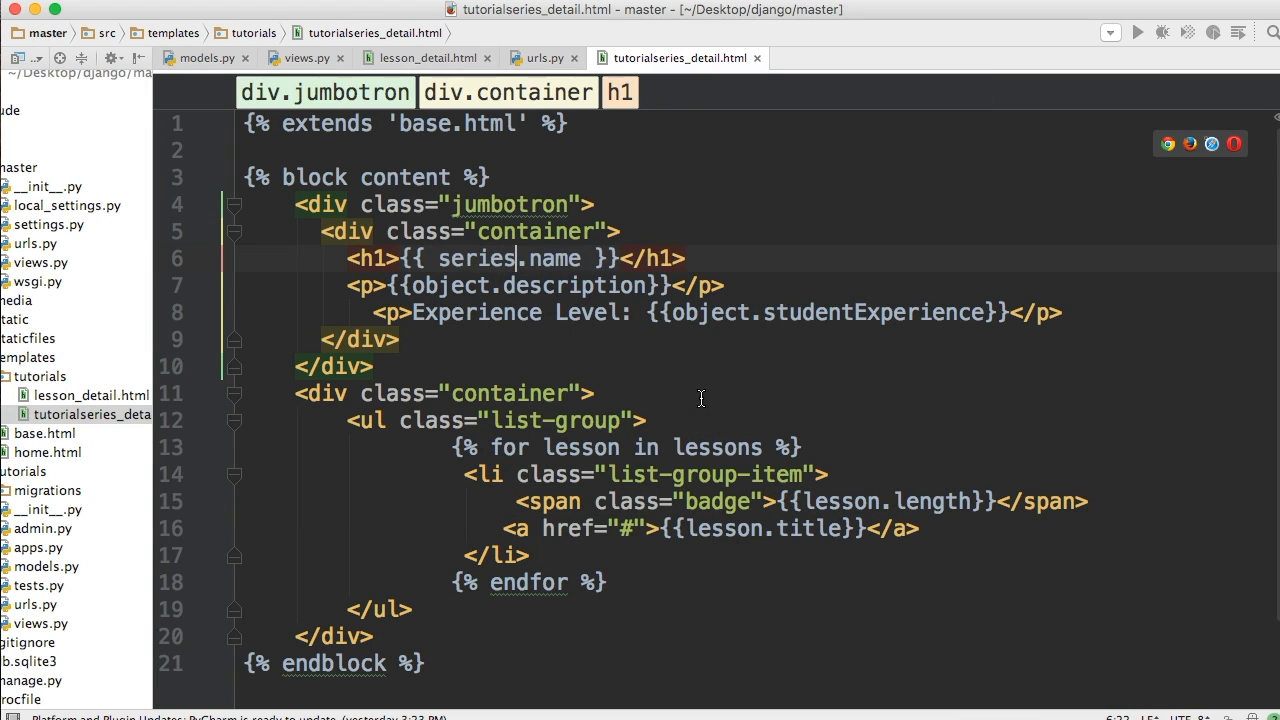
{"action": "double_click", "coordinate": [456, 284]}
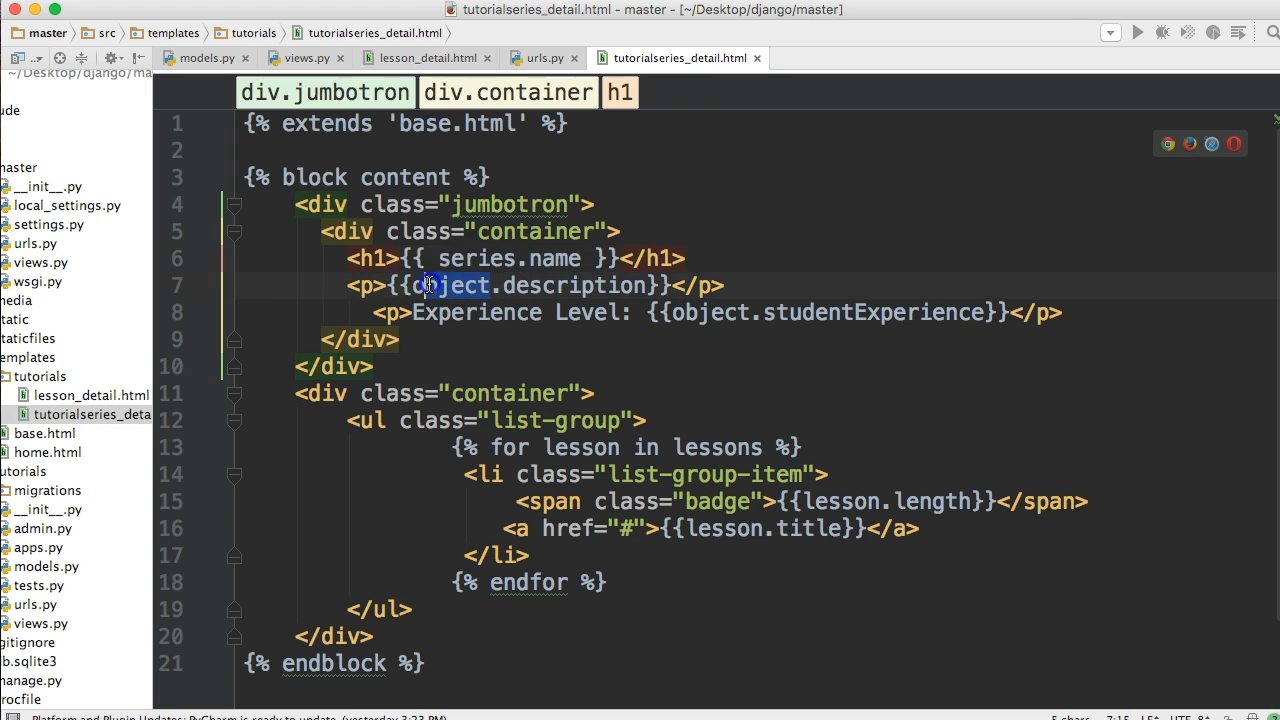
{"action": "type", "text": "series"}
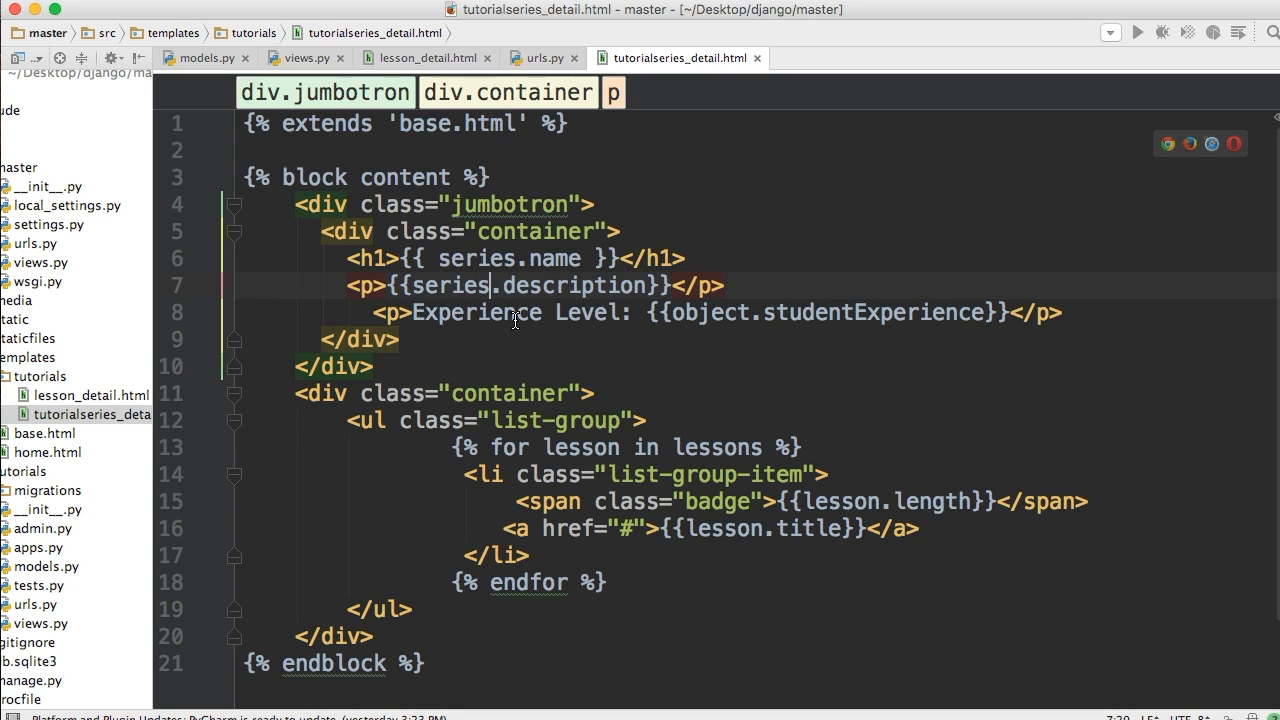
{"action": "double_click", "coordinate": [708, 312]}
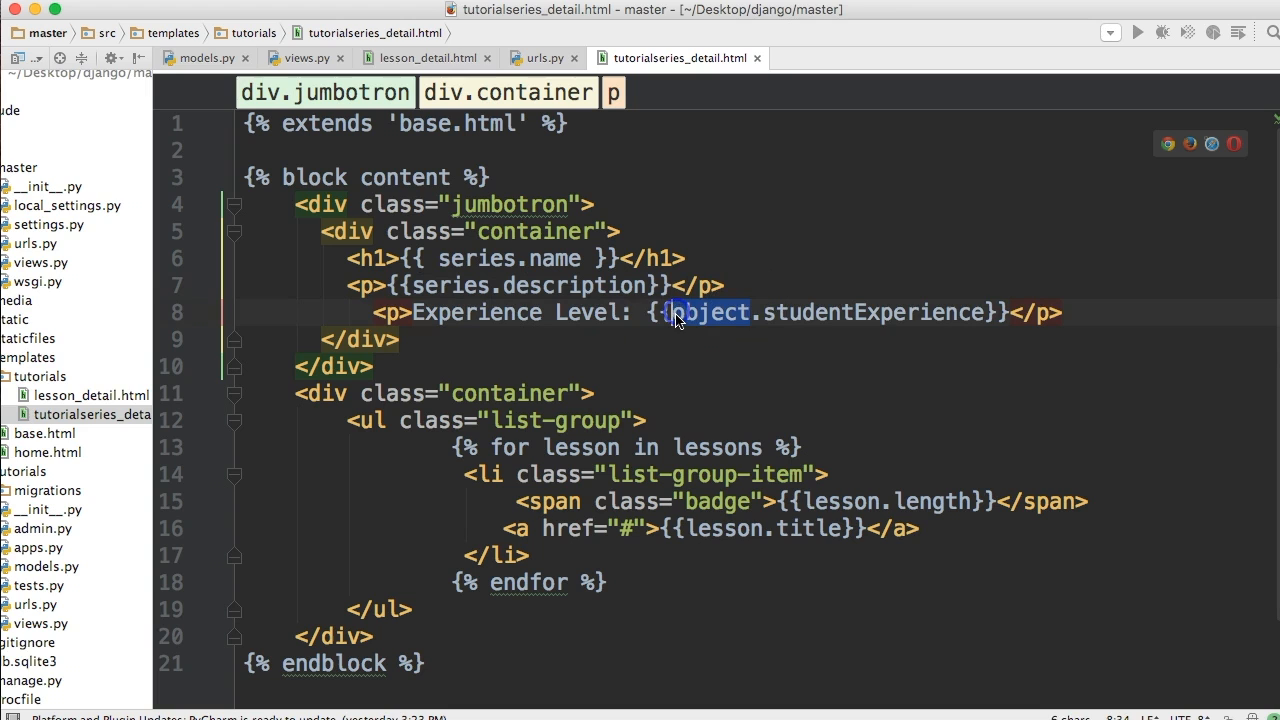
{"action": "type", "text": "series"}
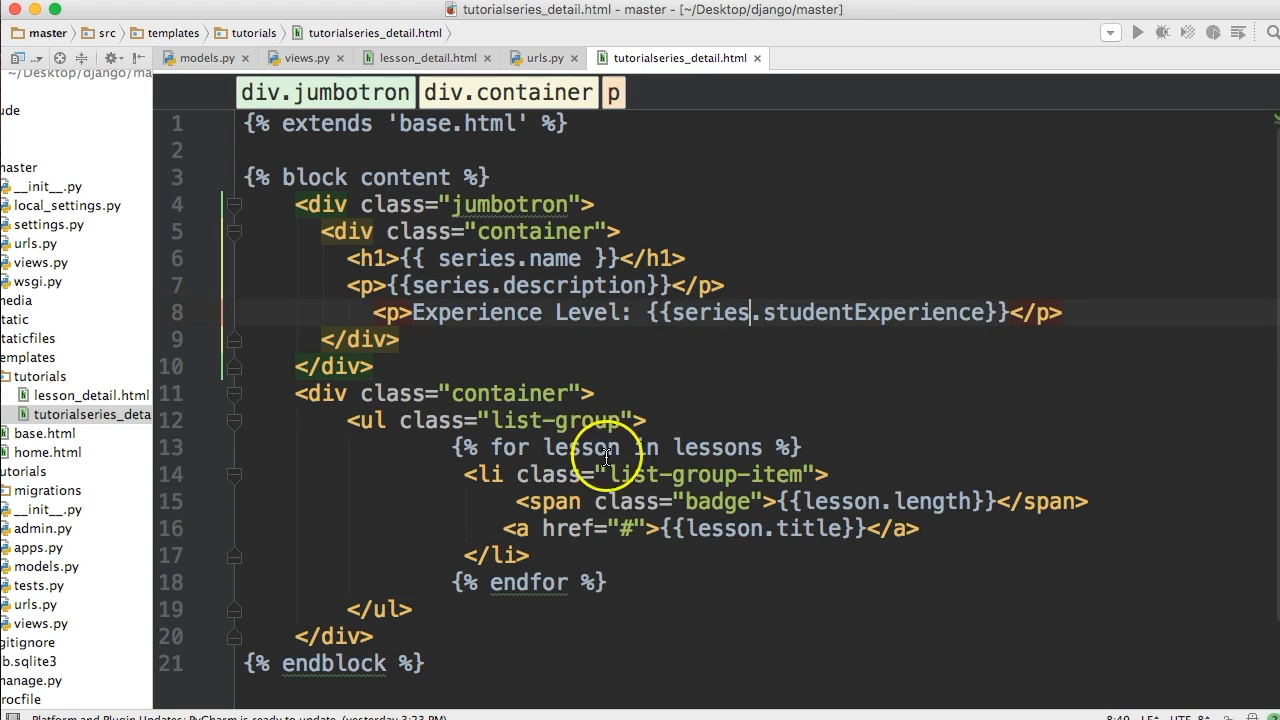
{"action": "mouse_move", "coordinate": [790, 544]}
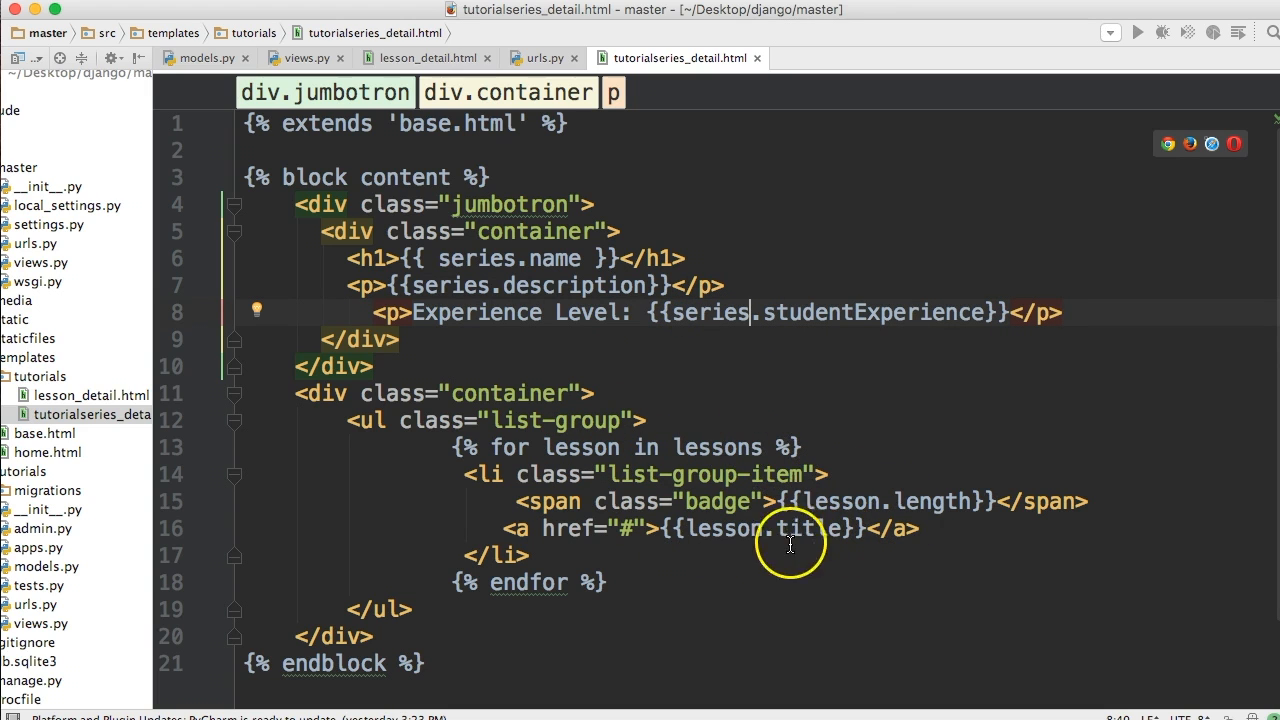
{"action": "left_click", "coordinate": [632, 528]}
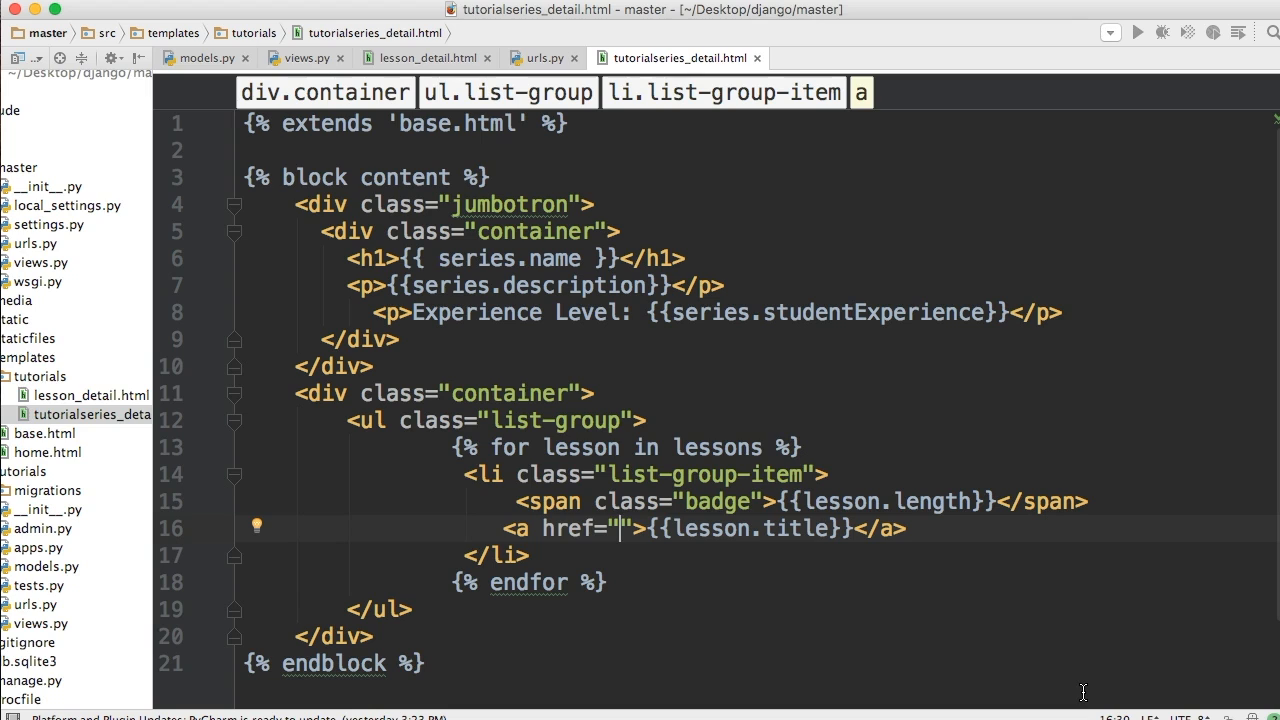
Step: Link each lesson to {% url "tutorials:lesson_detail" lesson.tutorial_series.slug lesson.slug %}
{"action": "type", "text": "{"}
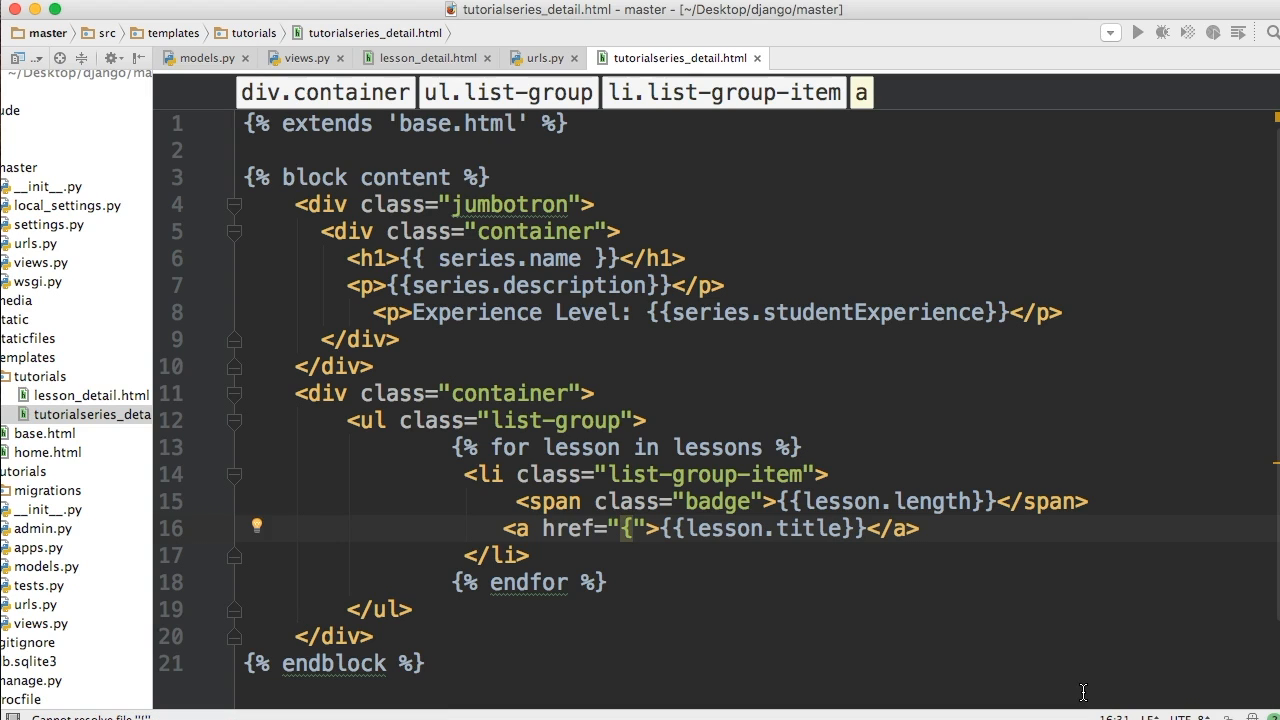
{"action": "type", "text": "% l"}
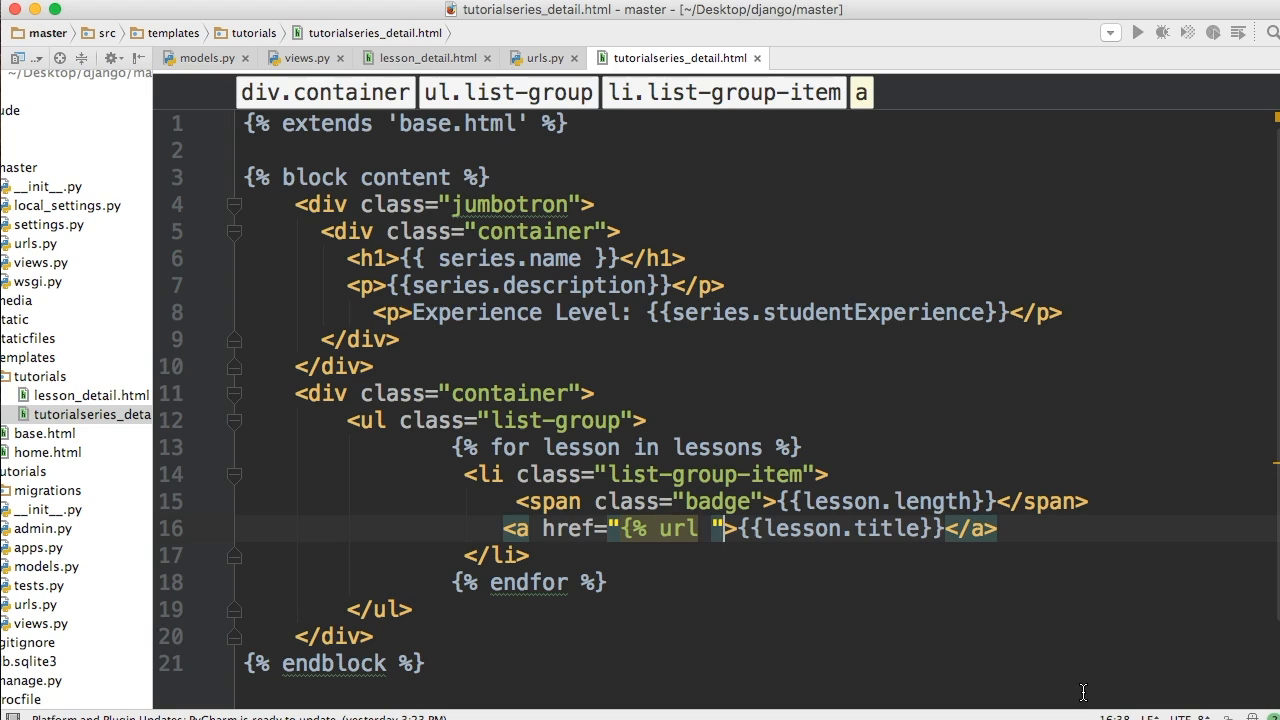
{"action": "type", "text": "tutorials"}
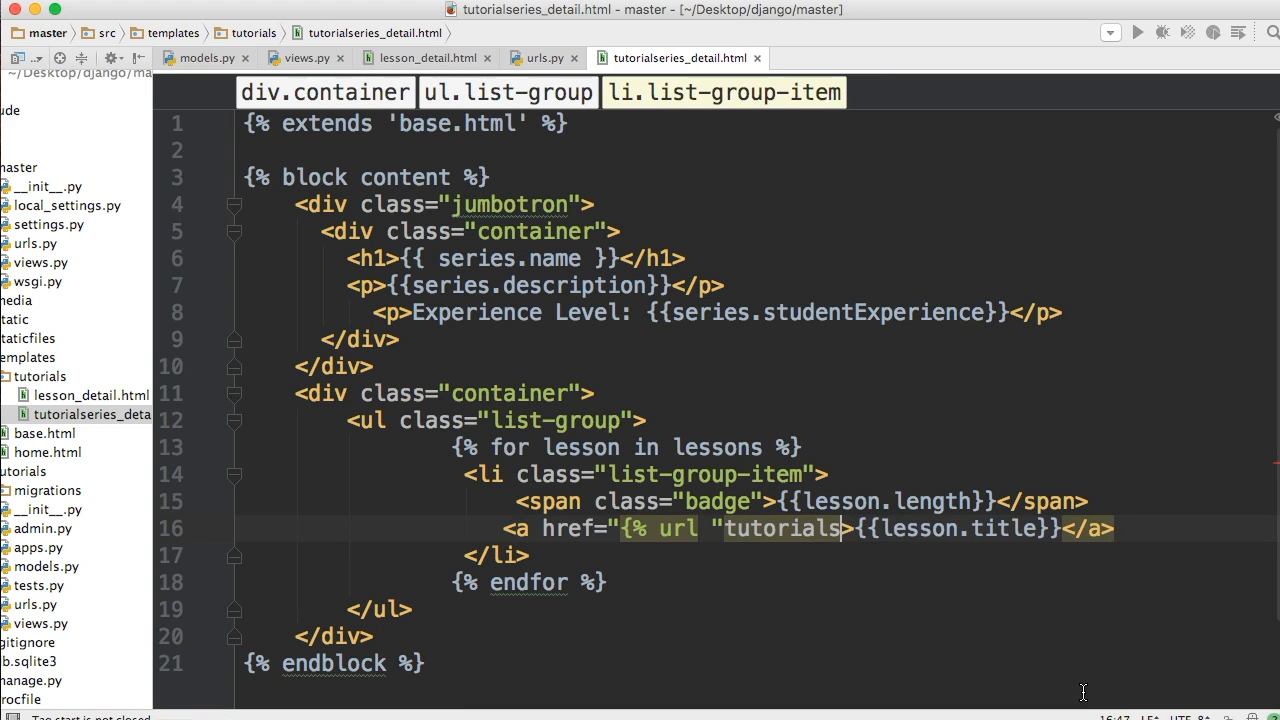
{"action": "type", "text": ":\""}
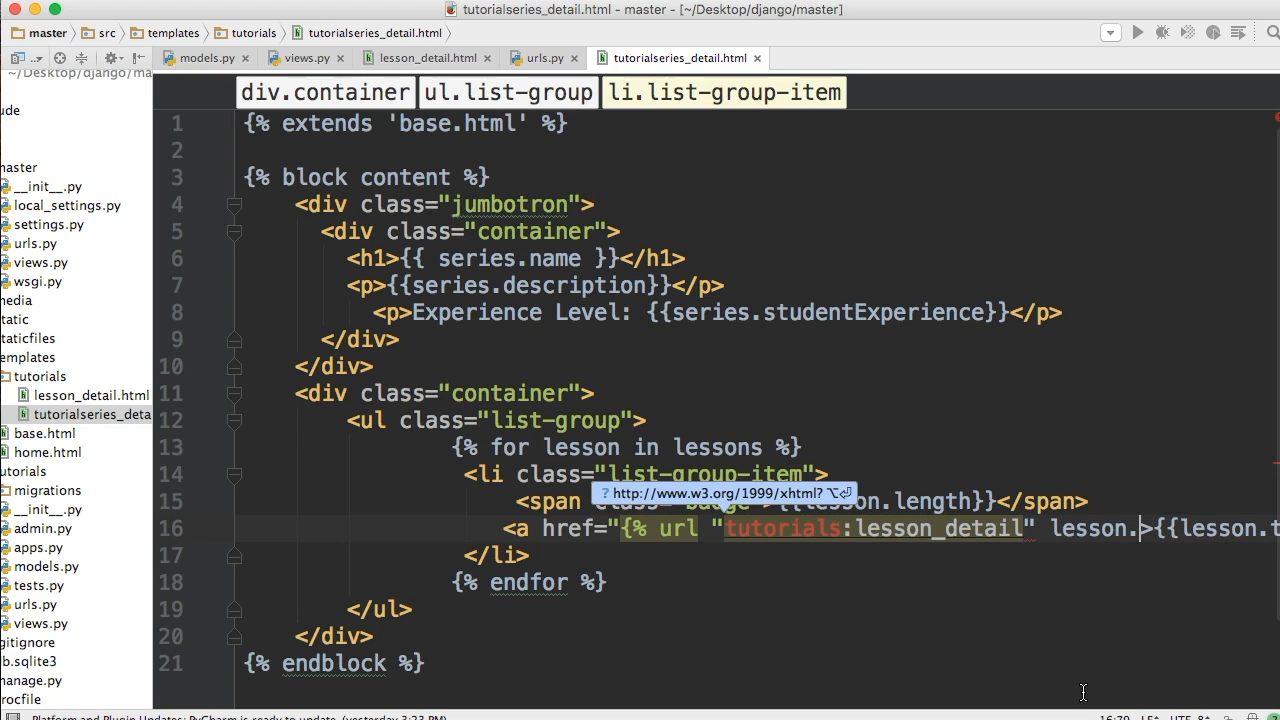
{"action": "type", "text": "tutorial_series.slug"}
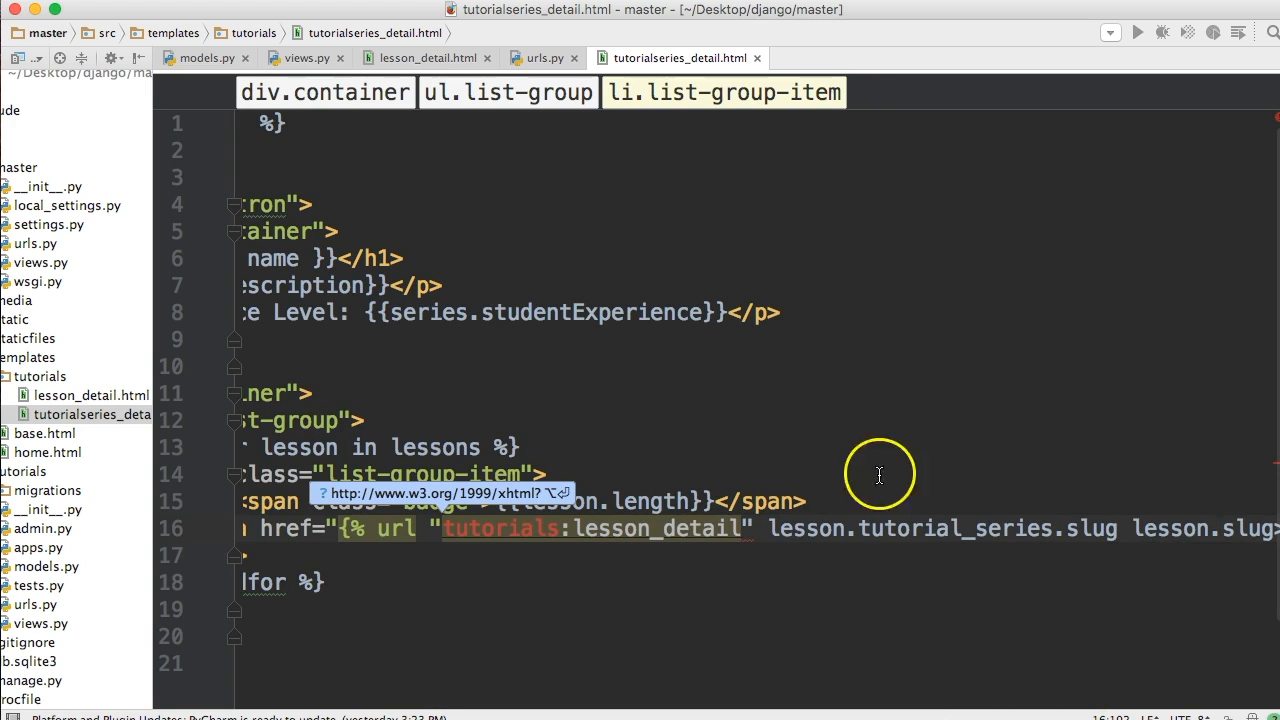
{"action": "scroll", "scroll_direction": "down", "scroll_amount": 3}
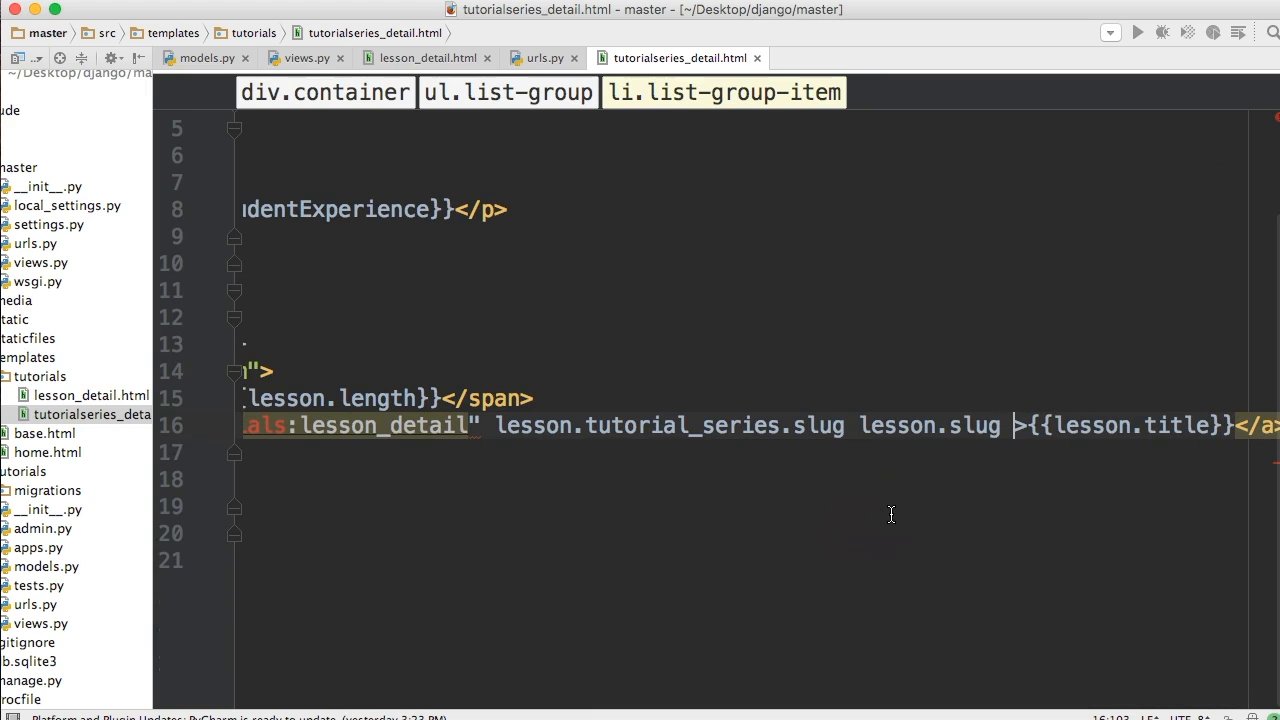
{"action": "type", "text": "%}\""}
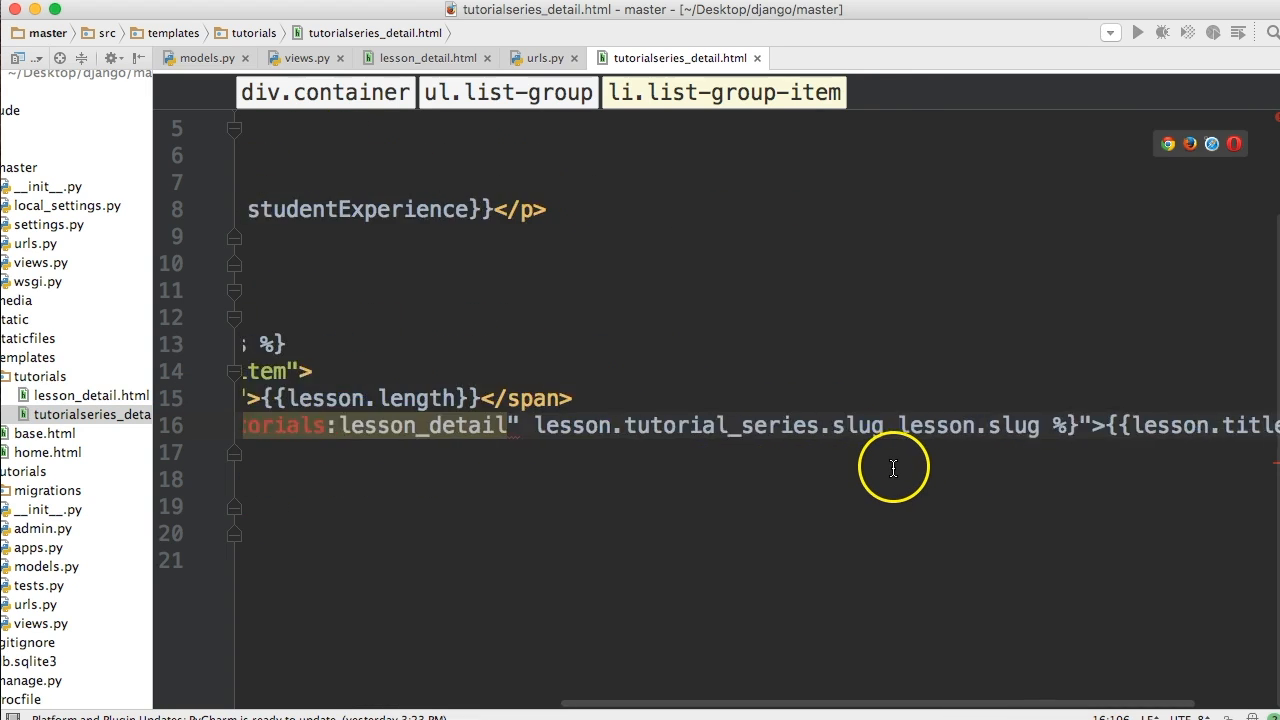
{"action": "scroll", "scroll_direction": "left", "scroll_amount": 3}
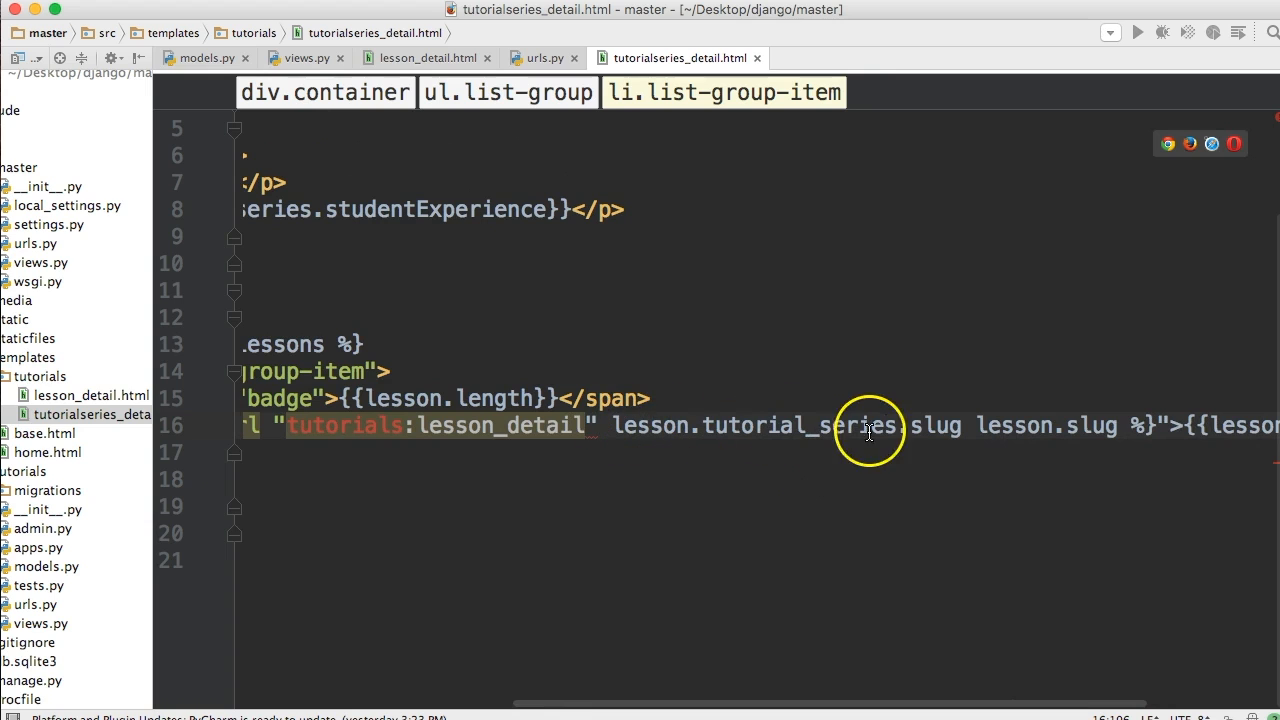
{"action": "mouse_move", "coordinate": [556, 270]}
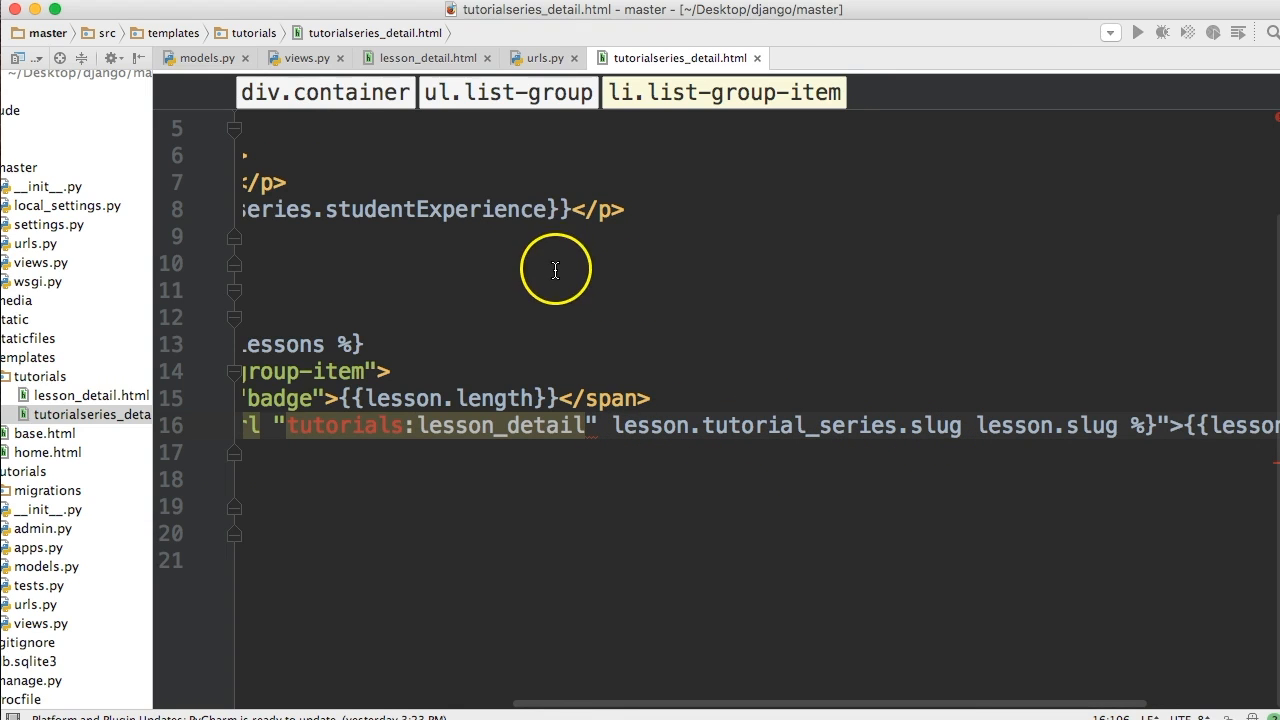
Step: Check the lesson_detail URL parameters in urls.py and lesson_detail.html
{"action": "left_click", "coordinate": [536, 56]}
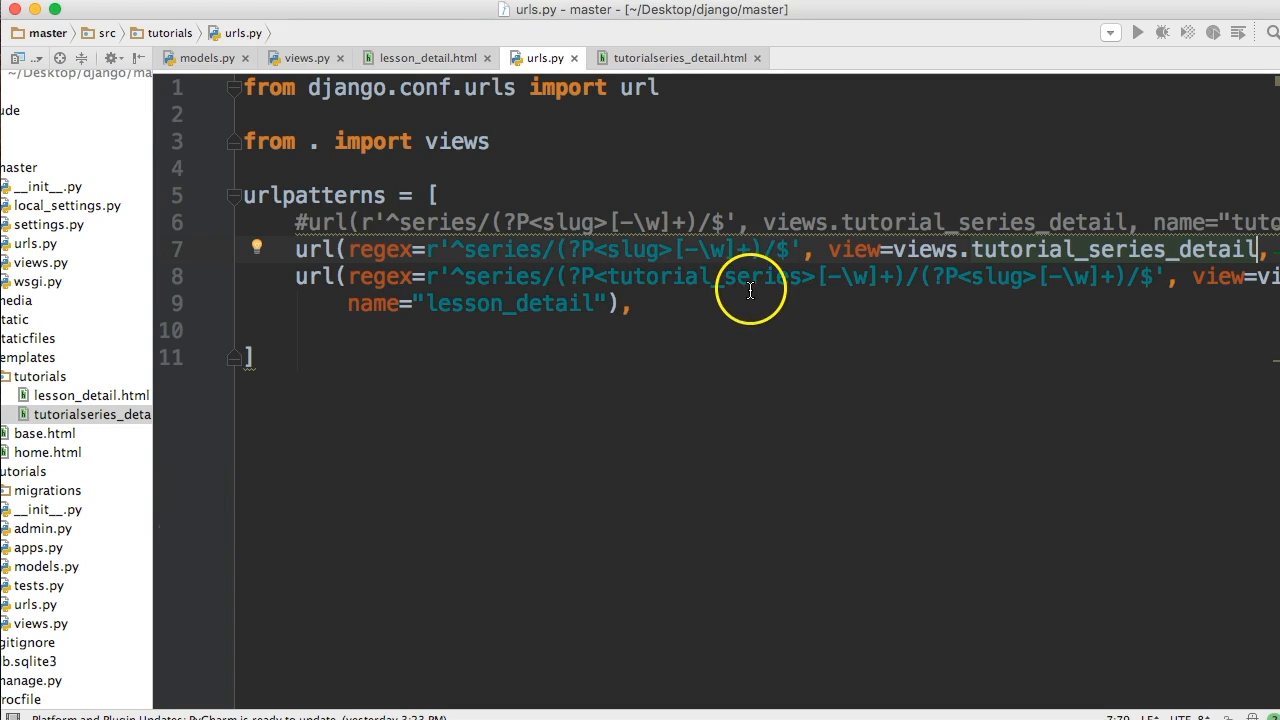
{"action": "left_click", "coordinate": [680, 56]}
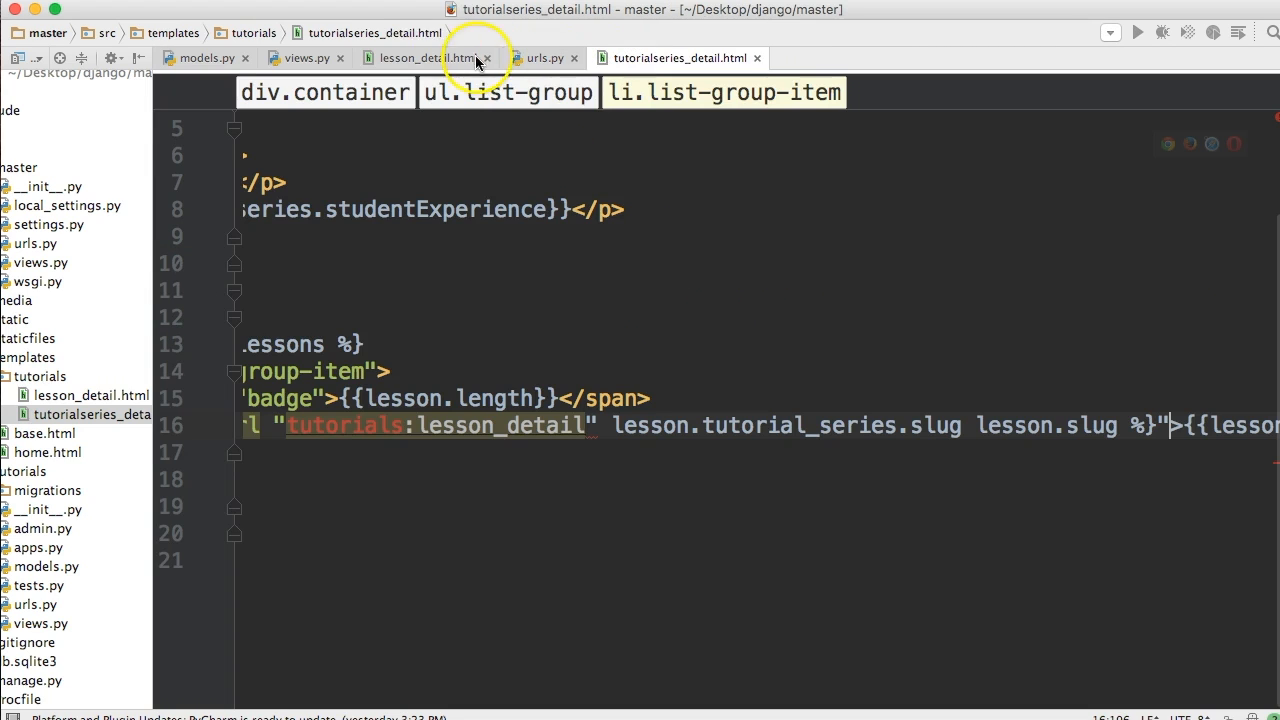
{"action": "mouse_move", "coordinate": [1028, 398]}
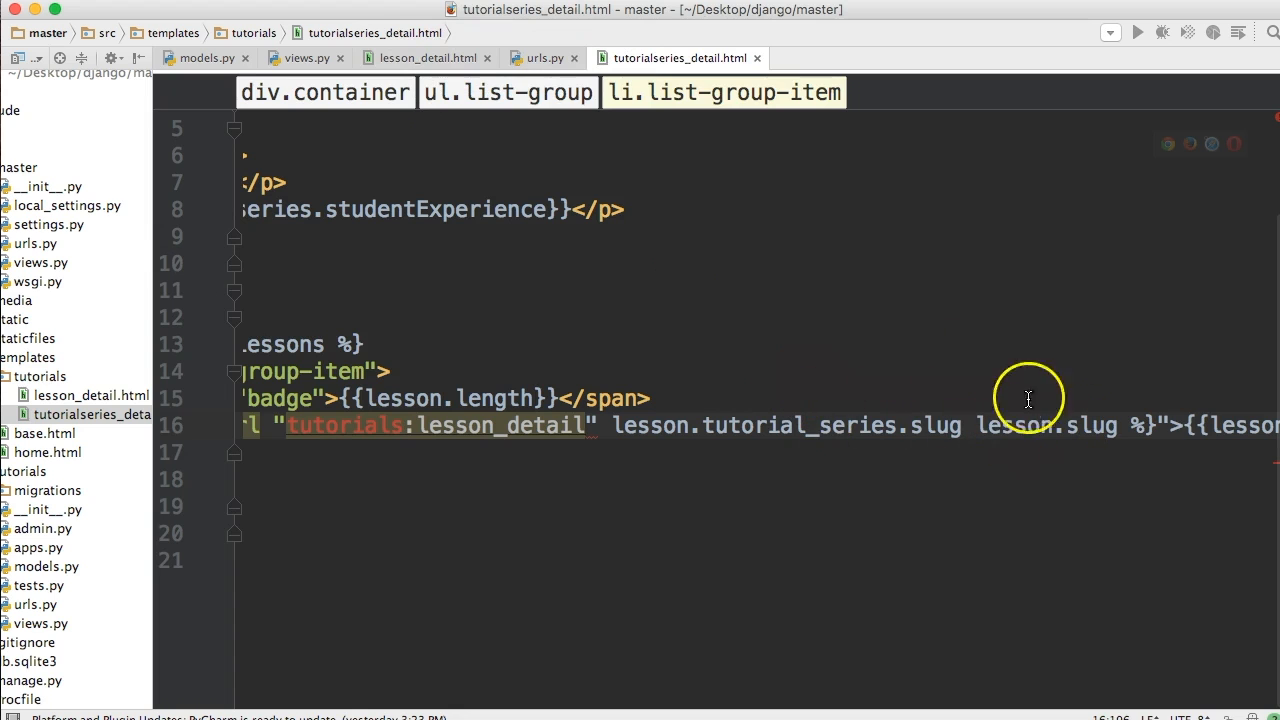
{"action": "left_click", "coordinate": [420, 56]}
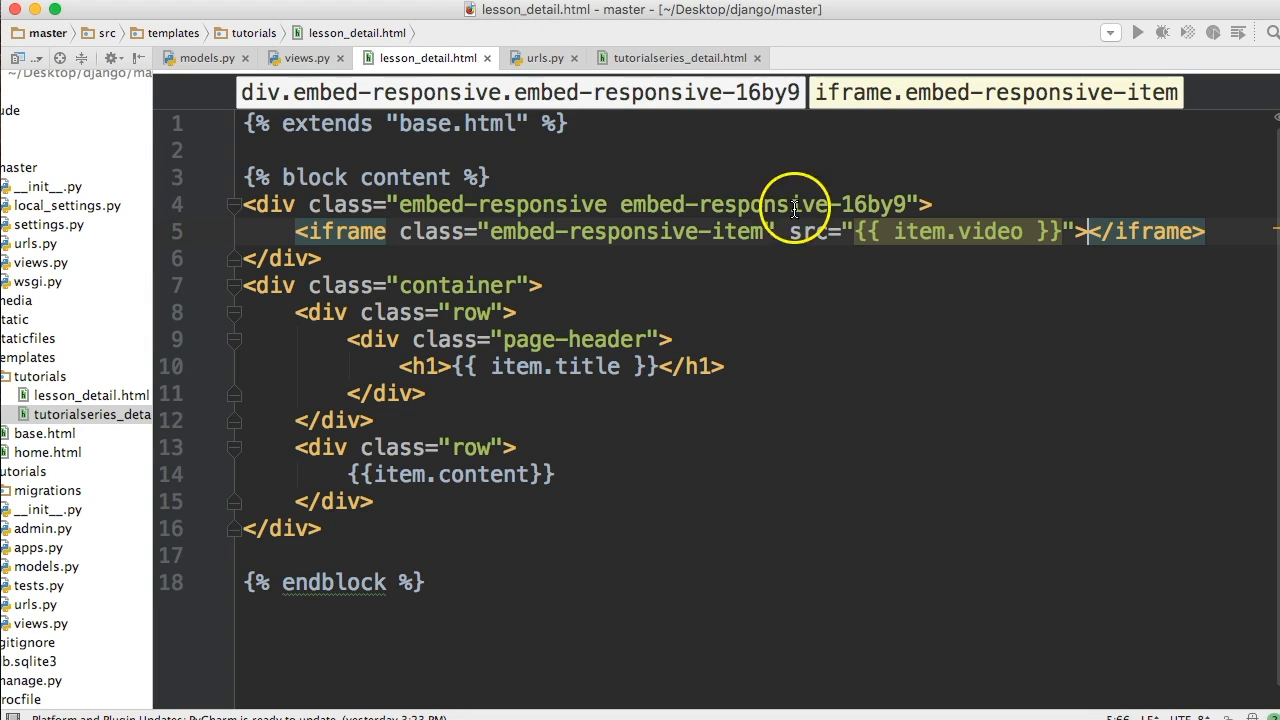
{"action": "left_click", "coordinate": [538, 56]}
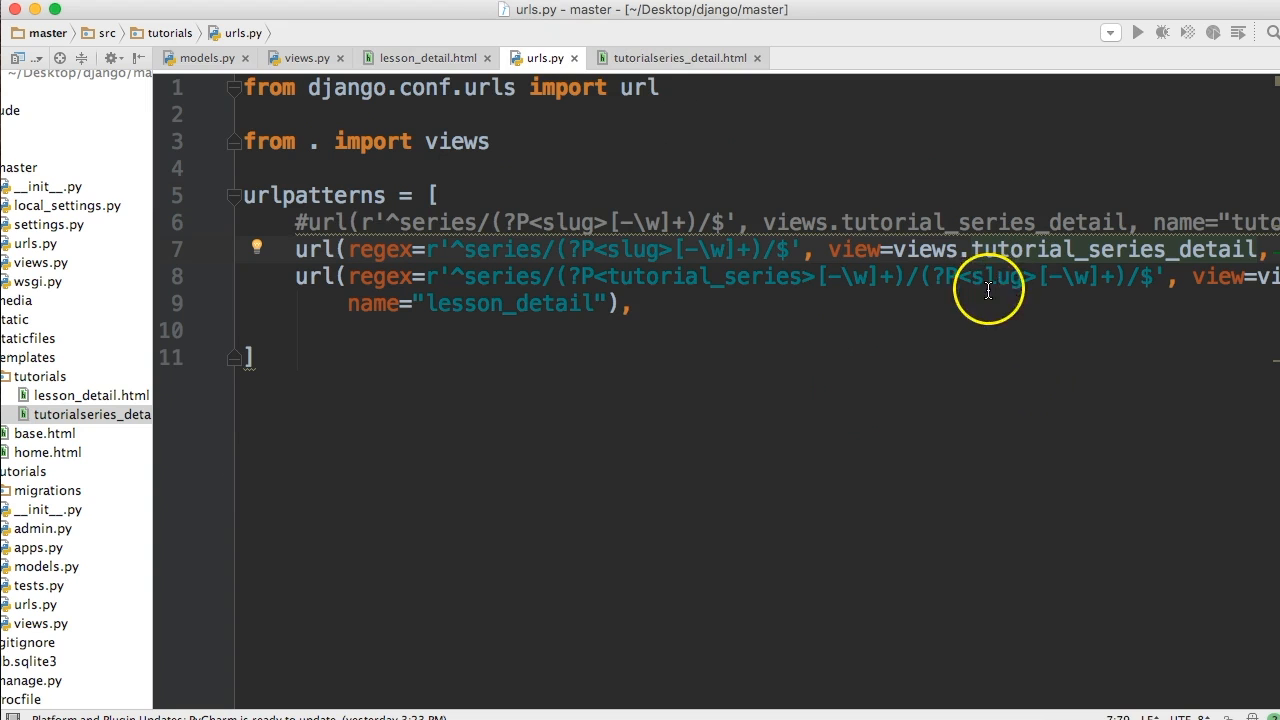
{"action": "mouse_move", "coordinate": [988, 290]}
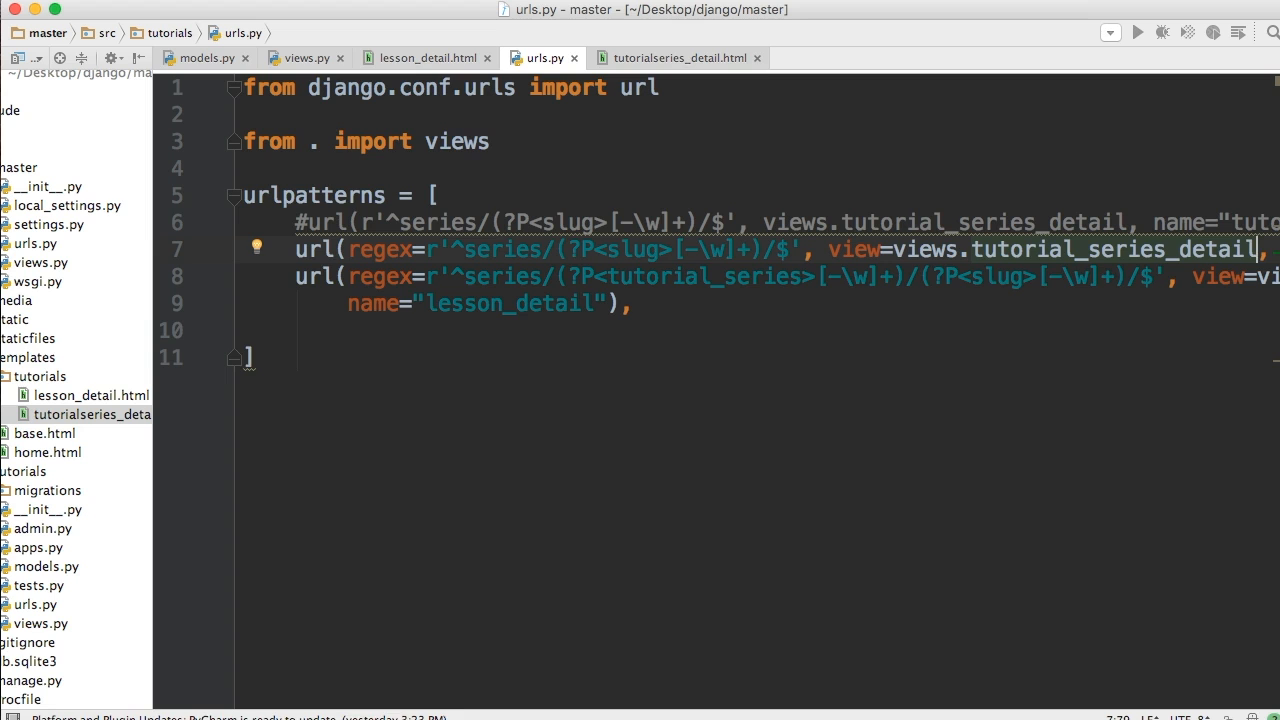
{"action": "scroll", "scroll_direction": "right", "scroll_amount": 3}
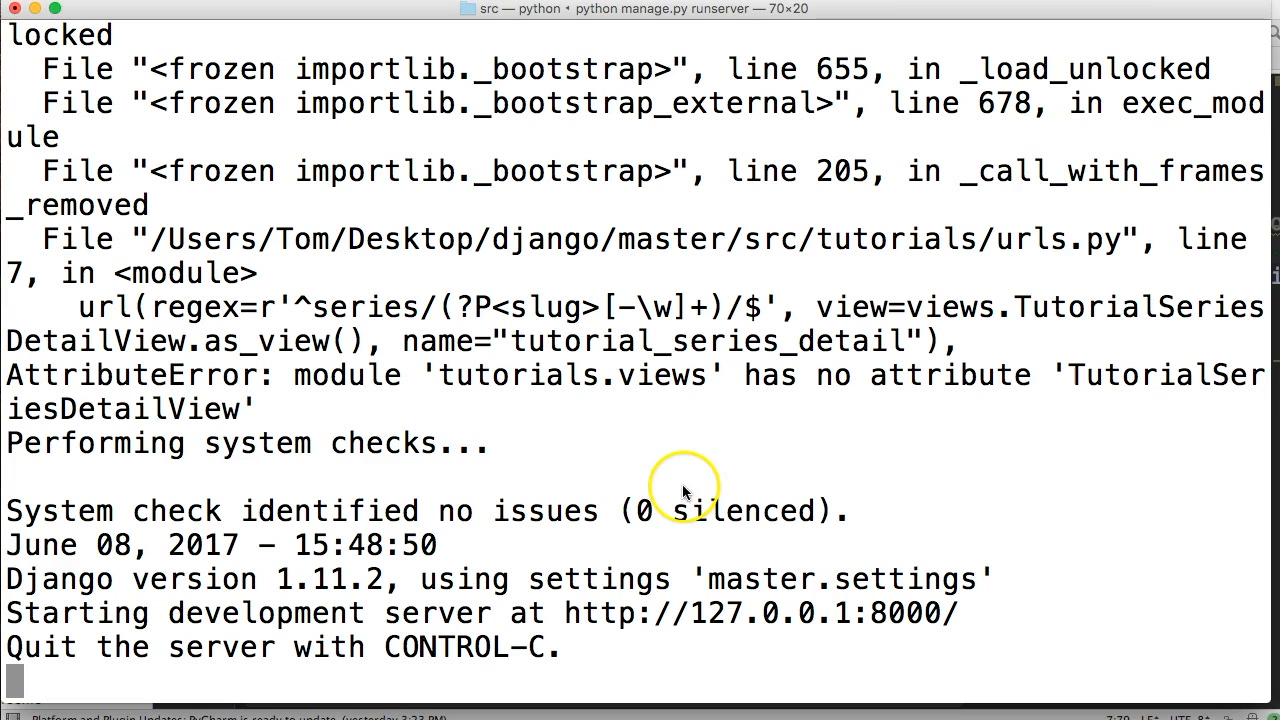
{"action": "mouse_move", "coordinate": [688, 478]}
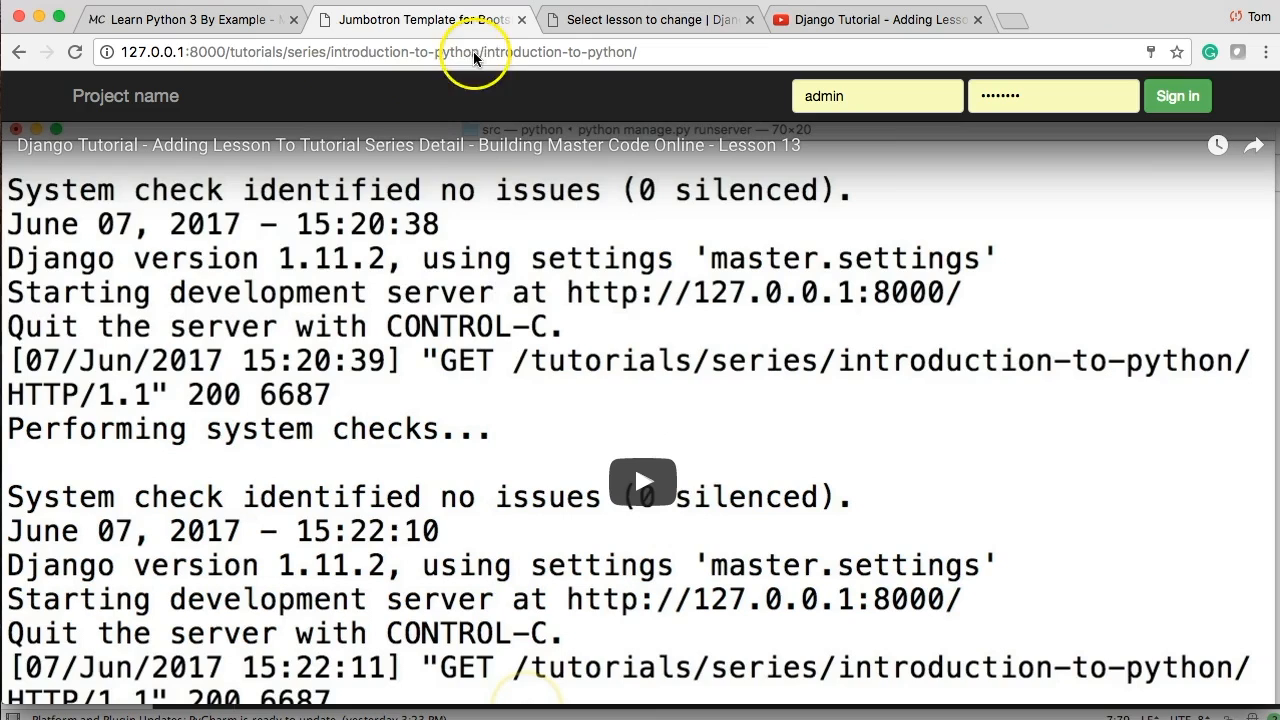
Step: Reload the series page without the repeated slug, scroll its lesson list, and return to the editor
{"action": "left_click", "coordinate": [560, 52]}
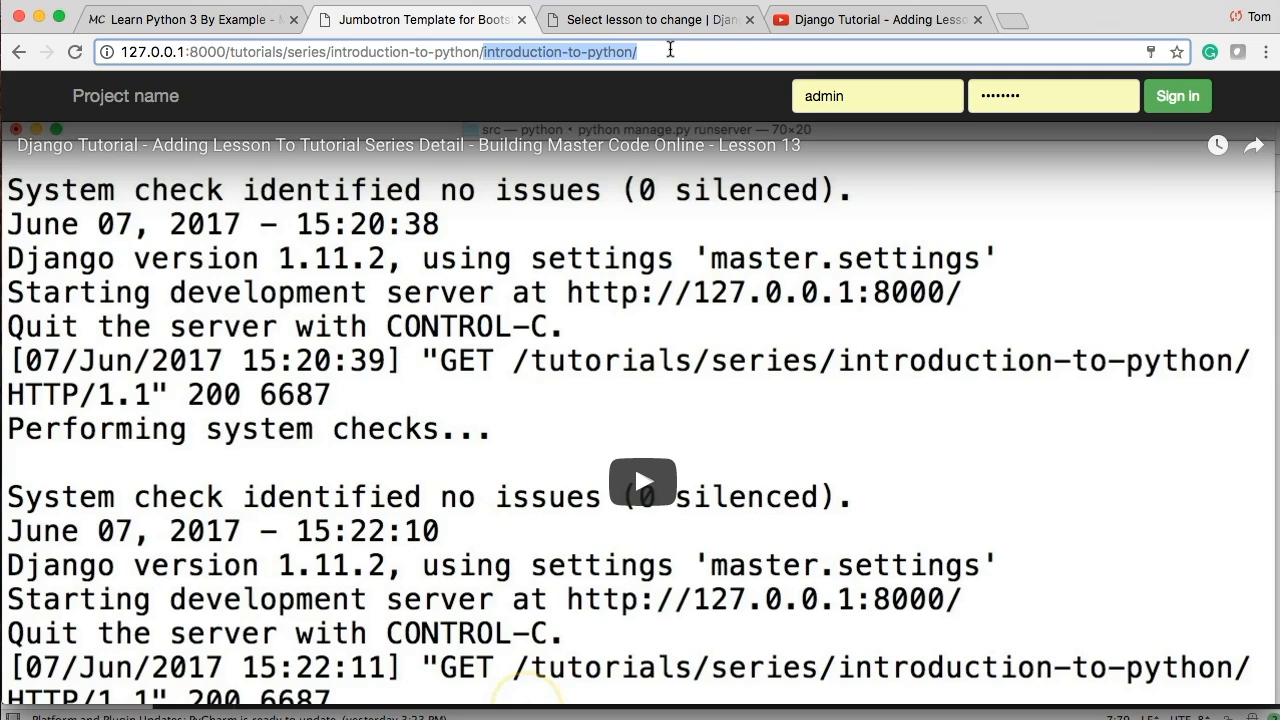
{"action": "left_click", "coordinate": [400, 52]}
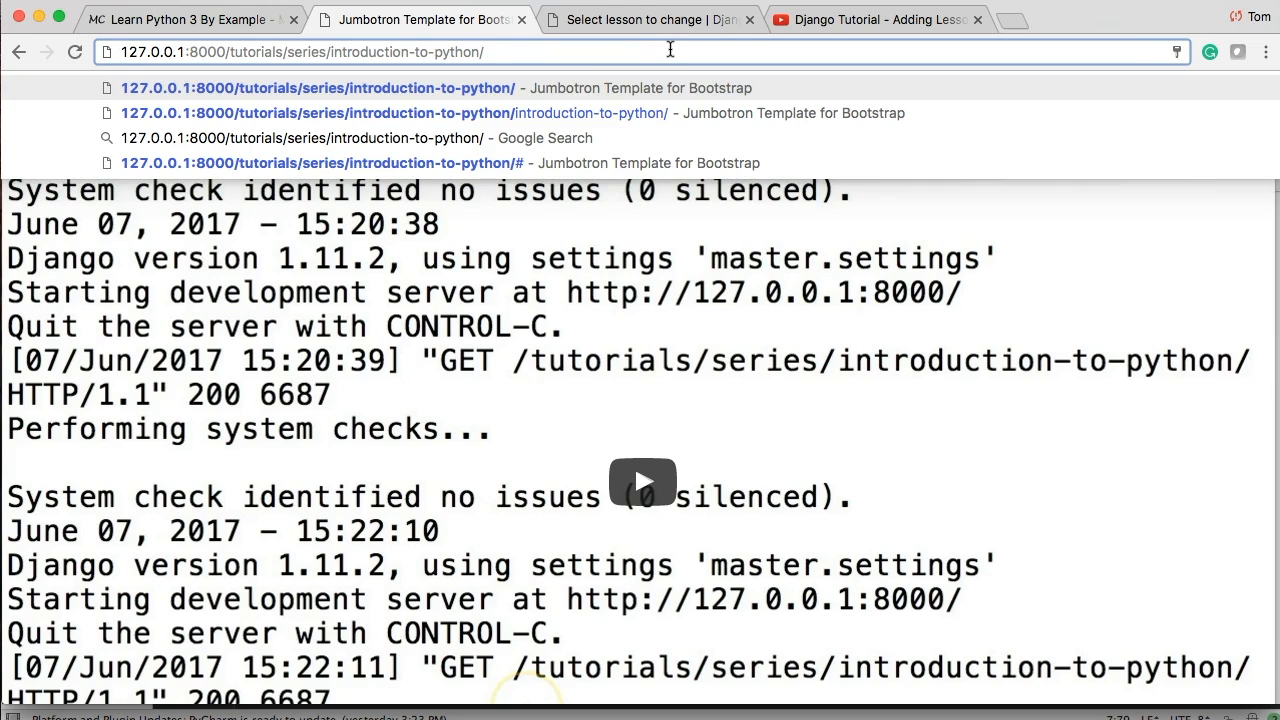
{"action": "left_click", "coordinate": [318, 88]}
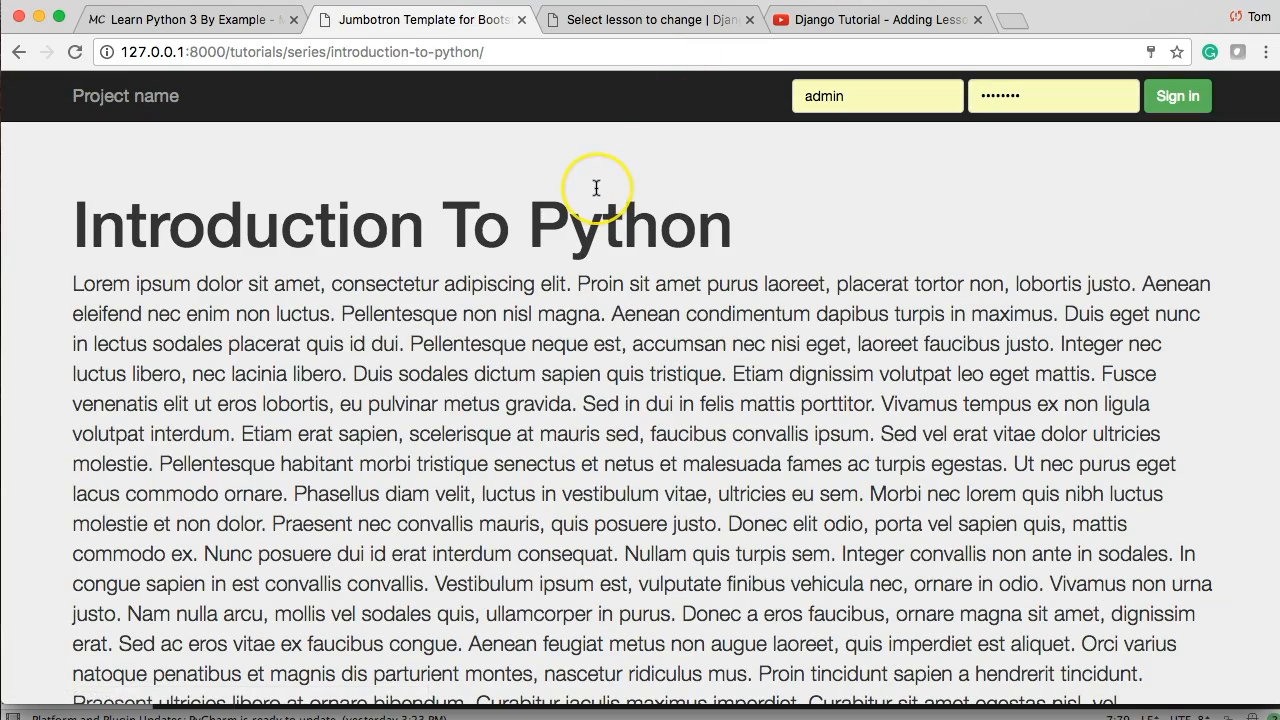
{"action": "scroll", "scroll_direction": "down", "scroll_amount": 3}
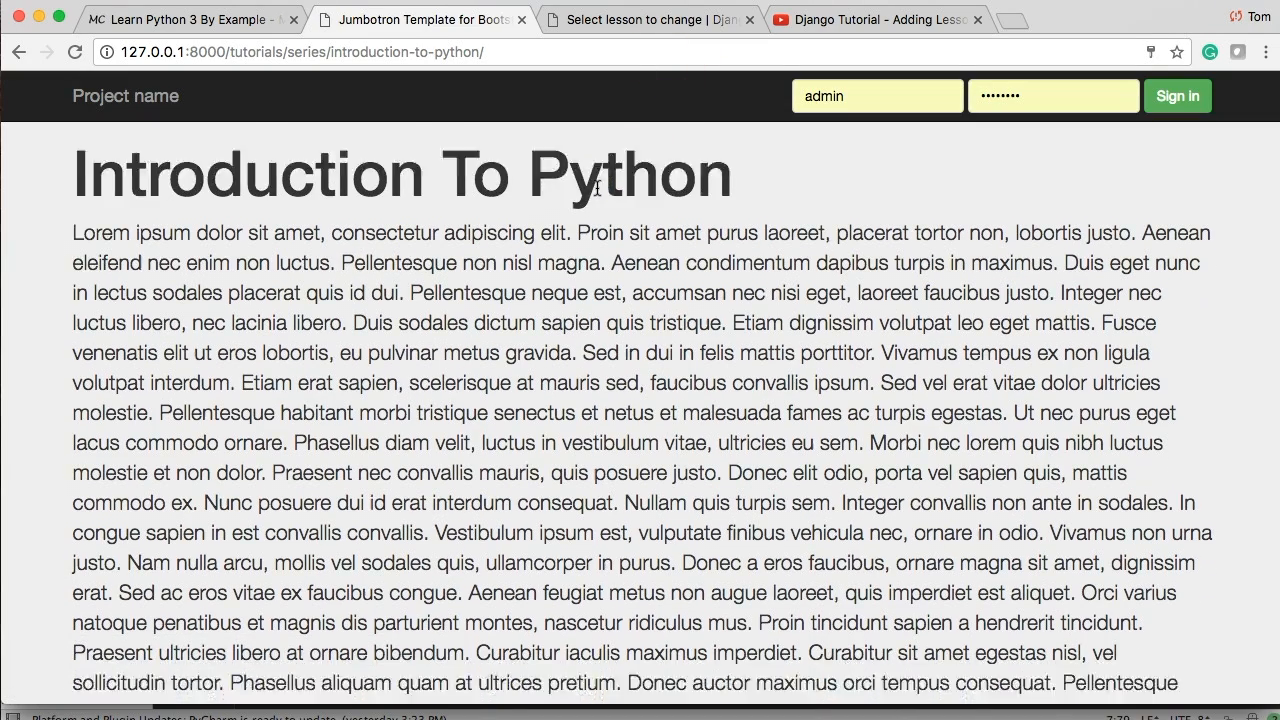
{"action": "scroll", "scroll_direction": "down", "scroll_amount": 3}
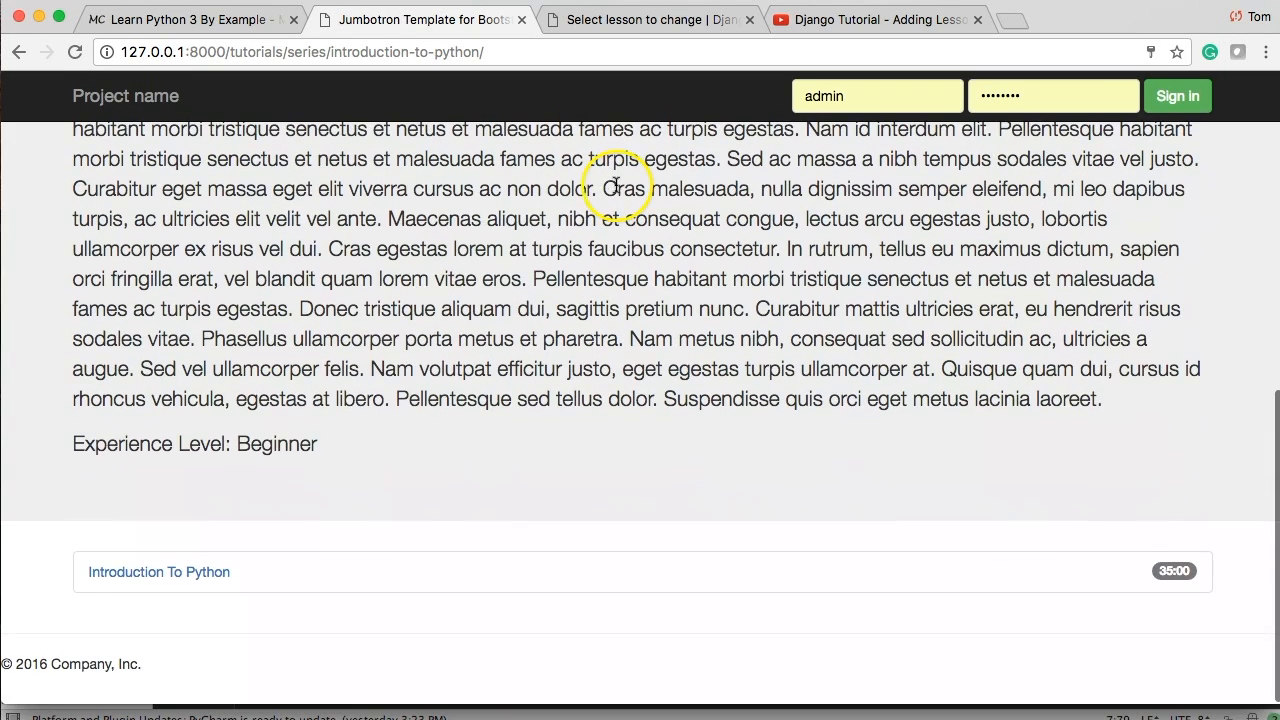
{"action": "mouse_move", "coordinate": [370, 578]}
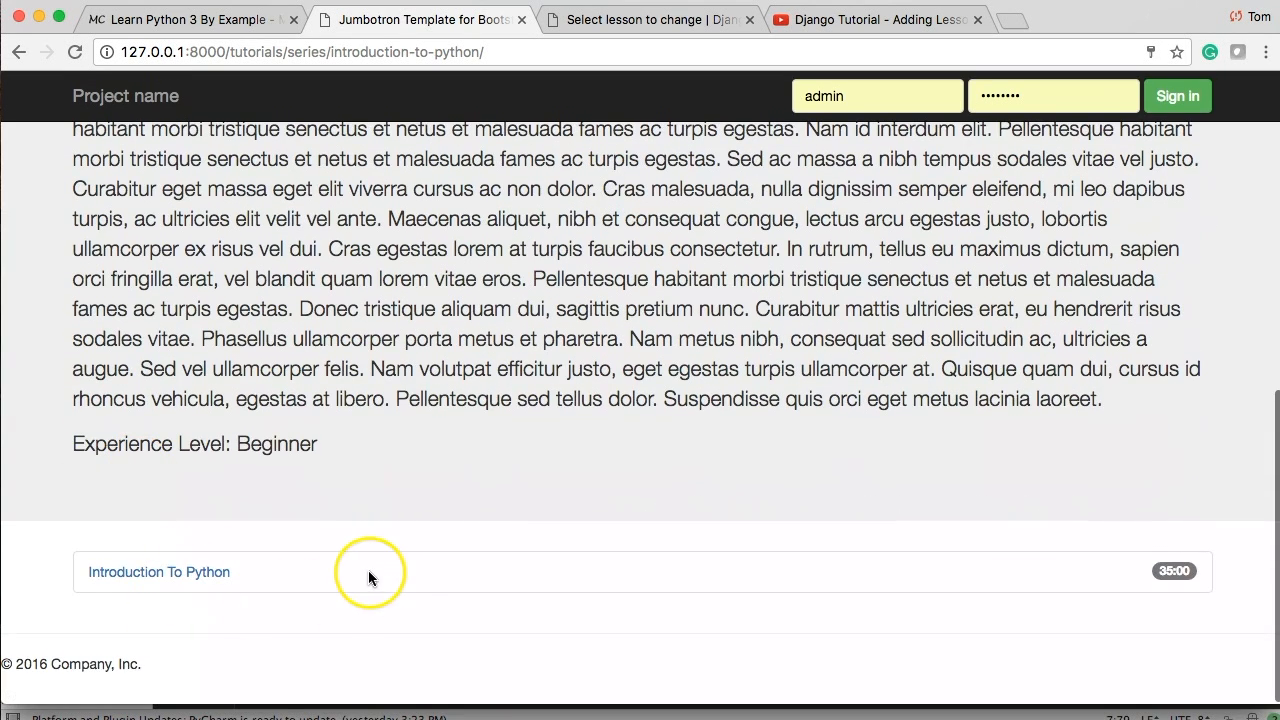
{"action": "left_click", "coordinate": [158, 572]}
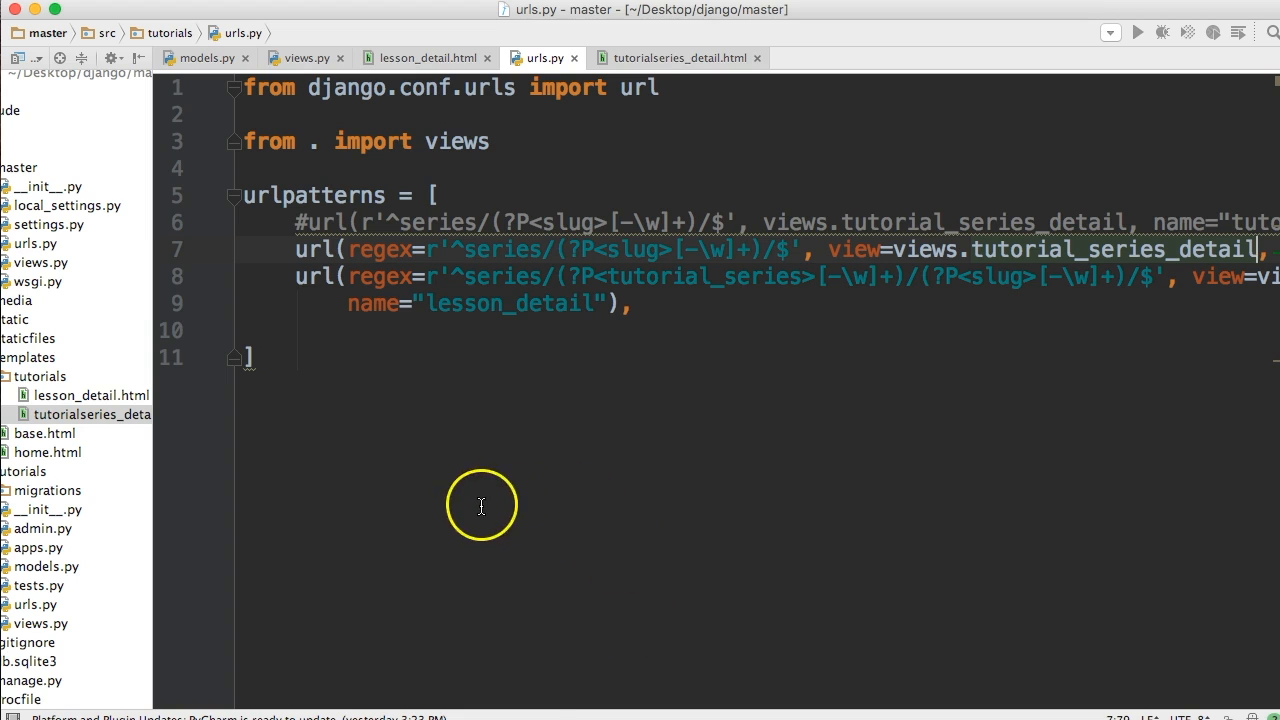
Step: Glance at lesson_detail.html, then return to views.py and its tutorial_series_detail function
{"action": "left_click", "coordinate": [428, 56]}
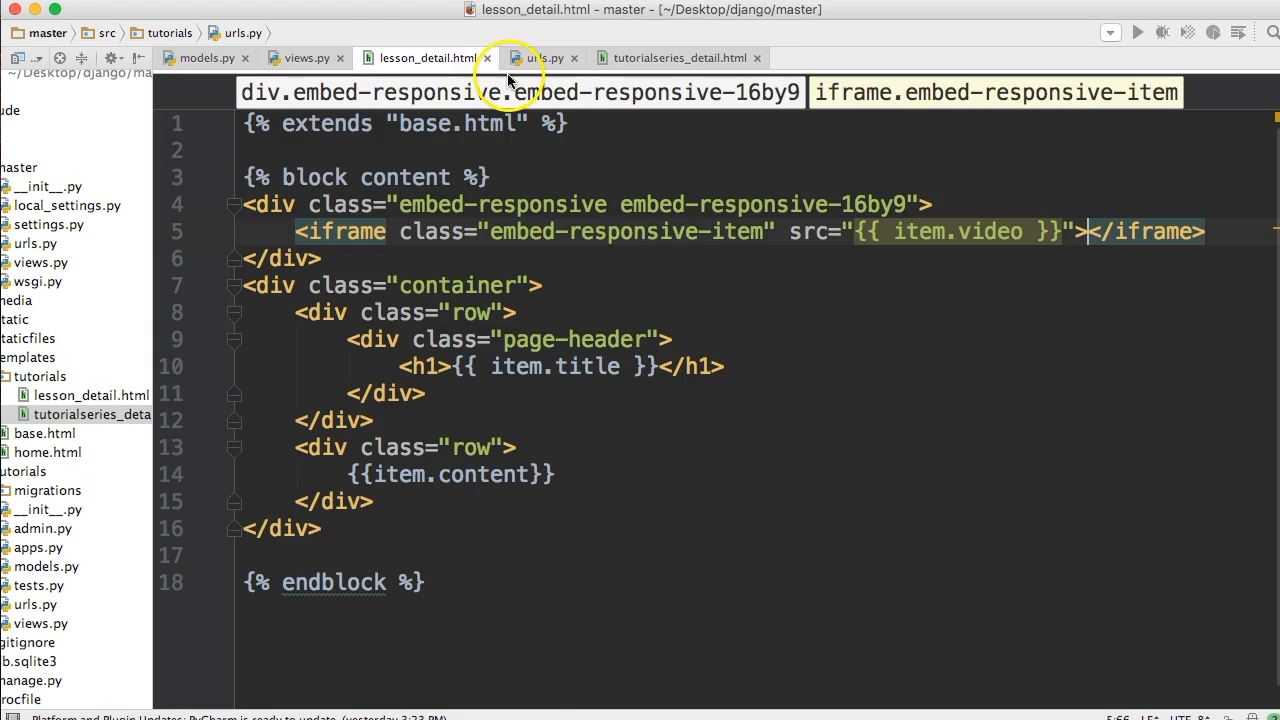
{"action": "left_click", "coordinate": [304, 56]}
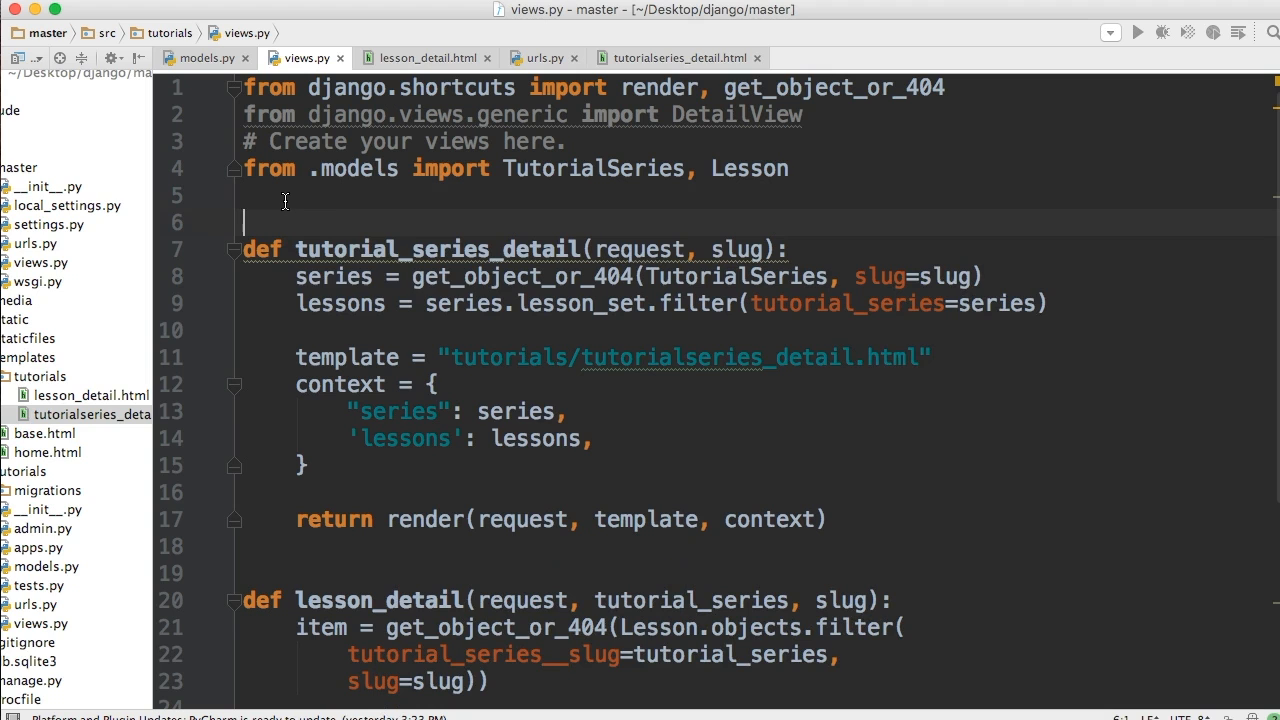
{"action": "mouse_move", "coordinate": [450, 412]}
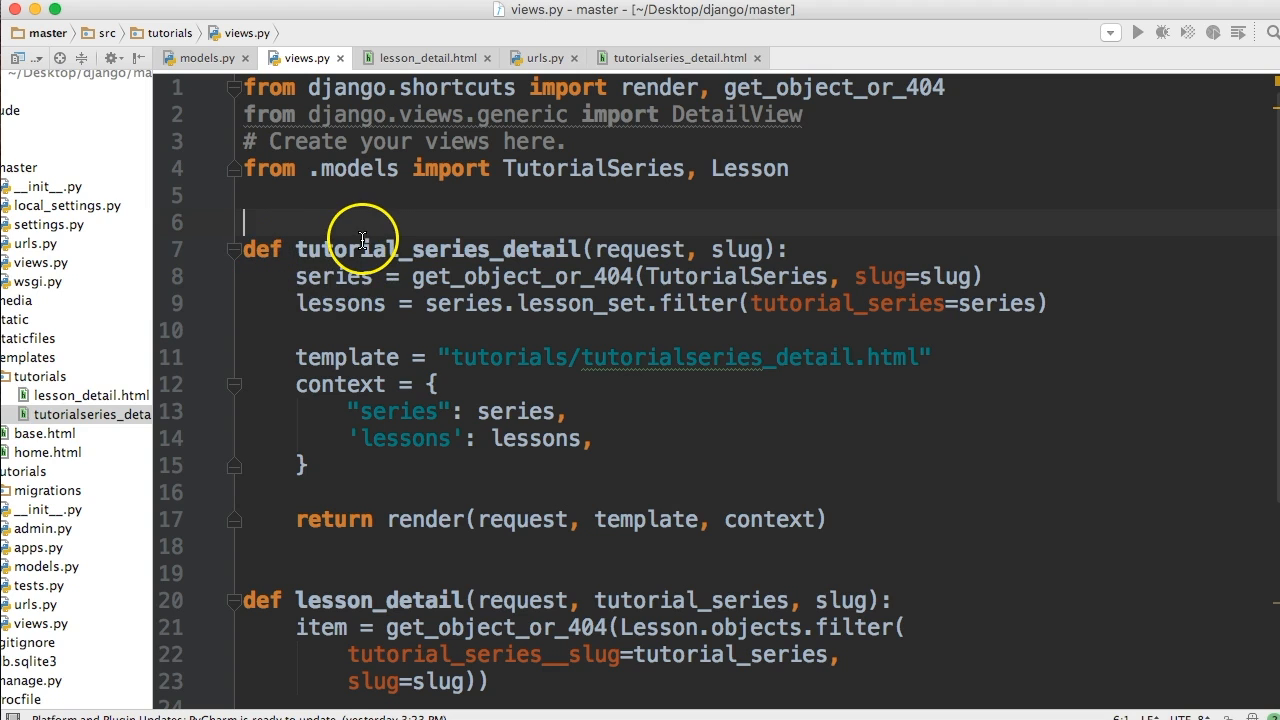
{"action": "mouse_move", "coordinate": [430, 248]}
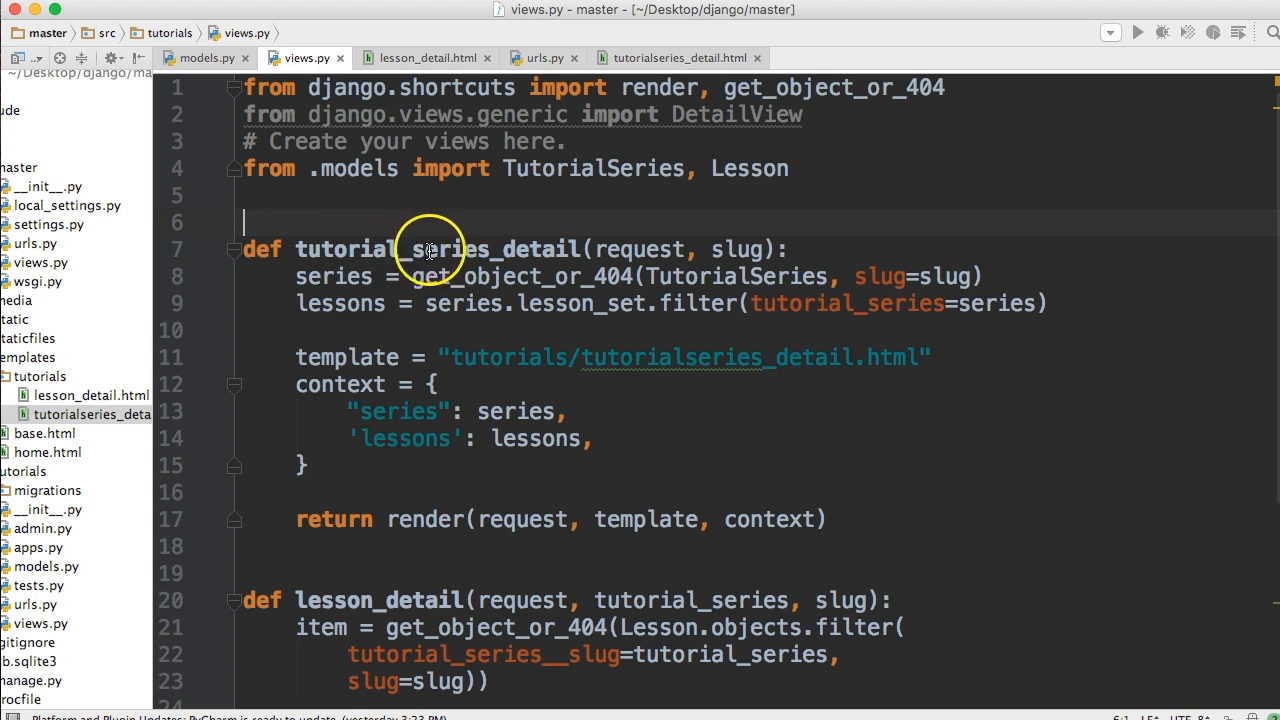
{"action": "mouse_move", "coordinate": [450, 296]}
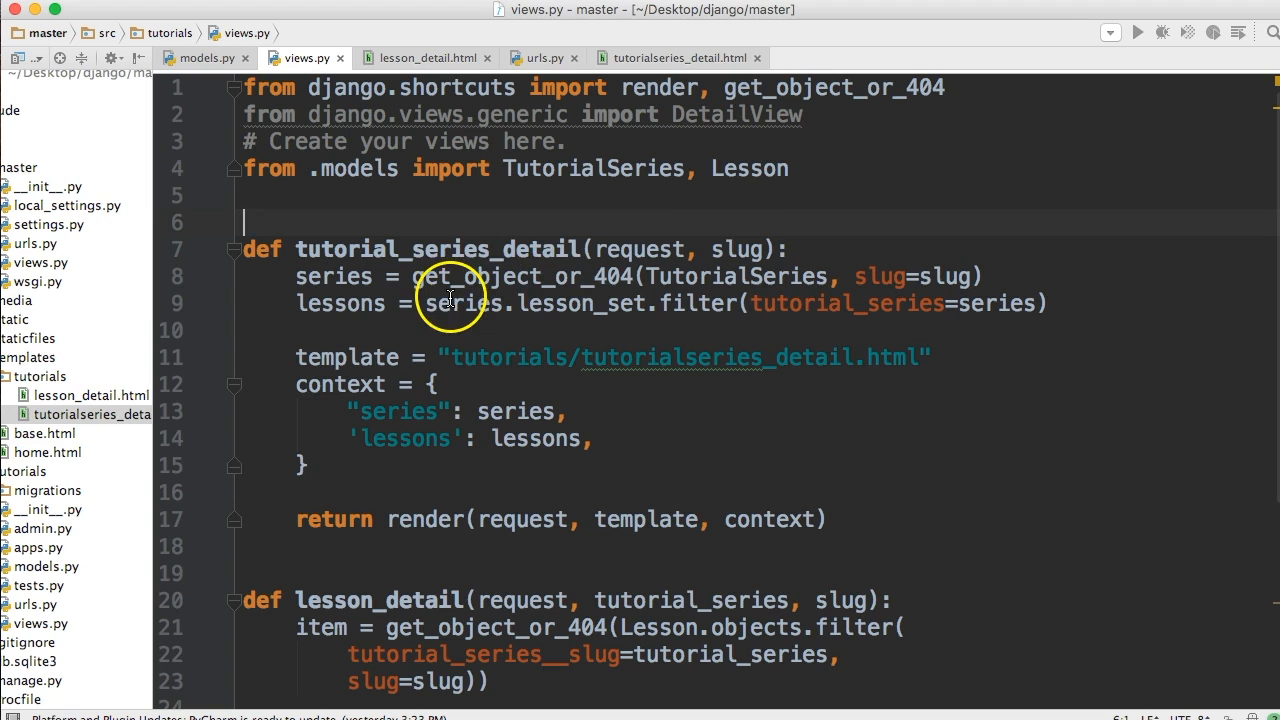
{"action": "mouse_move", "coordinate": [752, 248]}
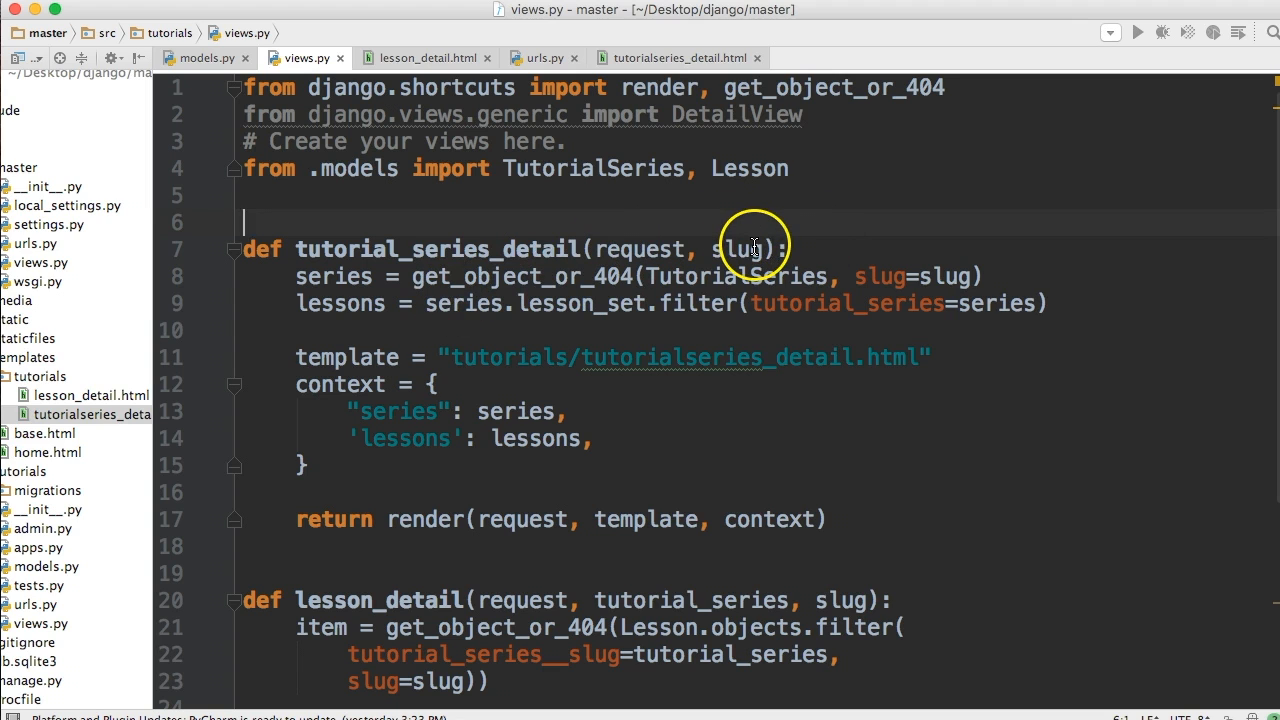
{"action": "mouse_move", "coordinate": [656, 250]}
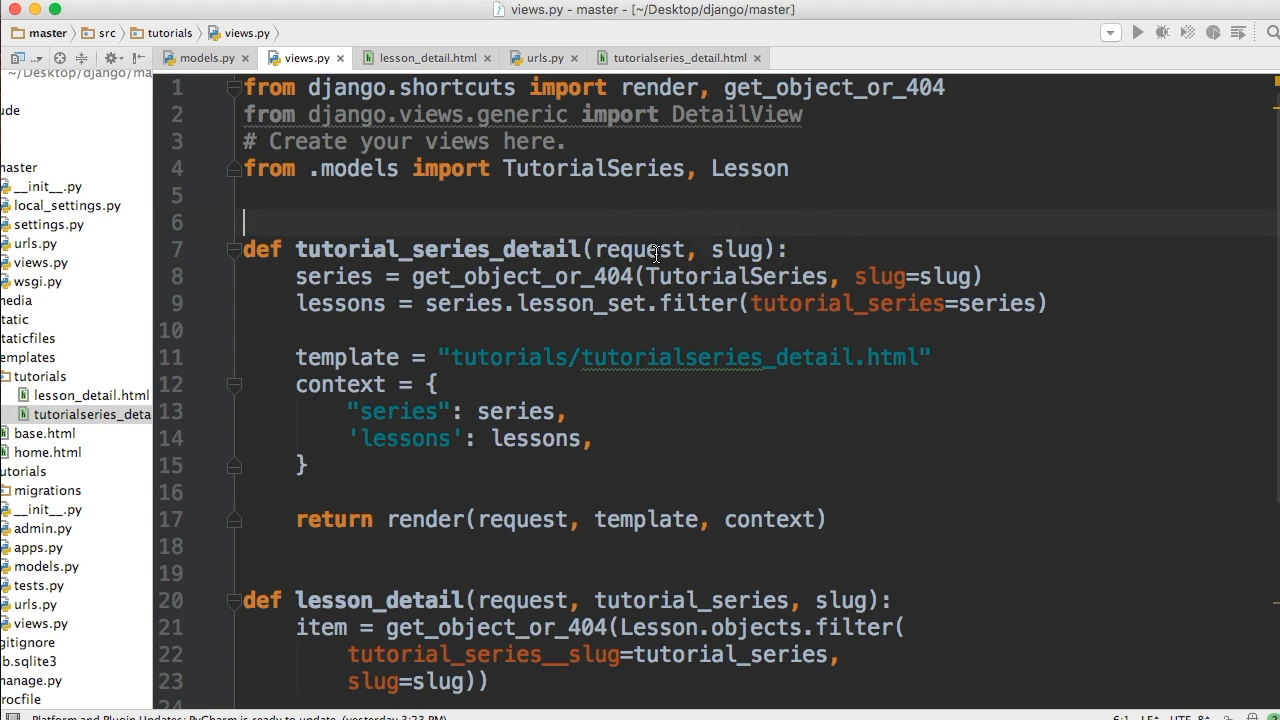
{"action": "mouse_move", "coordinate": [772, 248]}
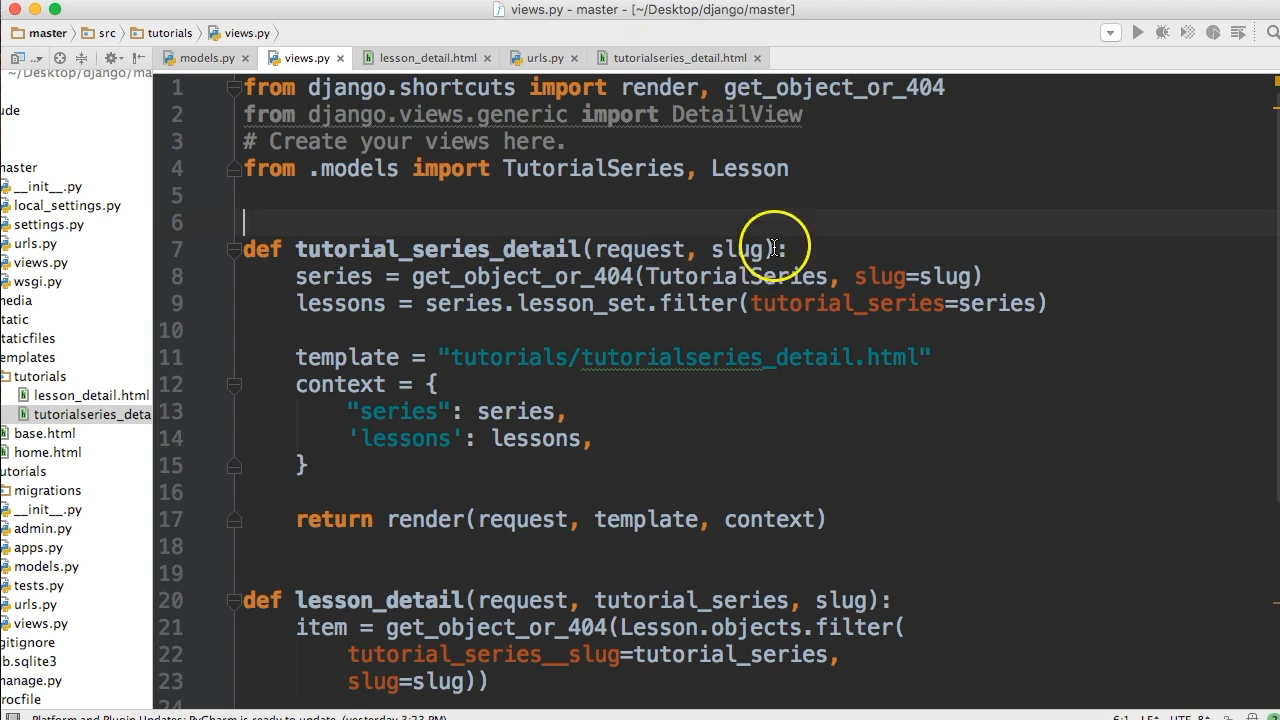
{"action": "mouse_move", "coordinate": [564, 218]}
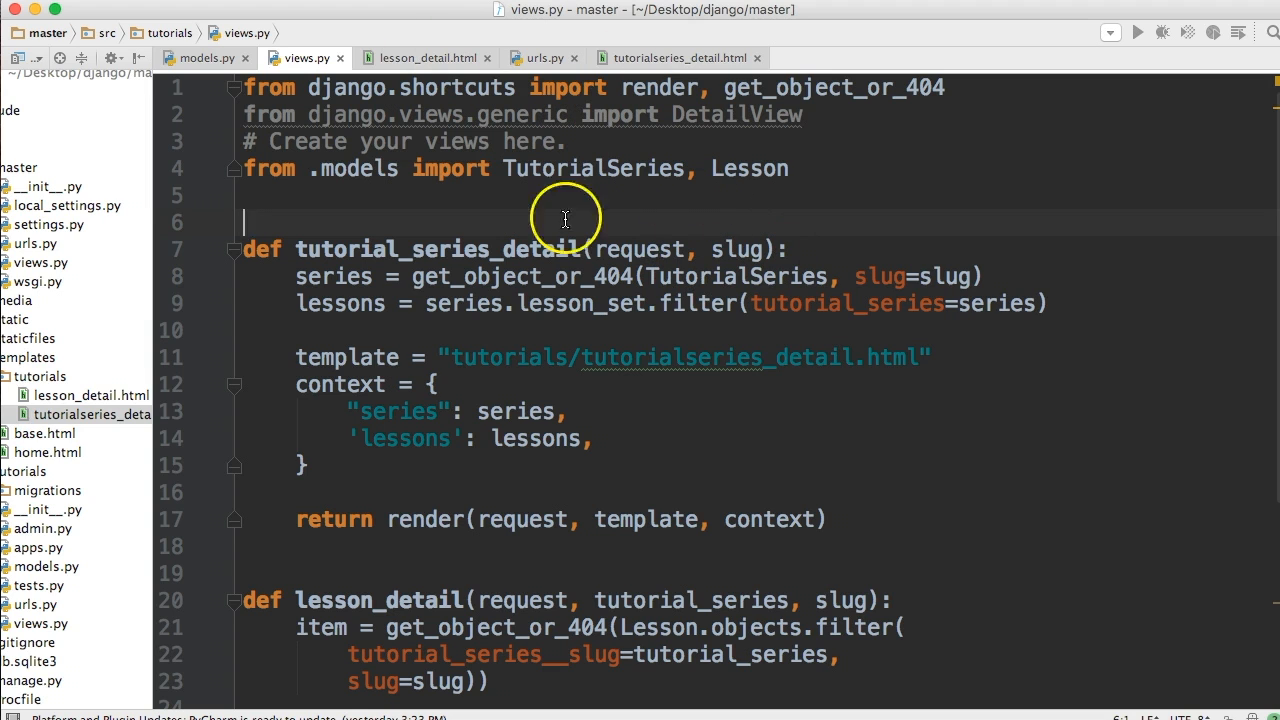
{"action": "mouse_move", "coordinate": [290, 278]}
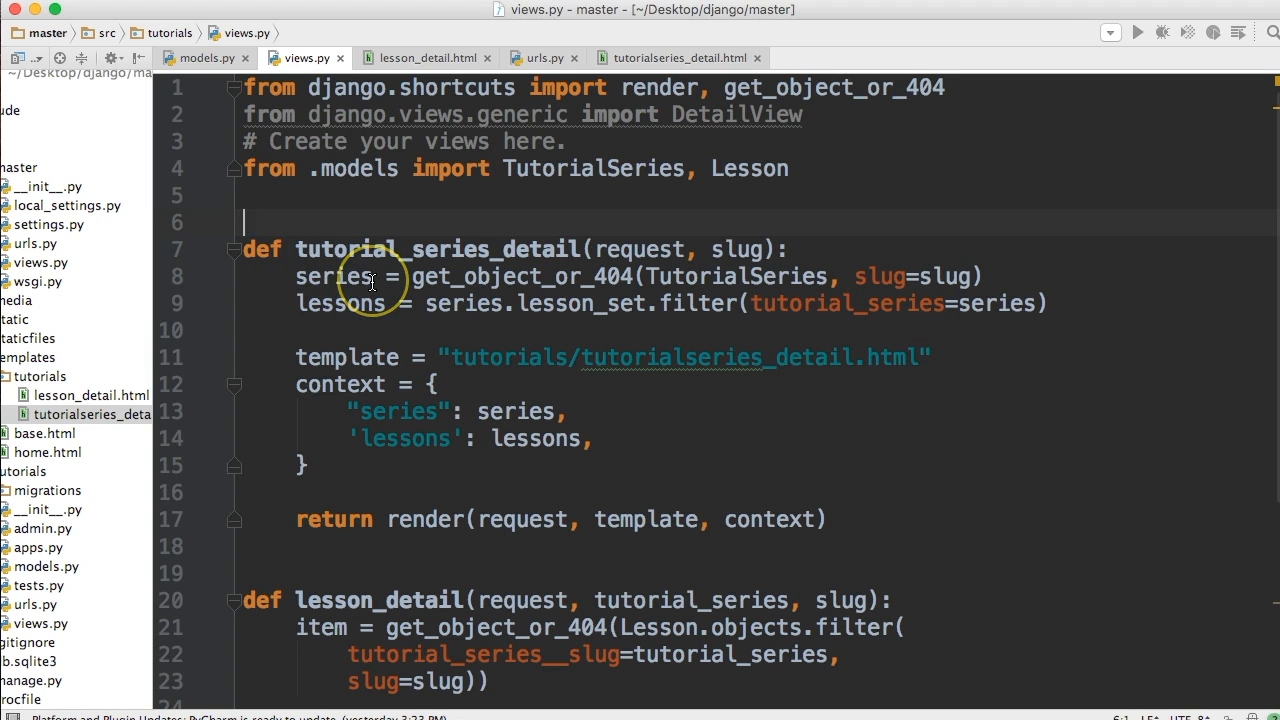
{"action": "mouse_move", "coordinate": [552, 278]}
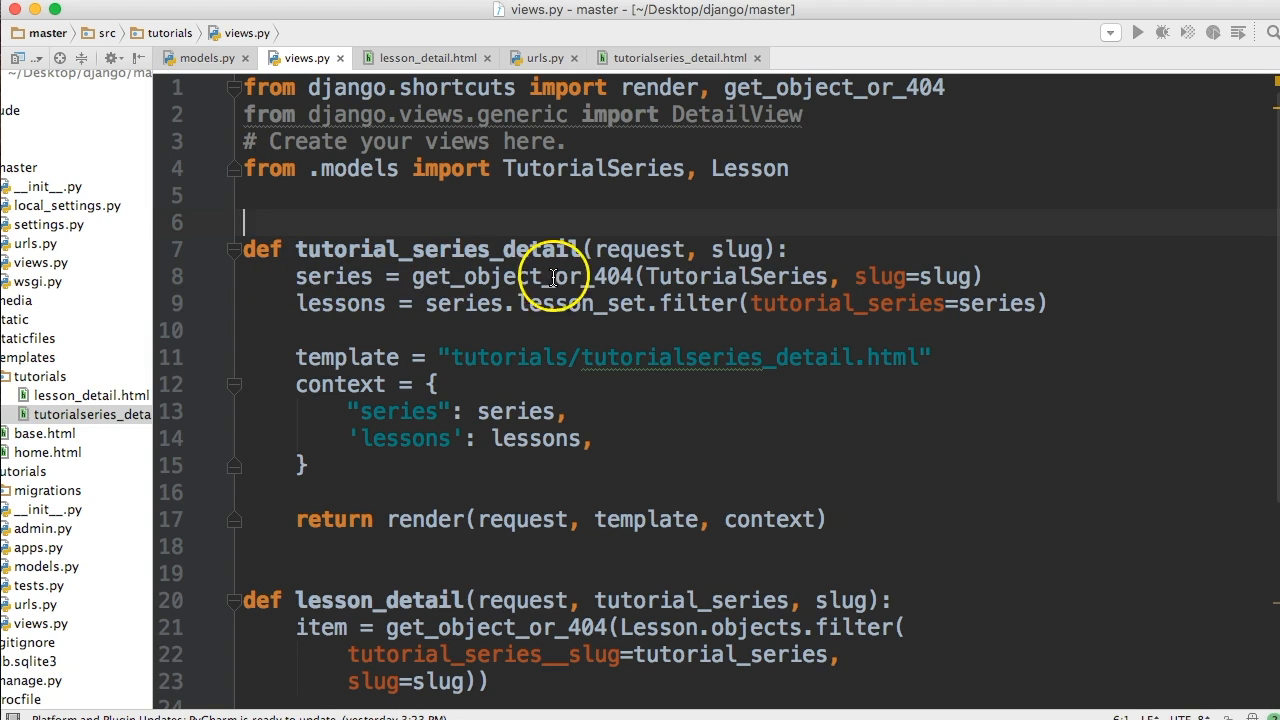
{"action": "mouse_move", "coordinate": [690, 288]}
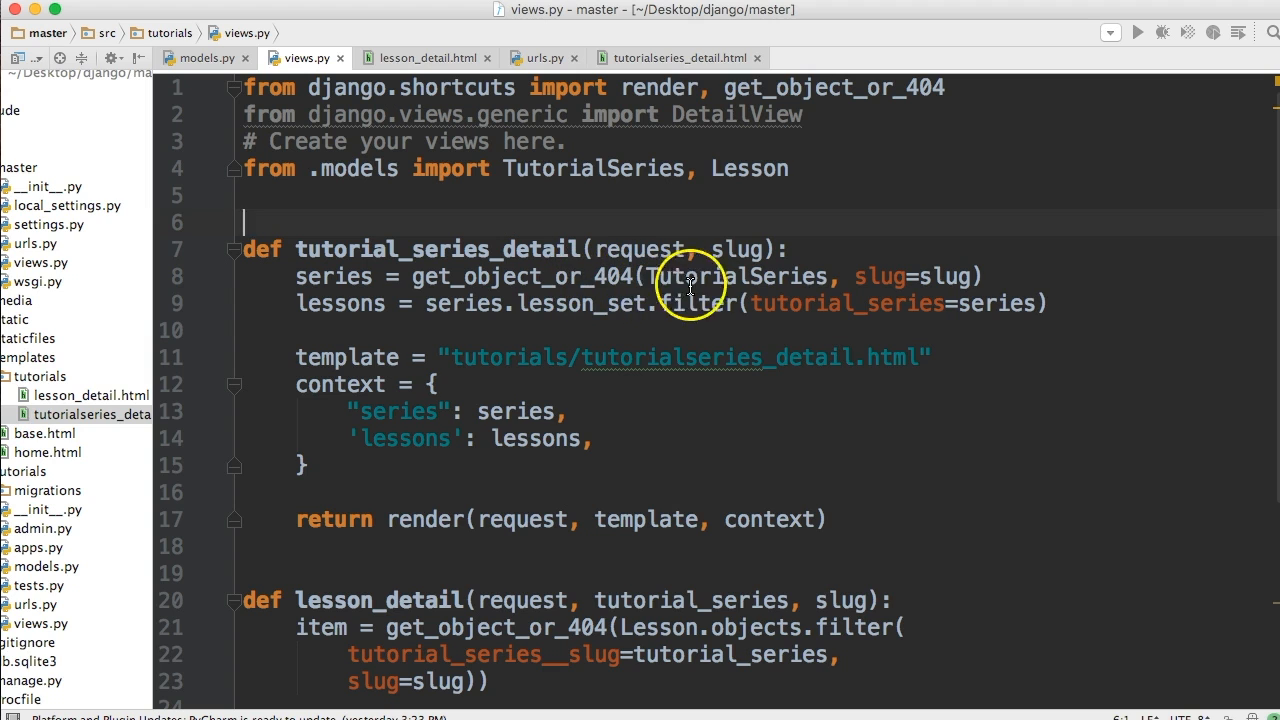
{"action": "mouse_move", "coordinate": [756, 240]}
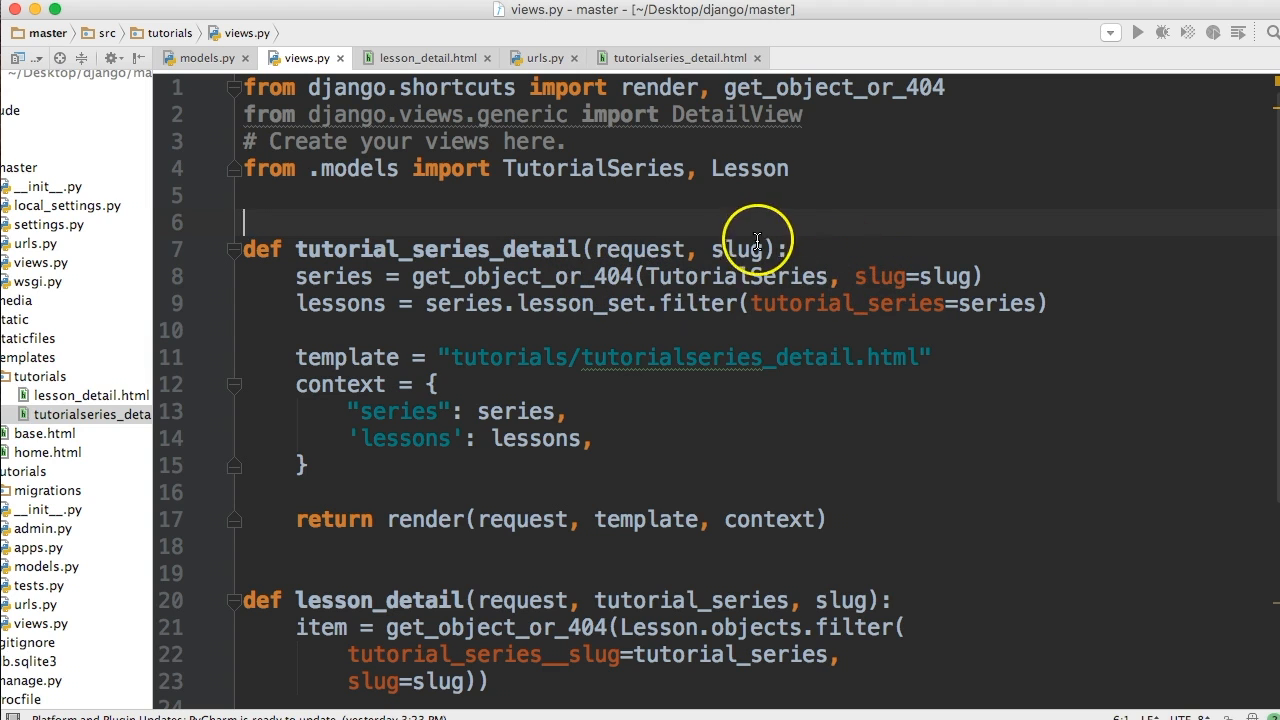
{"action": "mouse_move", "coordinate": [960, 280]}
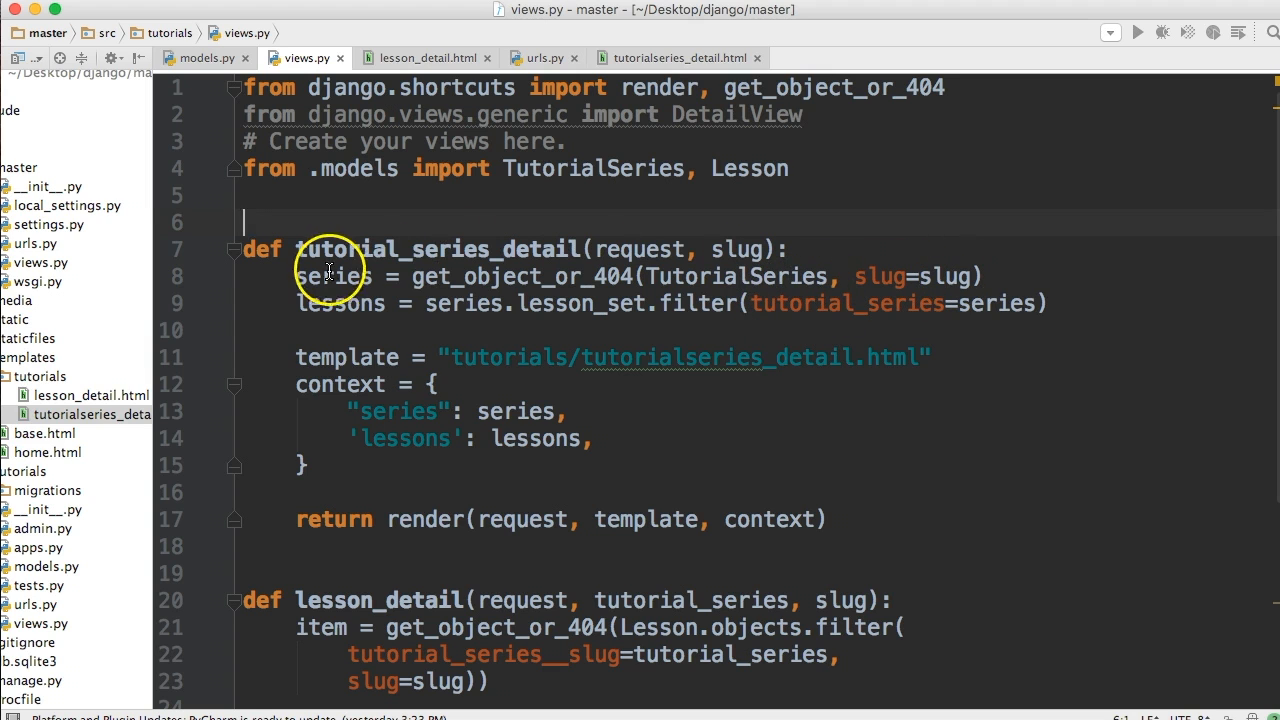
{"action": "mouse_move", "coordinate": [364, 300]}
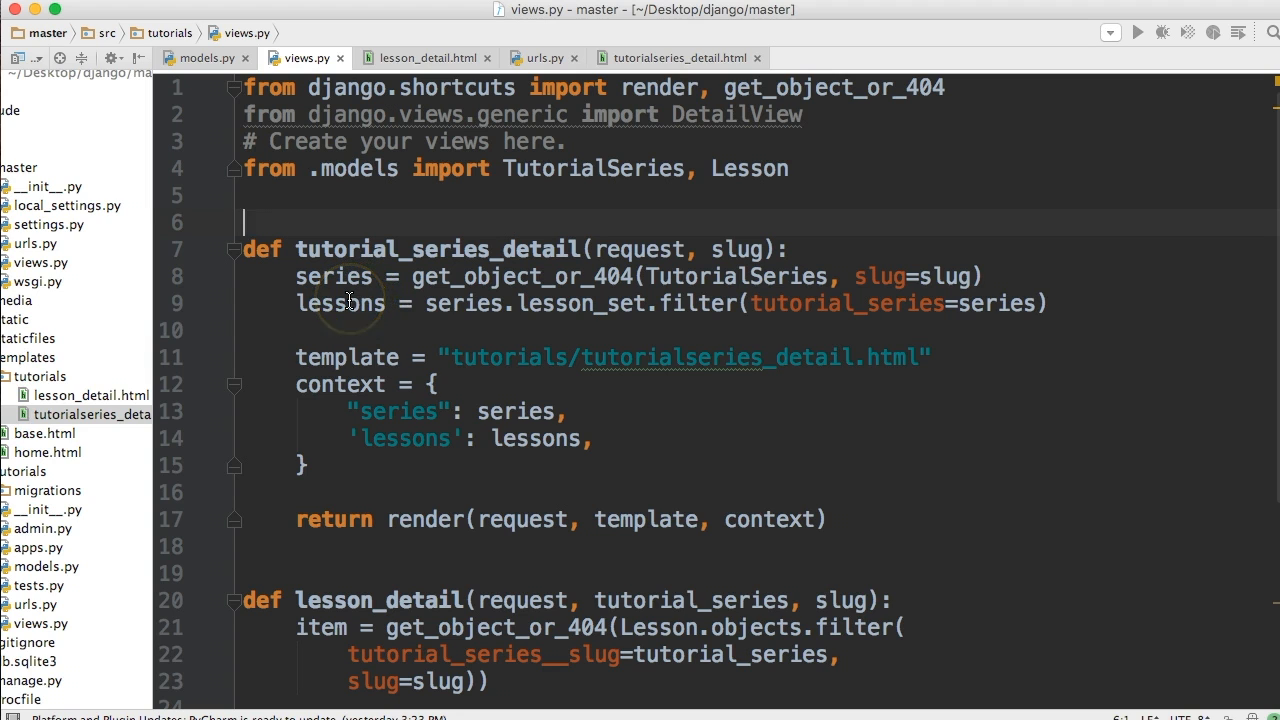
{"action": "mouse_move", "coordinate": [516, 296]}
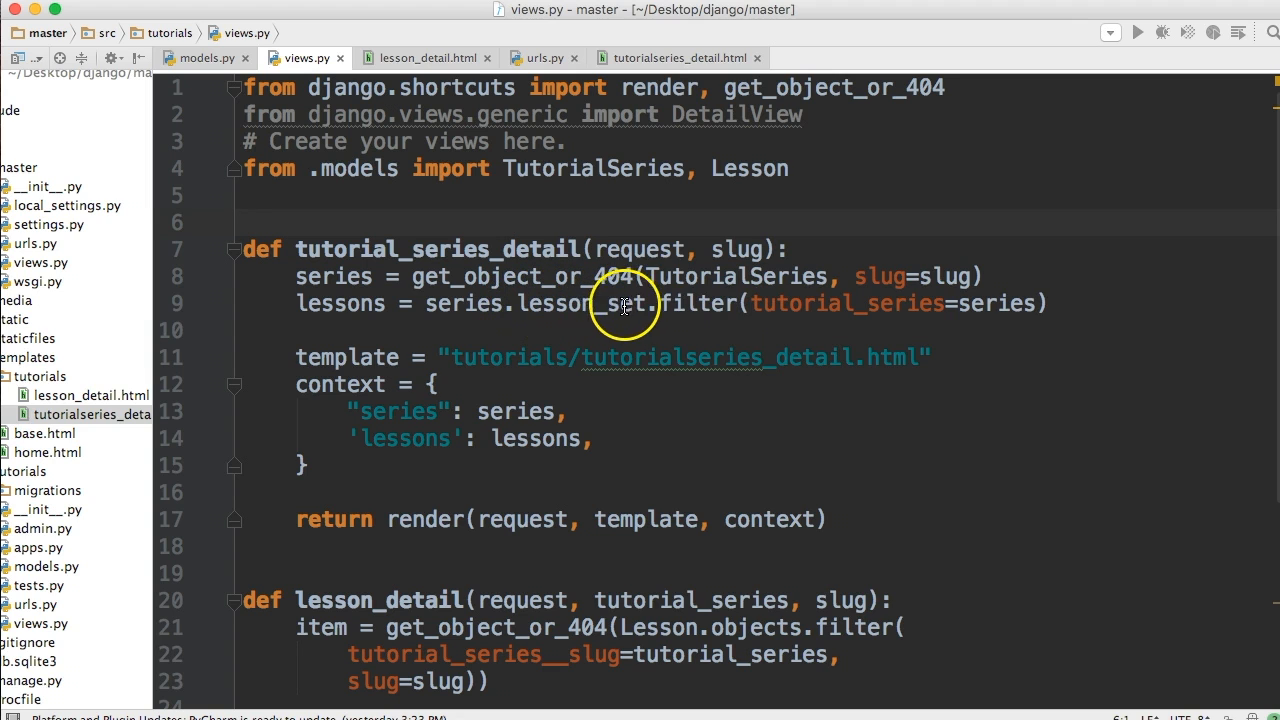
{"action": "mouse_move", "coordinate": [760, 304]}
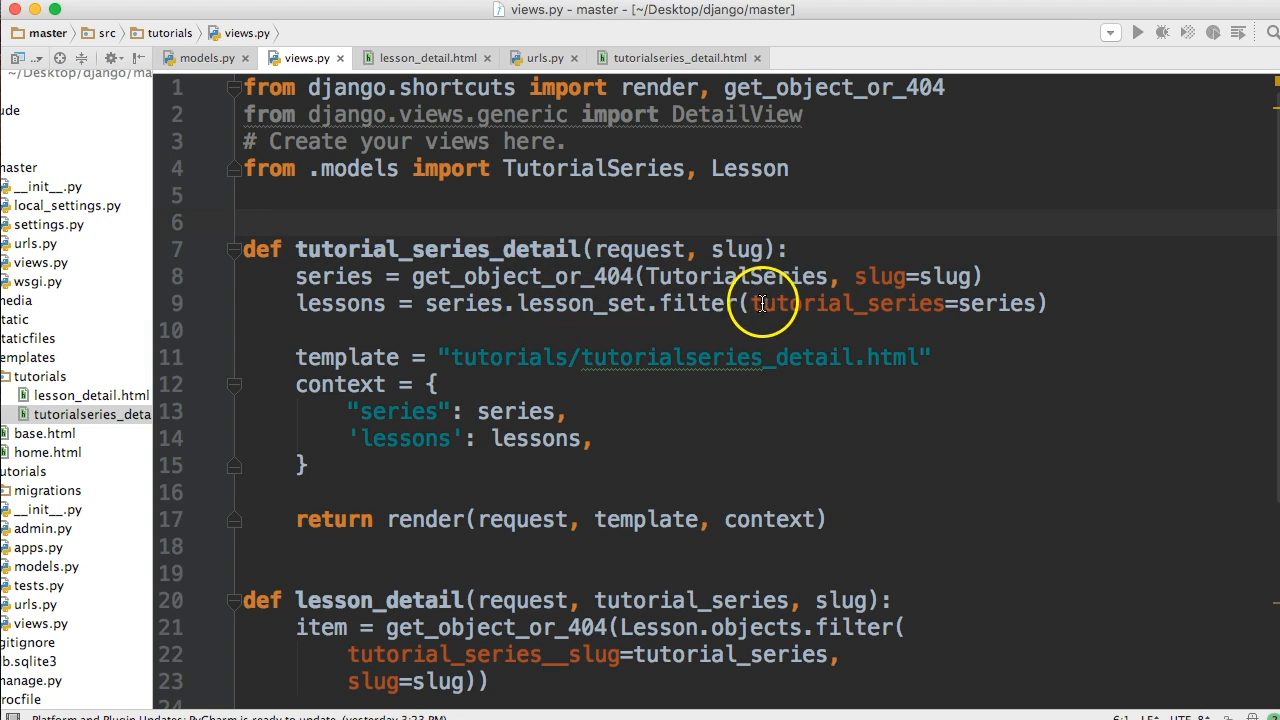
{"action": "mouse_move", "coordinate": [976, 308]}
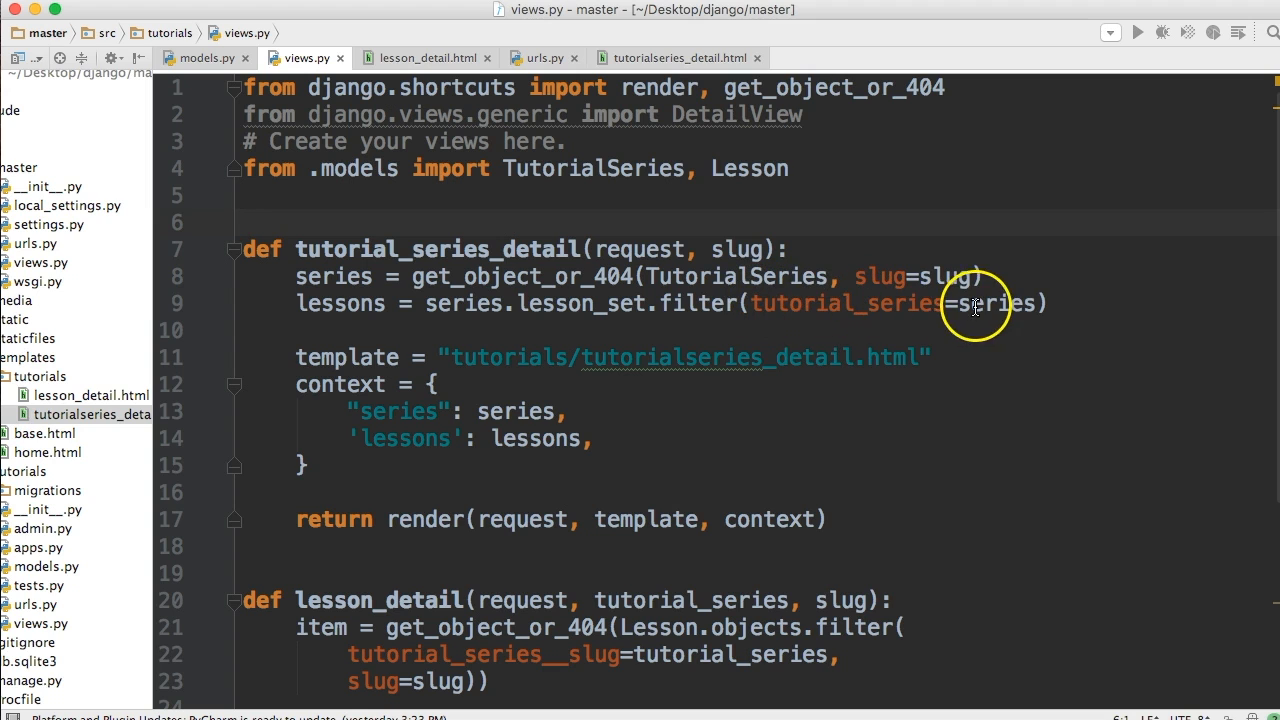
{"action": "mouse_move", "coordinate": [828, 340]}
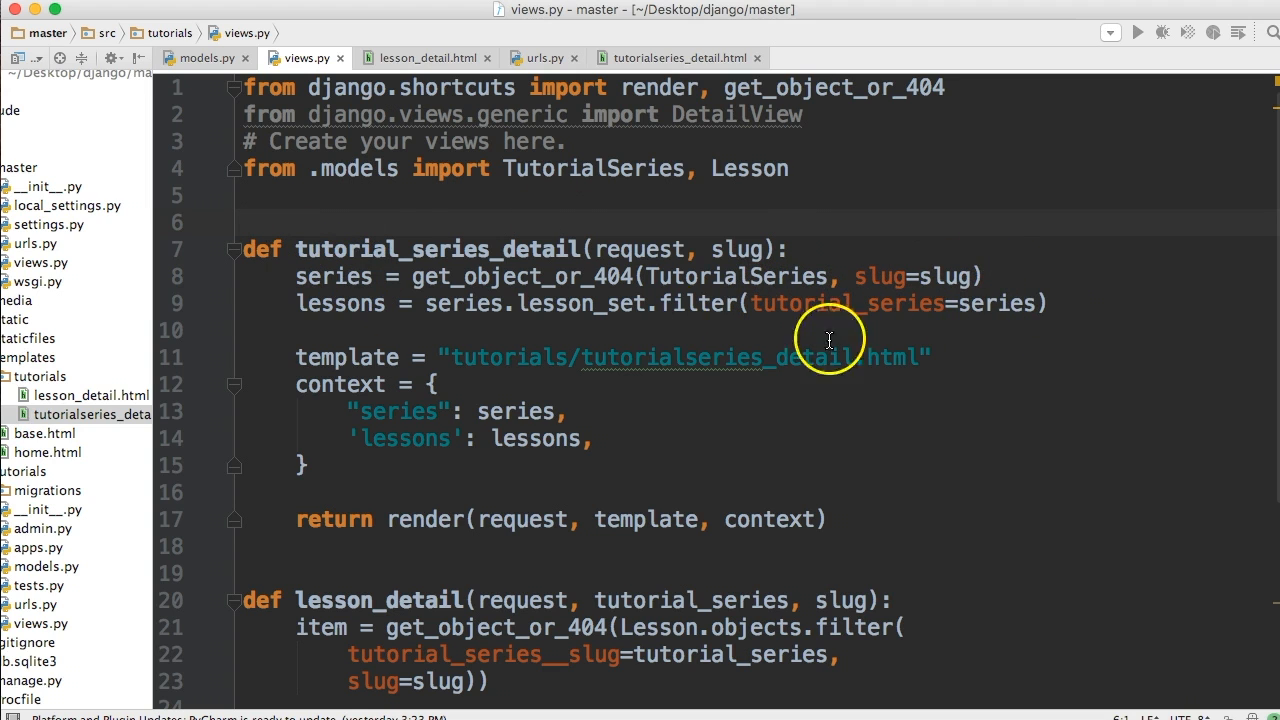
{"action": "mouse_move", "coordinate": [824, 304]}
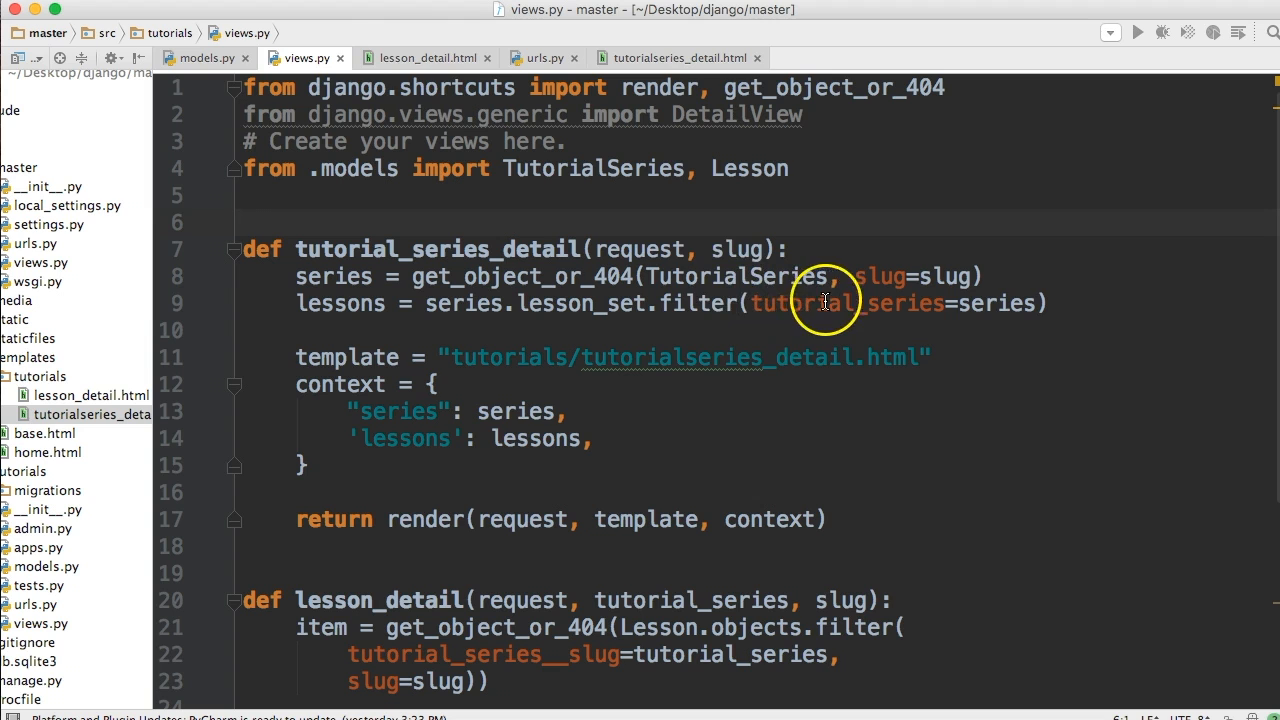
{"action": "left_click", "coordinate": [204, 56]}
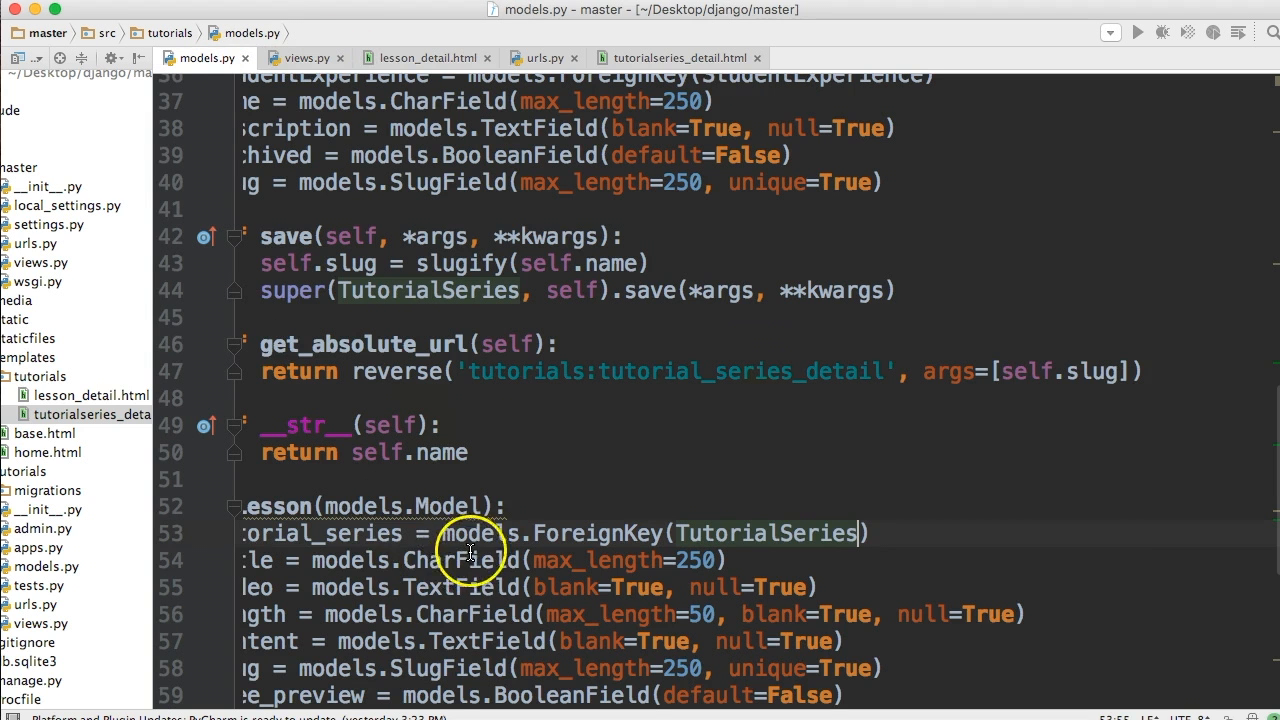
{"action": "scroll", "scroll_direction": "down", "scroll_amount": 3}
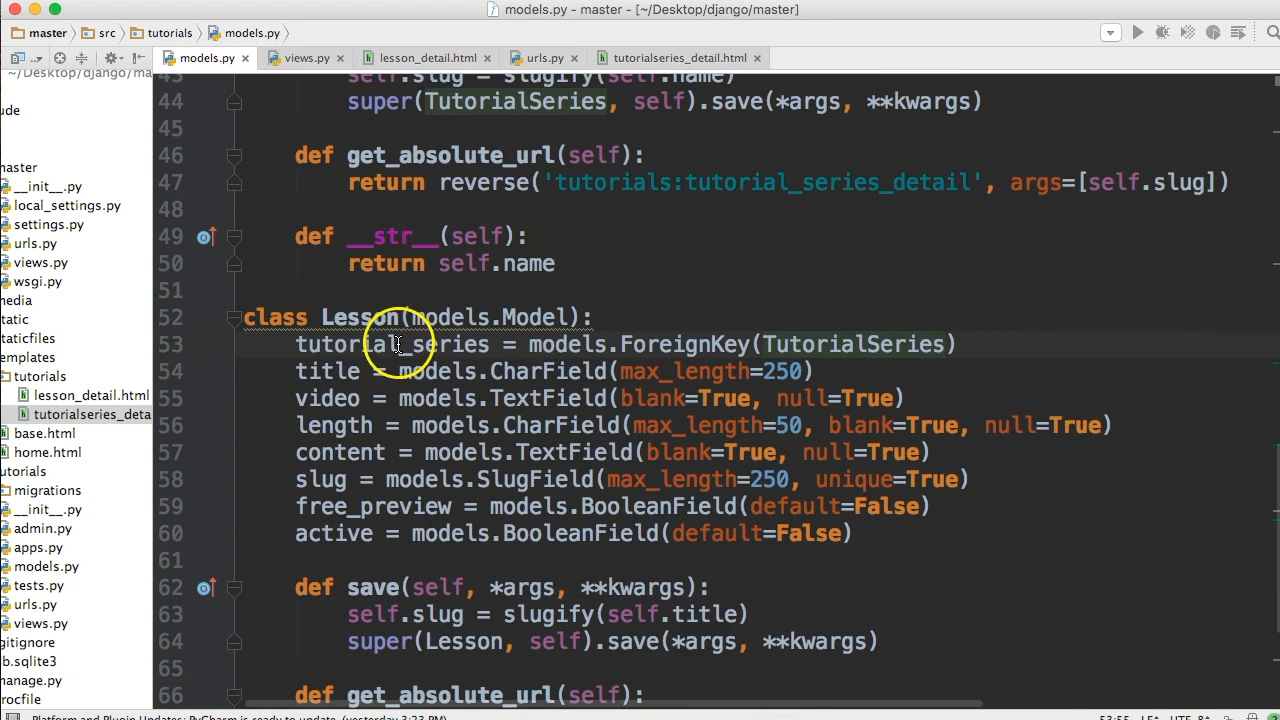
{"action": "left_click", "coordinate": [300, 56]}
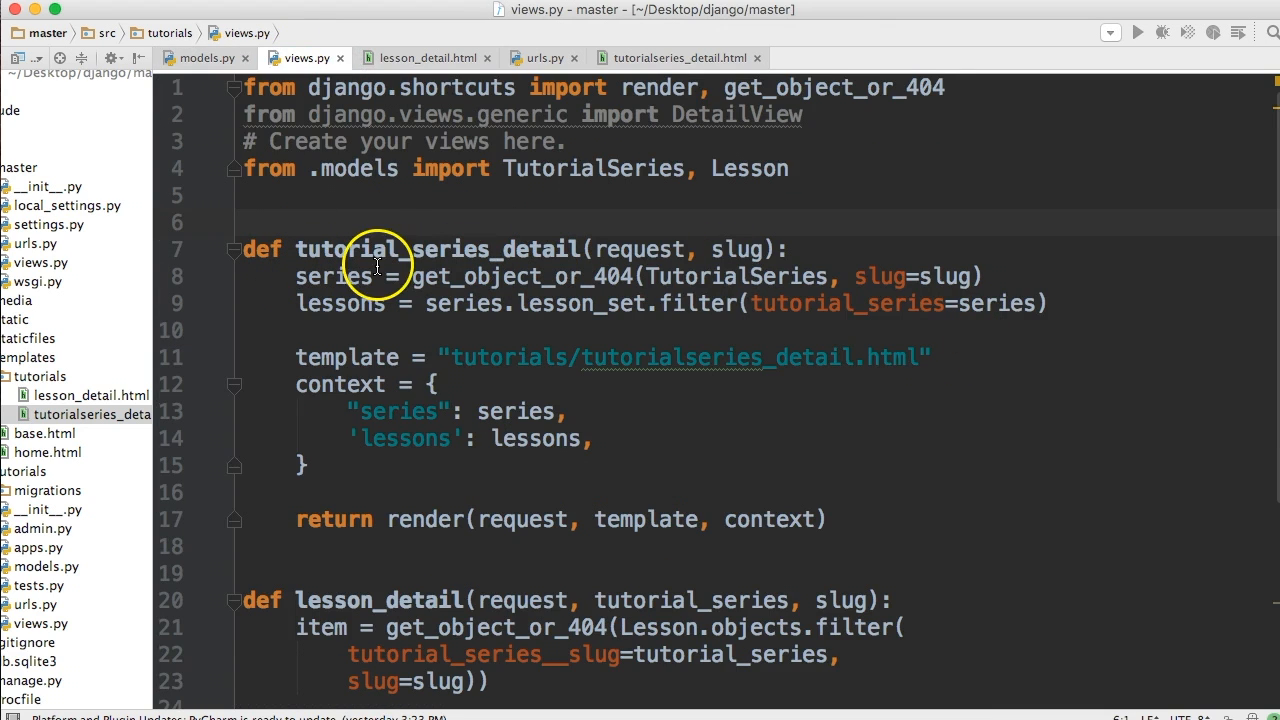
{"action": "mouse_move", "coordinate": [376, 264]}
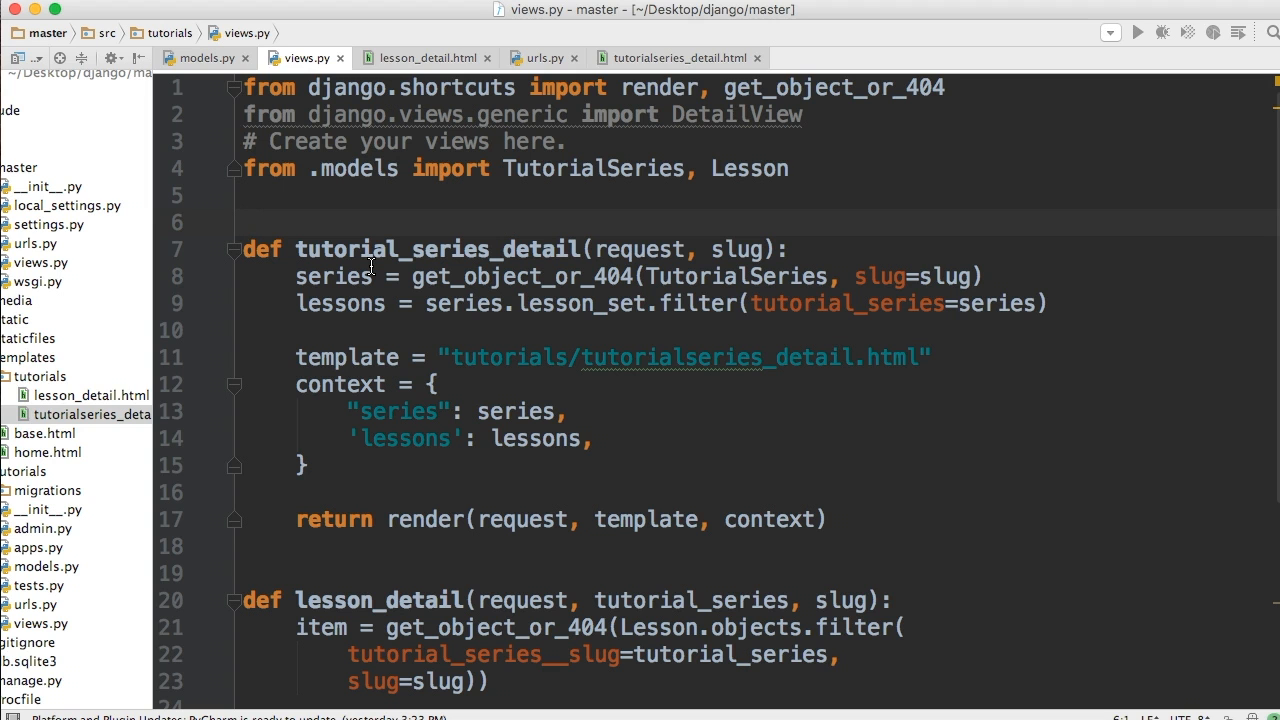
{"action": "scroll", "scroll_direction": "down", "scroll_amount": 3}
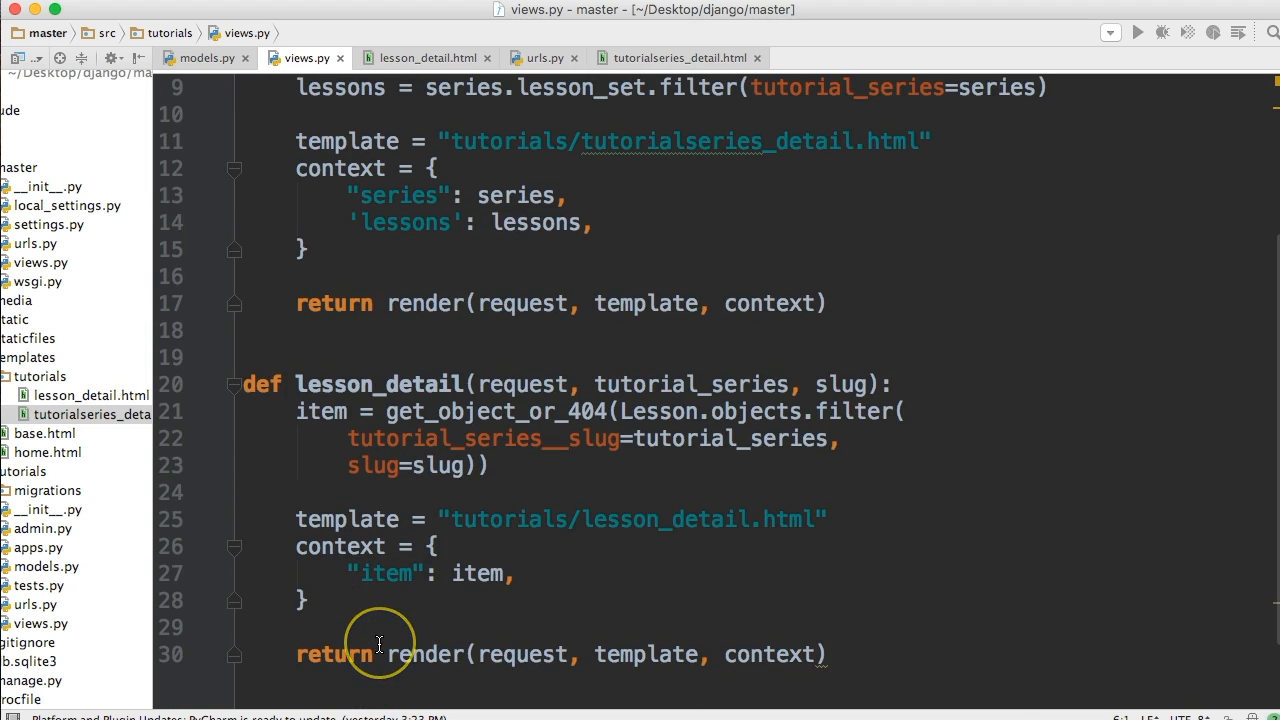
{"action": "scroll", "scroll_direction": "up", "scroll_amount": 3}
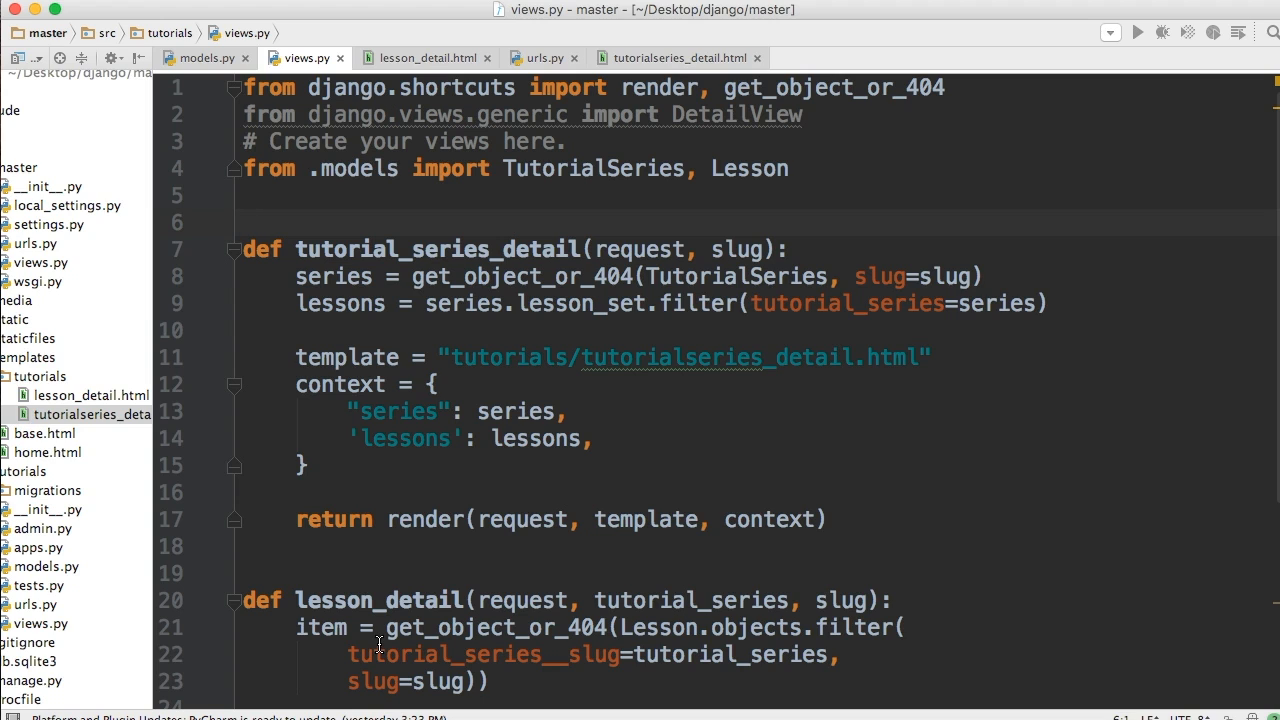
{"action": "left_click", "coordinate": [244, 222]}
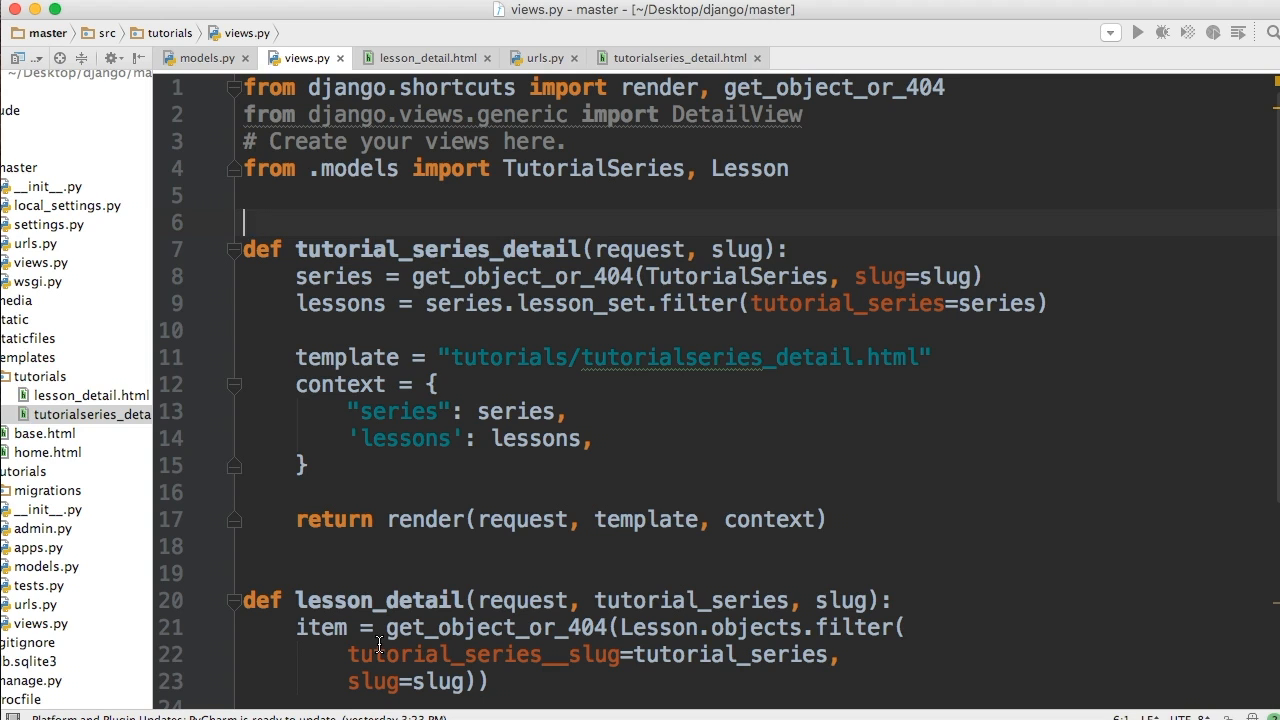